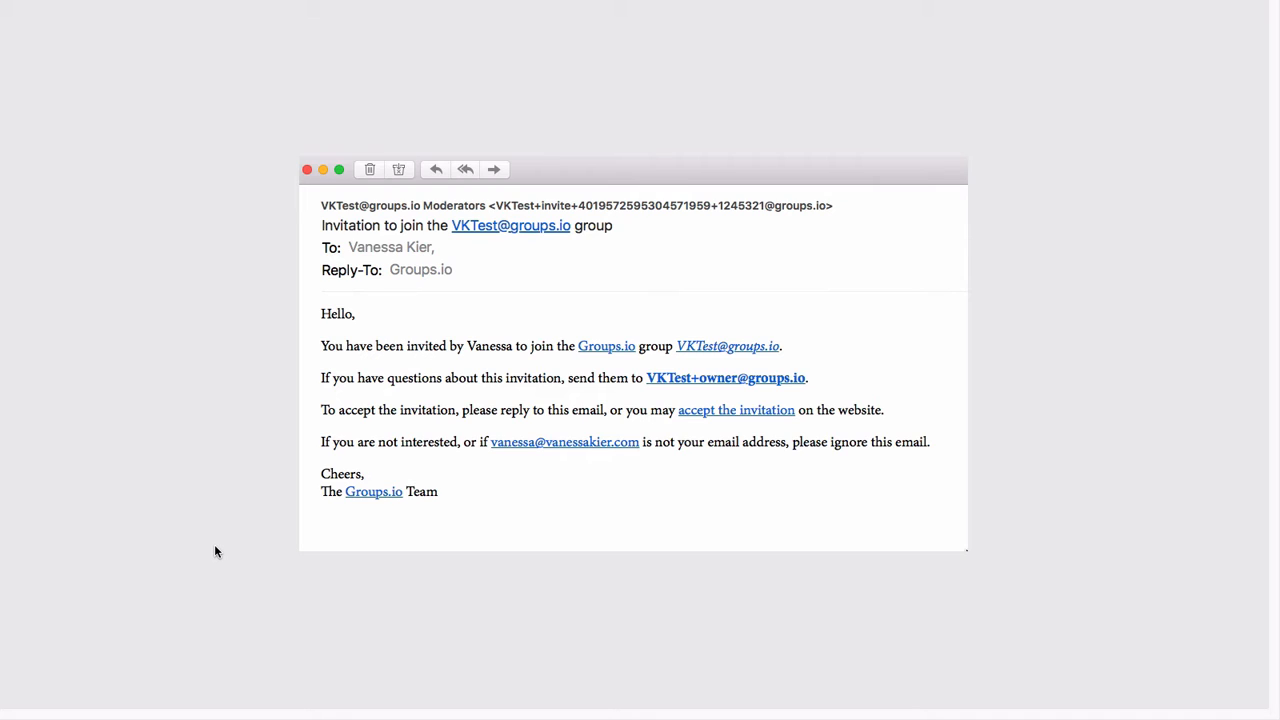
pyautogui.moveTo(730, 368)
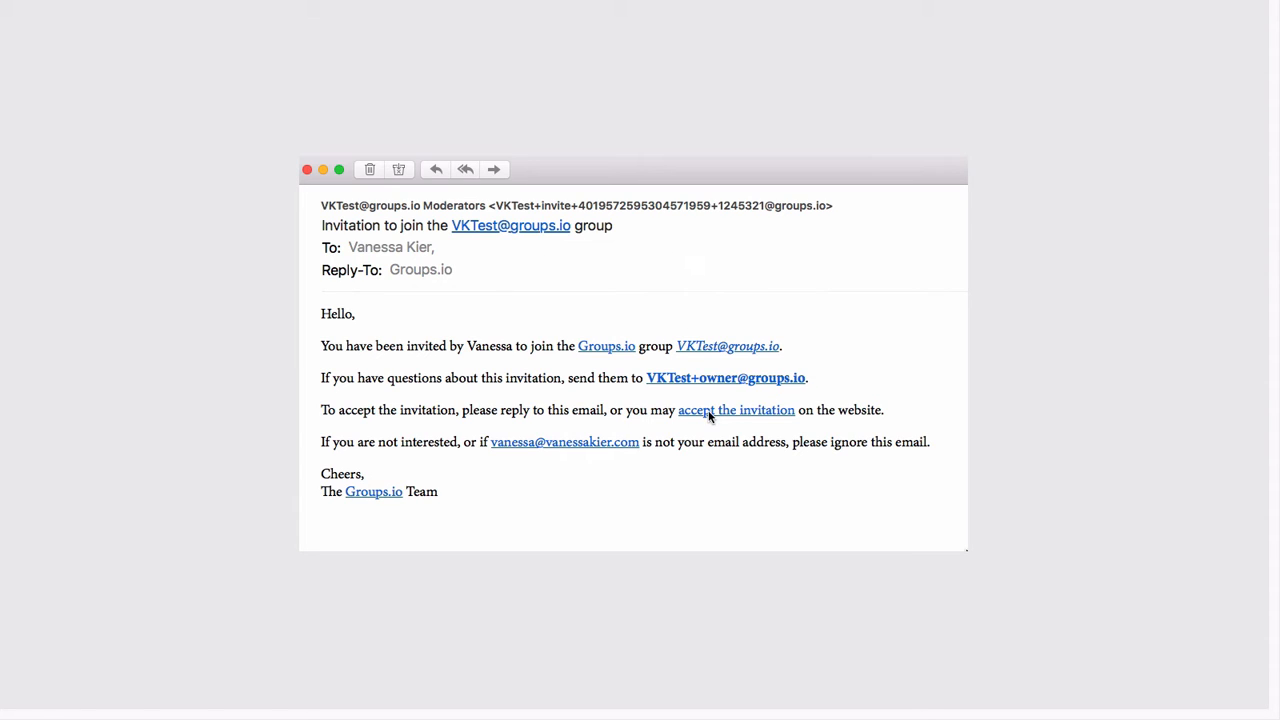
pyautogui.moveTo(788, 412)
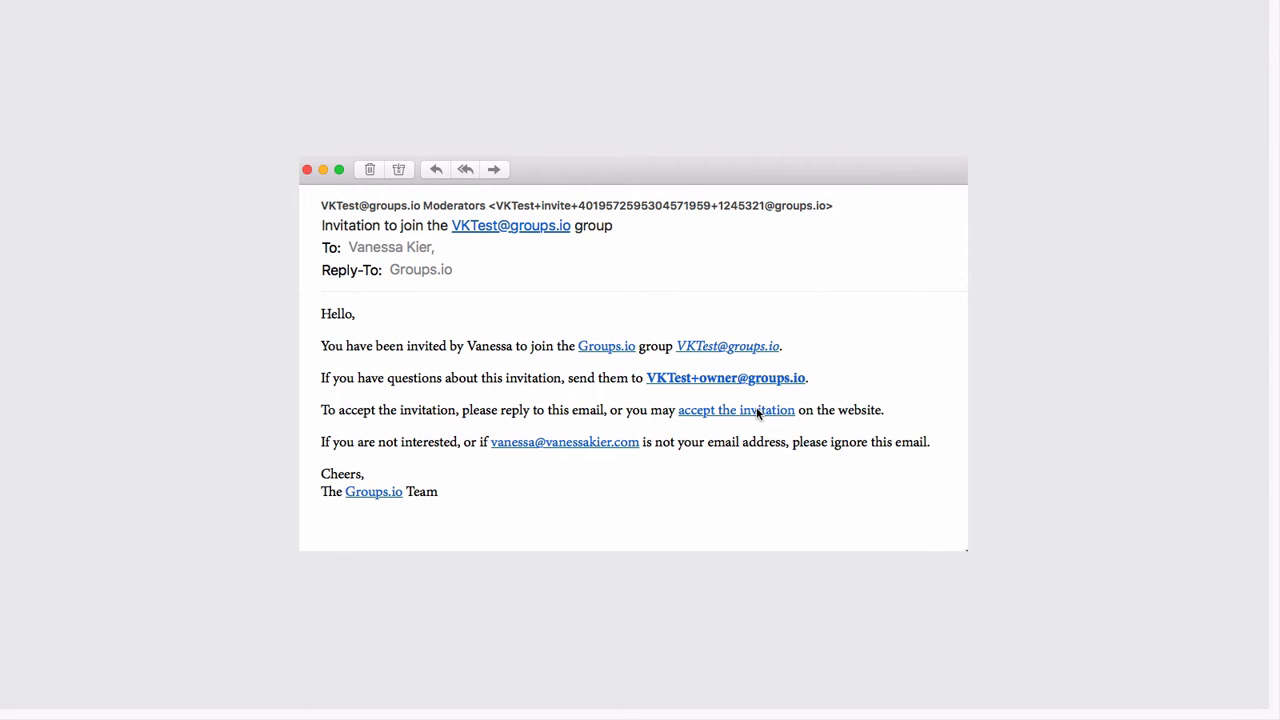
# Step: Follow the invitation link to the VKTest group page with its email delivery options
pyautogui.click(736, 410)
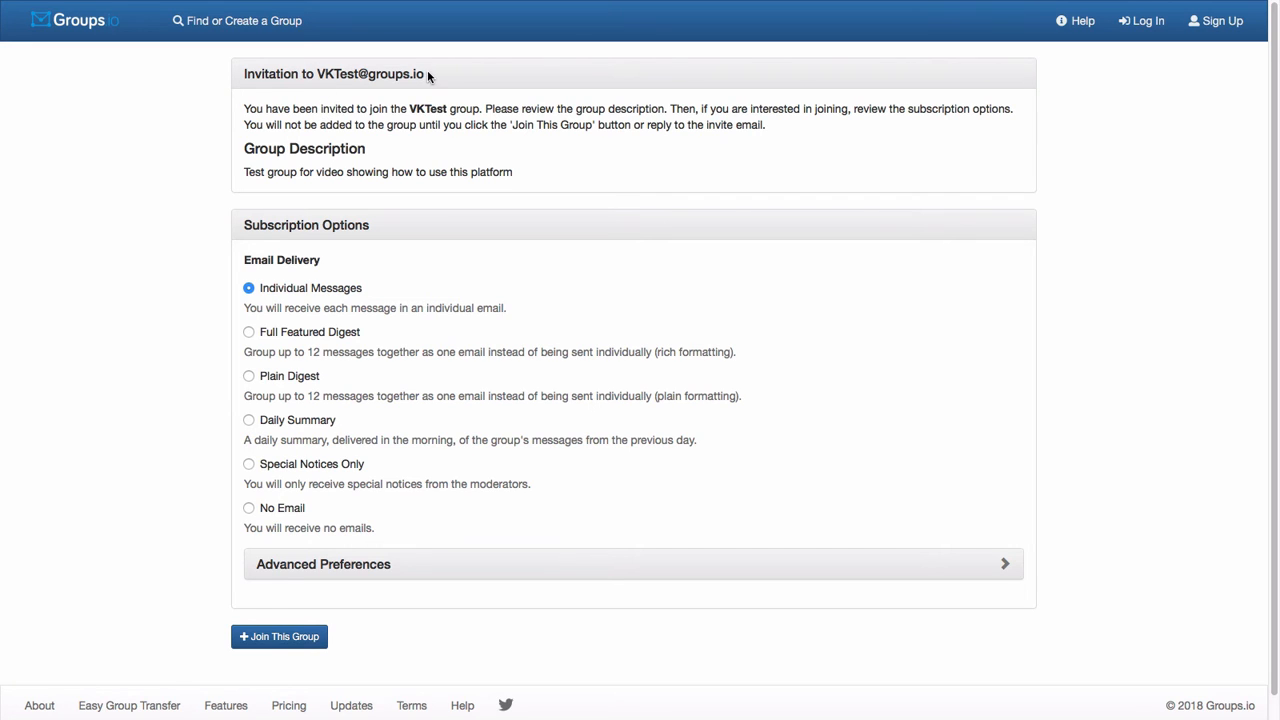
pyautogui.moveTo(604, 188)
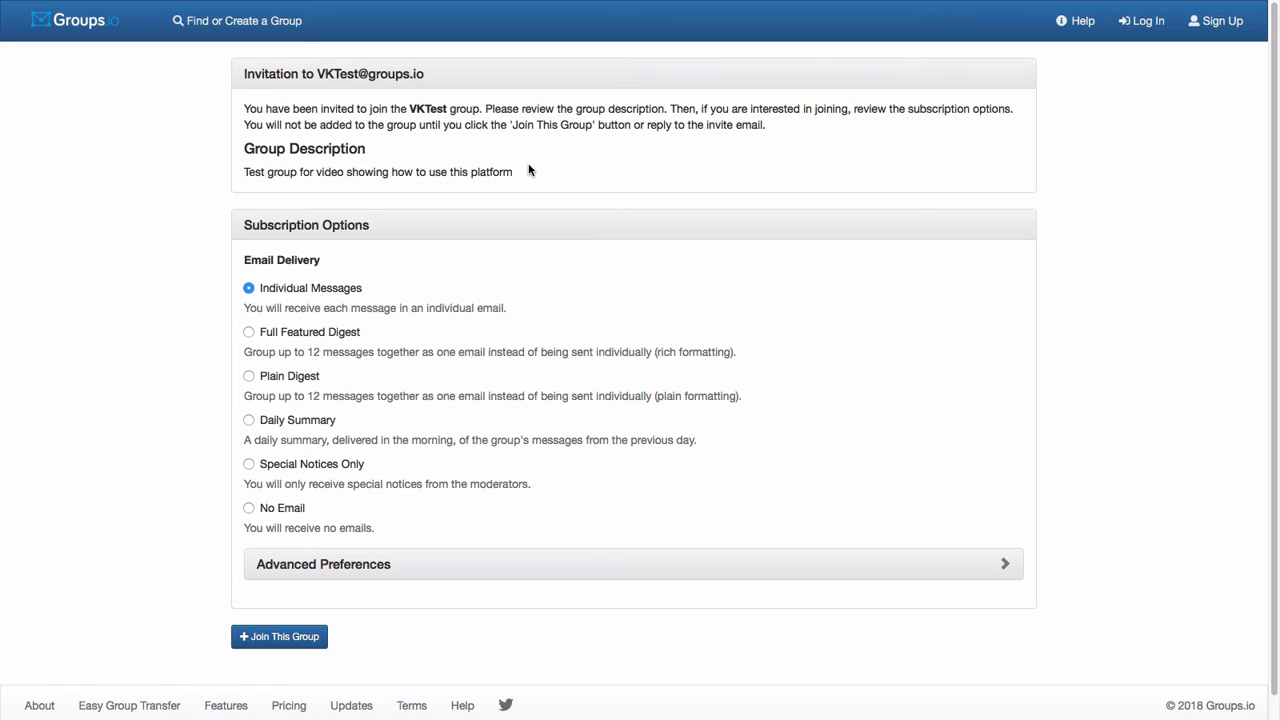
pyautogui.moveTo(472, 216)
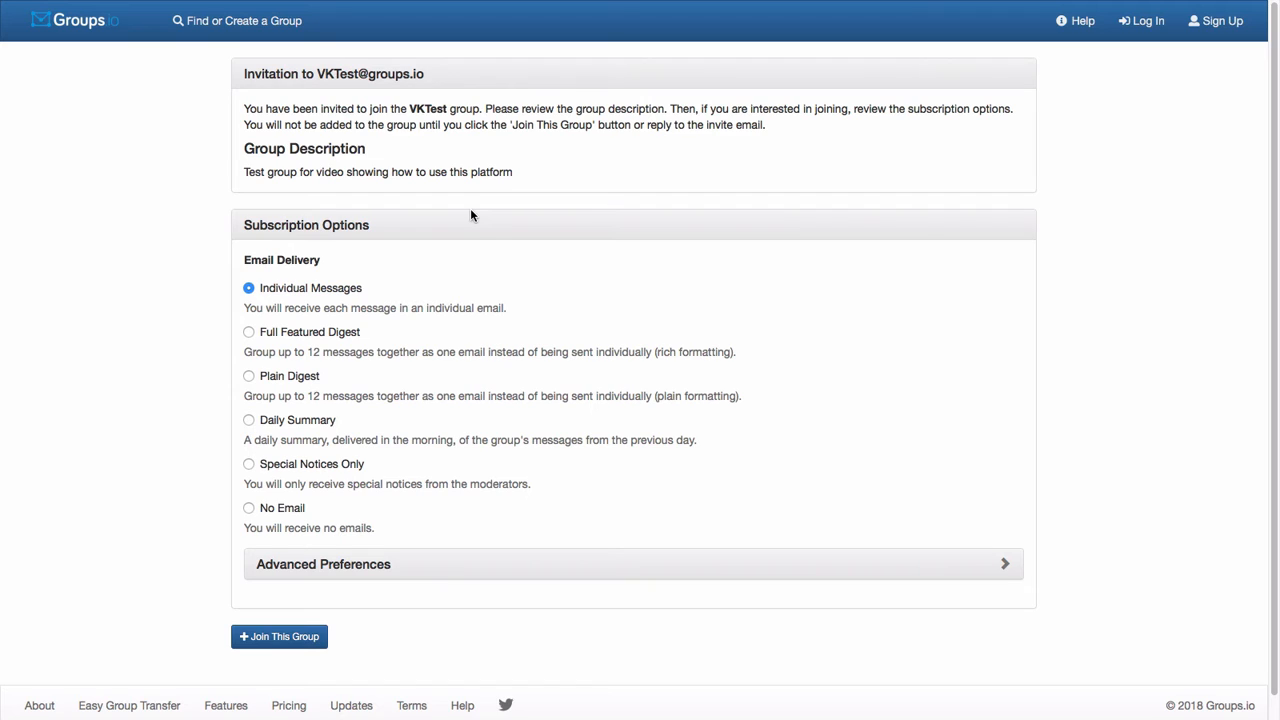
pyautogui.moveTo(396, 268)
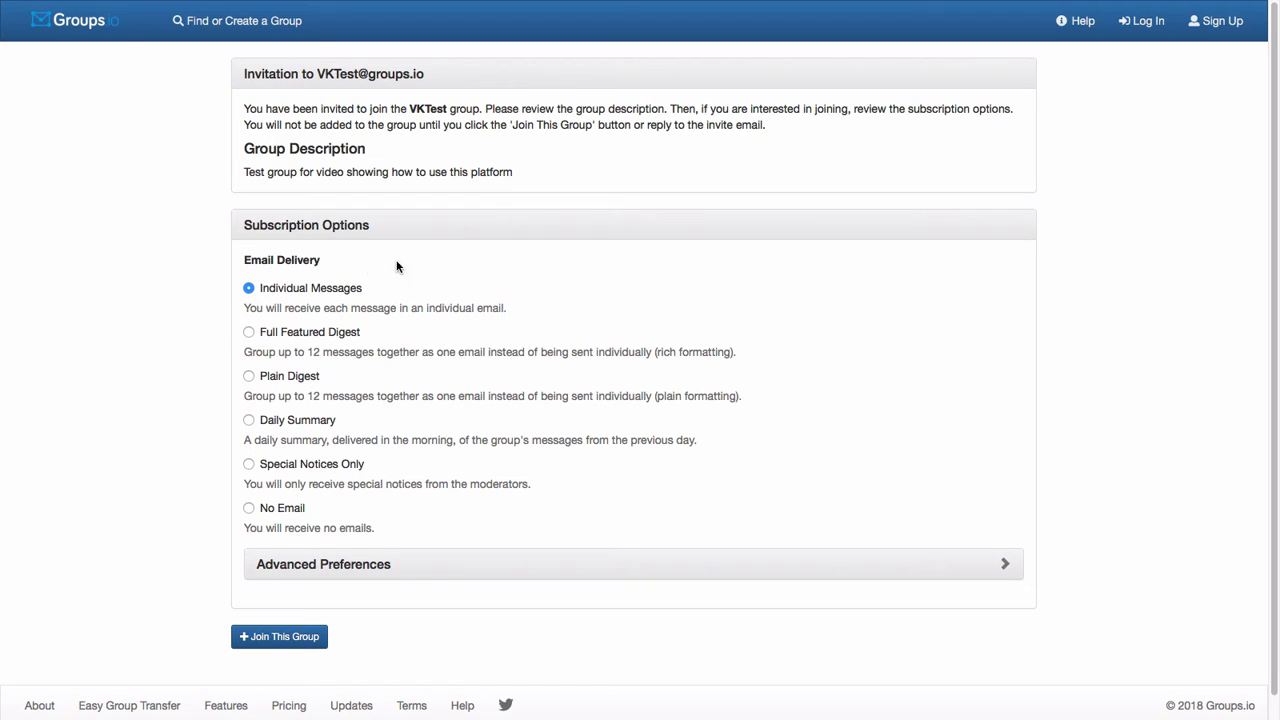
pyautogui.moveTo(370, 336)
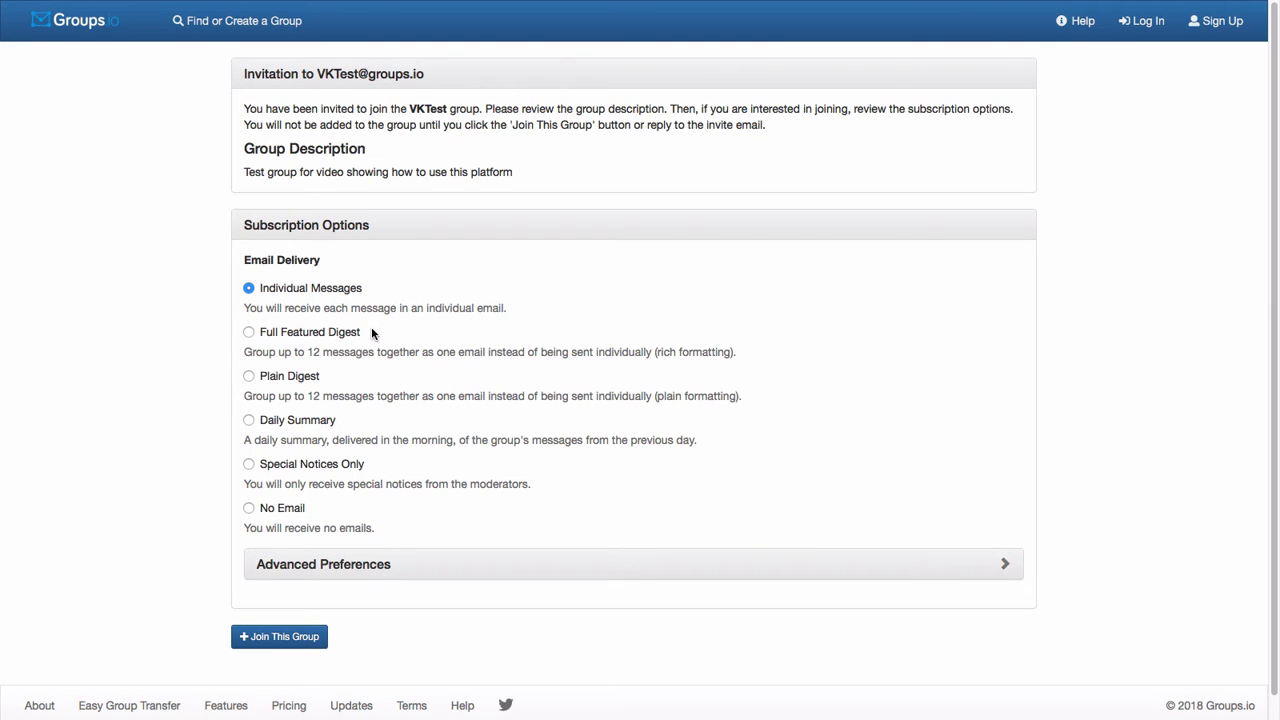
pyautogui.moveTo(460, 378)
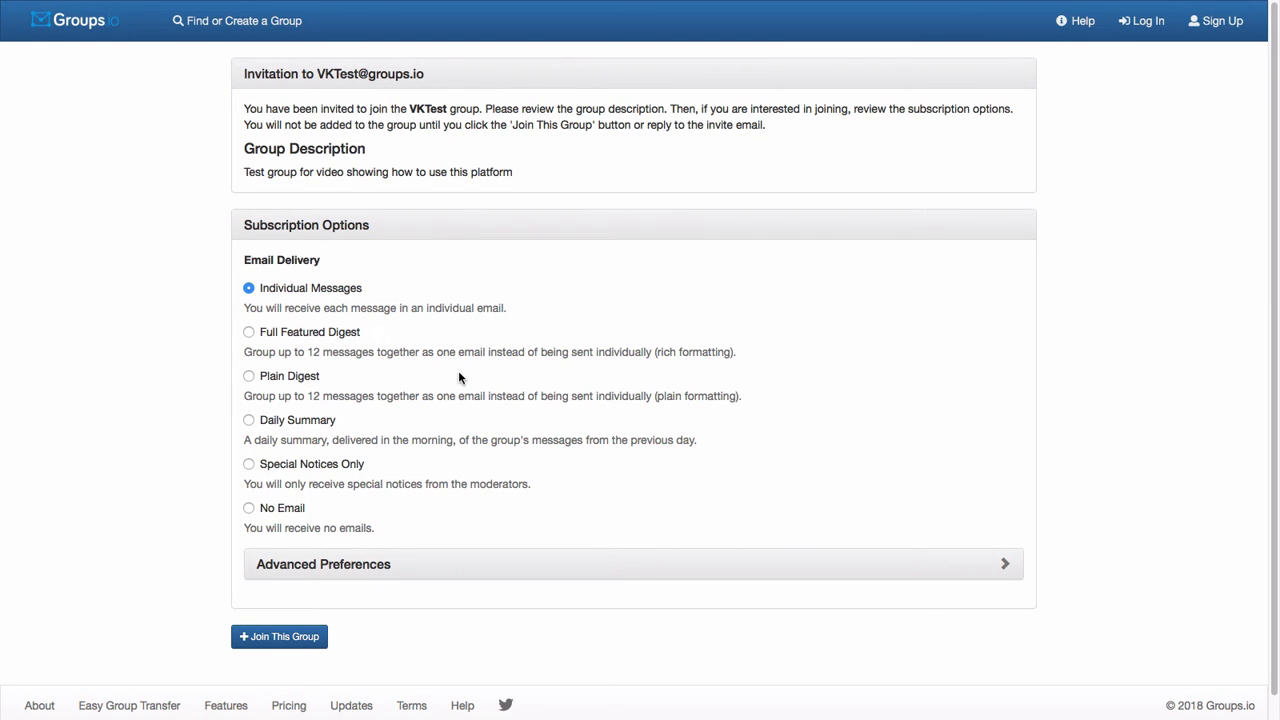
pyautogui.moveTo(386, 344)
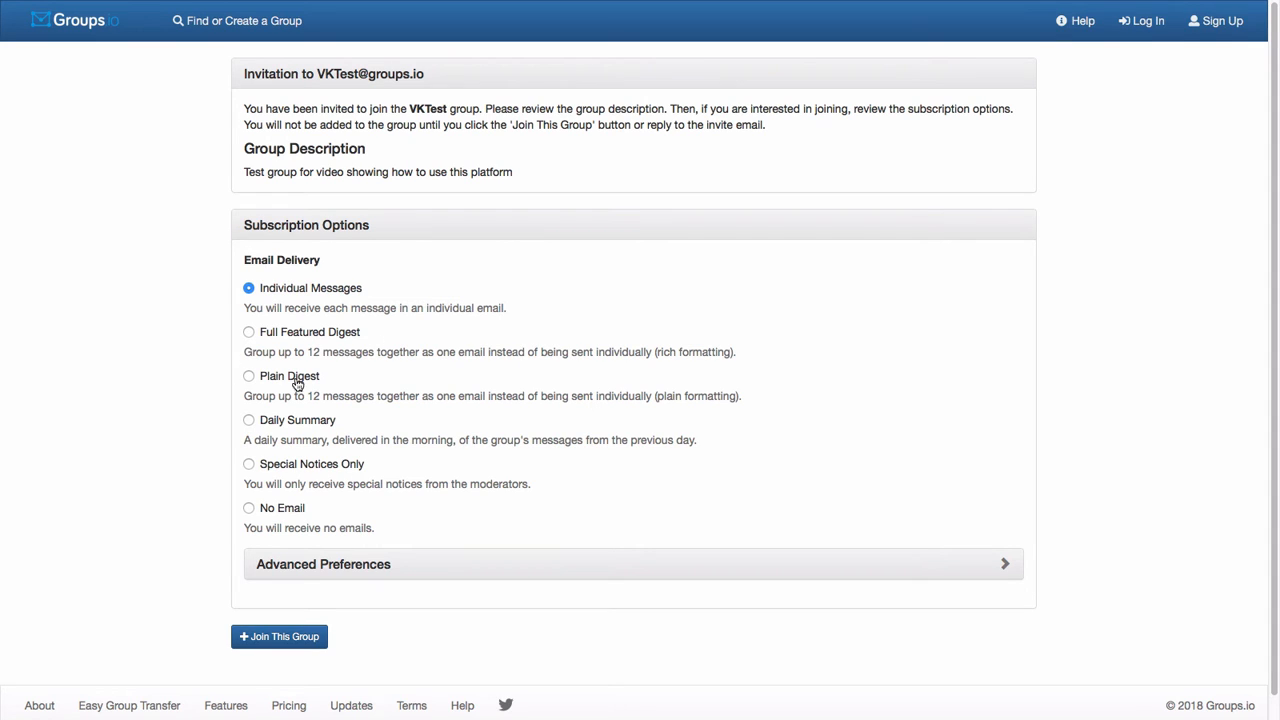
pyautogui.moveTo(404, 392)
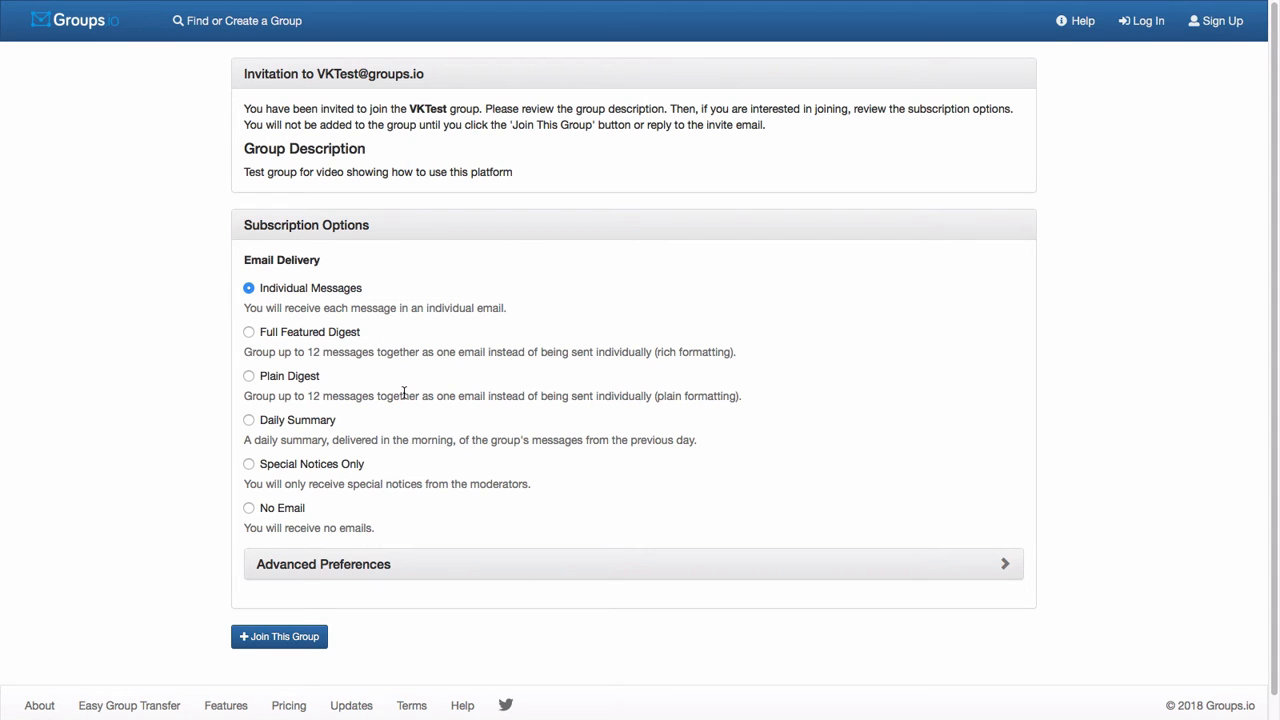
pyautogui.moveTo(476, 438)
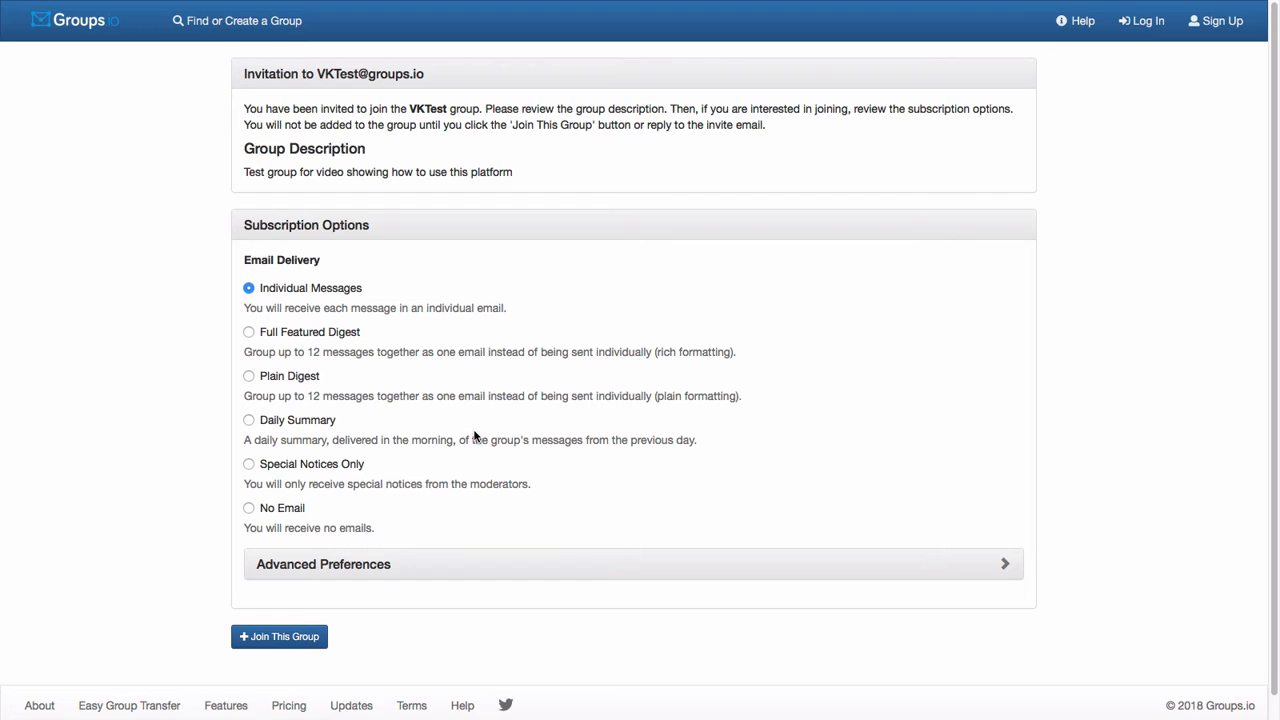
pyautogui.moveTo(350, 472)
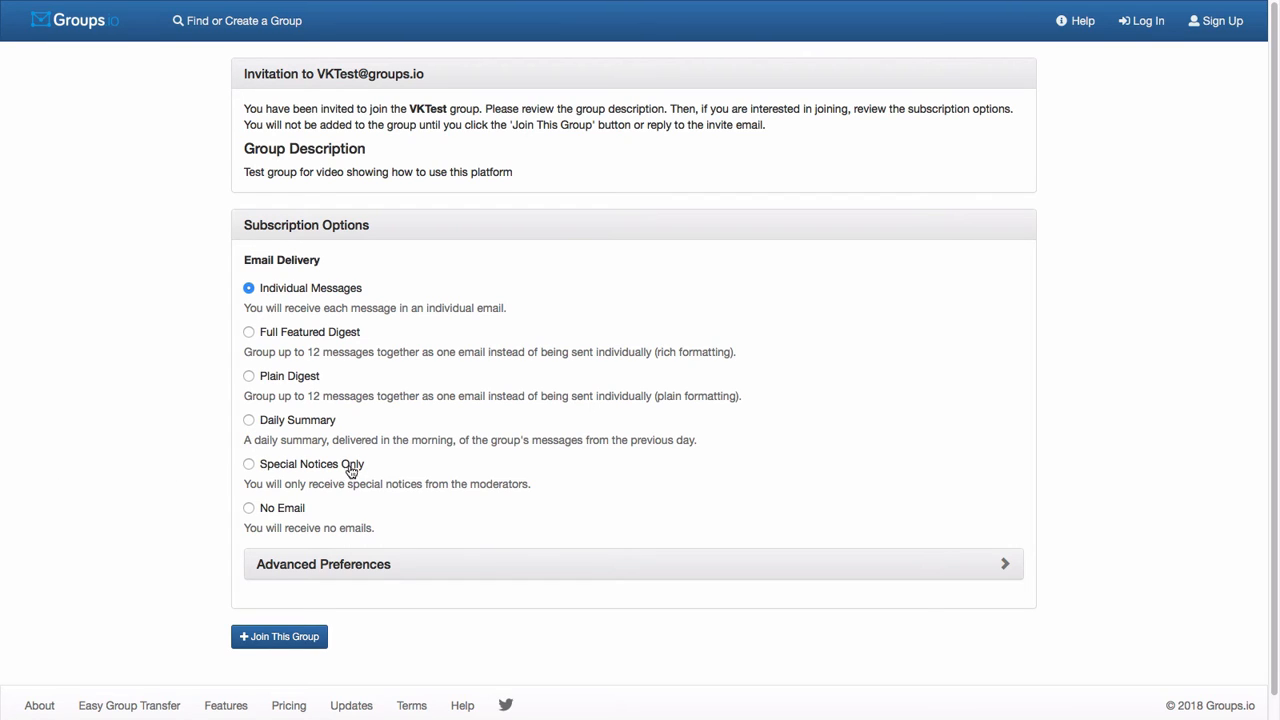
pyautogui.moveTo(356, 472)
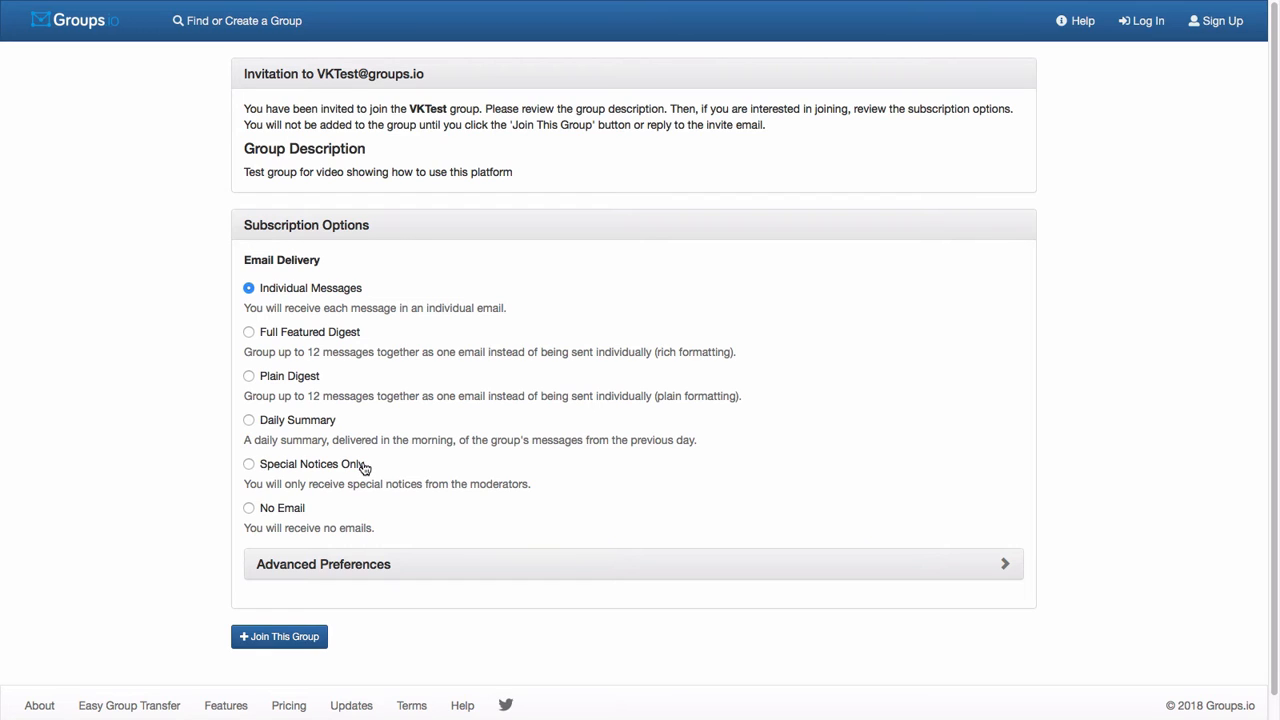
pyautogui.moveTo(372, 468)
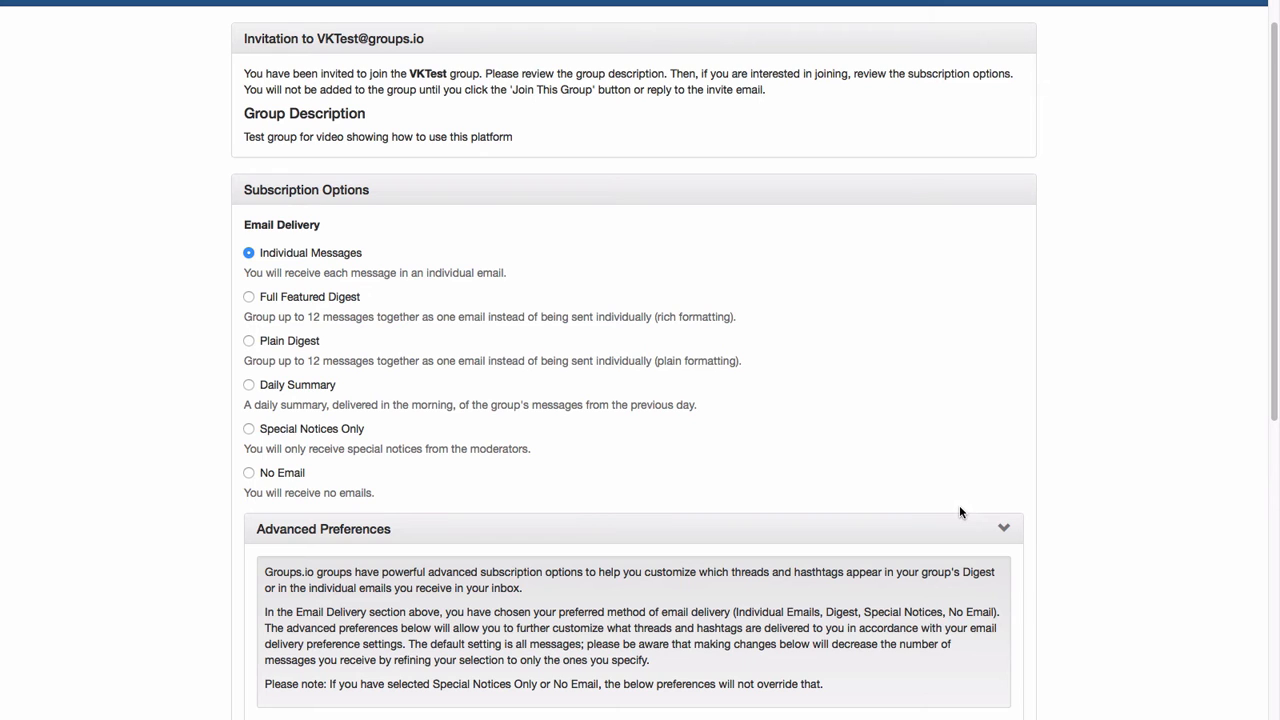
pyautogui.moveTo(1024, 508)
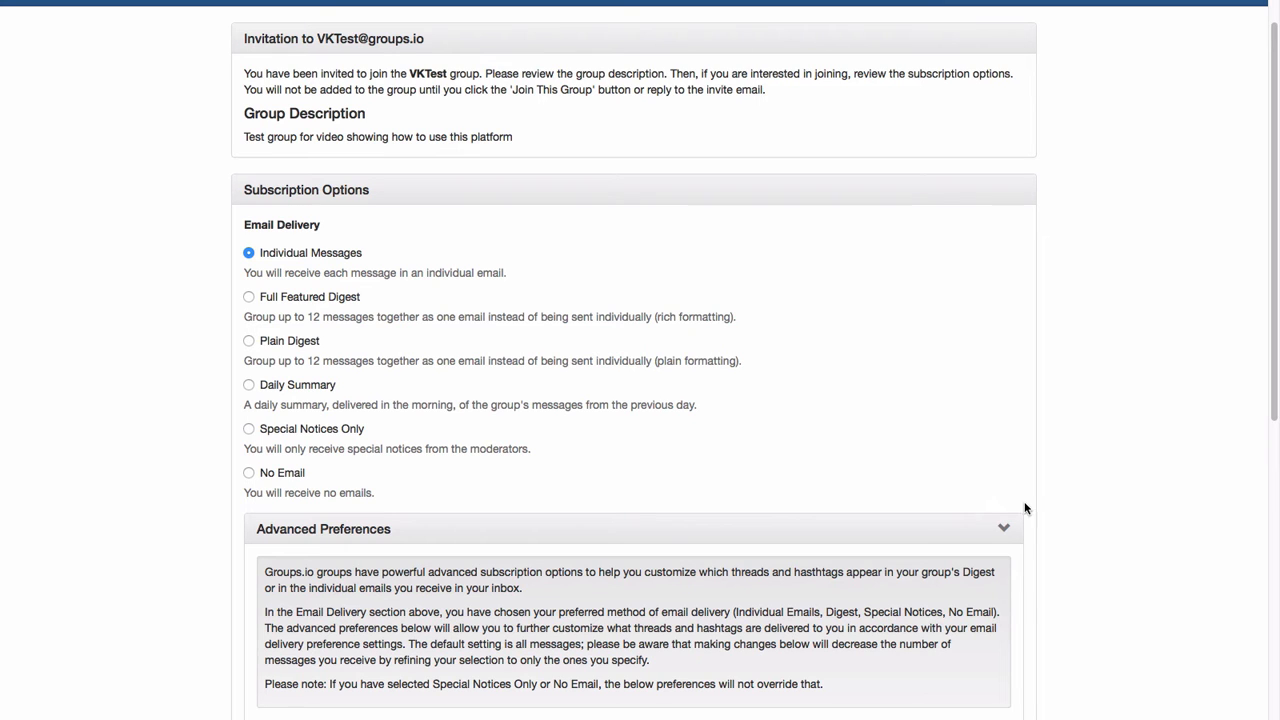
# Step: Scroll through Advanced Preferences, keeping All Messages and Unlimited attachment size
pyautogui.scroll(-3)
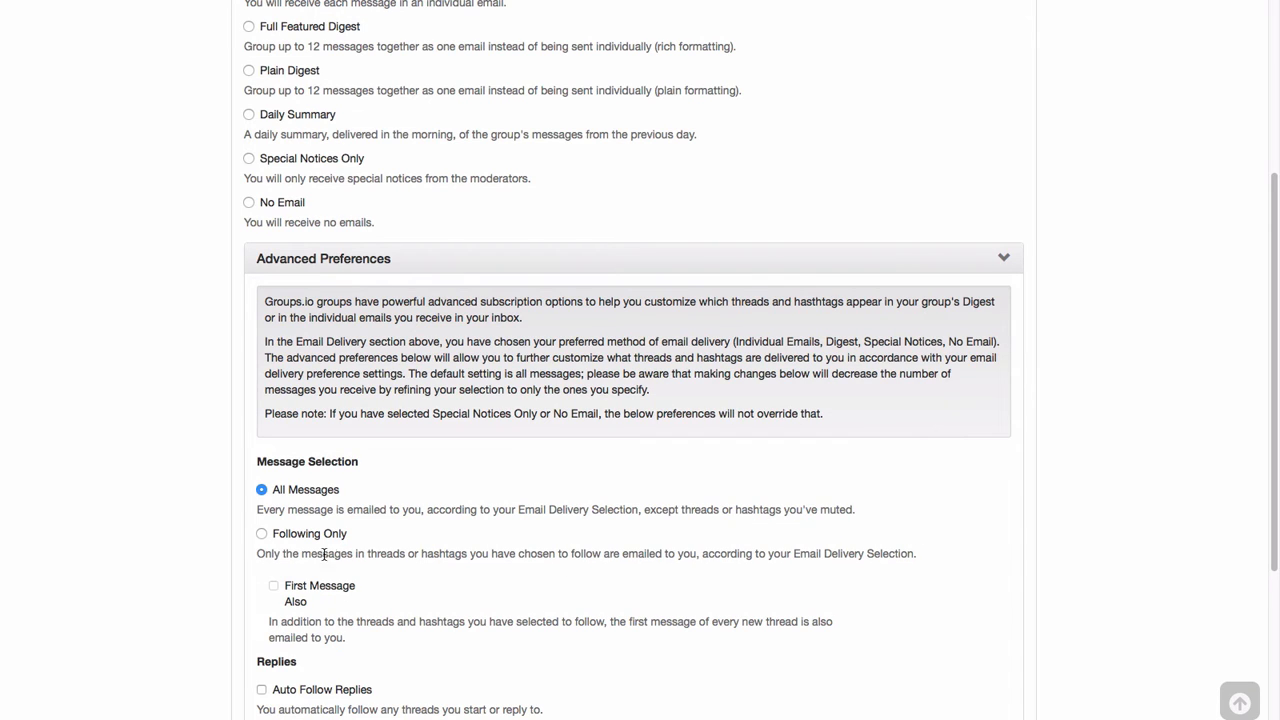
pyautogui.moveTo(408, 464)
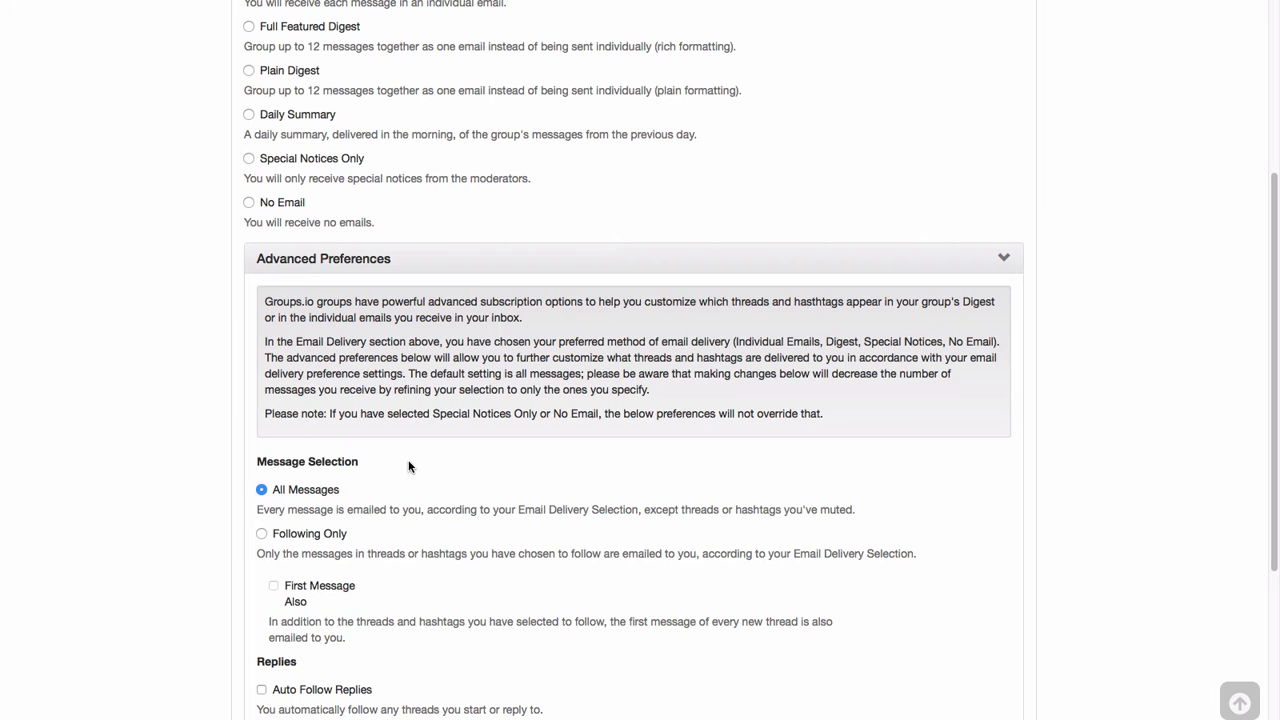
pyautogui.moveTo(412, 468)
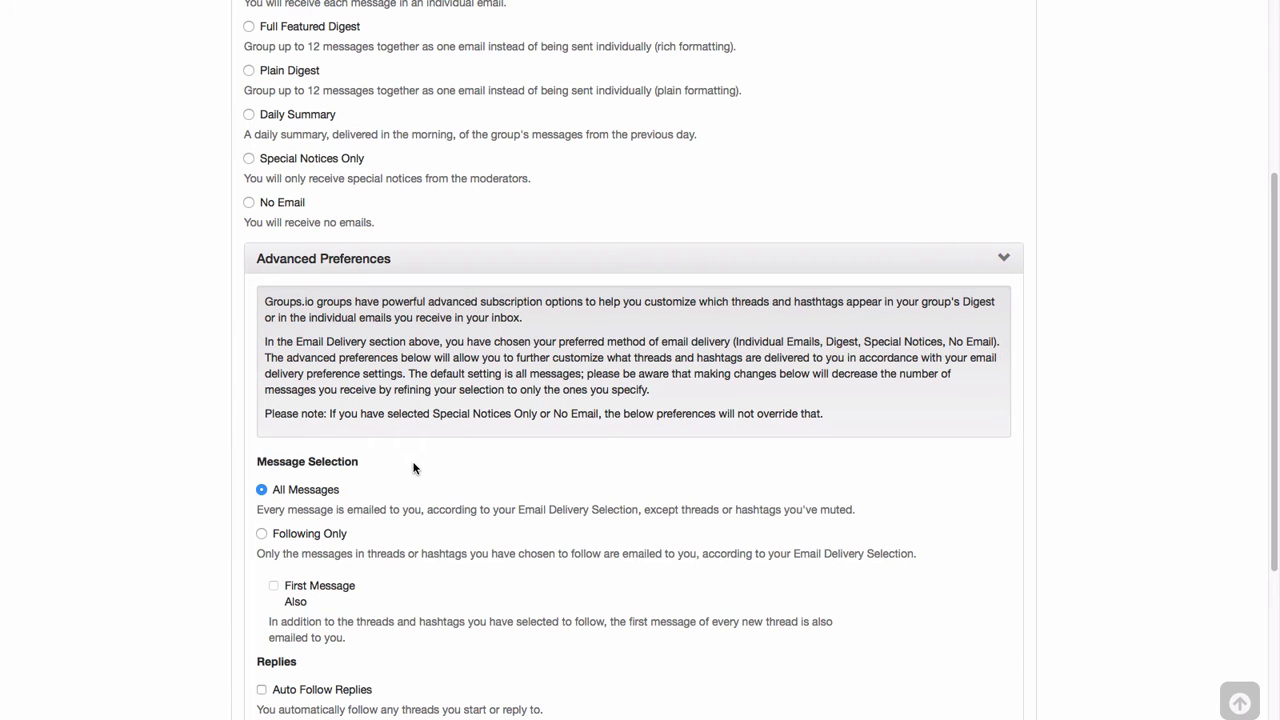
pyautogui.moveTo(444, 472)
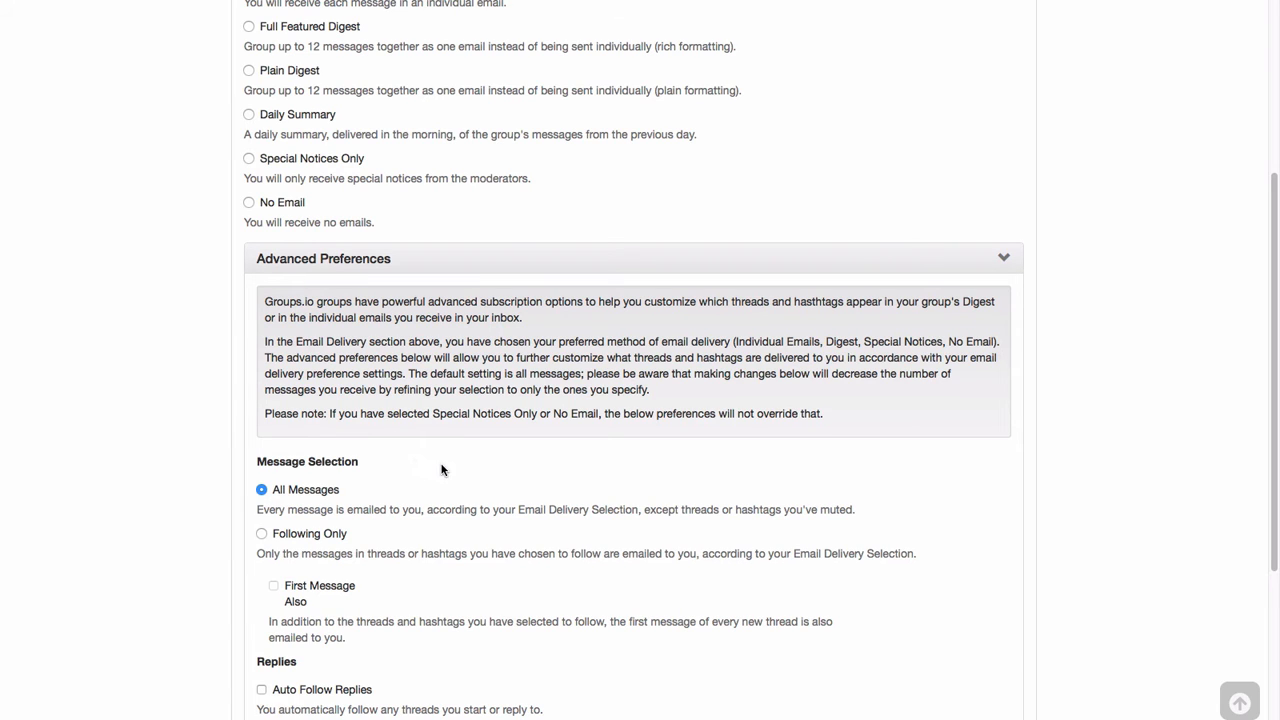
pyautogui.moveTo(502, 500)
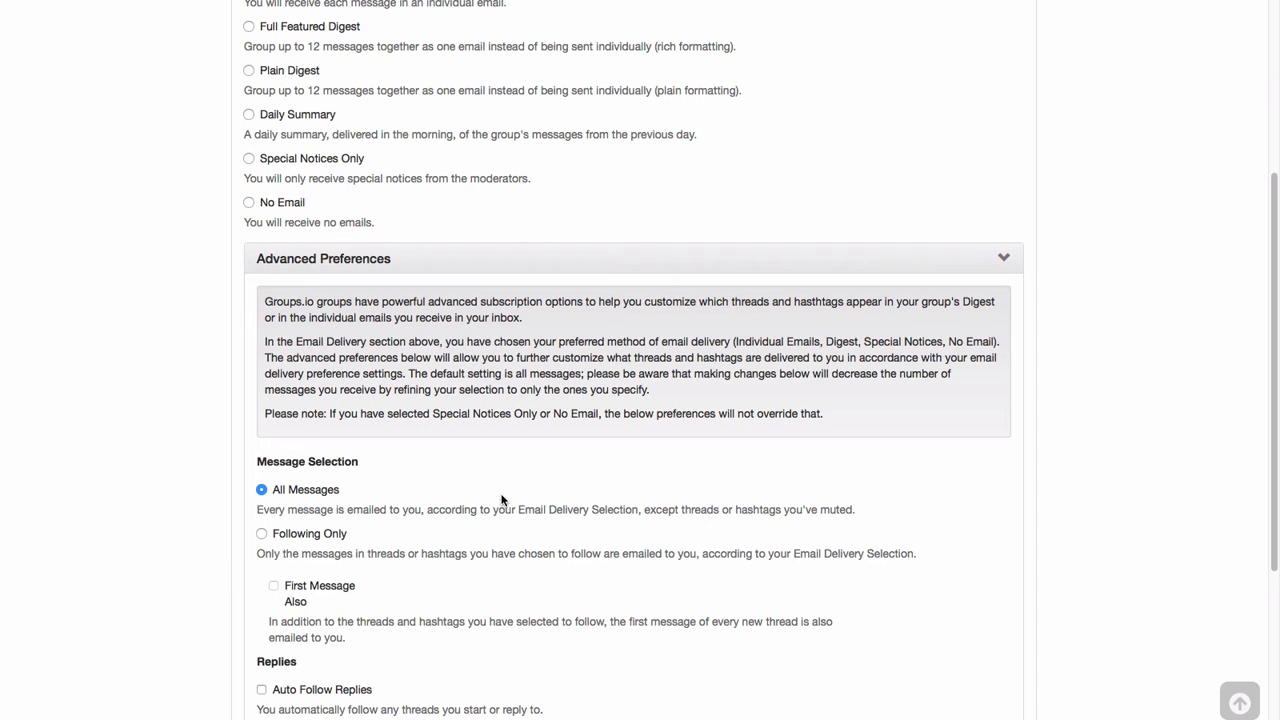
pyautogui.moveTo(528, 496)
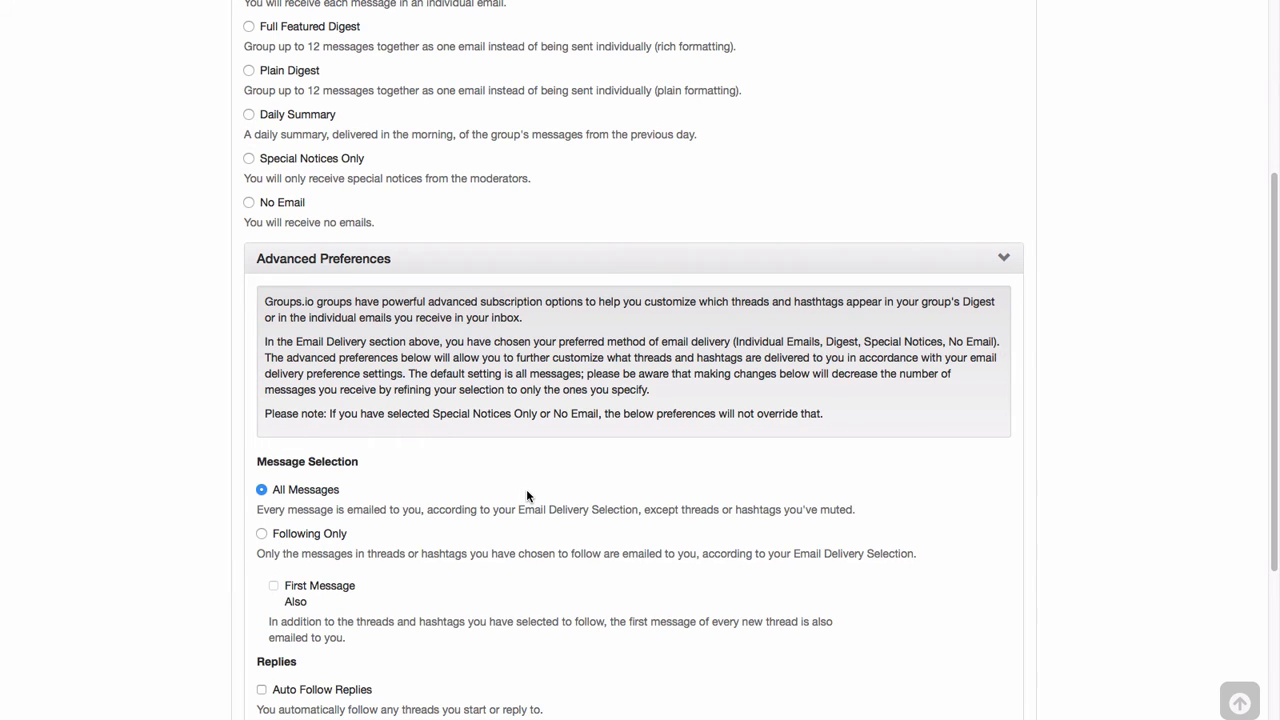
pyautogui.moveTo(312, 540)
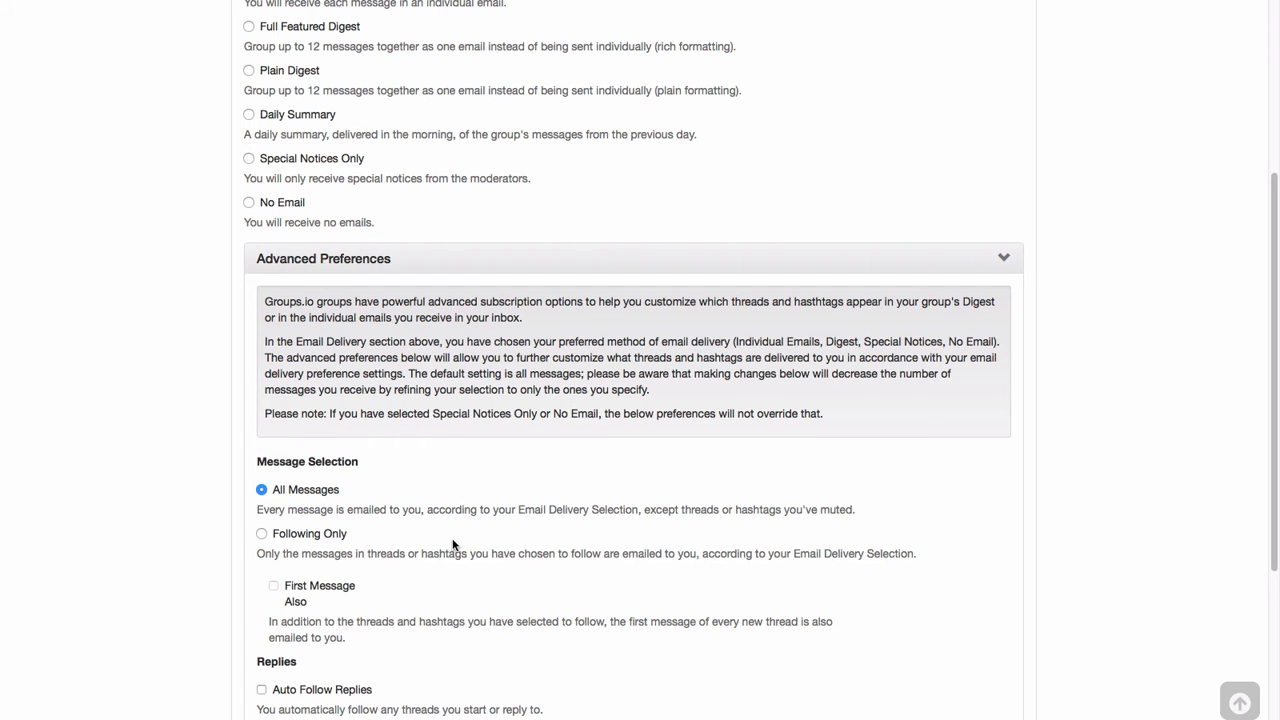
pyautogui.scroll(-3)
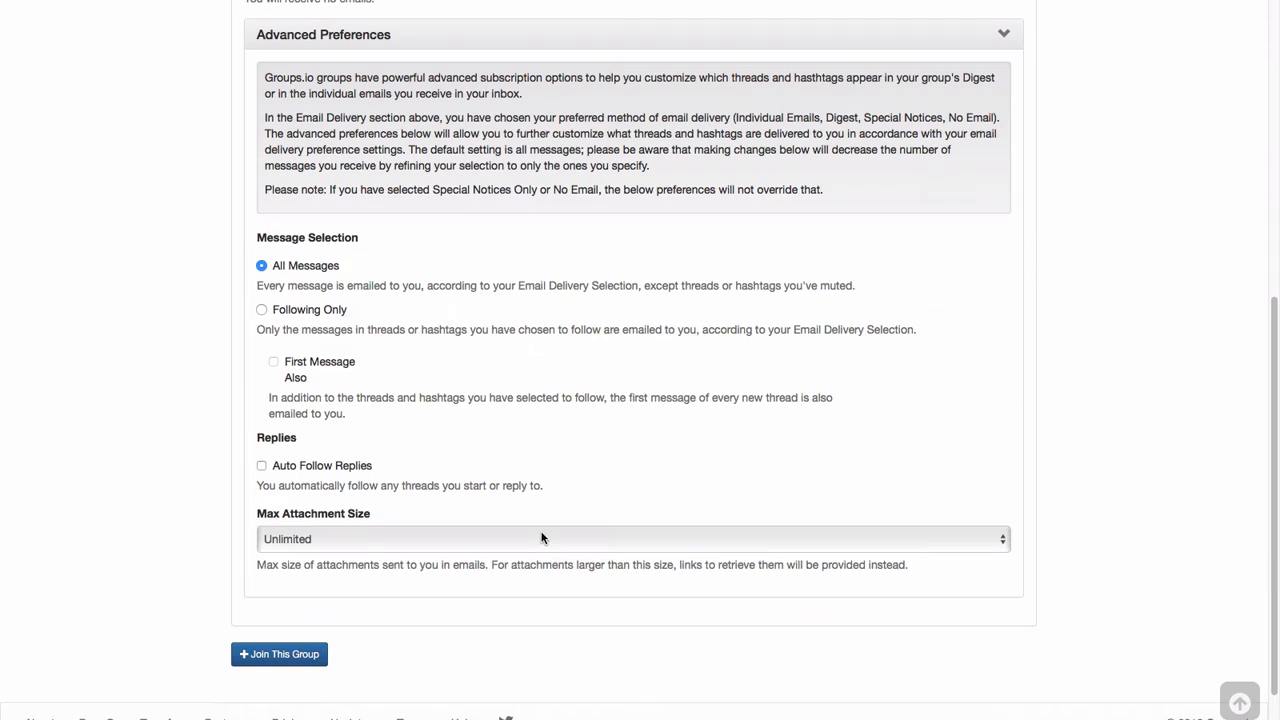
pyautogui.moveTo(478, 472)
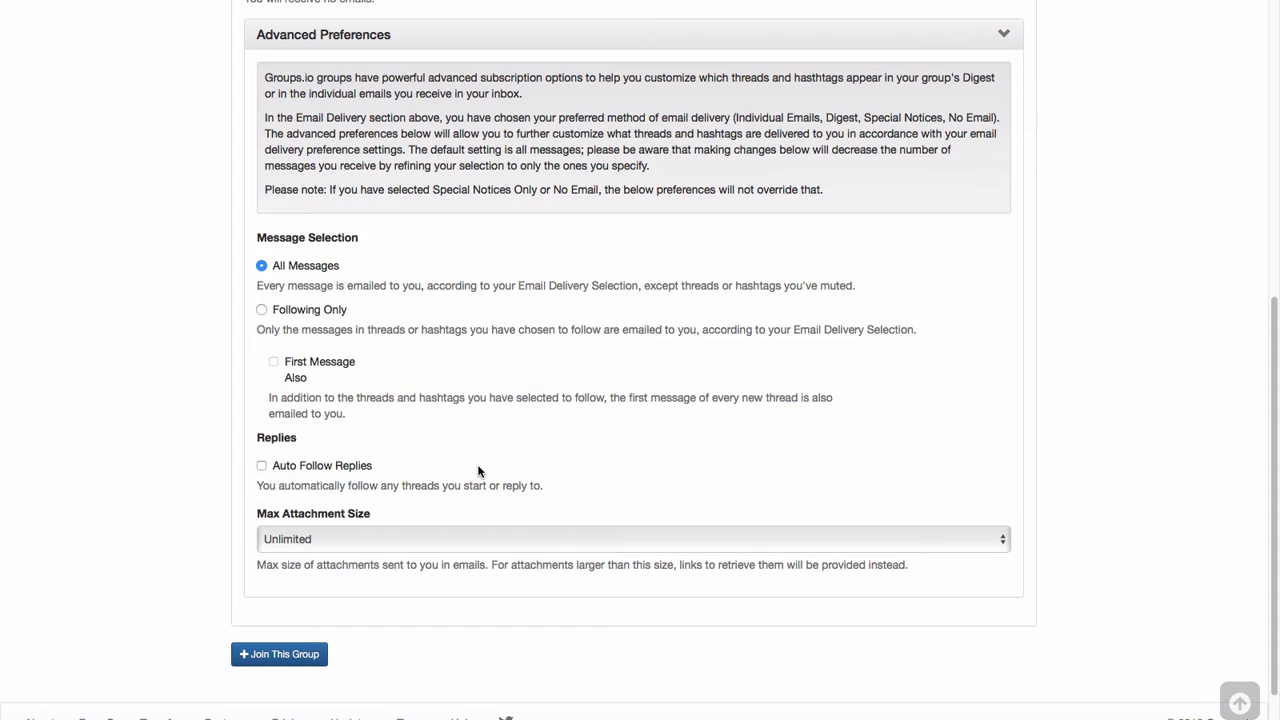
pyautogui.moveTo(412, 470)
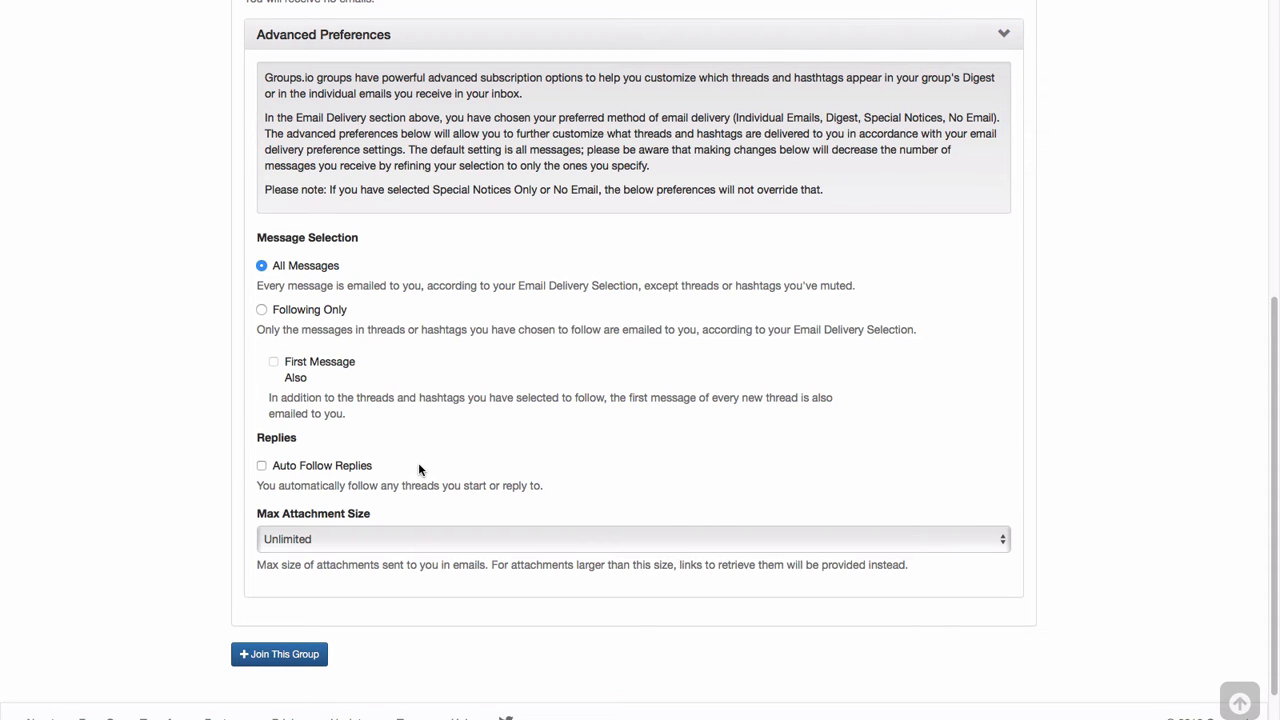
pyautogui.moveTo(410, 472)
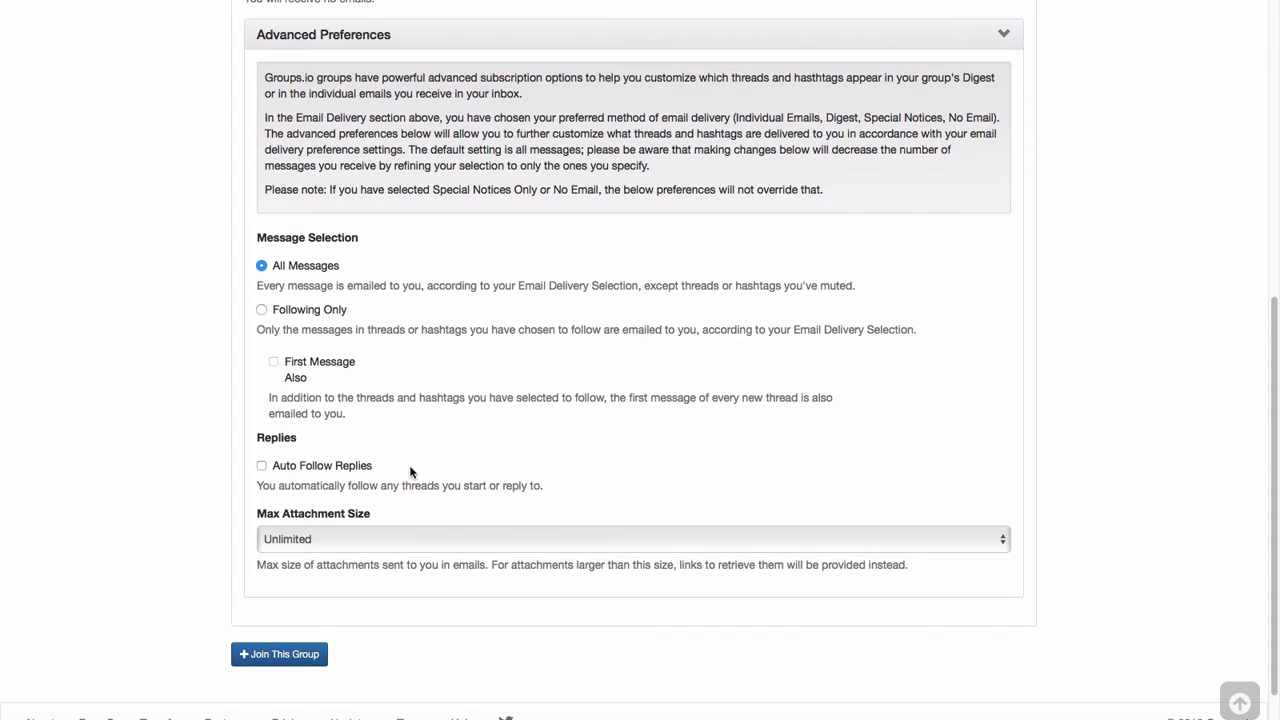
pyautogui.moveTo(452, 540)
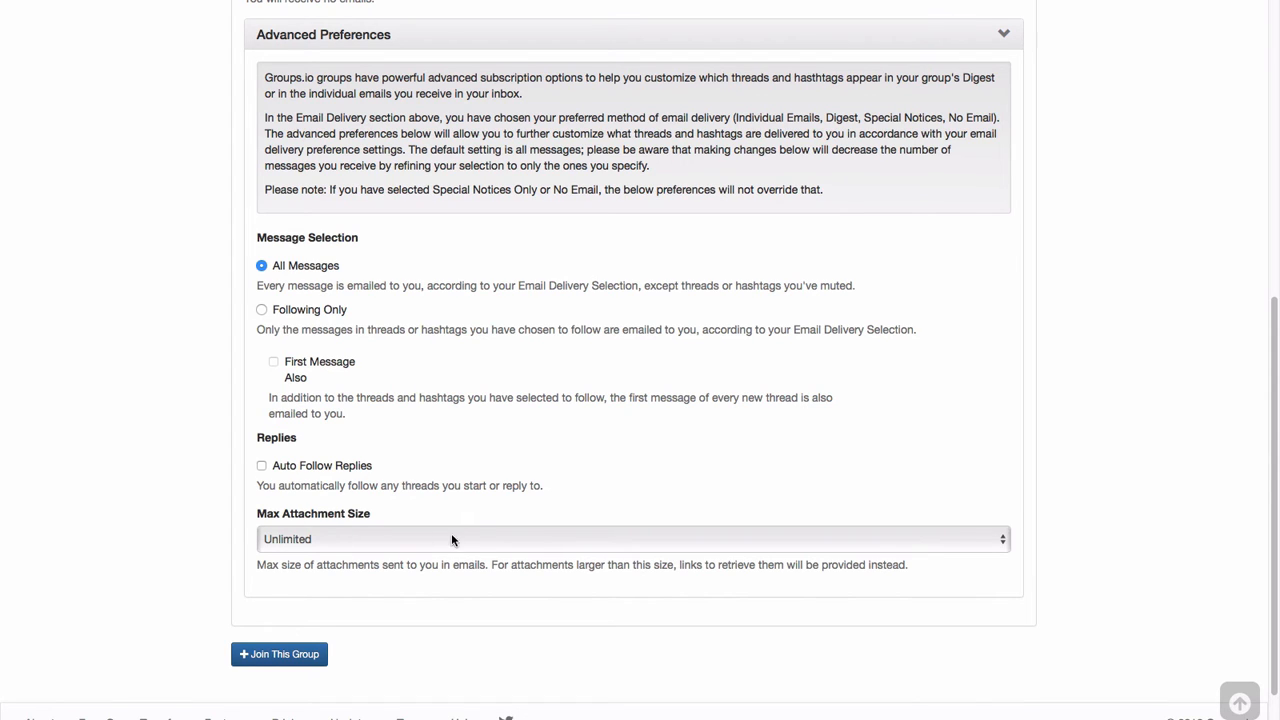
pyautogui.moveTo(460, 486)
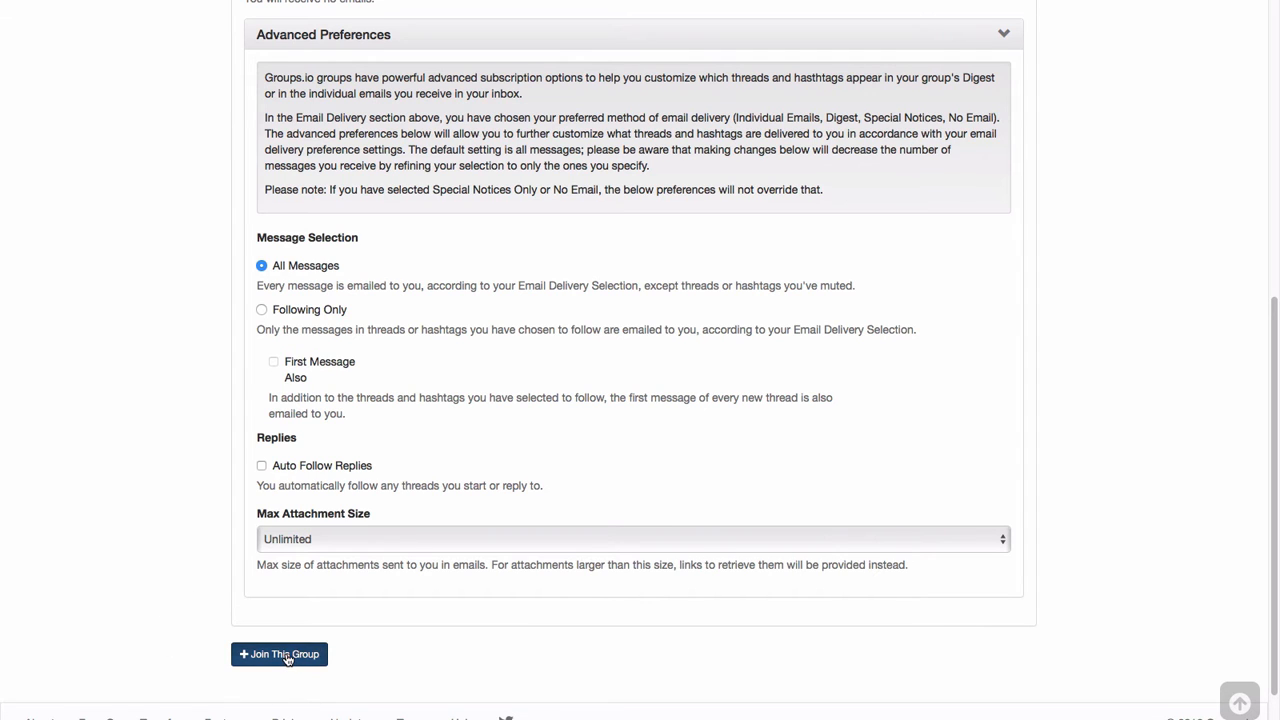
# Step: Join the VKTest group and reach the 'You Are Now Subscribed!' confirmation
pyautogui.click(278, 654)
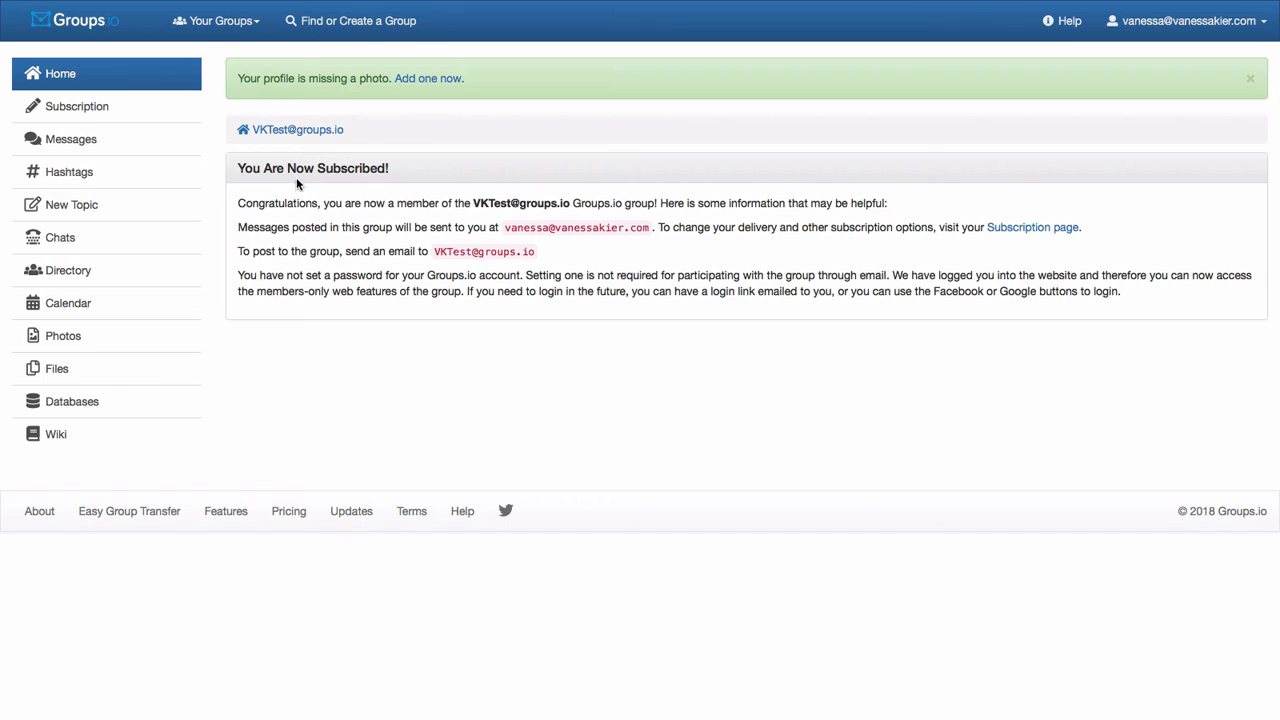
pyautogui.moveTo(280, 90)
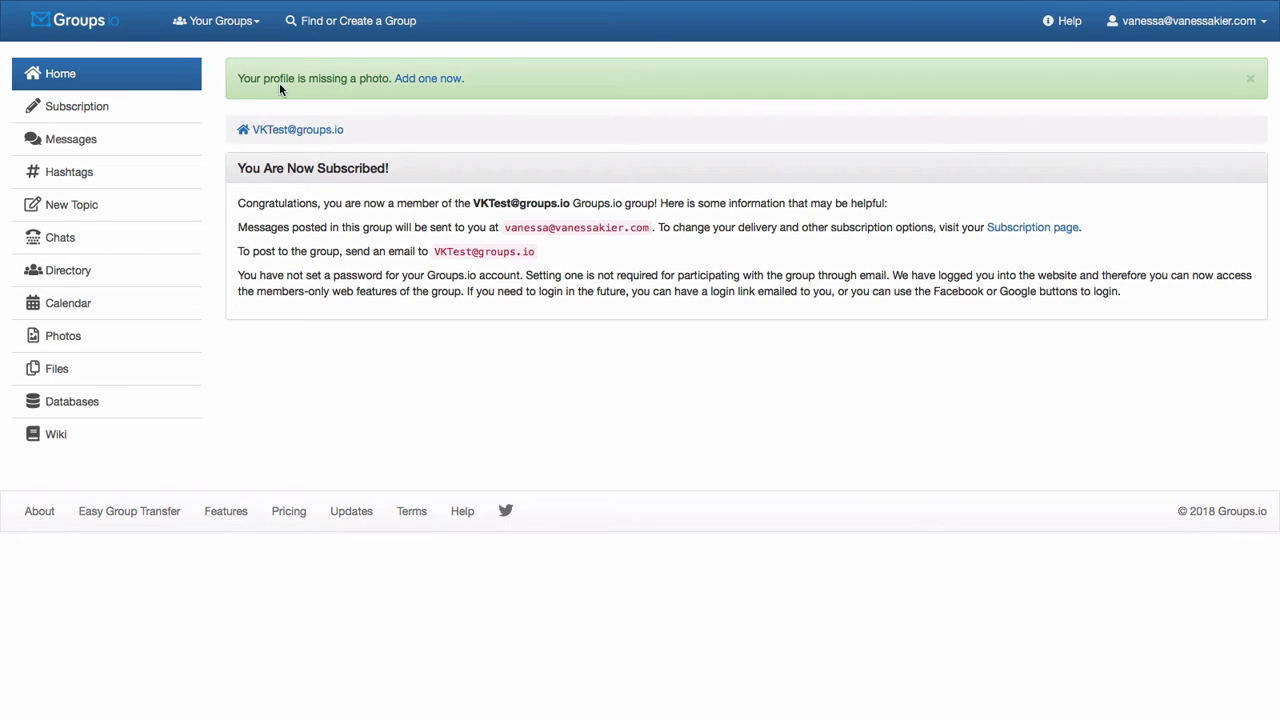
pyautogui.moveTo(504, 68)
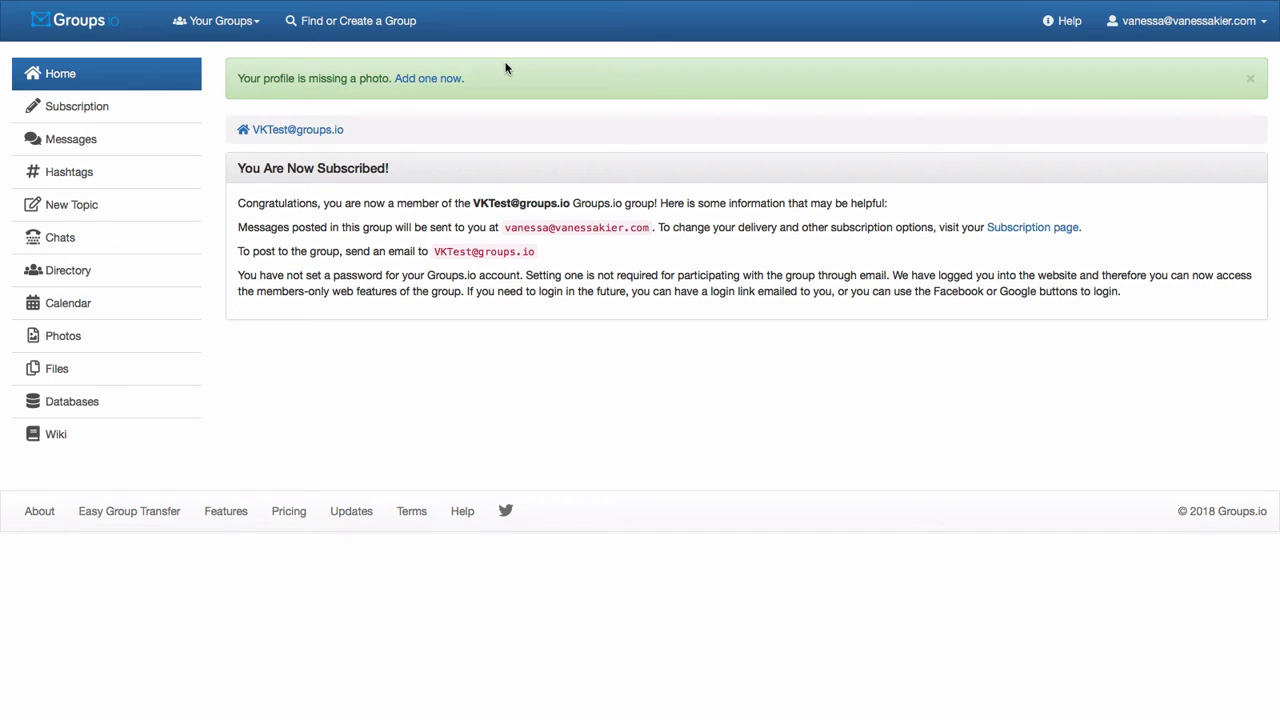
pyautogui.moveTo(608, 136)
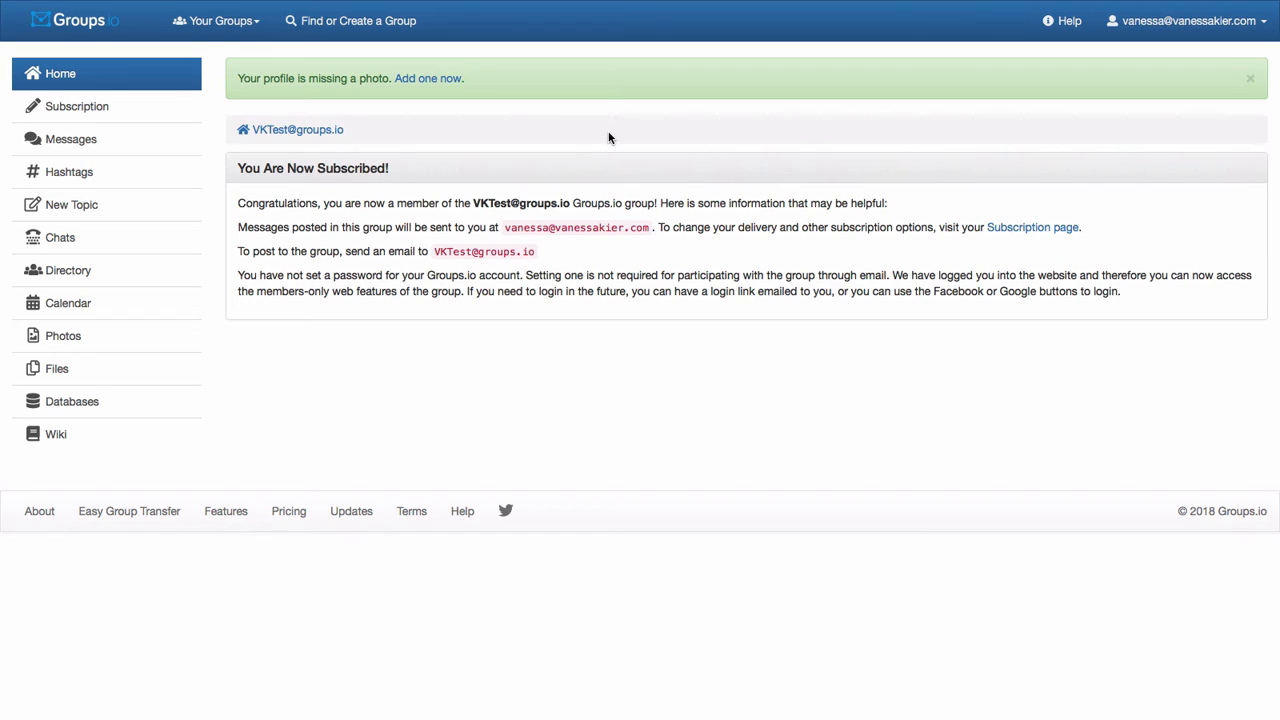
pyautogui.moveTo(588, 156)
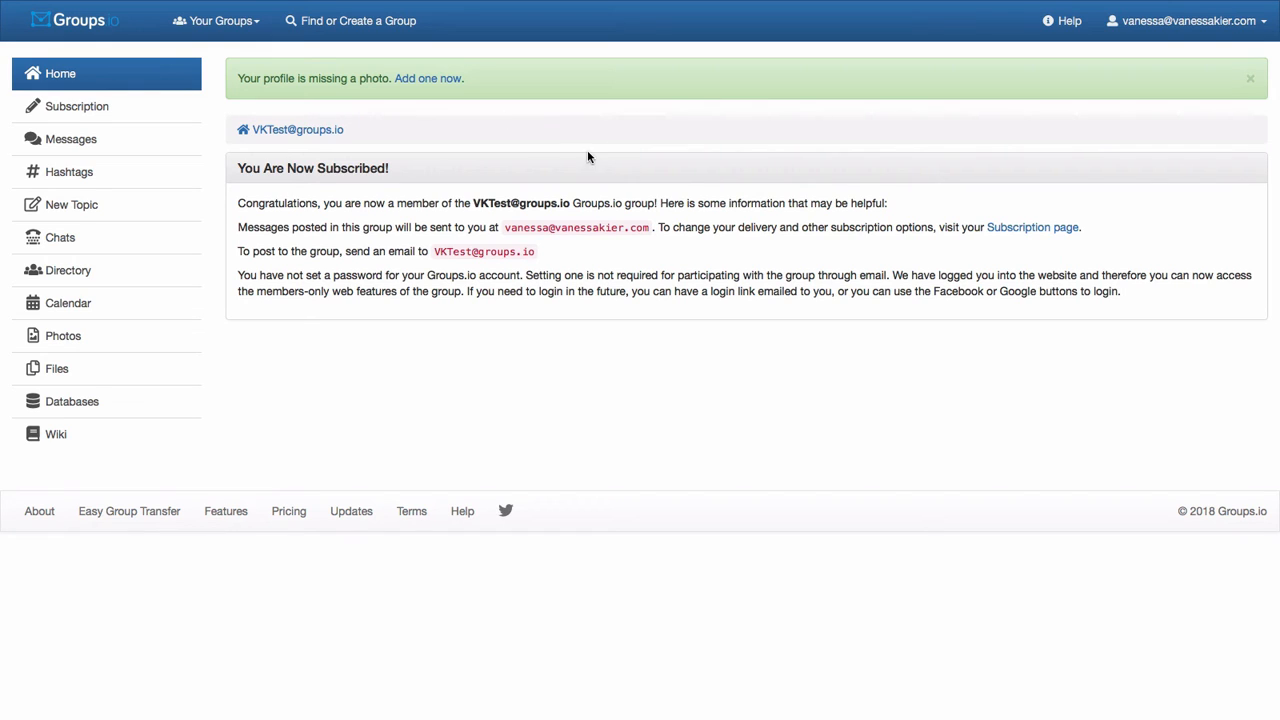
pyautogui.moveTo(600, 156)
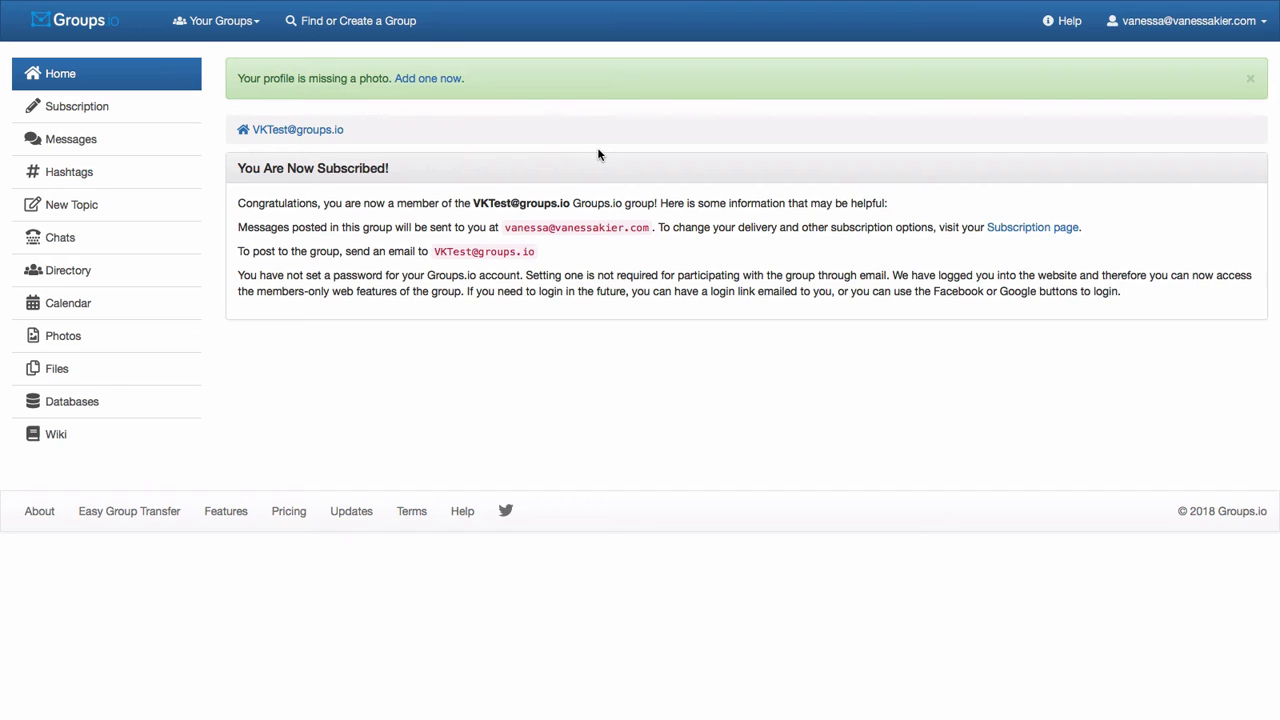
pyautogui.moveTo(578, 152)
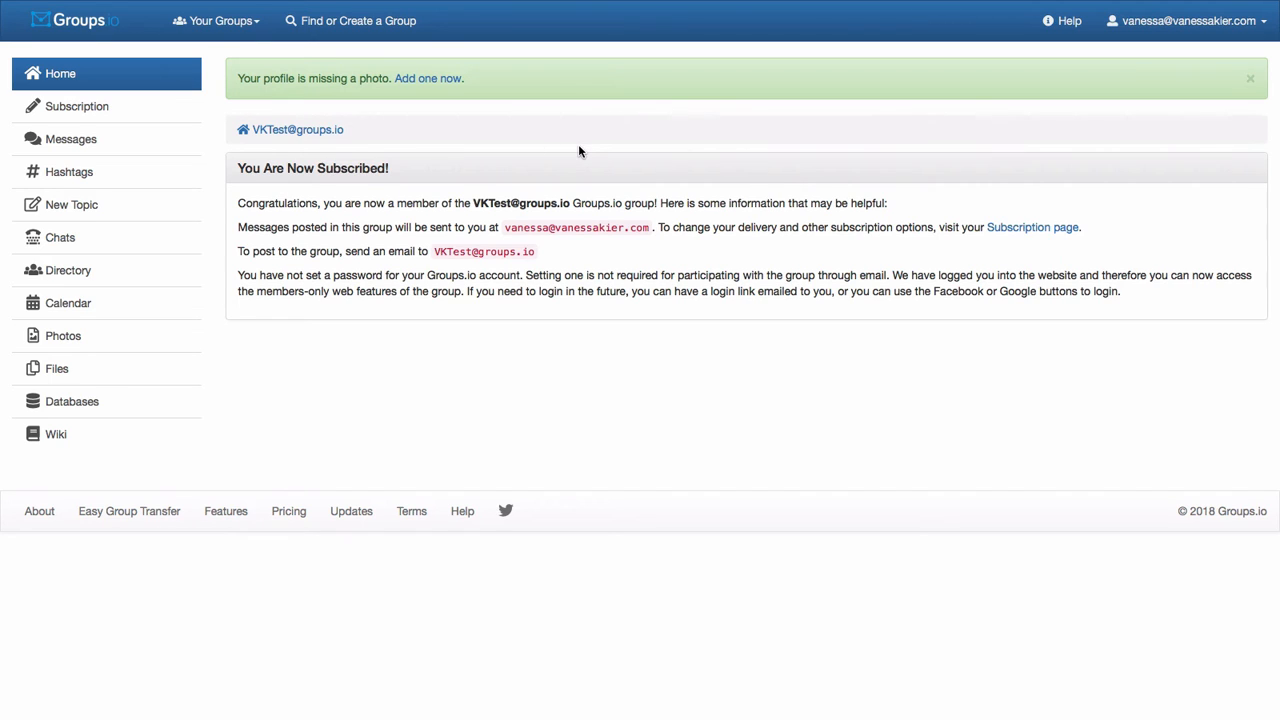
pyautogui.moveTo(588, 148)
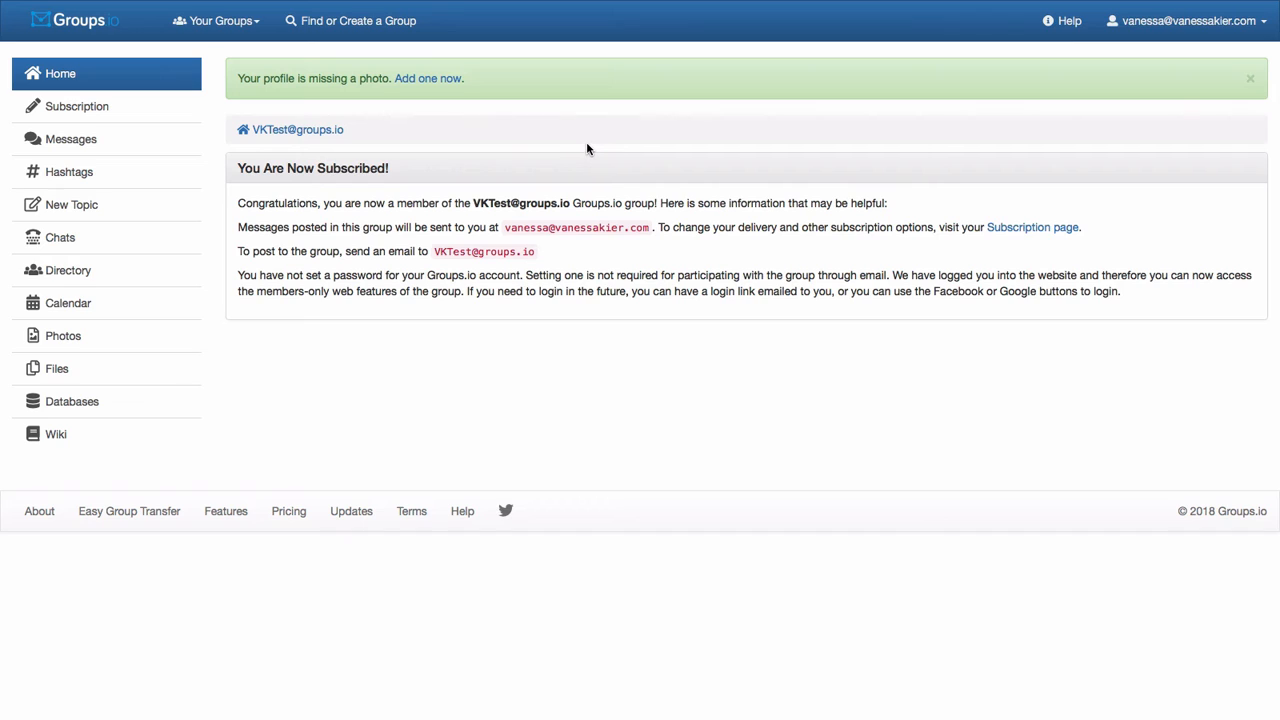
pyautogui.moveTo(592, 148)
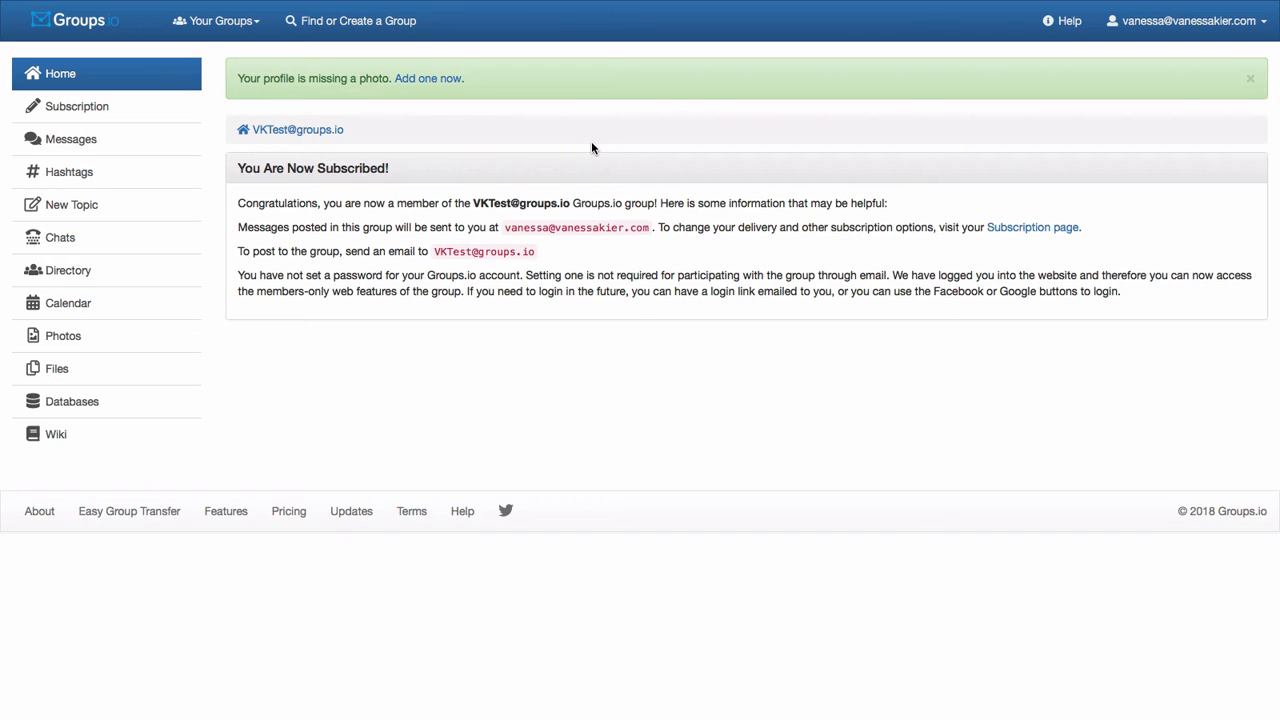
pyautogui.moveTo(428, 220)
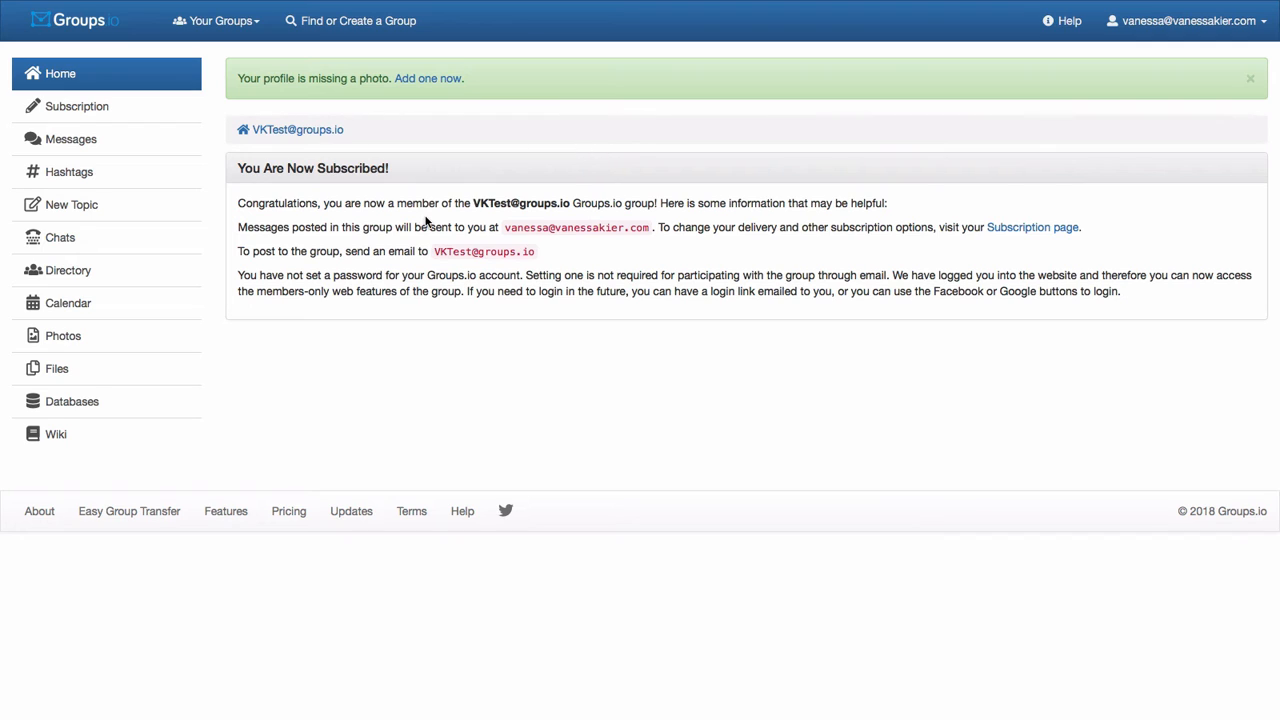
pyautogui.moveTo(268, 244)
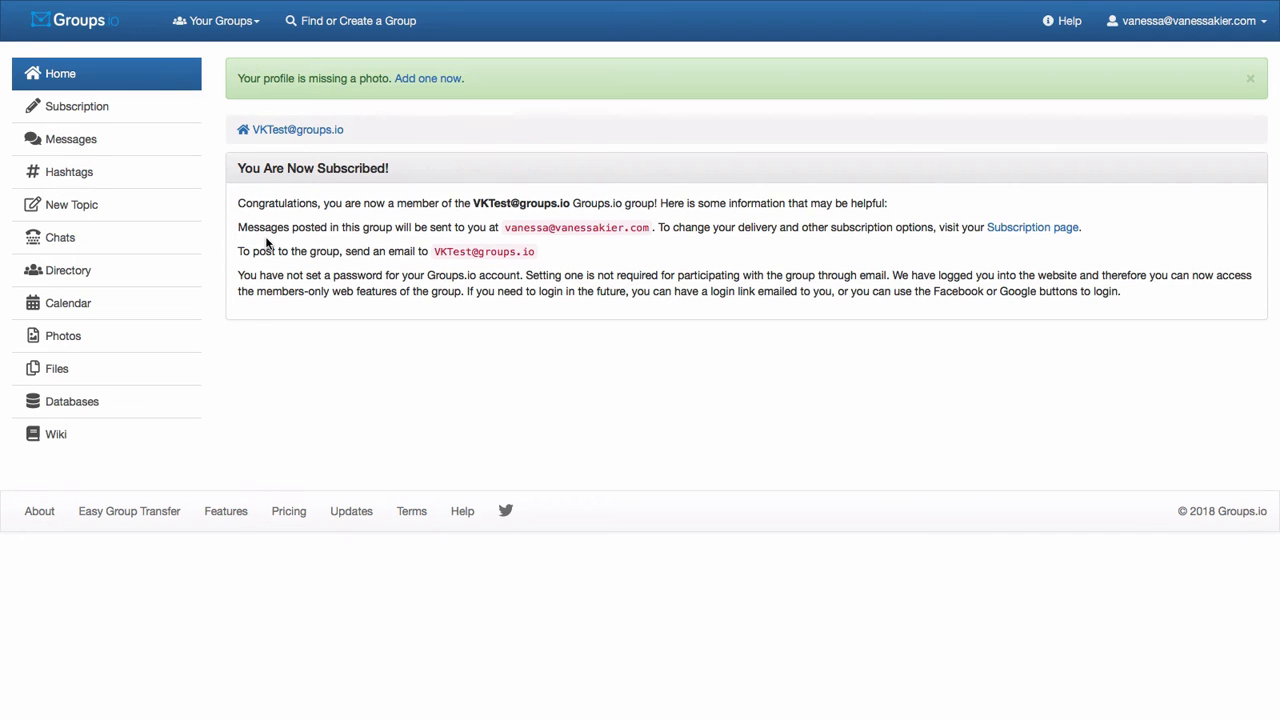
pyautogui.moveTo(572, 244)
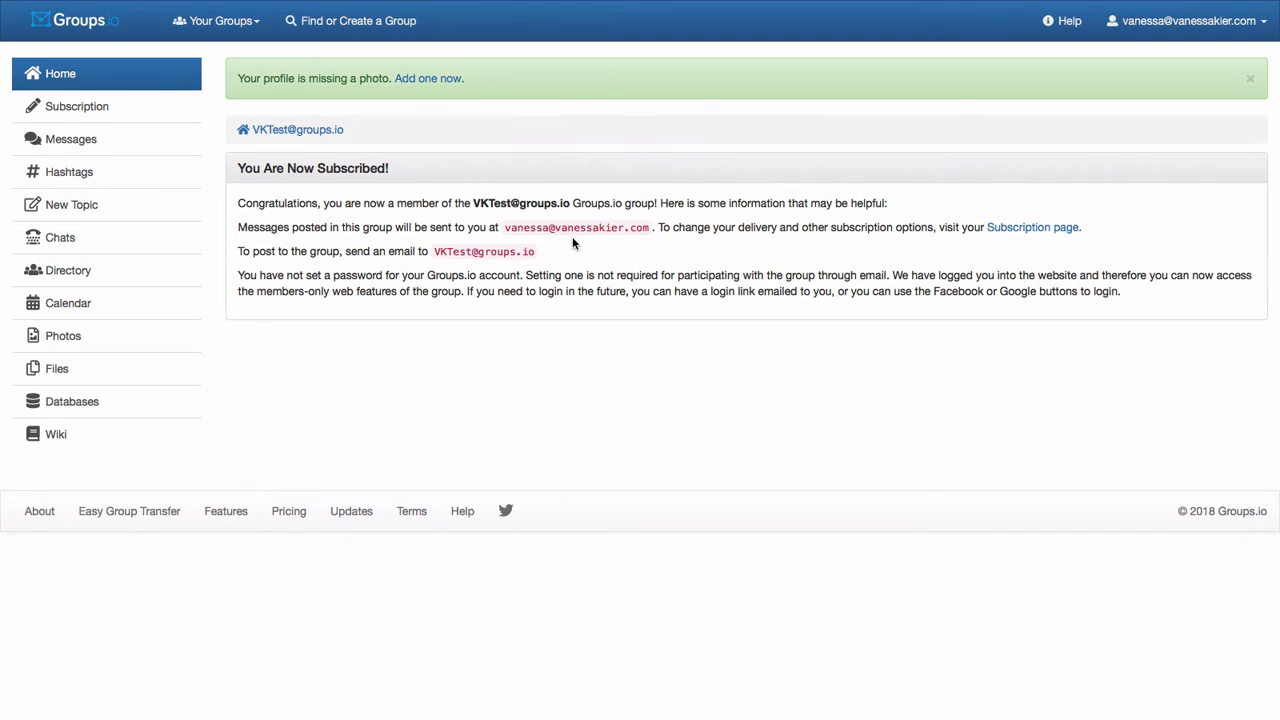
pyautogui.moveTo(644, 242)
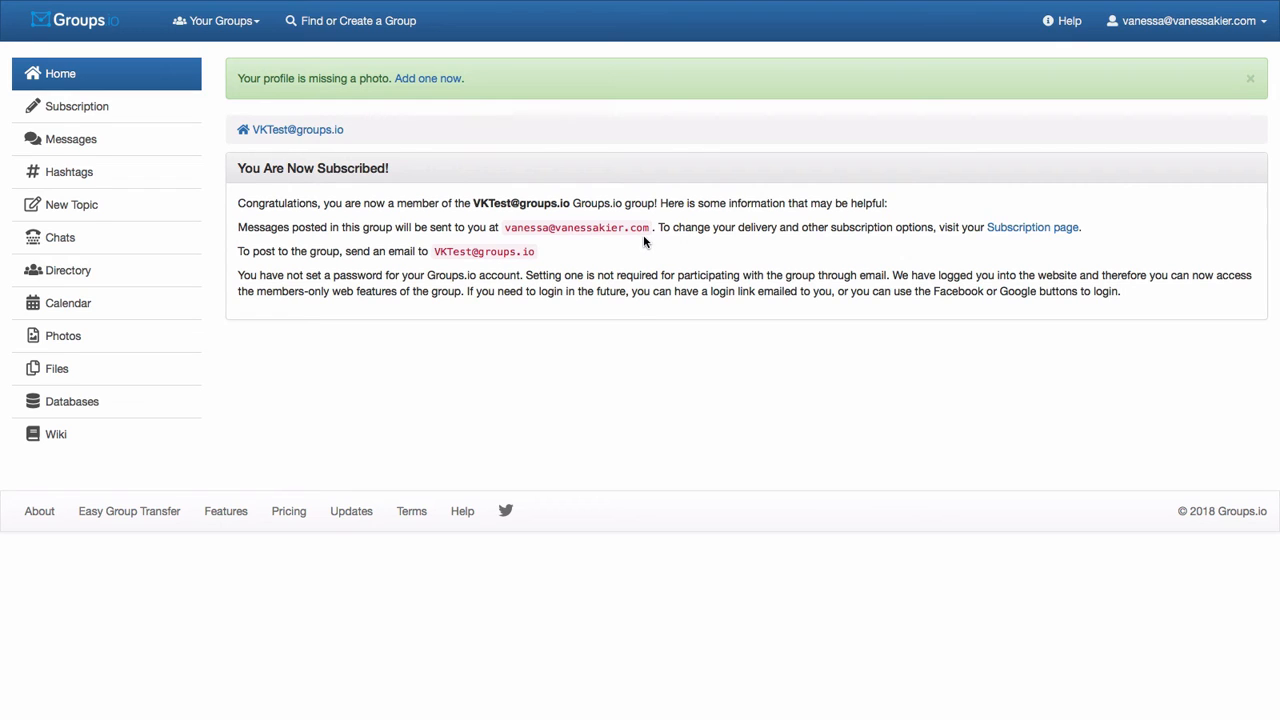
pyautogui.moveTo(984, 252)
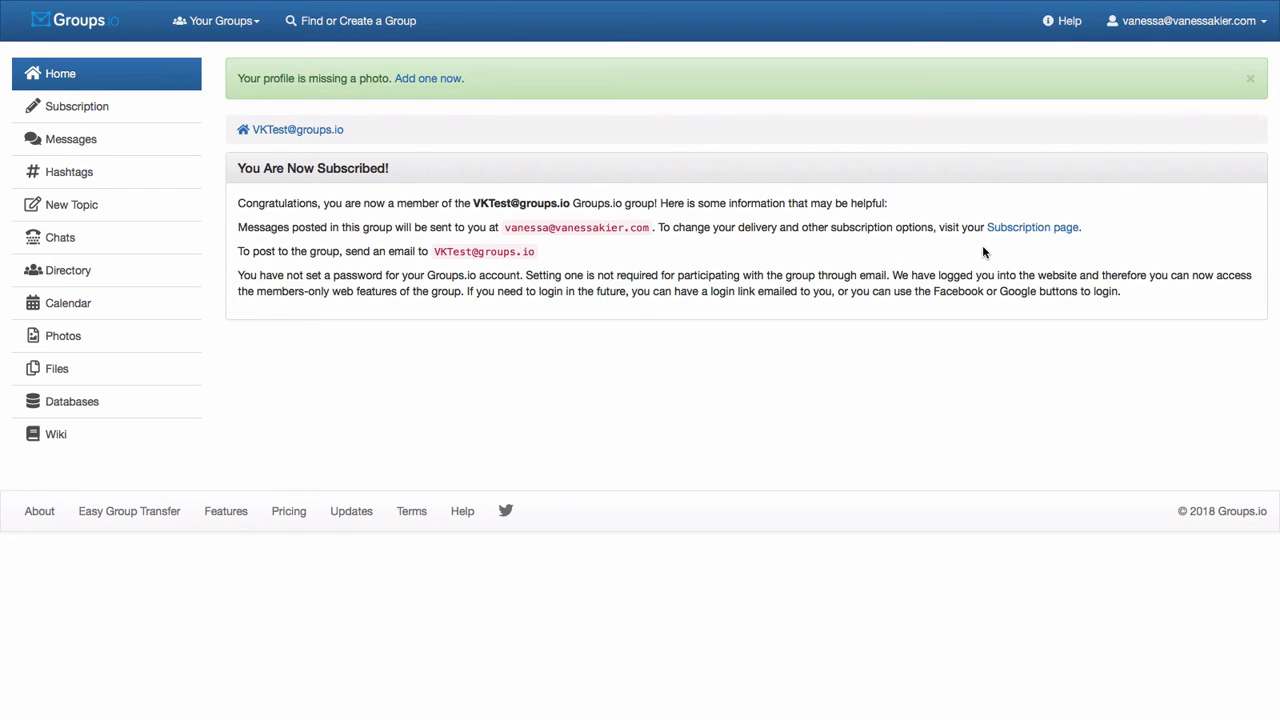
pyautogui.moveTo(466, 264)
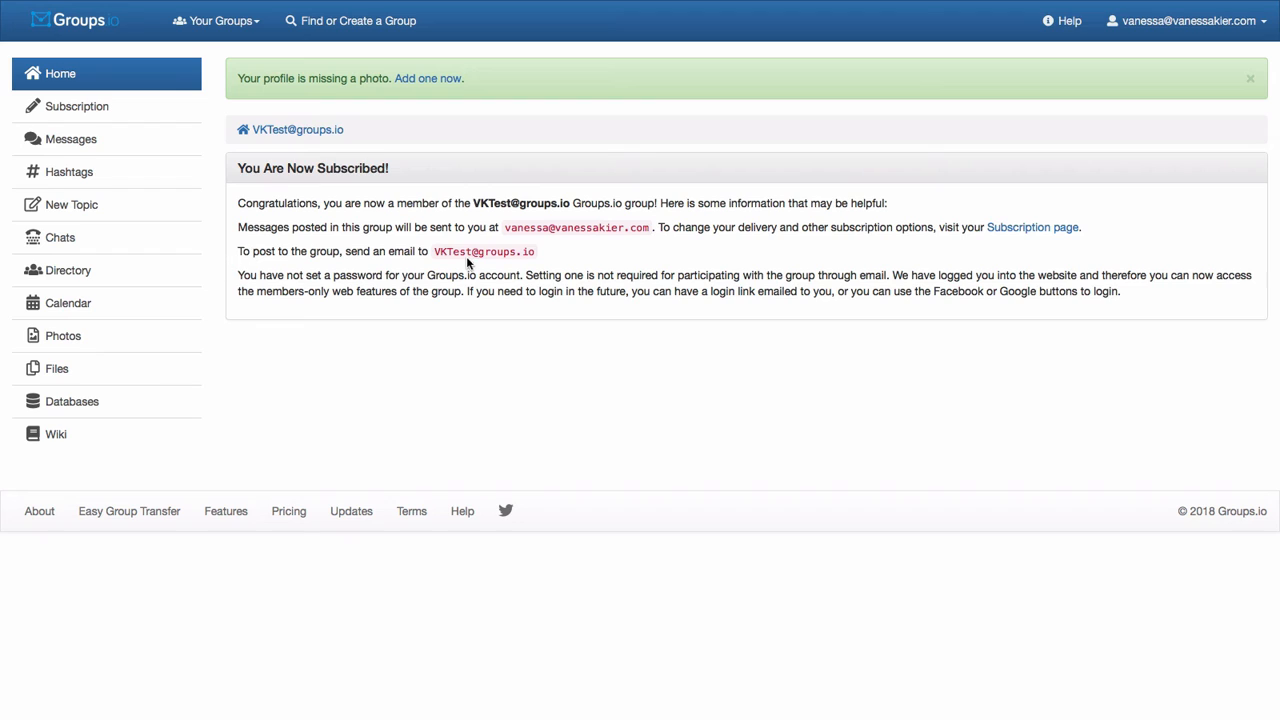
pyautogui.moveTo(456, 270)
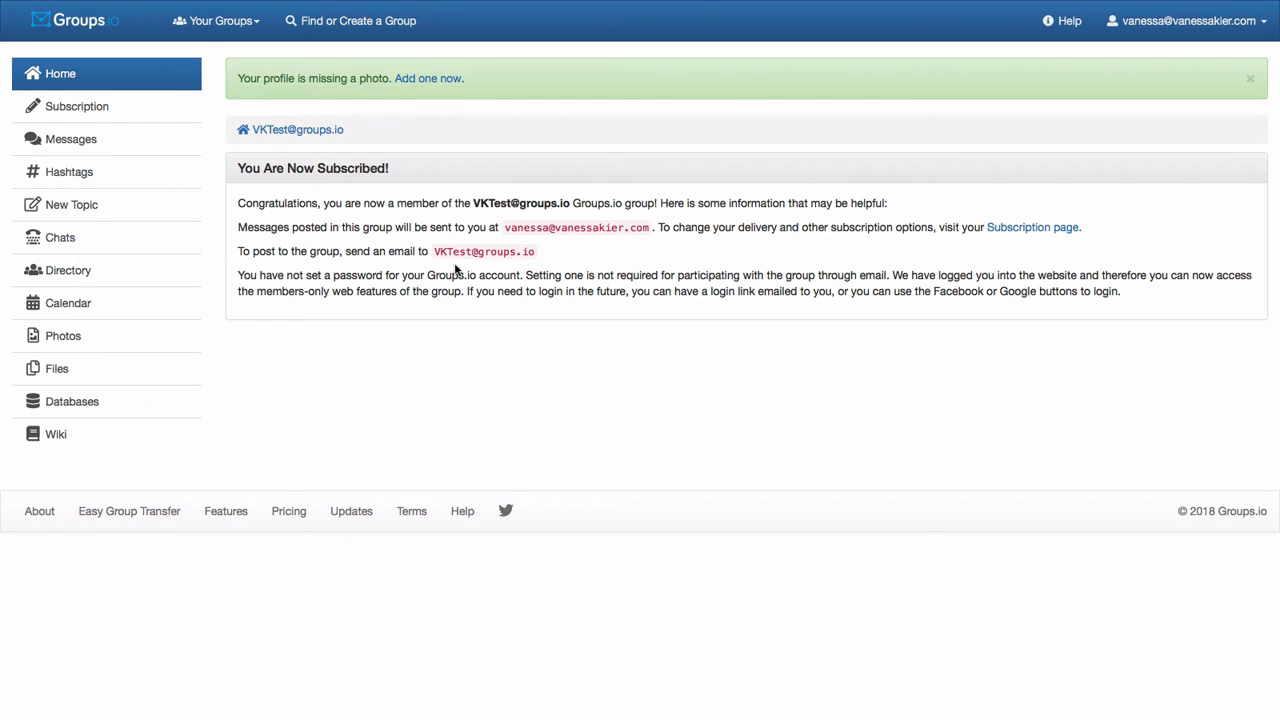
pyautogui.moveTo(632, 254)
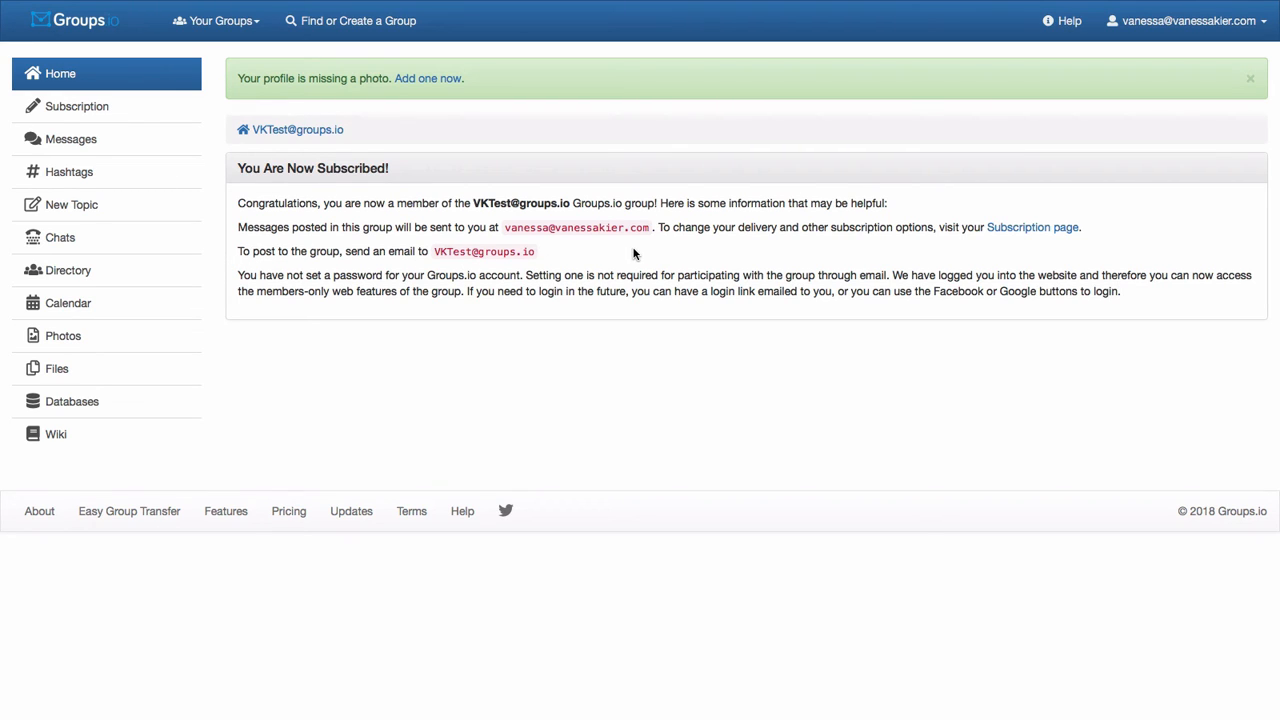
pyautogui.moveTo(640, 258)
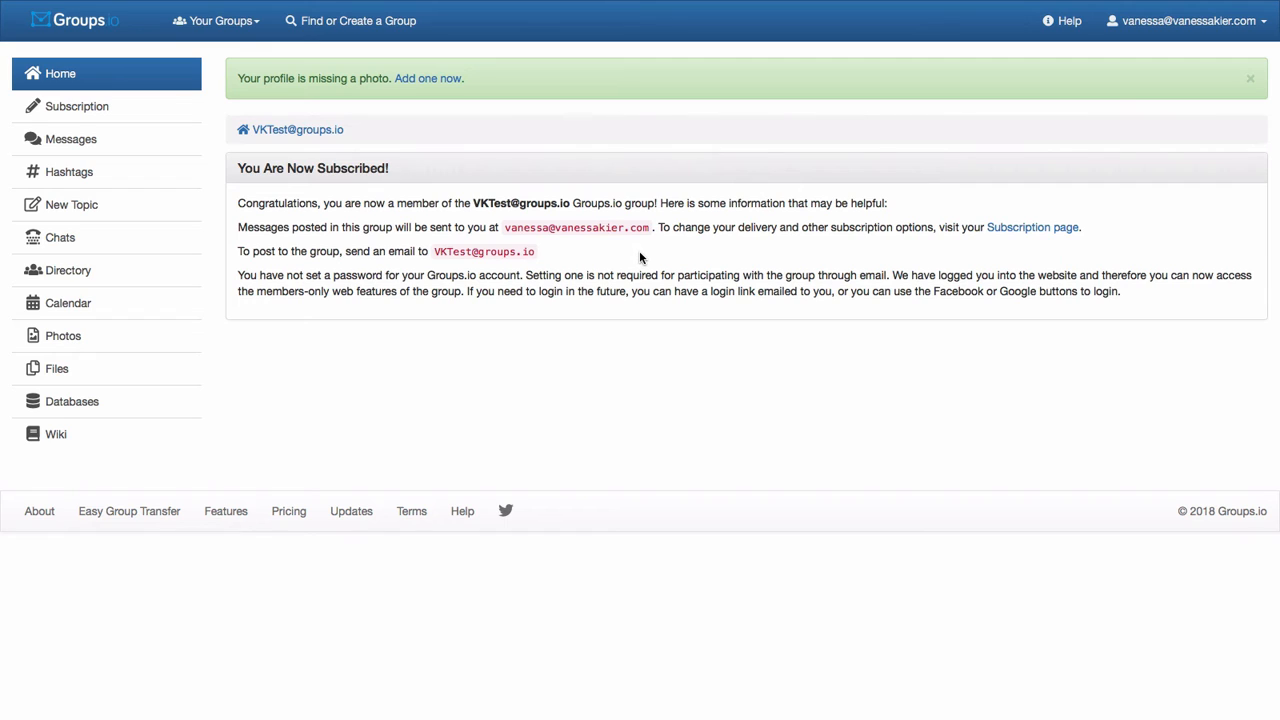
pyautogui.moveTo(1032, 228)
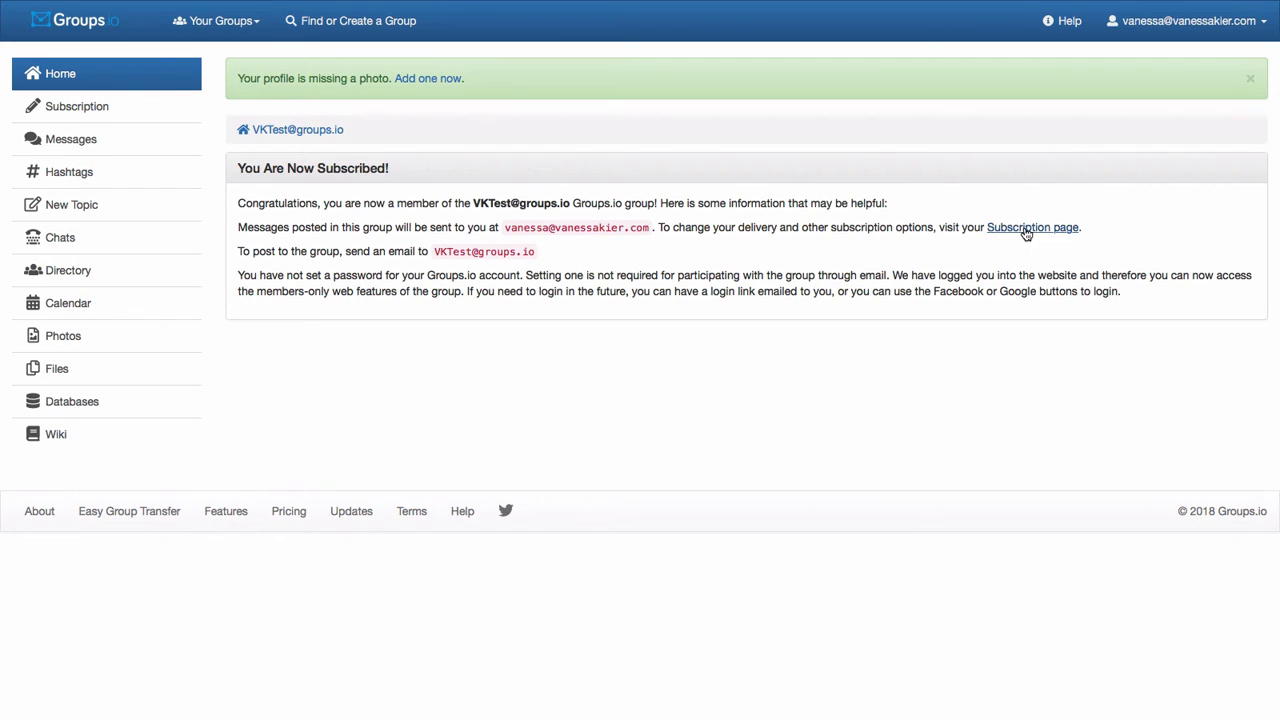
# Step: Enable the email-post signature, set it to 'Thanks!' and save the subscription settings
pyautogui.click(1032, 228)
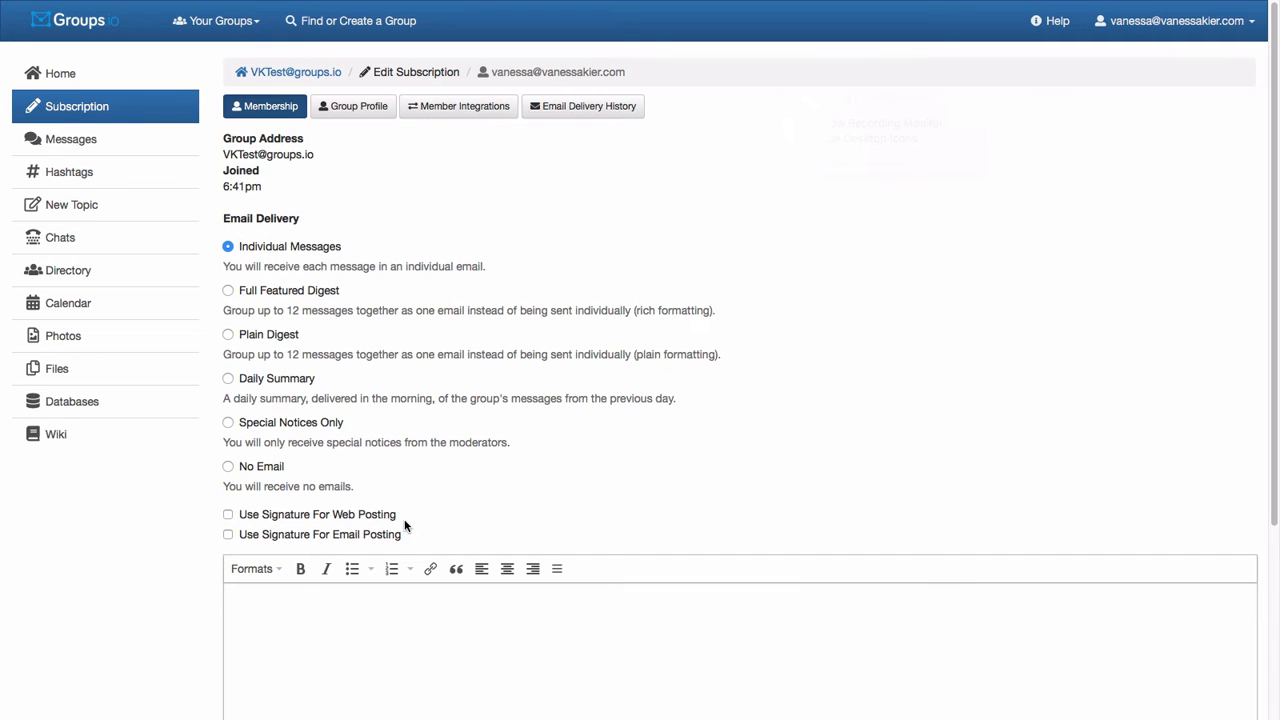
pyautogui.moveTo(448, 510)
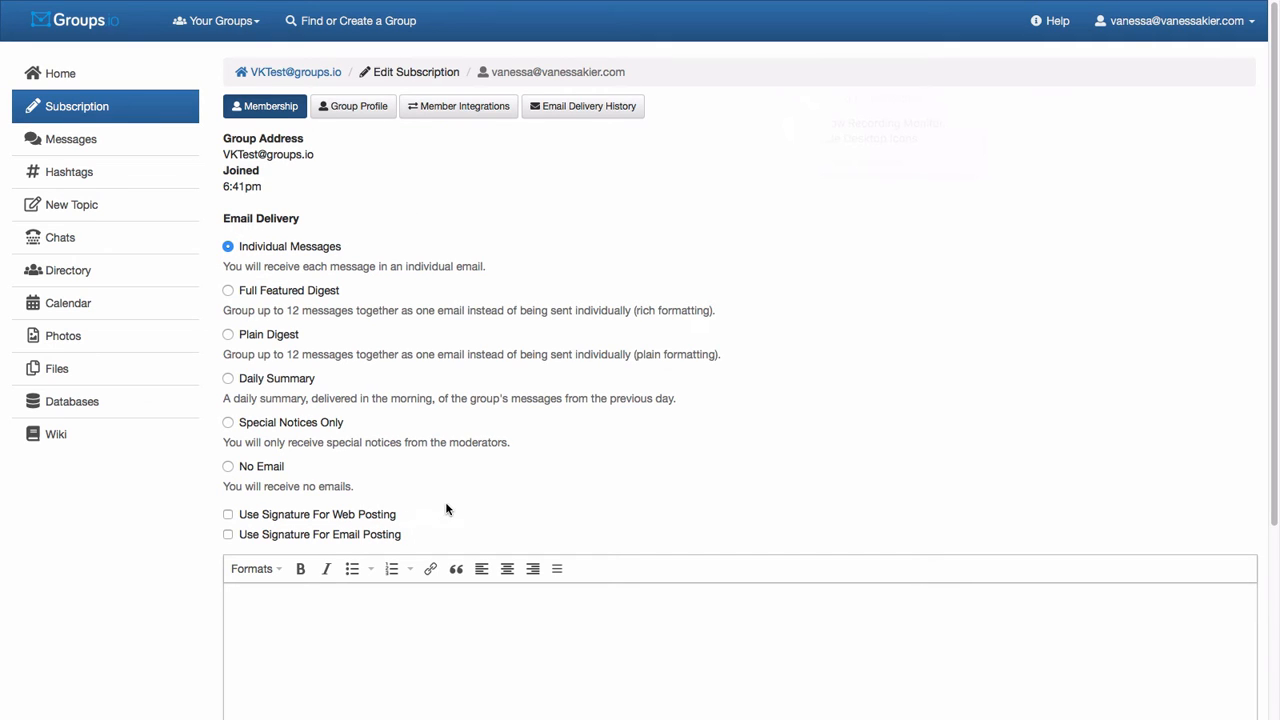
pyautogui.moveTo(124, 88)
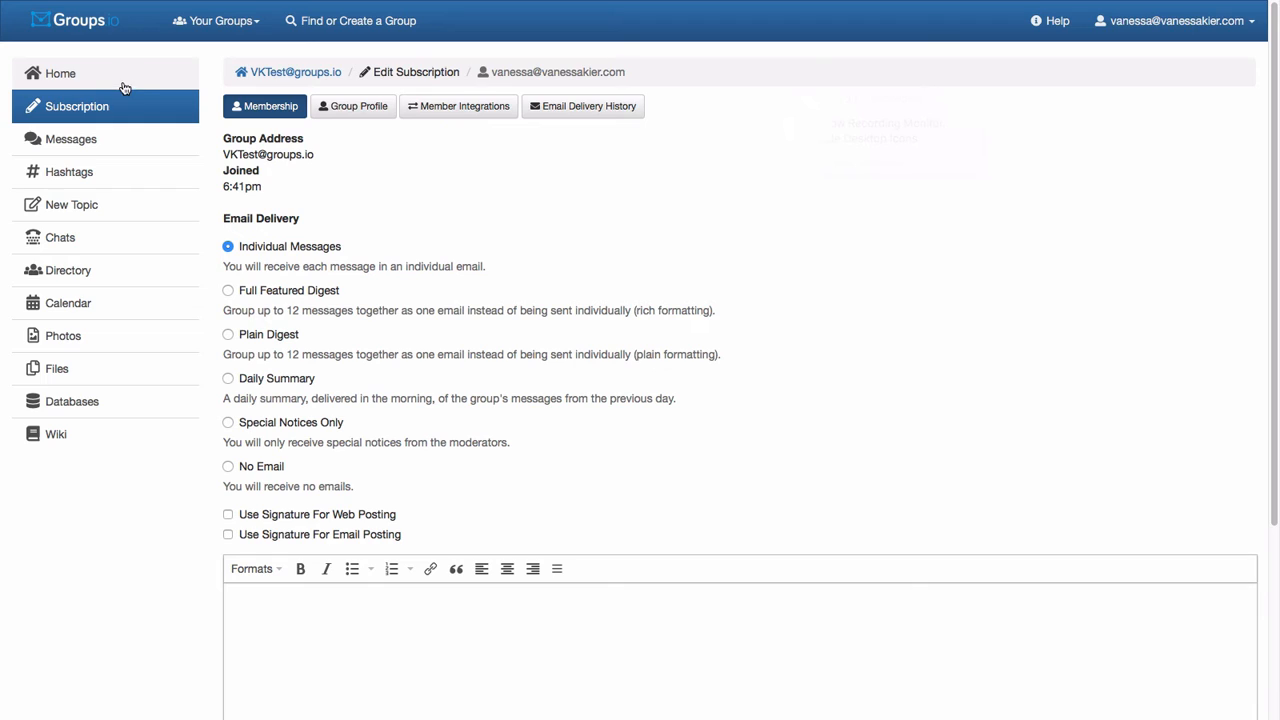
pyautogui.moveTo(140, 106)
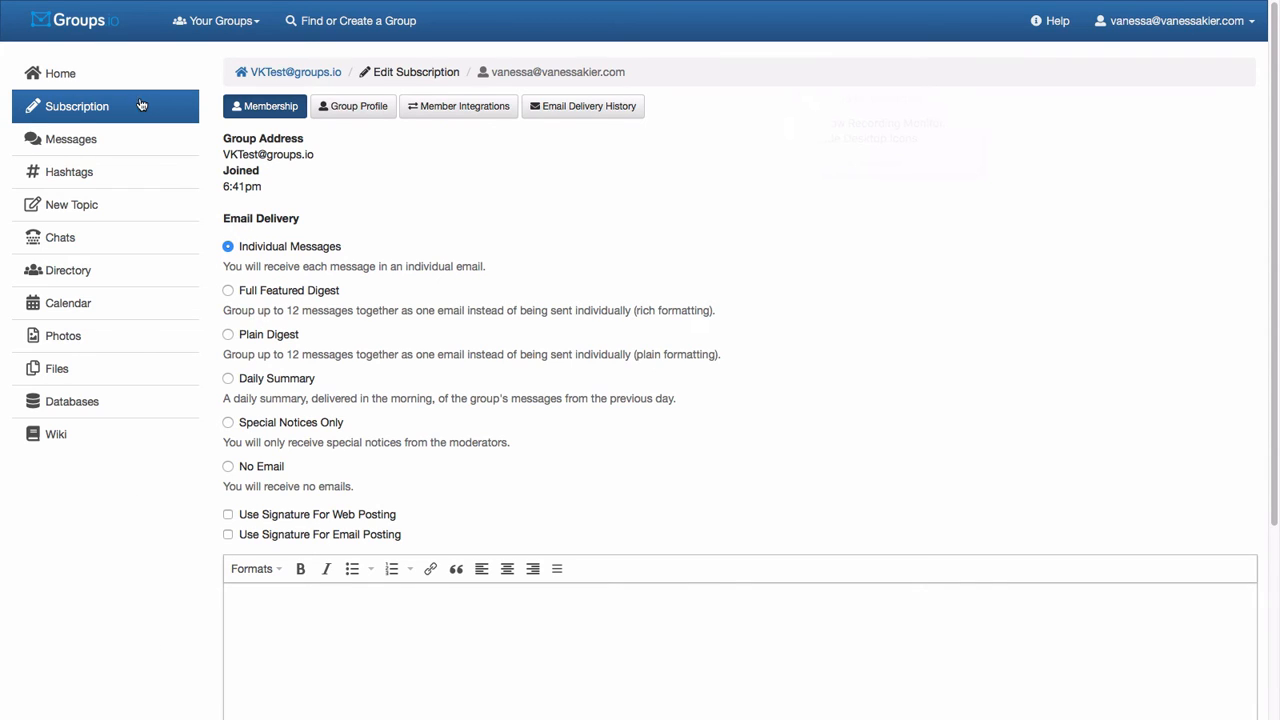
pyautogui.moveTo(144, 106)
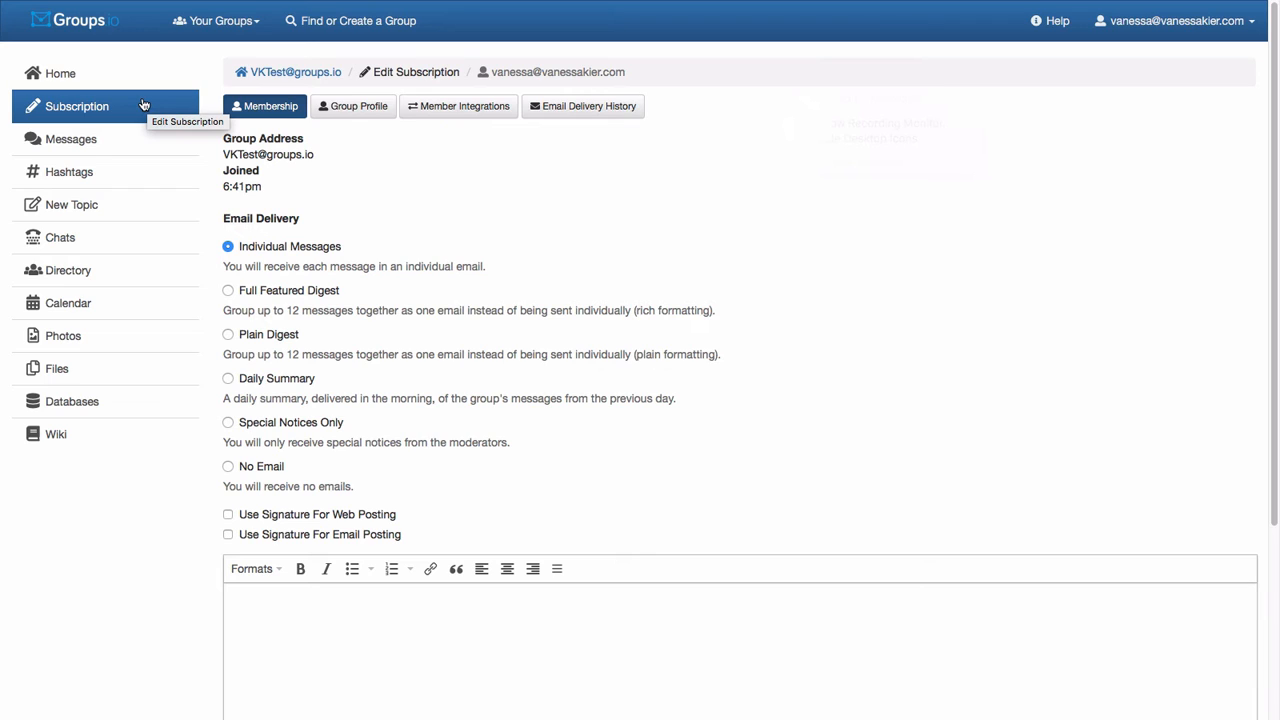
pyautogui.moveTo(568, 72)
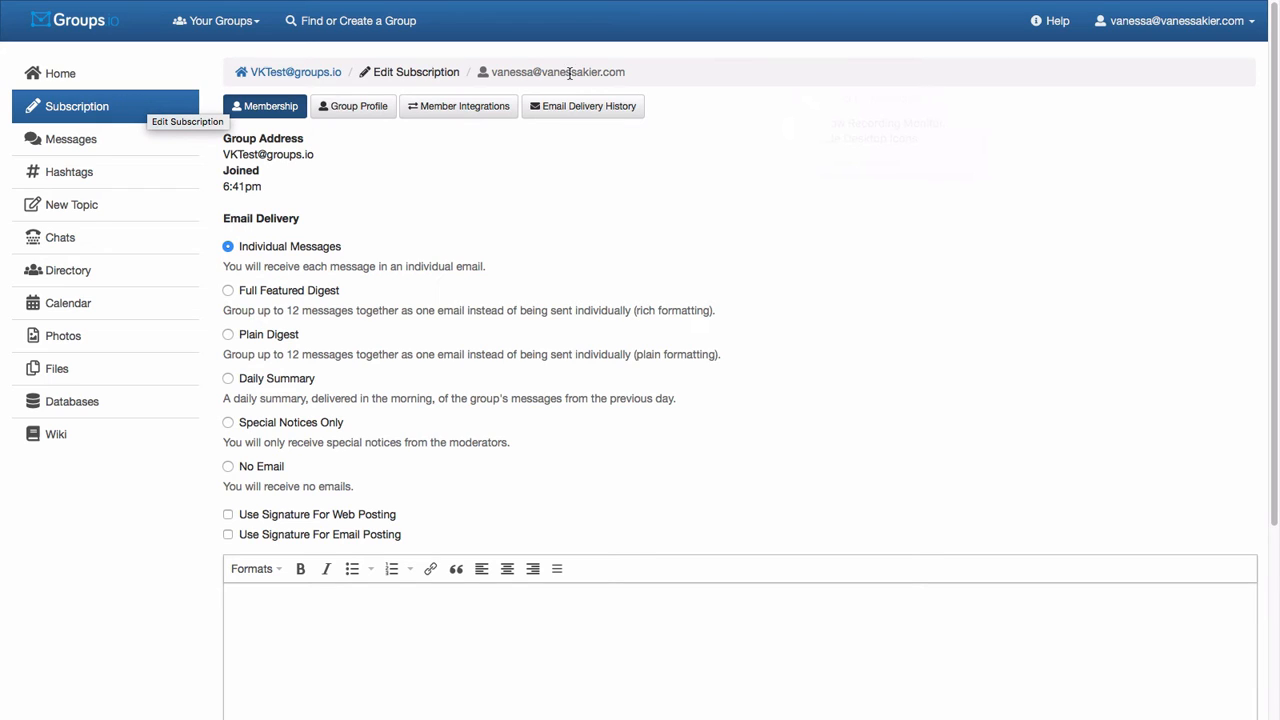
pyautogui.moveTo(756, 458)
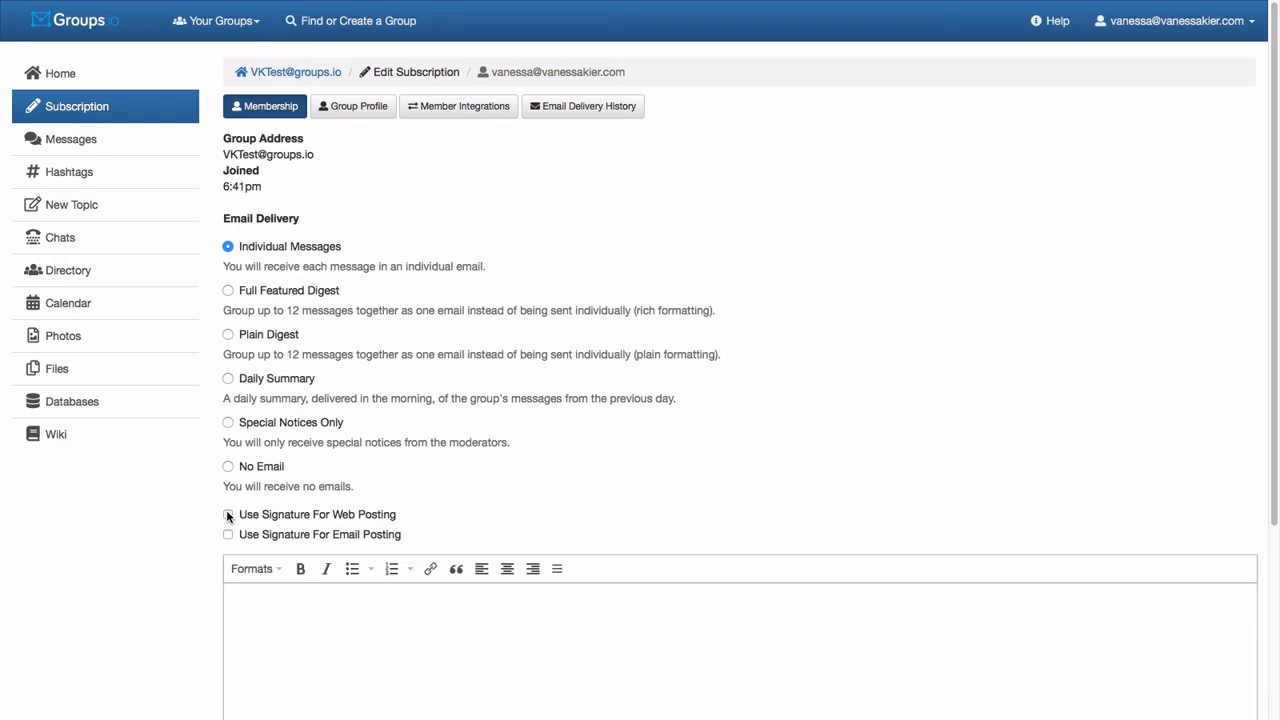
pyautogui.click(228, 514)
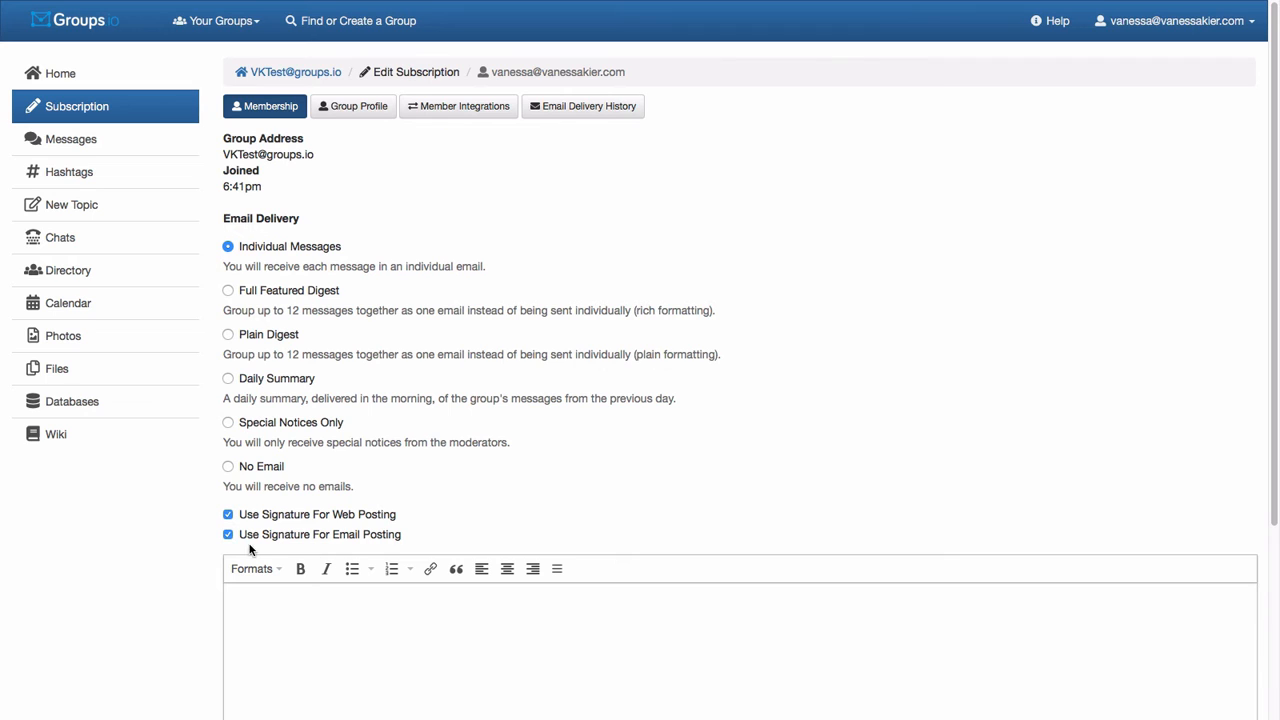
pyautogui.scroll(-3)
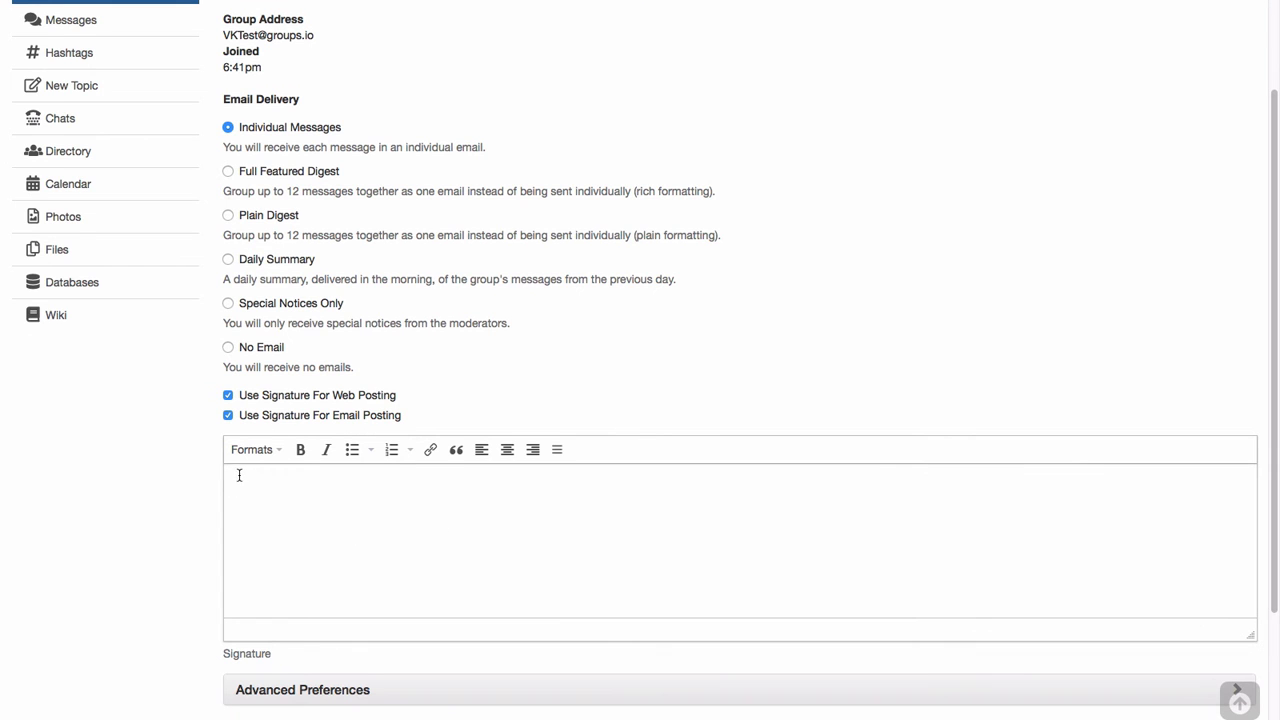
pyautogui.moveTo(240, 474)
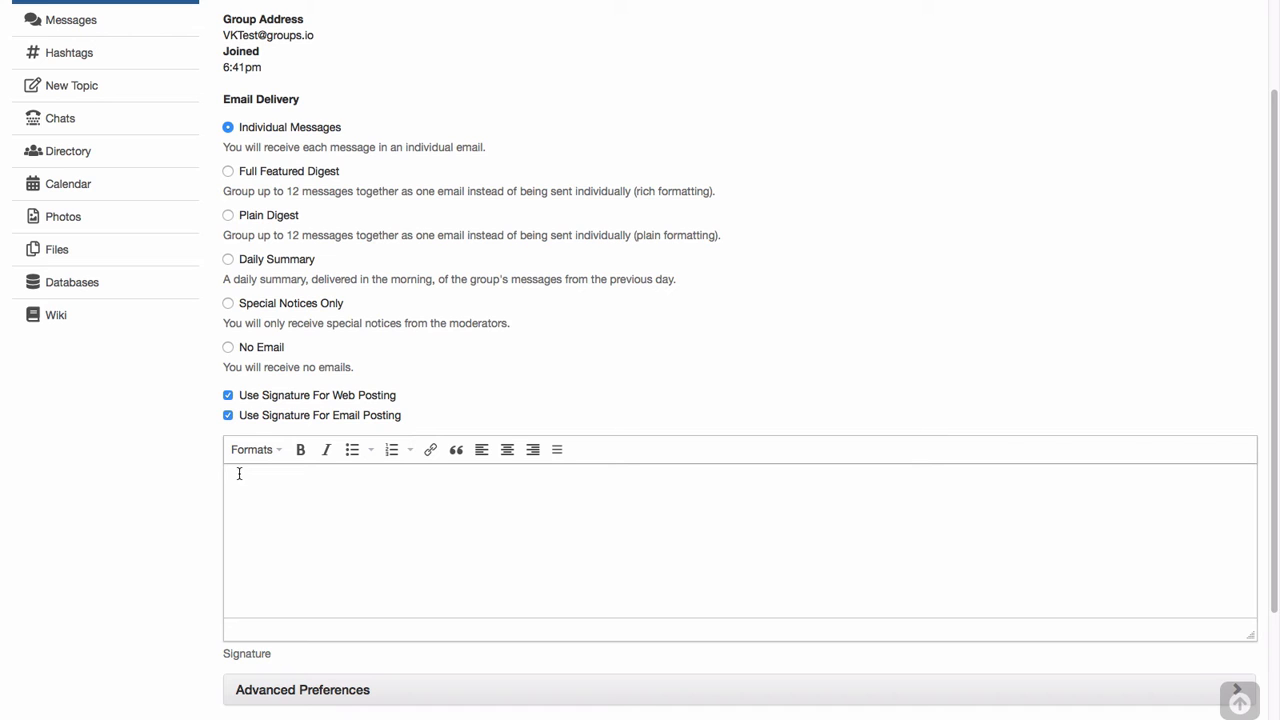
pyautogui.write('Thanks!')
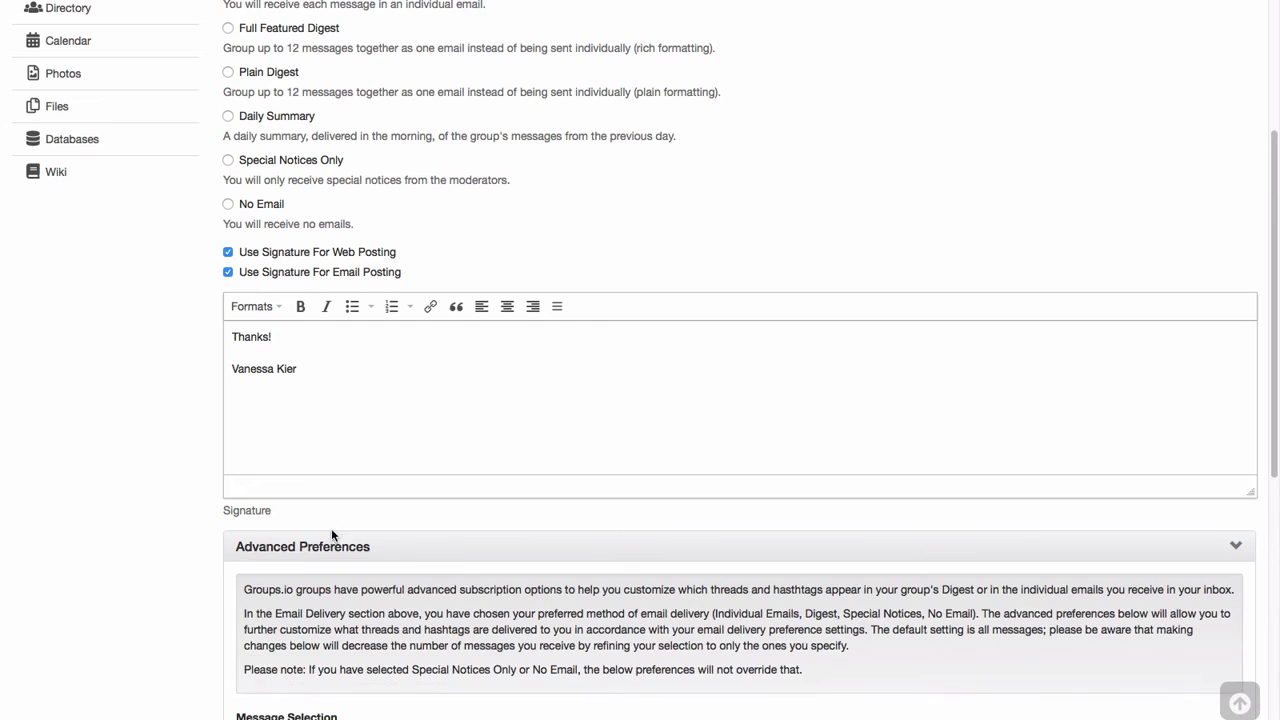
pyautogui.scroll(-3)
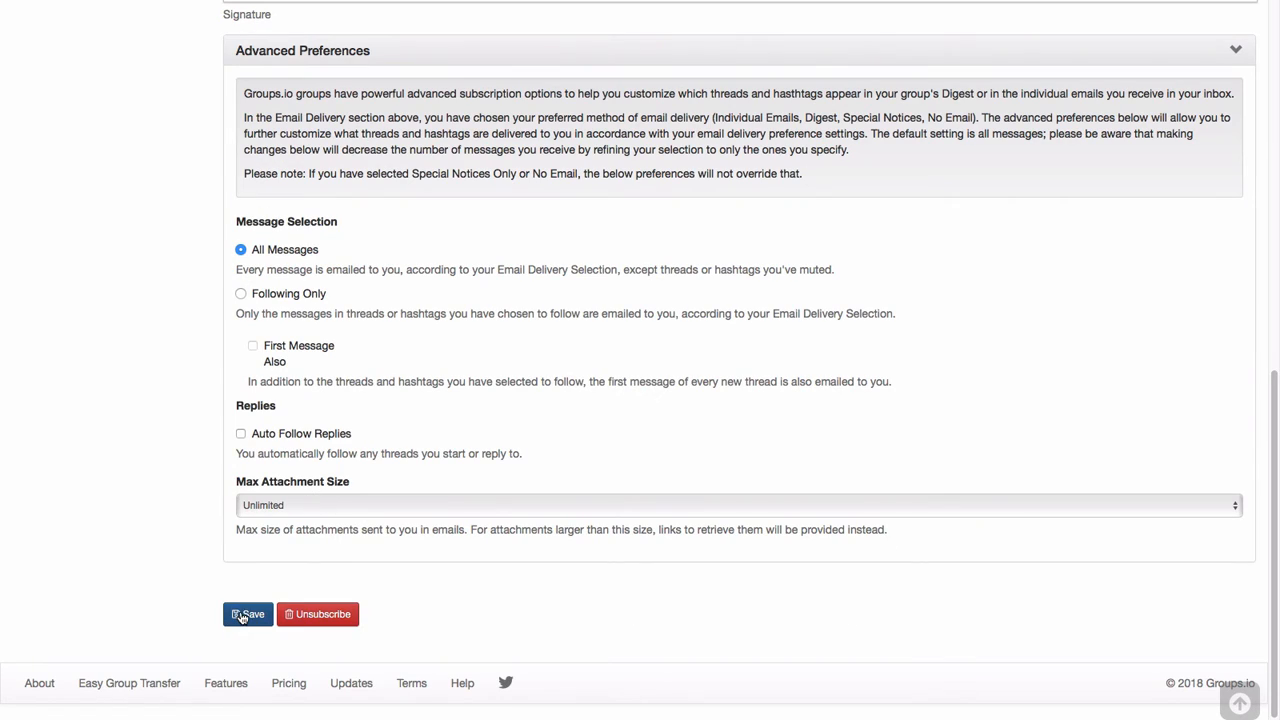
pyautogui.click(248, 614)
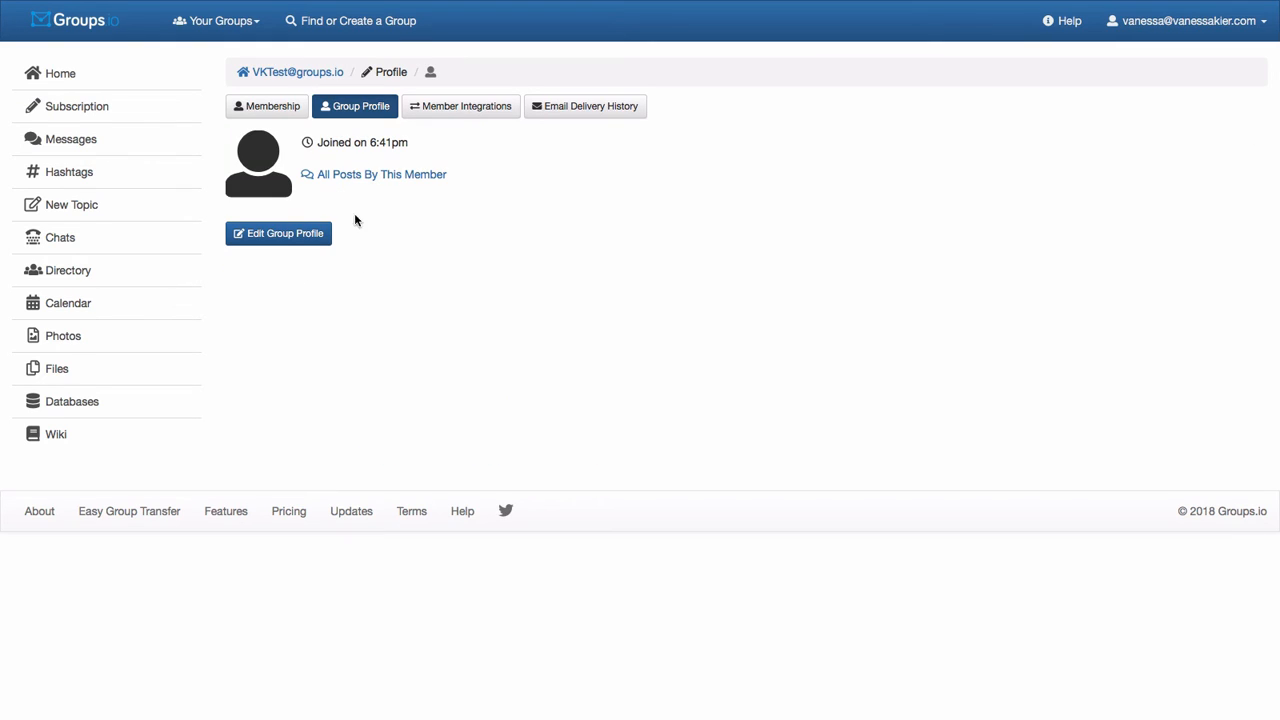
# Step: Set display name 'Vanessa Kier', make the profile visible to other group members, and save it
pyautogui.click(278, 232)
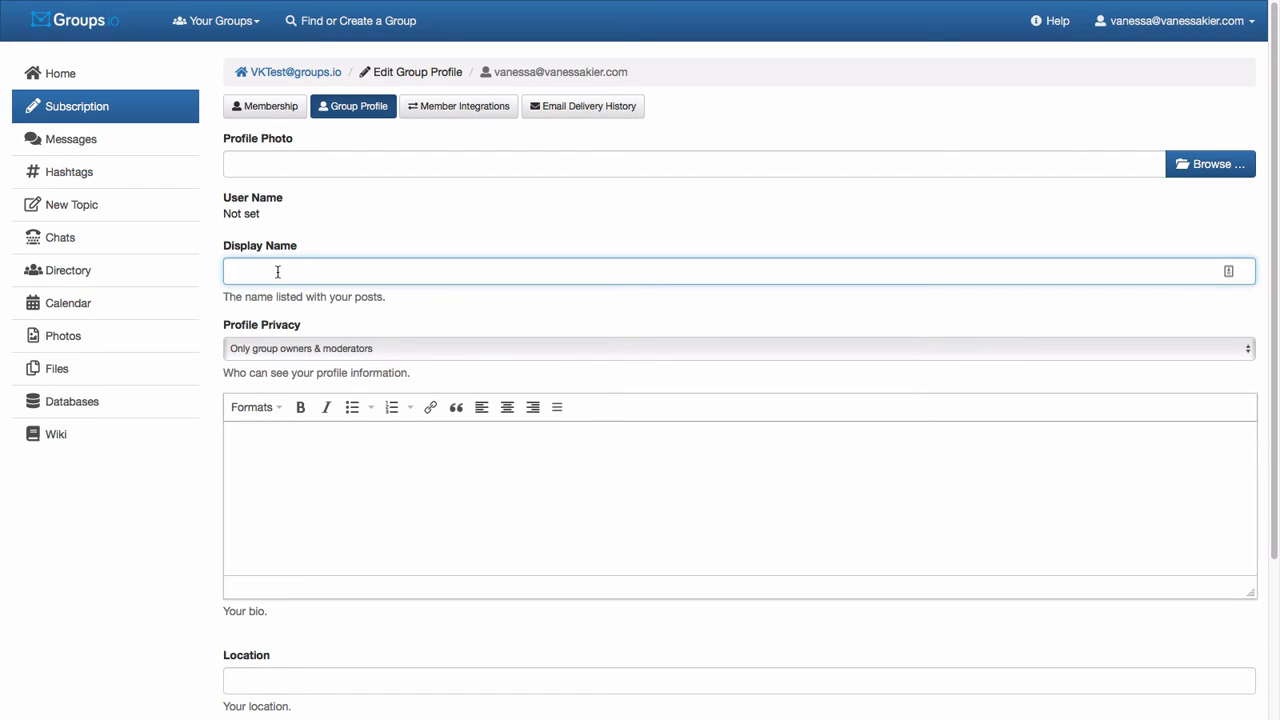
pyautogui.write('Vanessa')
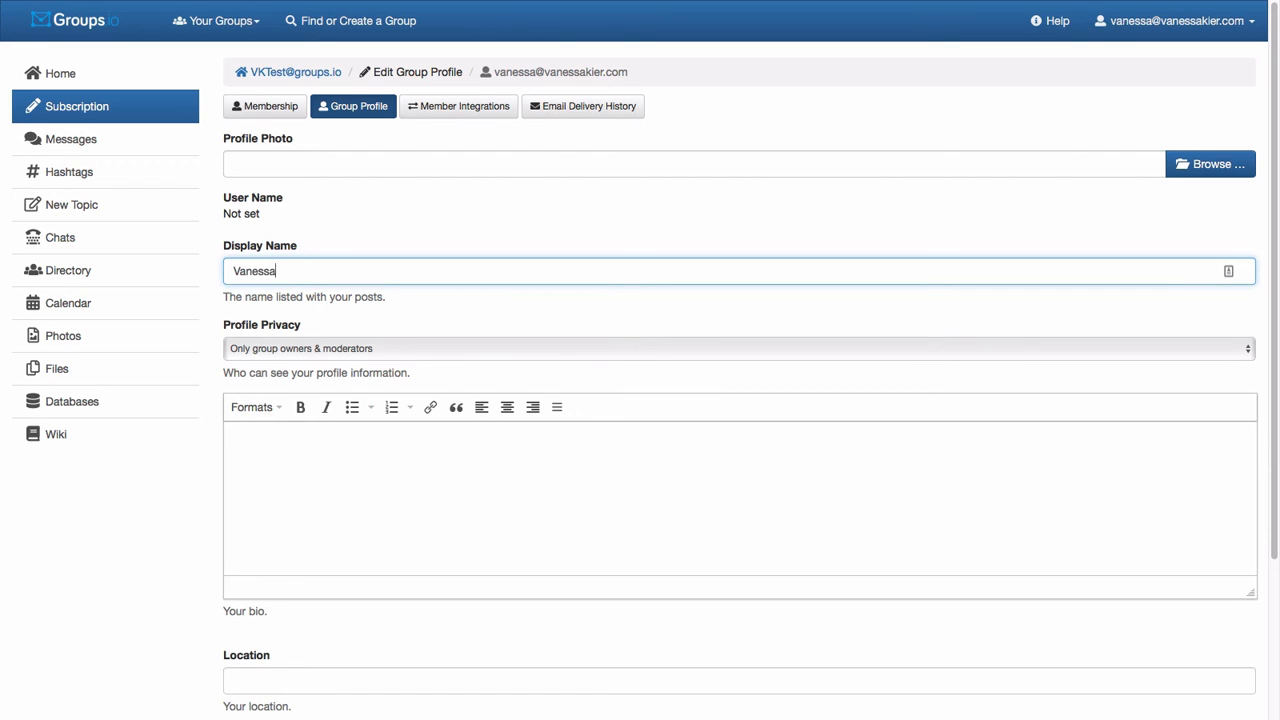
pyautogui.write('Kier')
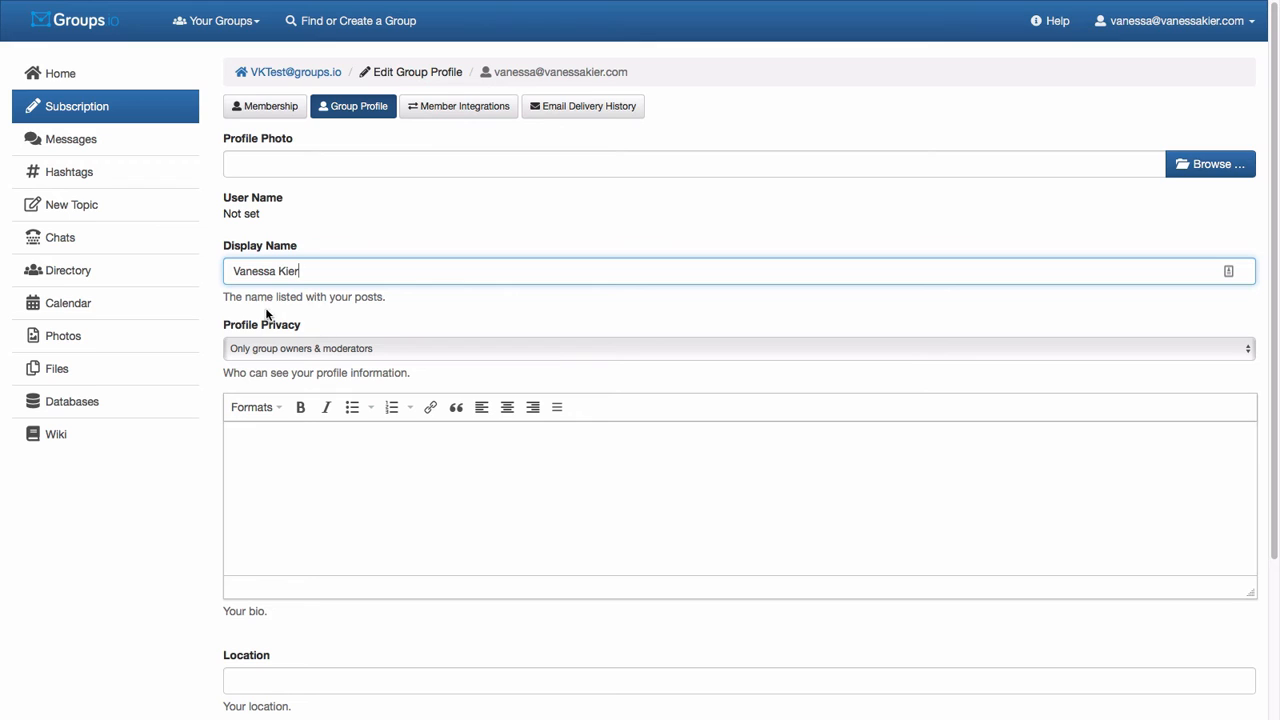
pyautogui.moveTo(304, 358)
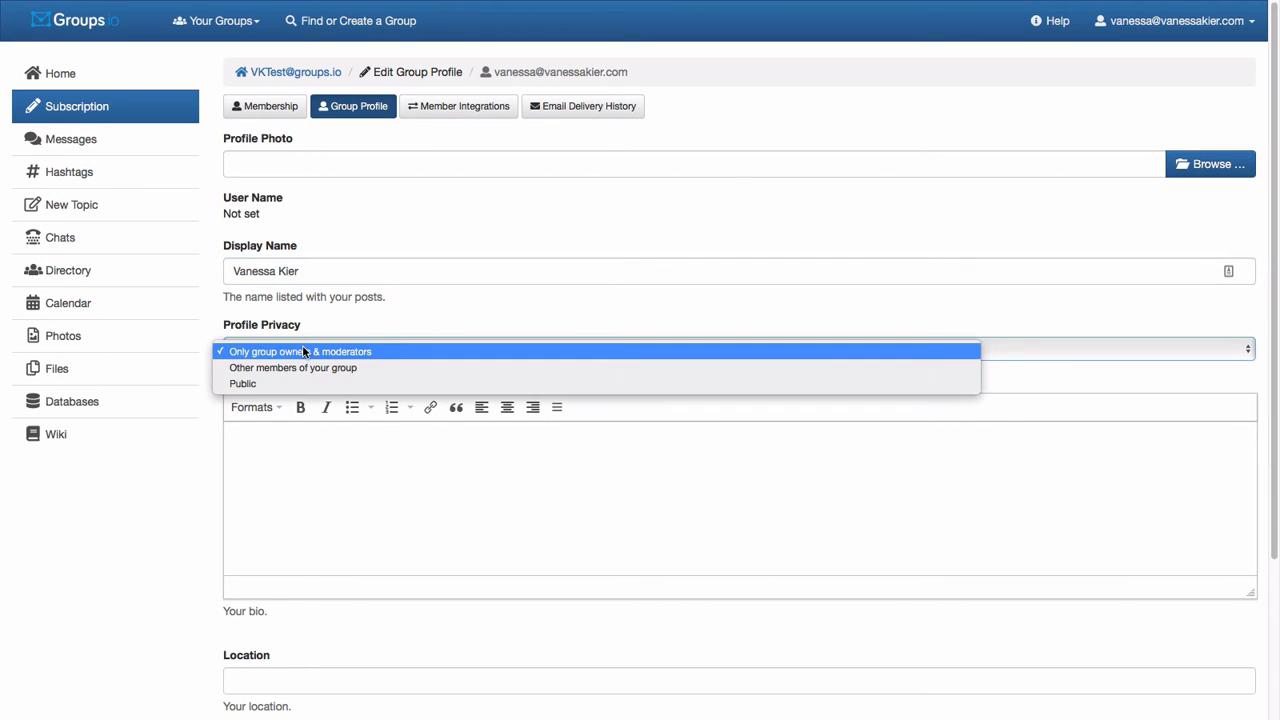
pyautogui.moveTo(300, 368)
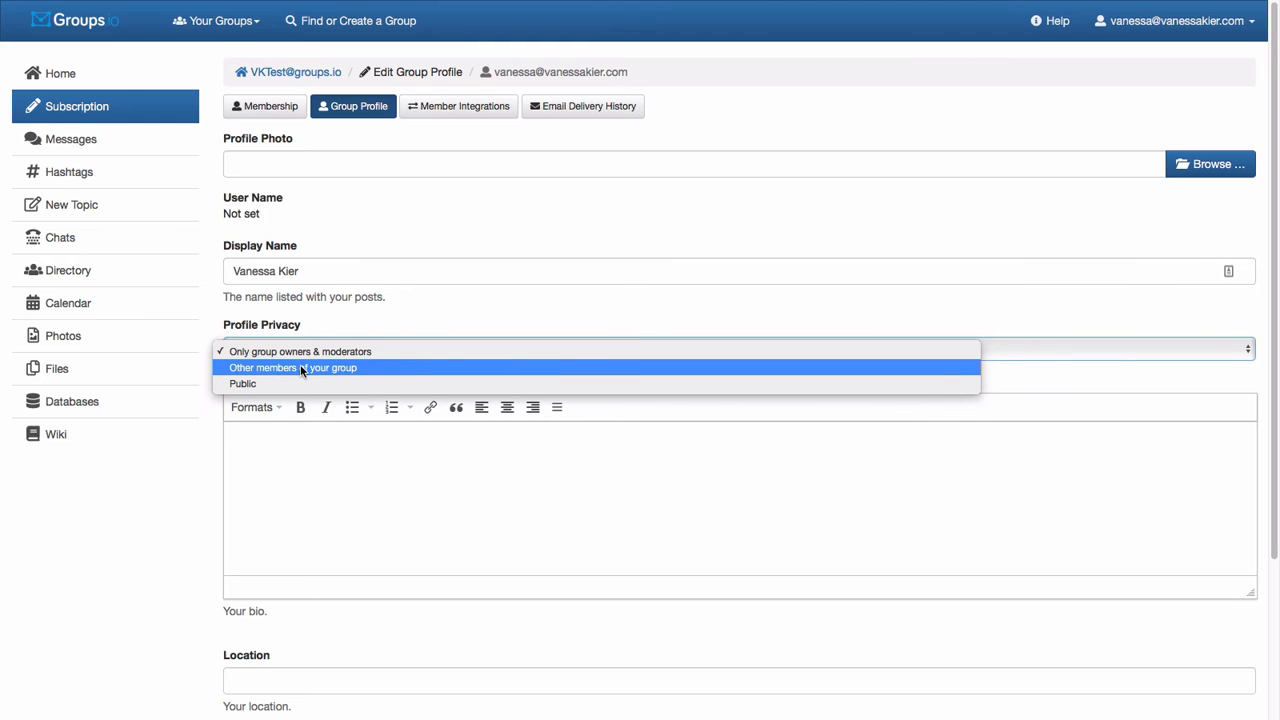
pyautogui.click(292, 368)
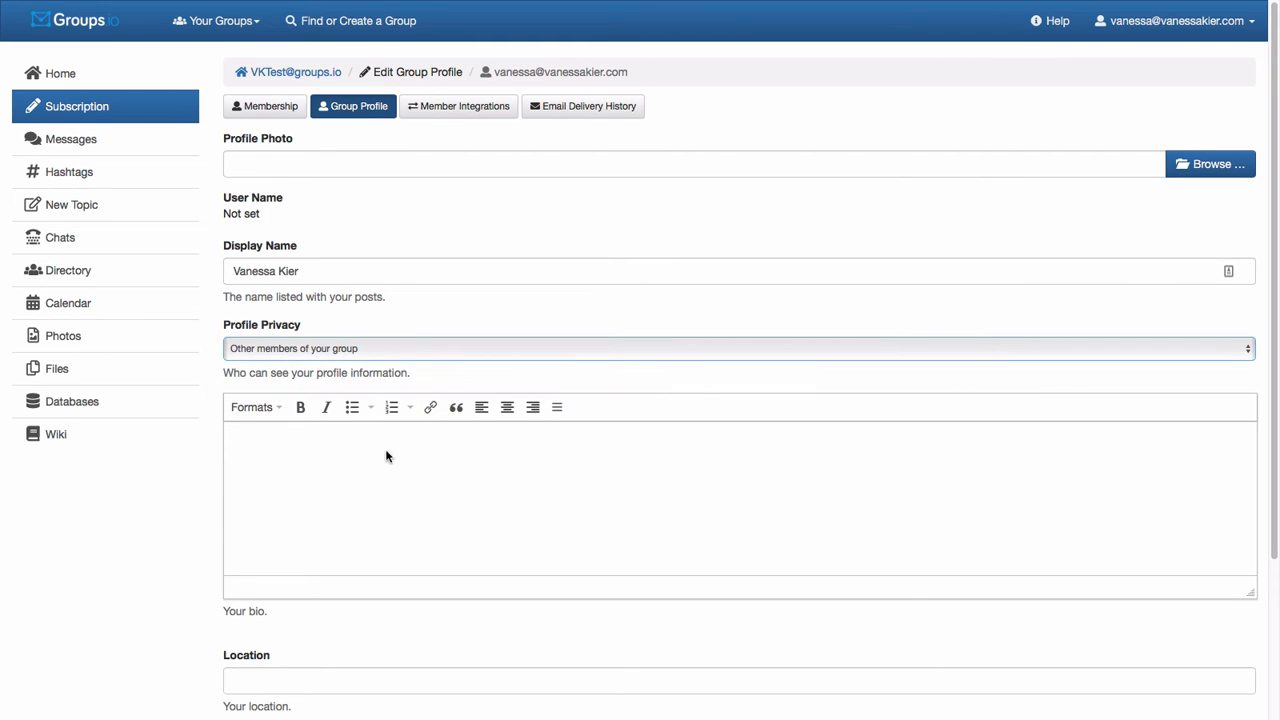
pyautogui.scroll(-3)
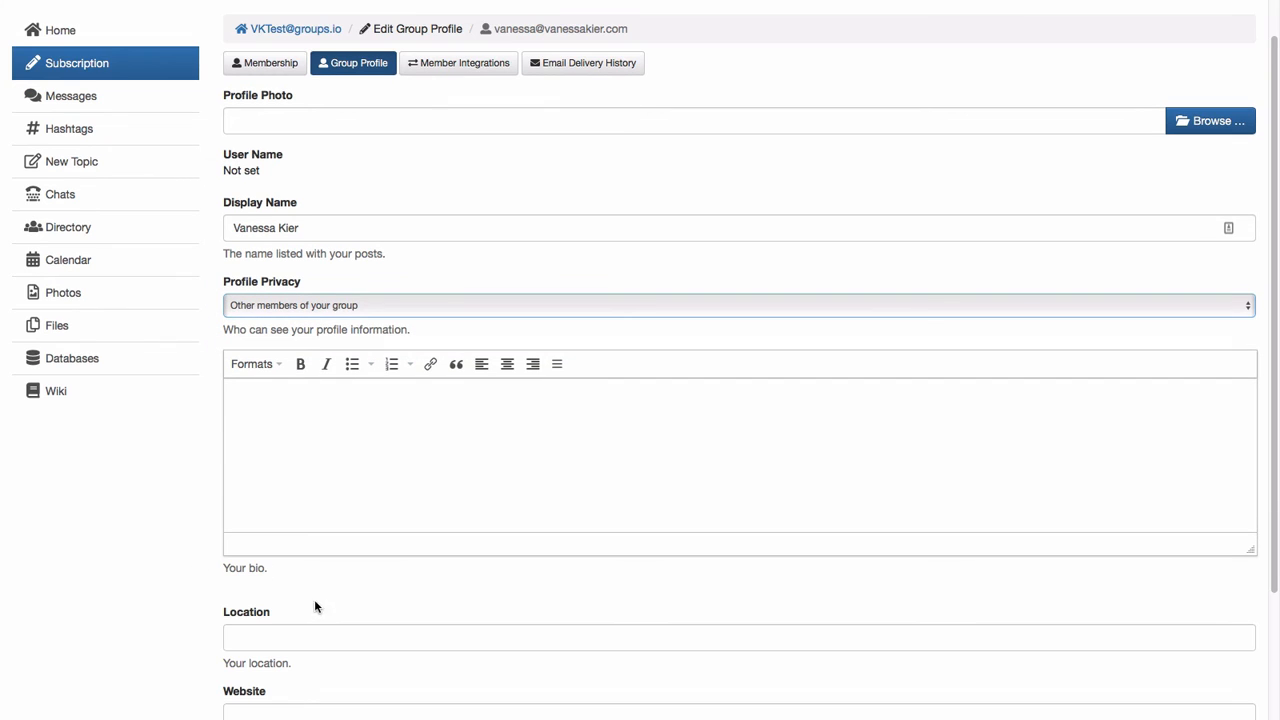
pyautogui.scroll(-3)
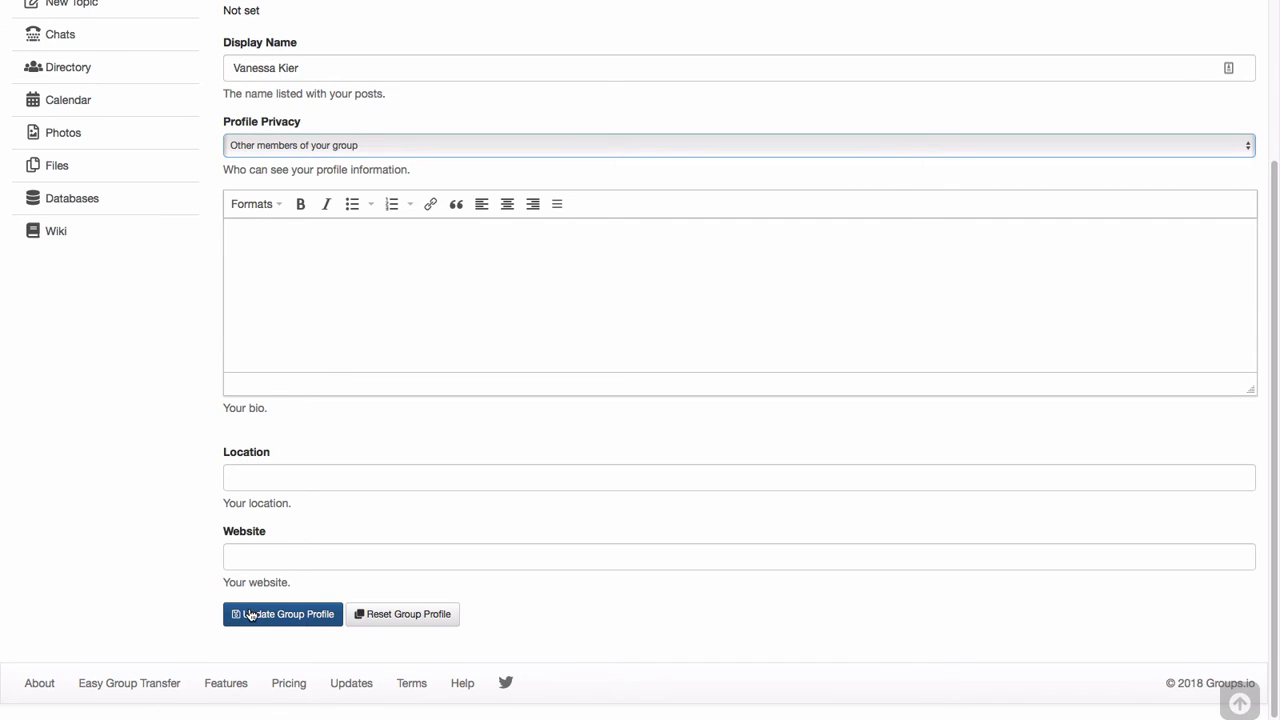
pyautogui.click(282, 614)
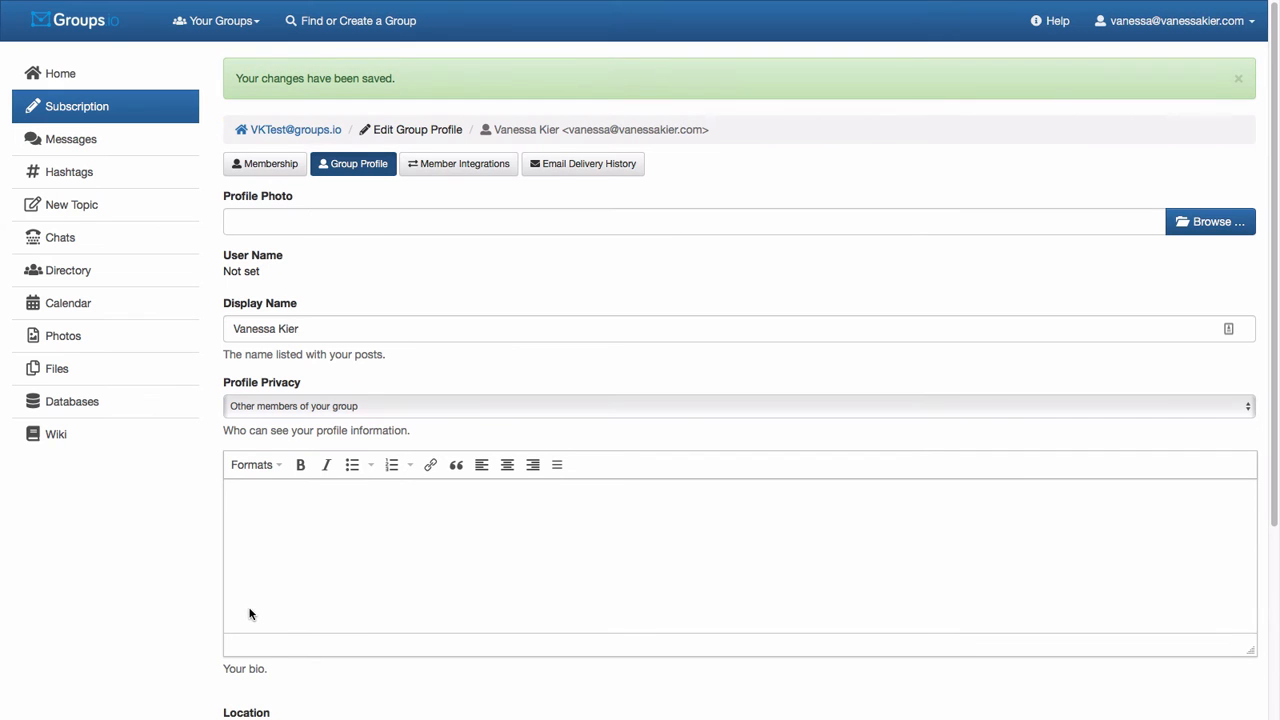
pyautogui.scroll(-3)
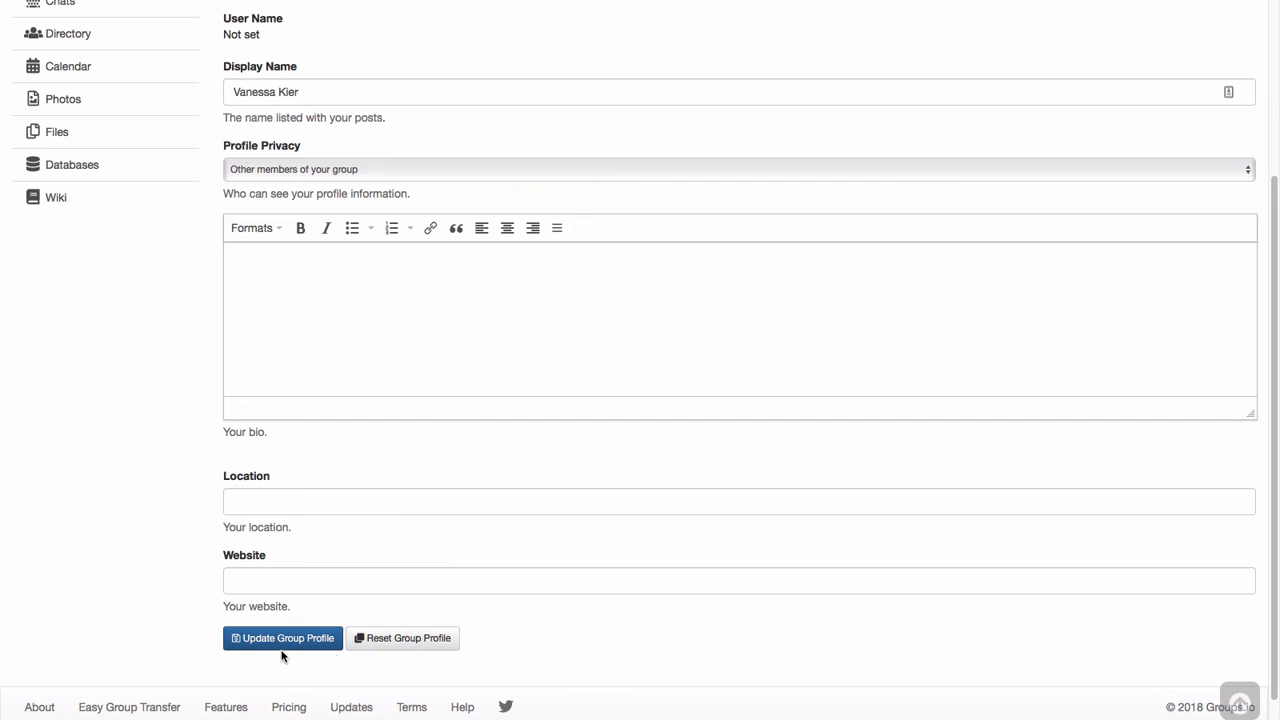
pyautogui.click(282, 638)
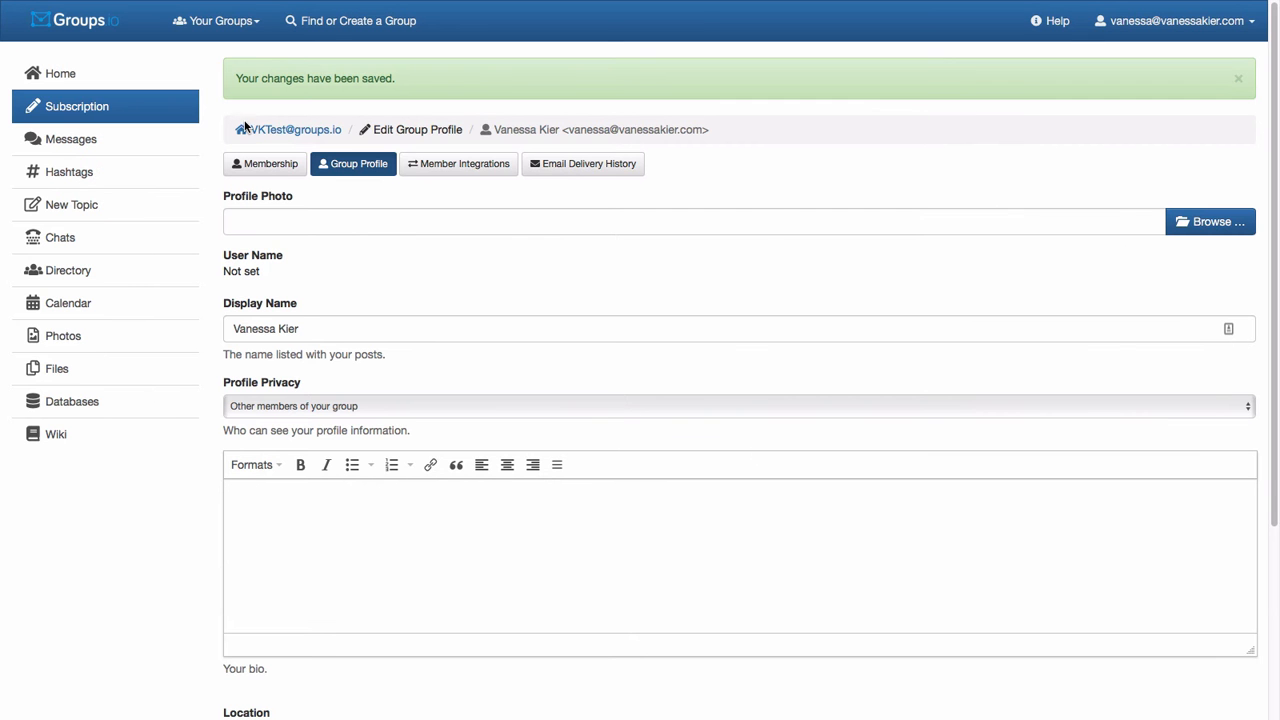
pyautogui.moveTo(60, 72)
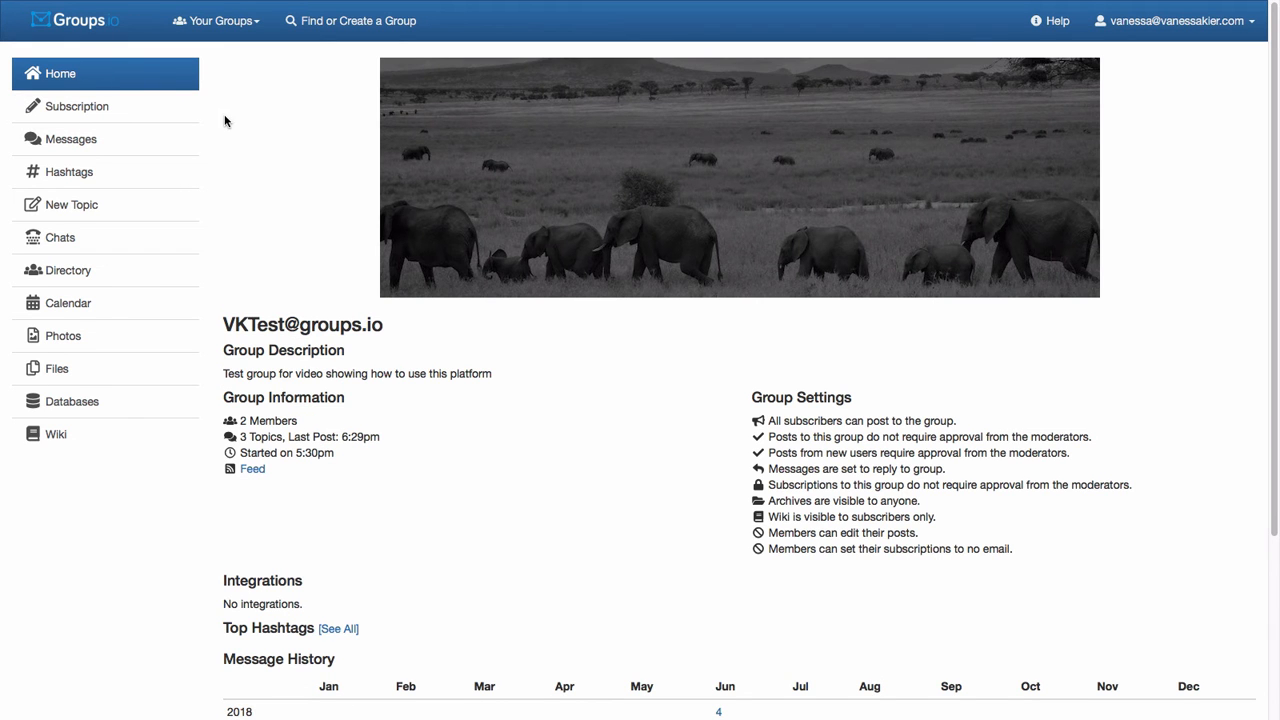
# Step: Scroll through the VKTest home page's description, settings and email addresses
pyautogui.scroll(-3)
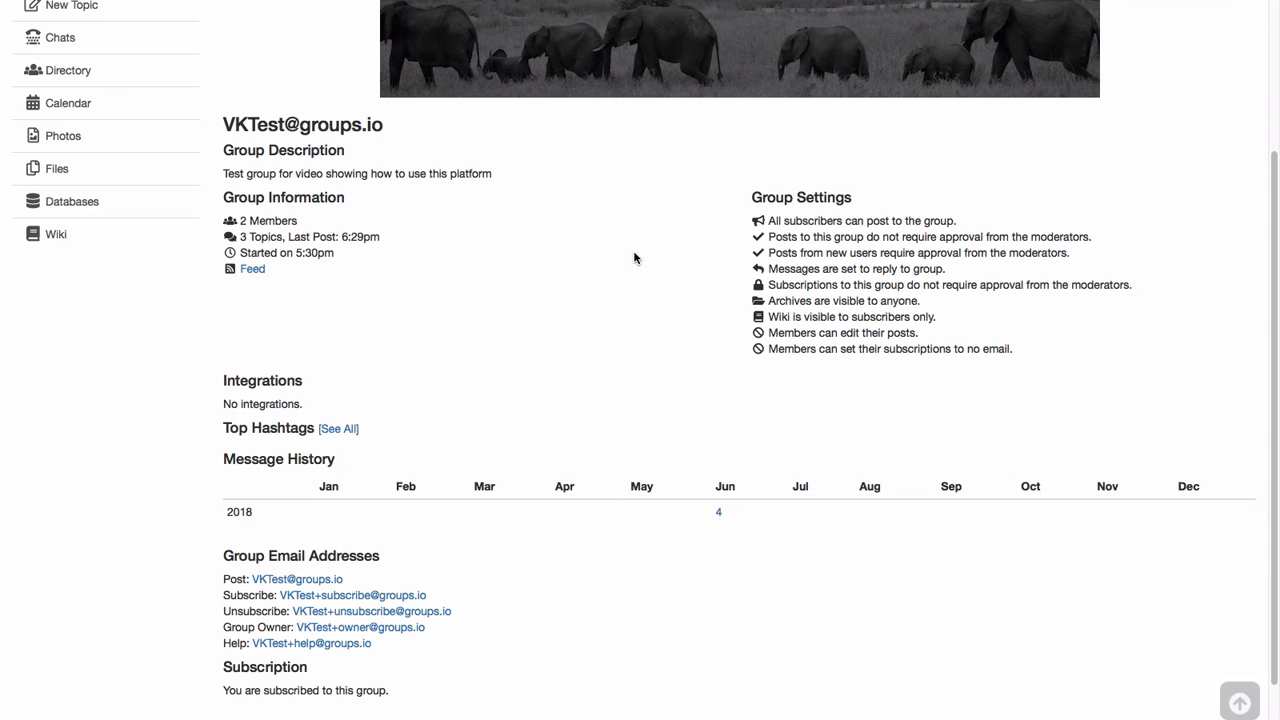
pyautogui.scroll(-3)
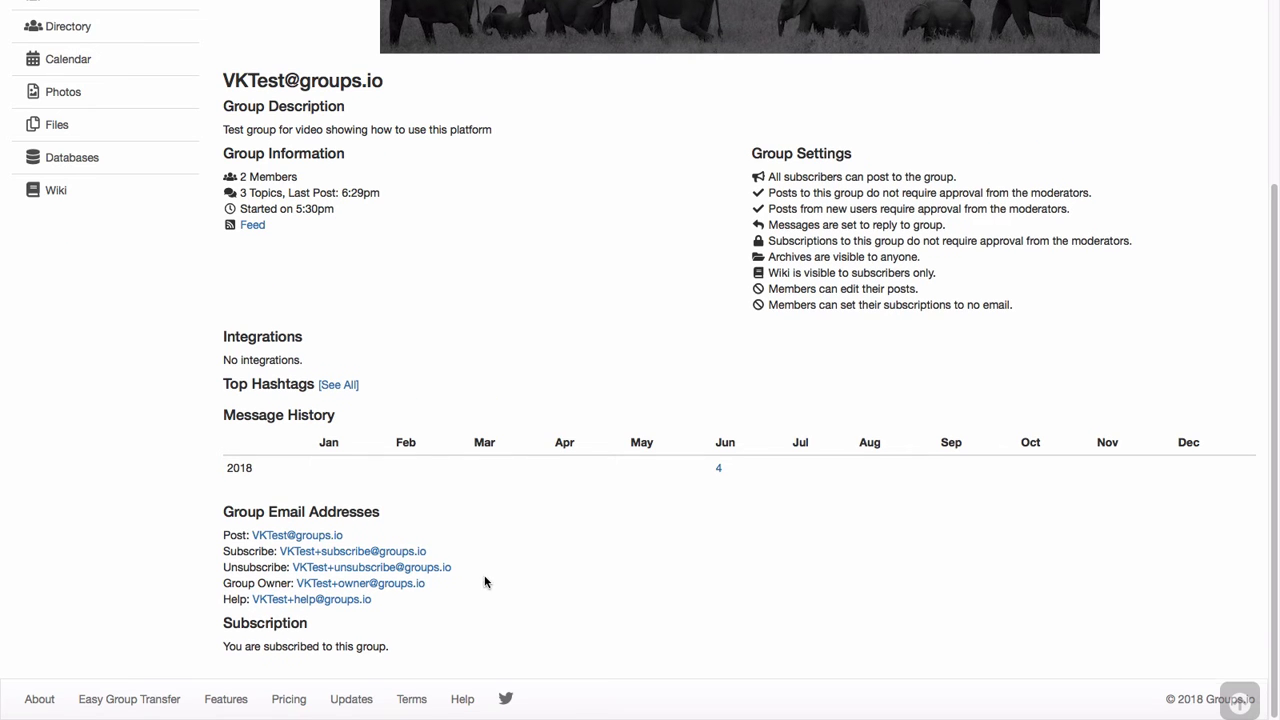
pyautogui.moveTo(650, 310)
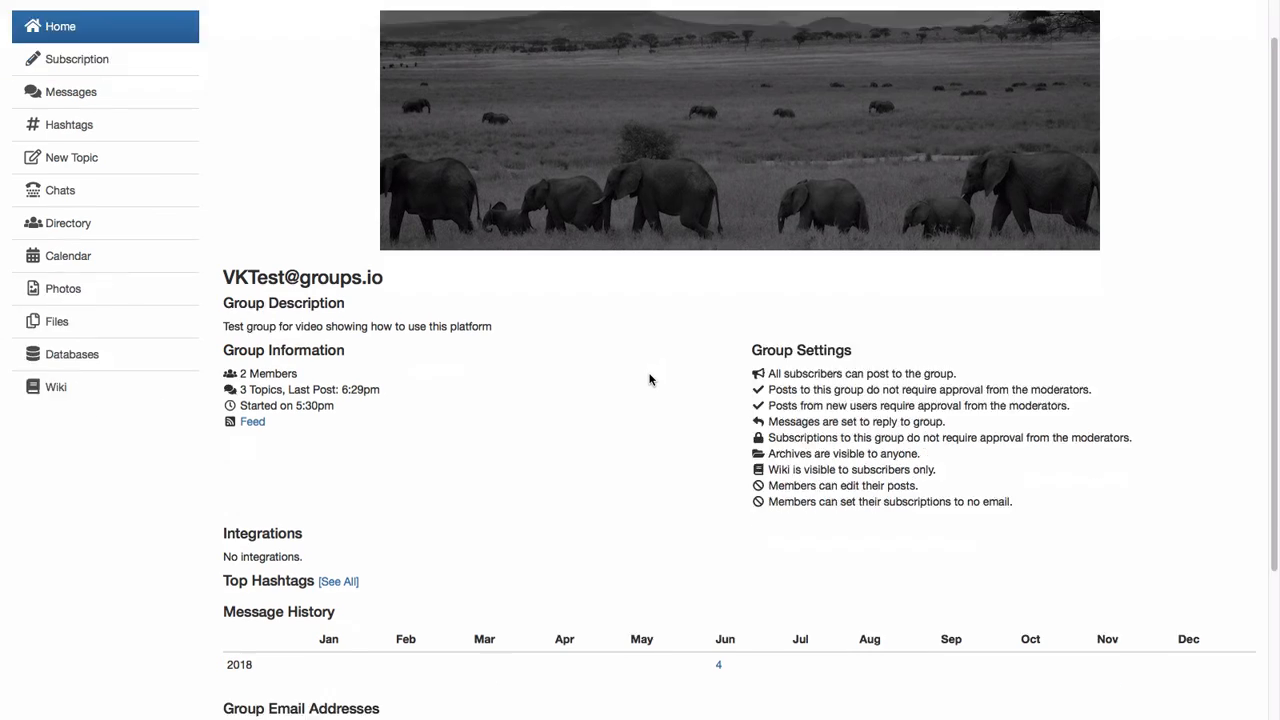
pyautogui.scroll(-3)
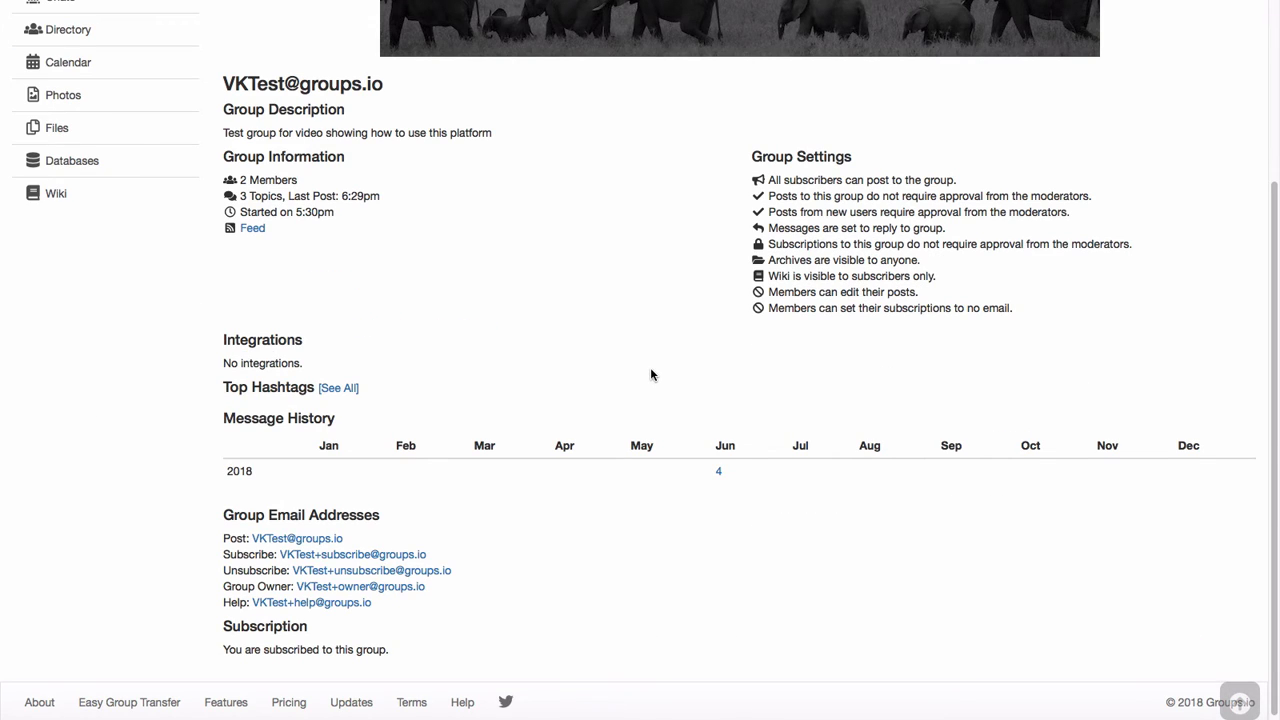
pyautogui.moveTo(656, 390)
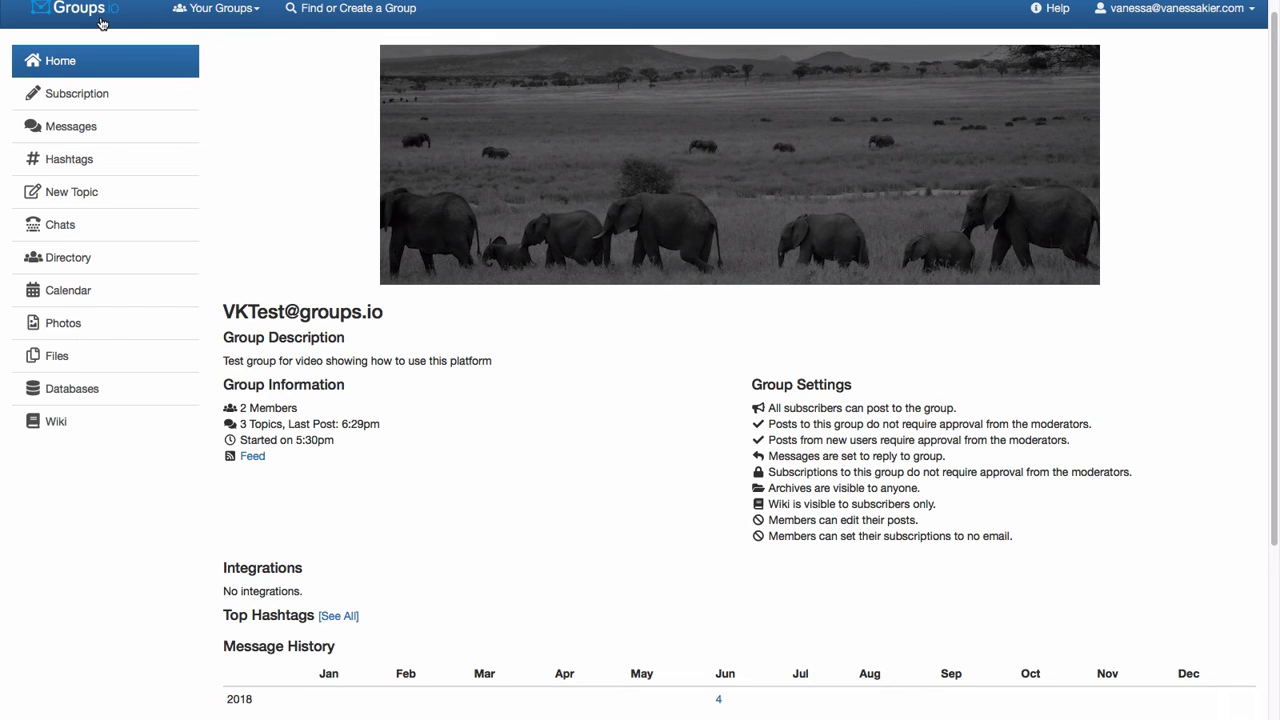
pyautogui.moveTo(266, 108)
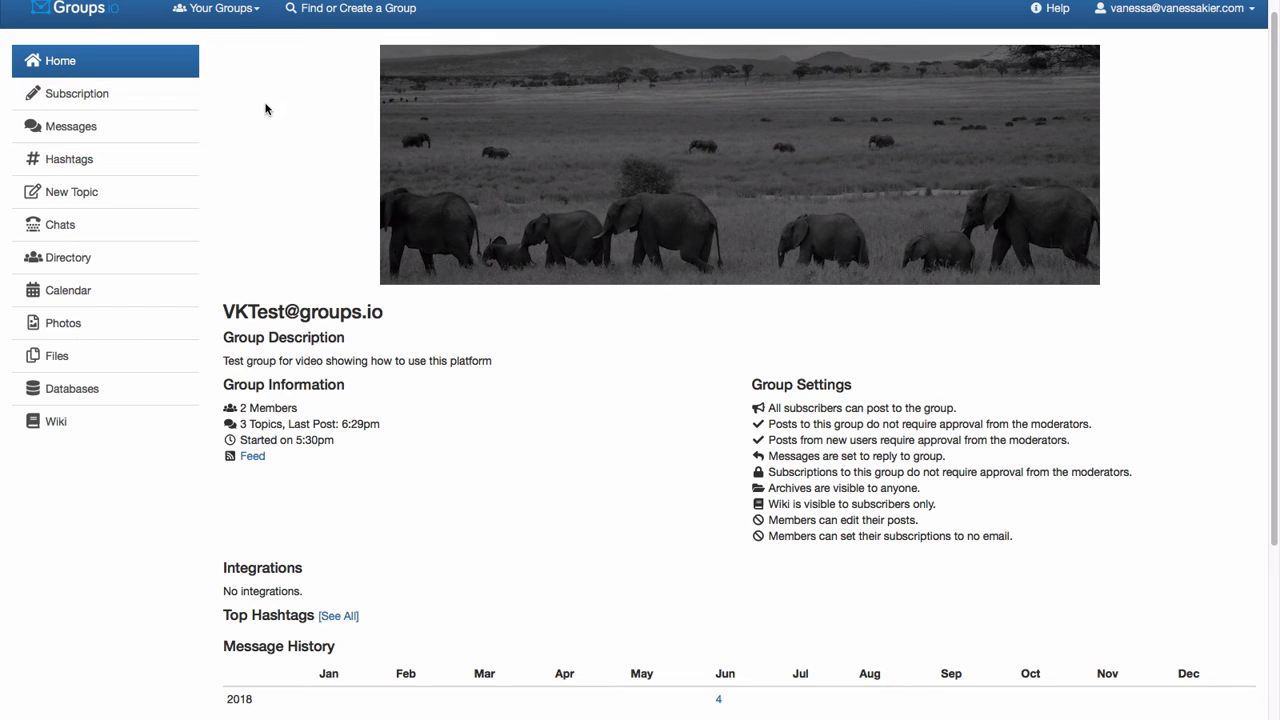
pyautogui.moveTo(208, 8)
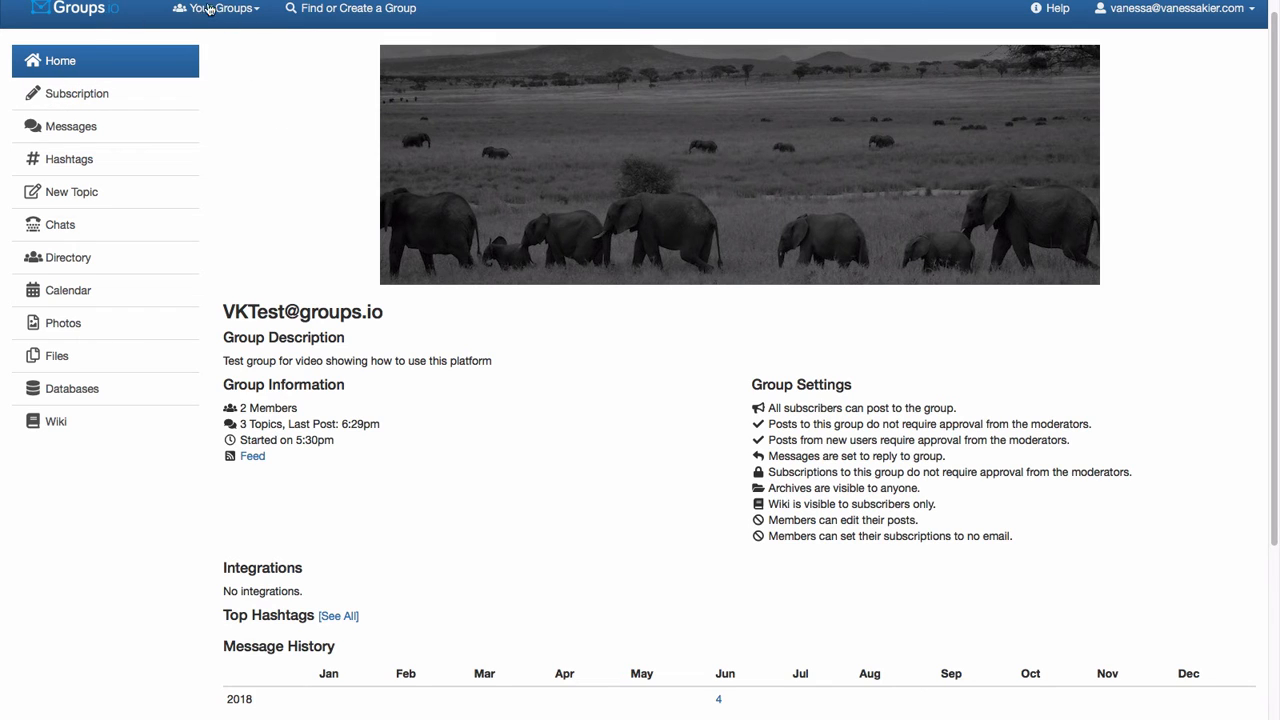
# Step: Check the Your Groups dropdown, then bring up the VKTest message topics list
pyautogui.click(216, 12)
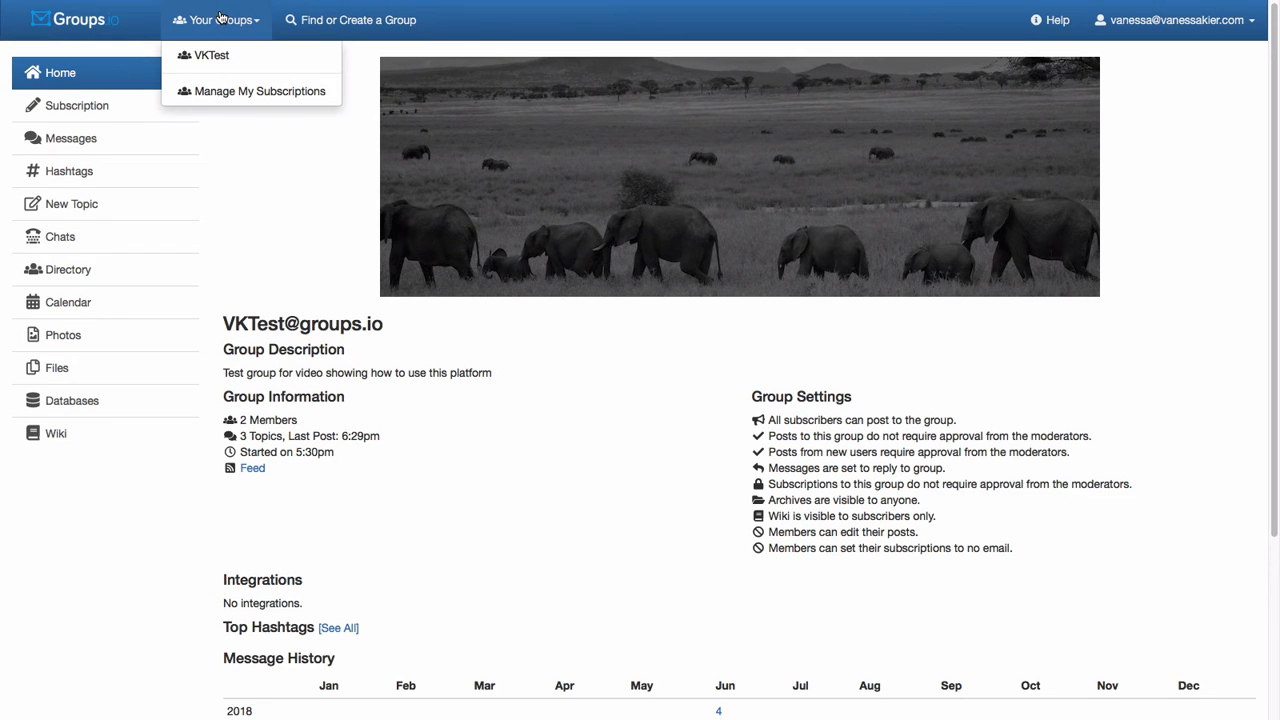
pyautogui.moveTo(210, 106)
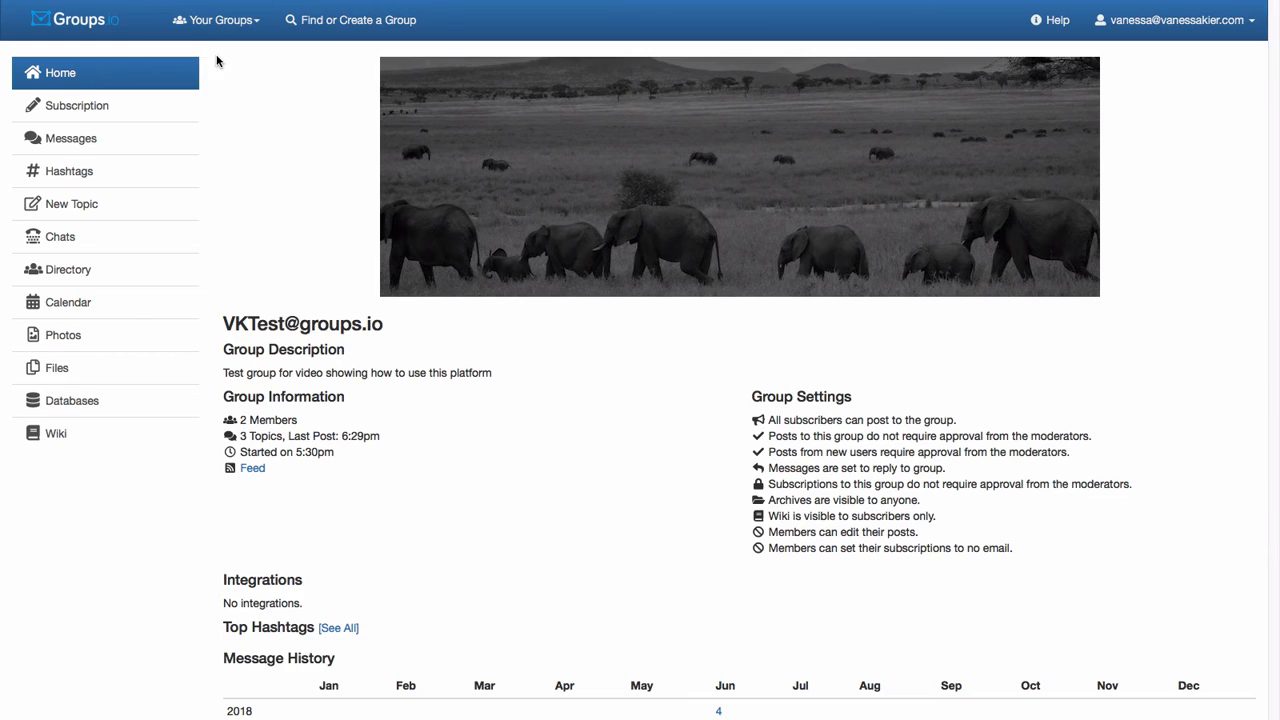
pyautogui.click(72, 138)
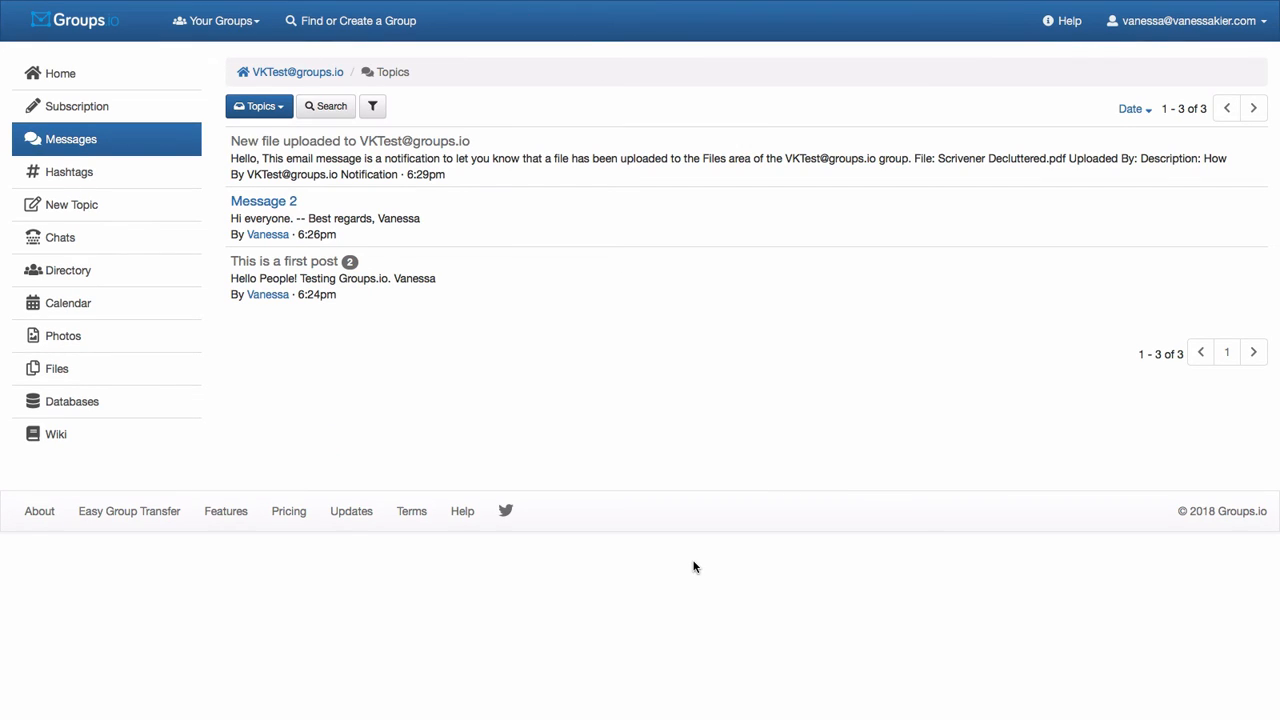
pyautogui.moveTo(700, 560)
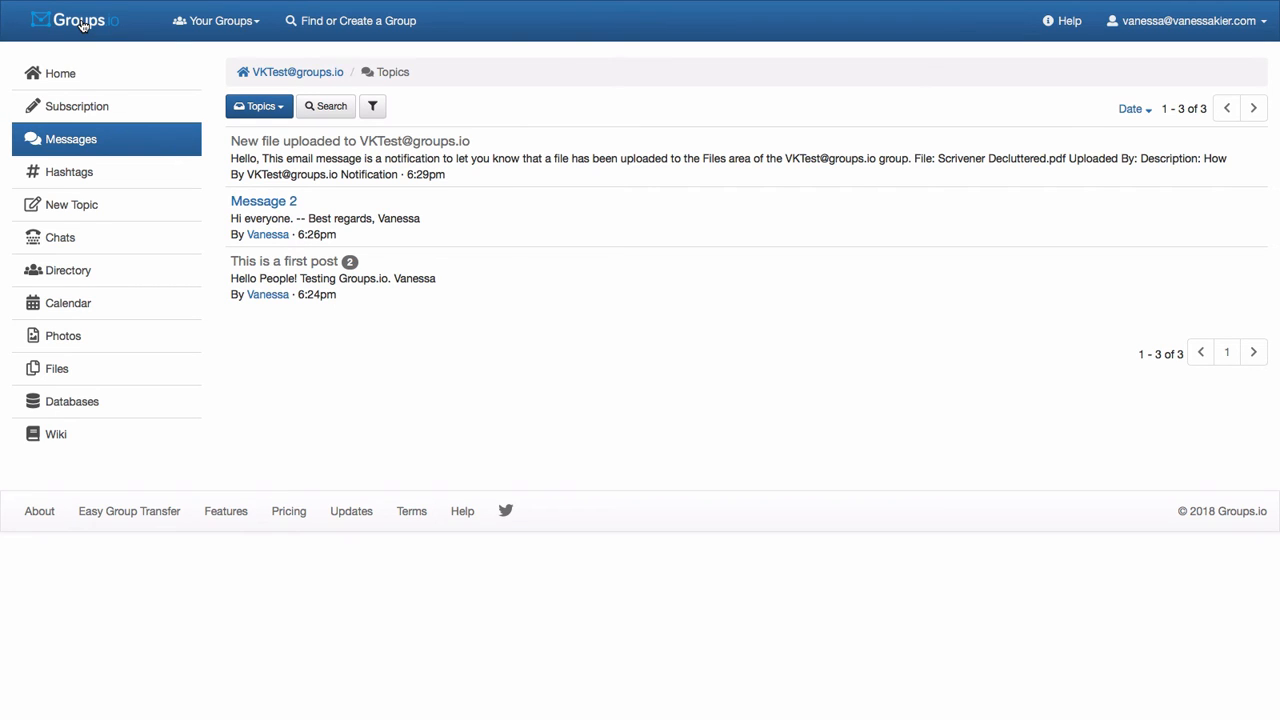
pyautogui.click(76, 20)
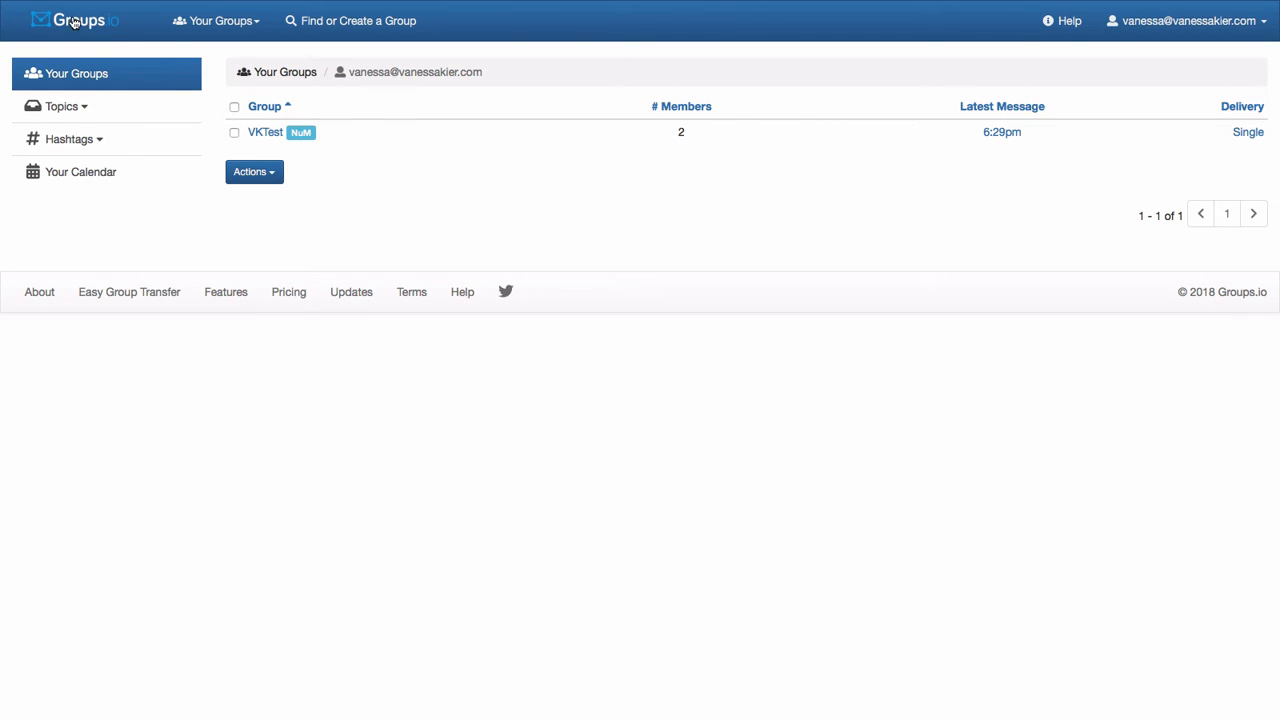
pyautogui.moveTo(376, 162)
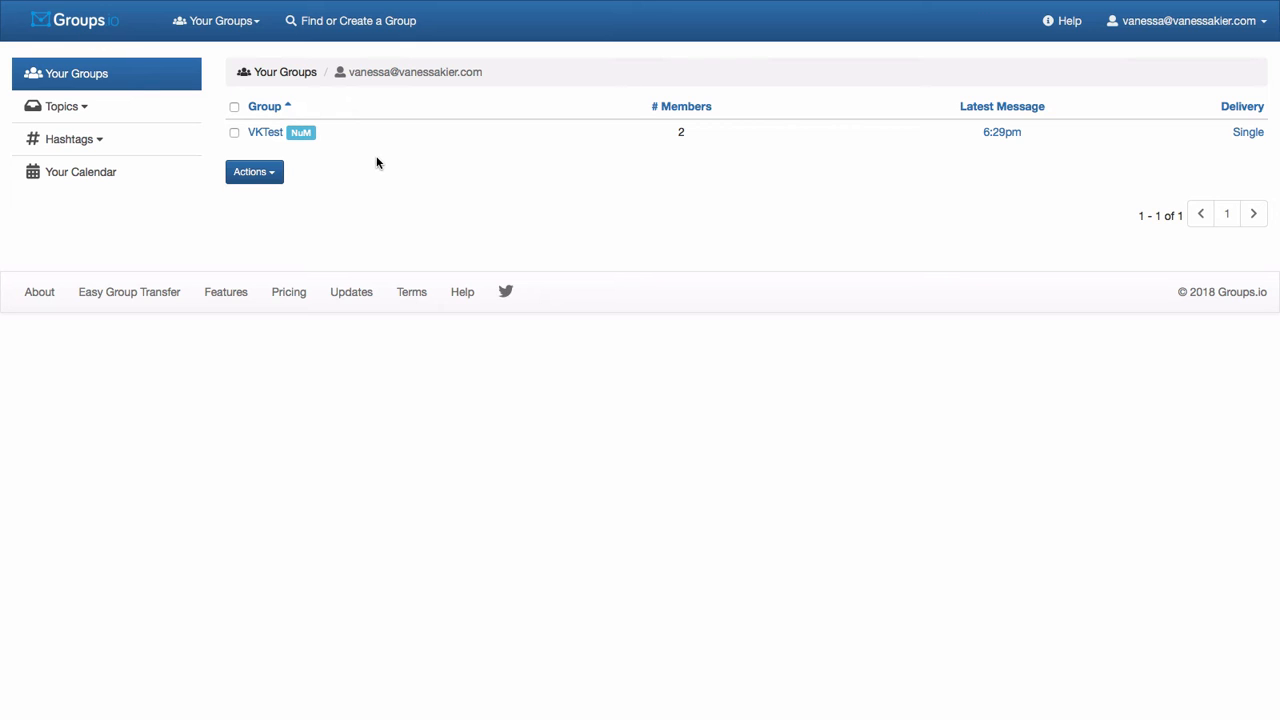
pyautogui.moveTo(396, 160)
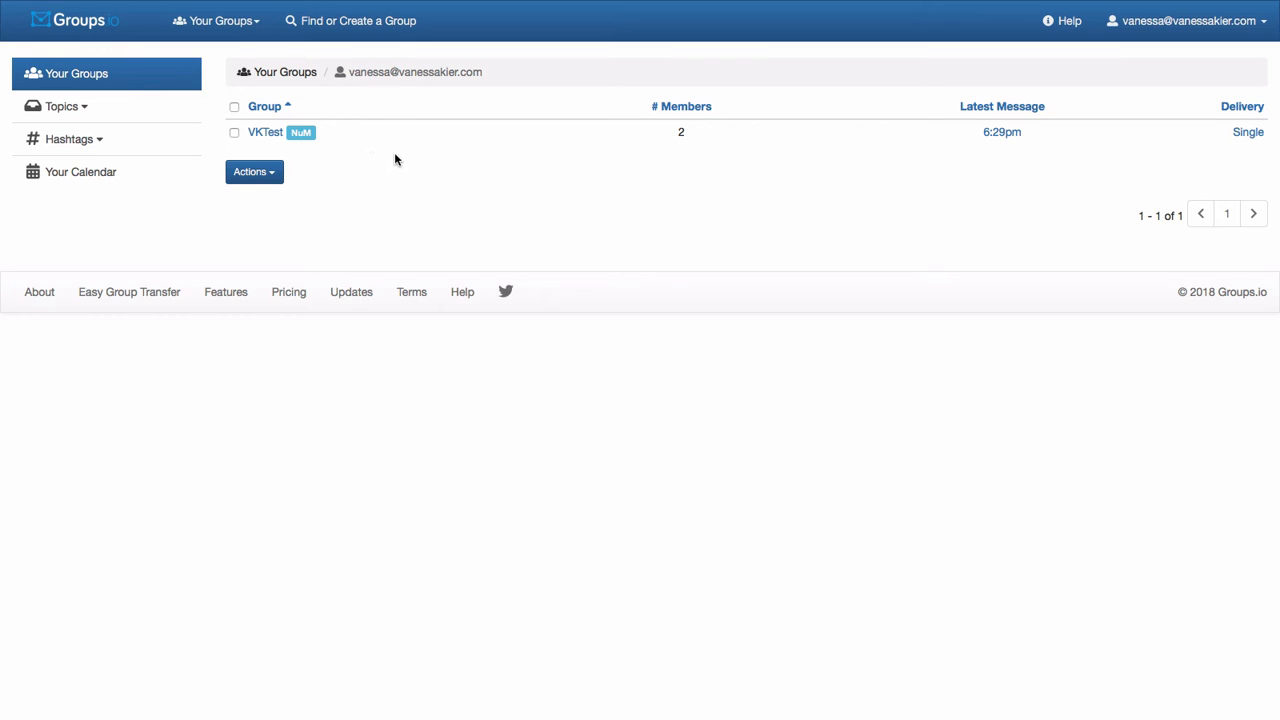
pyautogui.moveTo(380, 128)
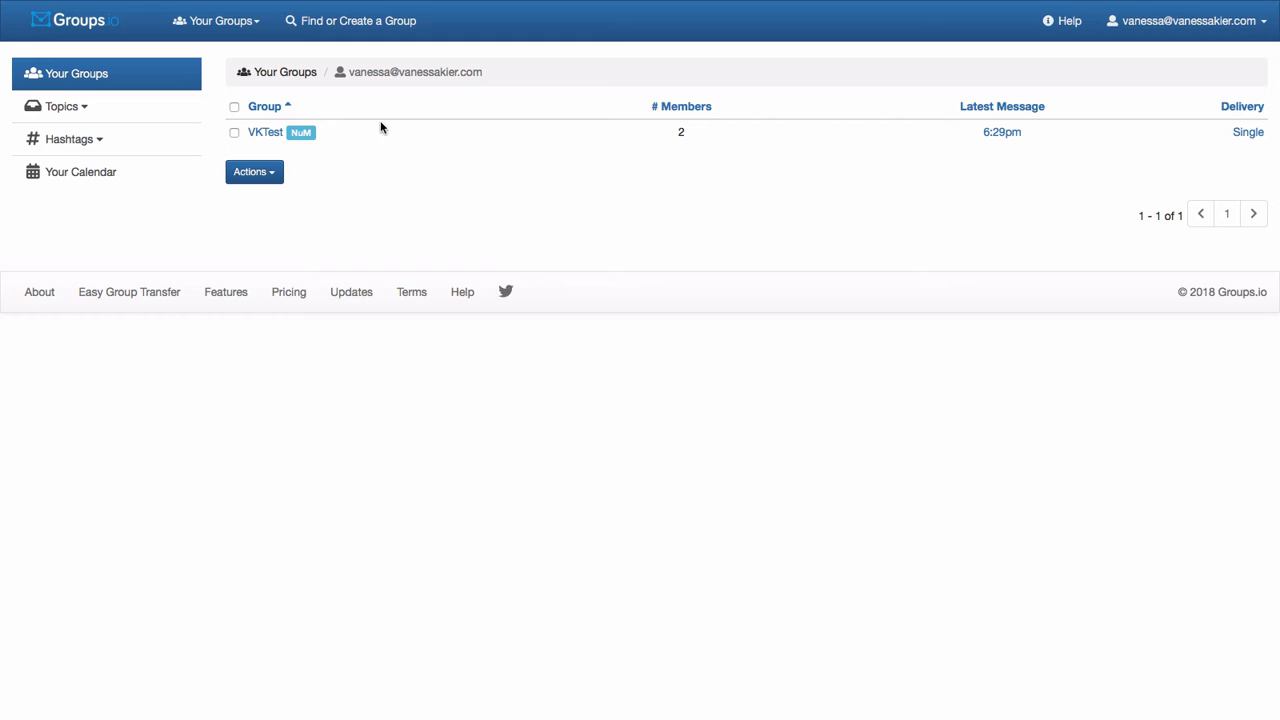
pyautogui.moveTo(688, 126)
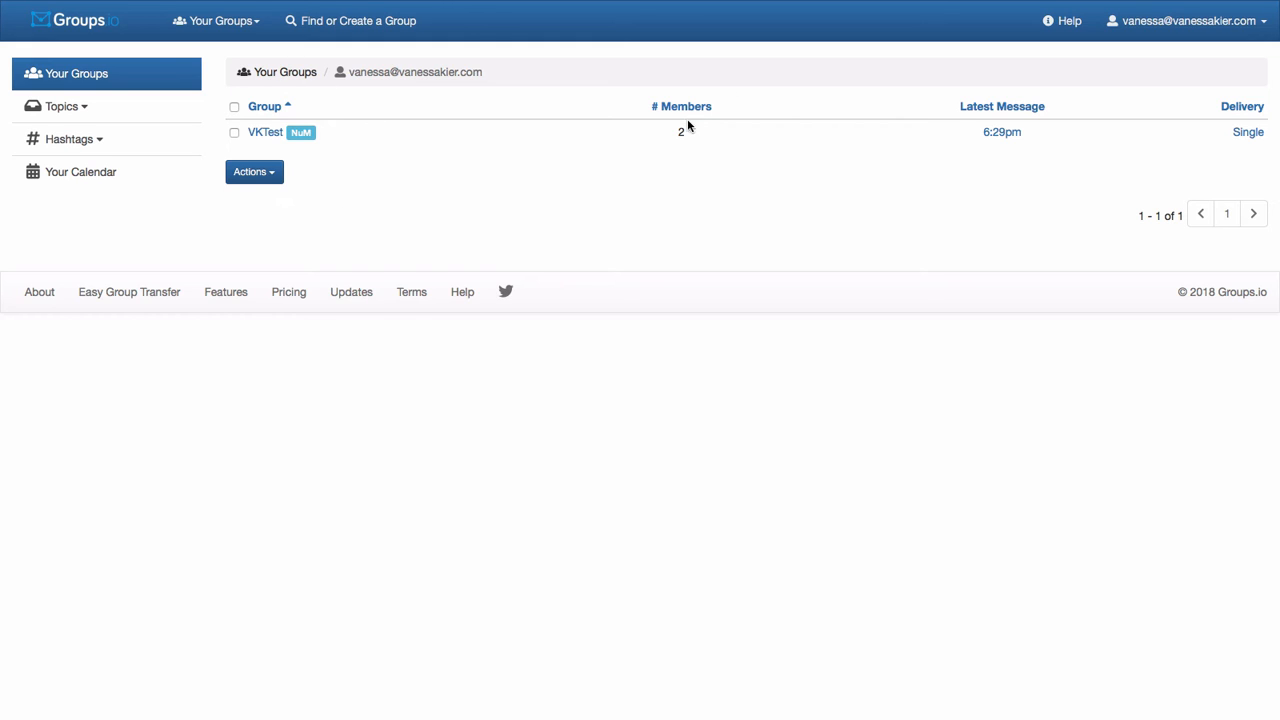
pyautogui.moveTo(754, 180)
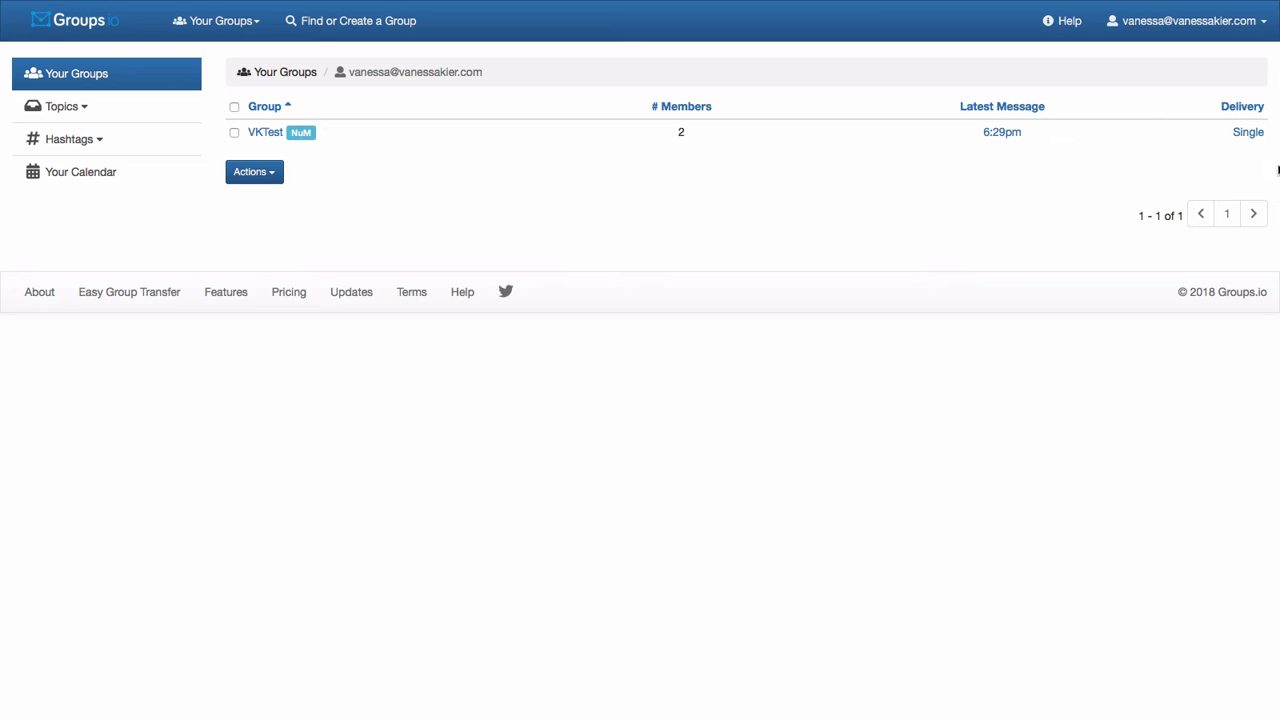
pyautogui.moveTo(1248, 132)
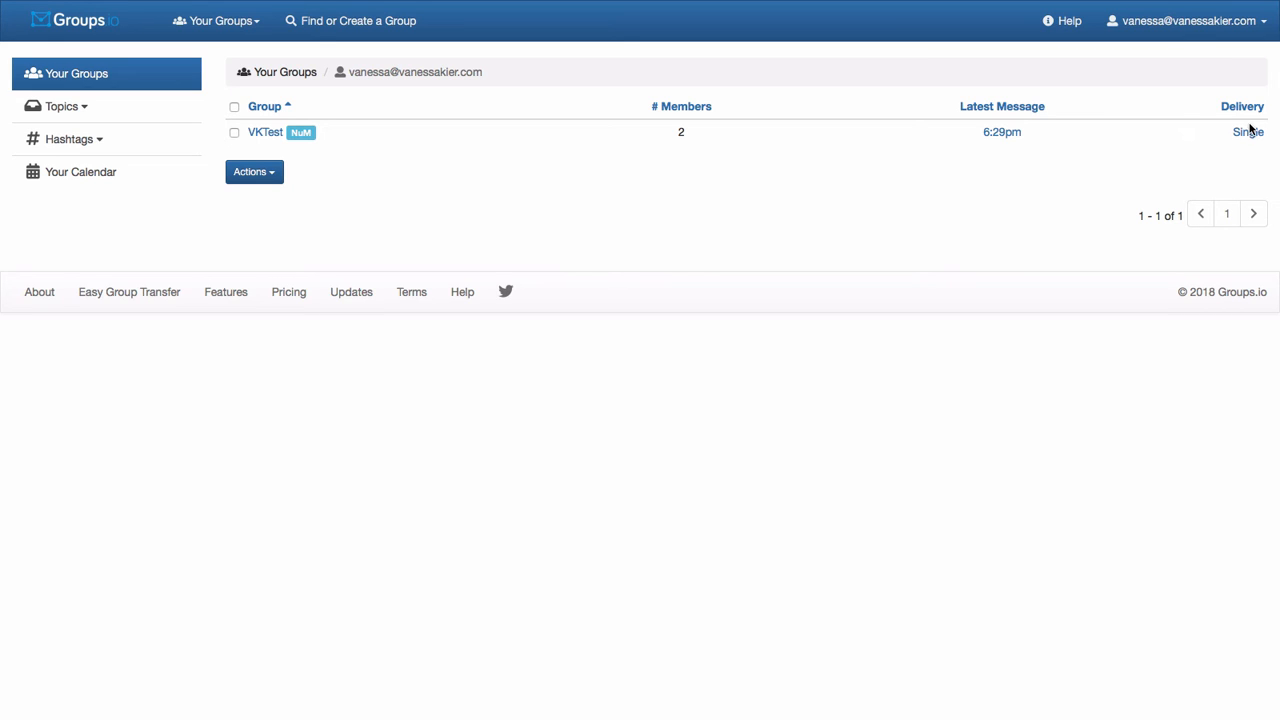
pyautogui.moveTo(1232, 132)
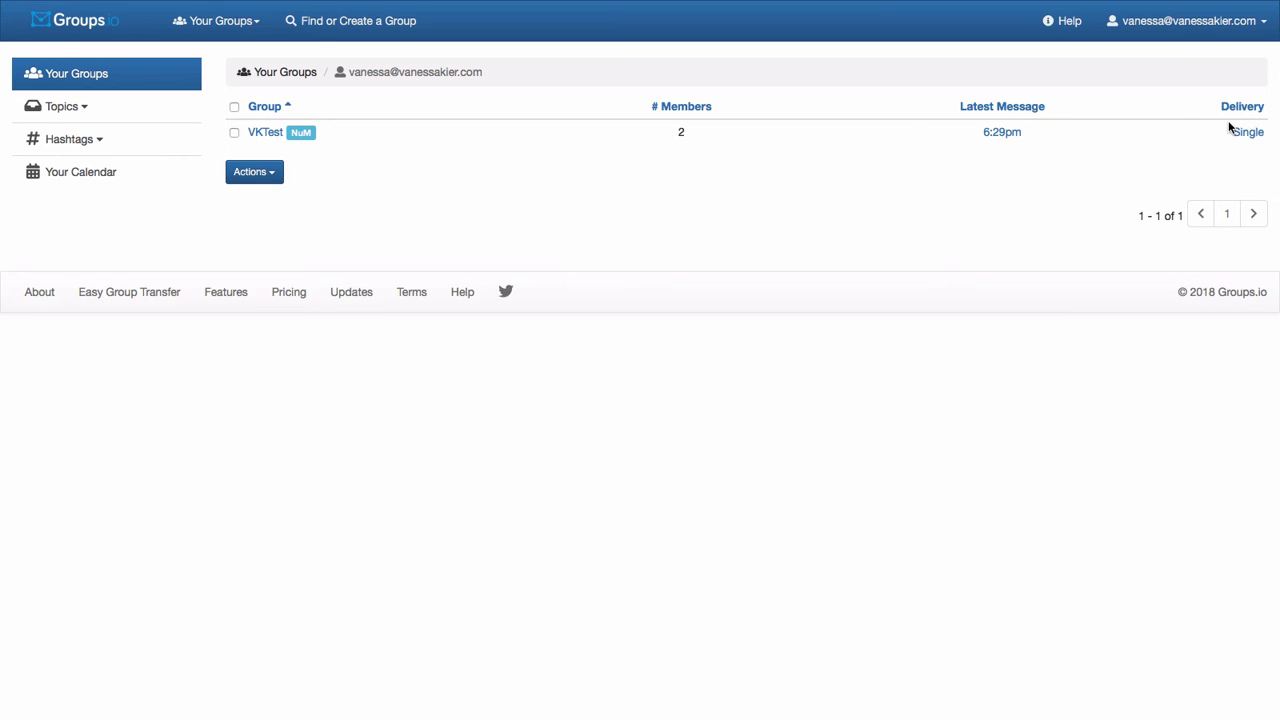
pyautogui.moveTo(1172, 96)
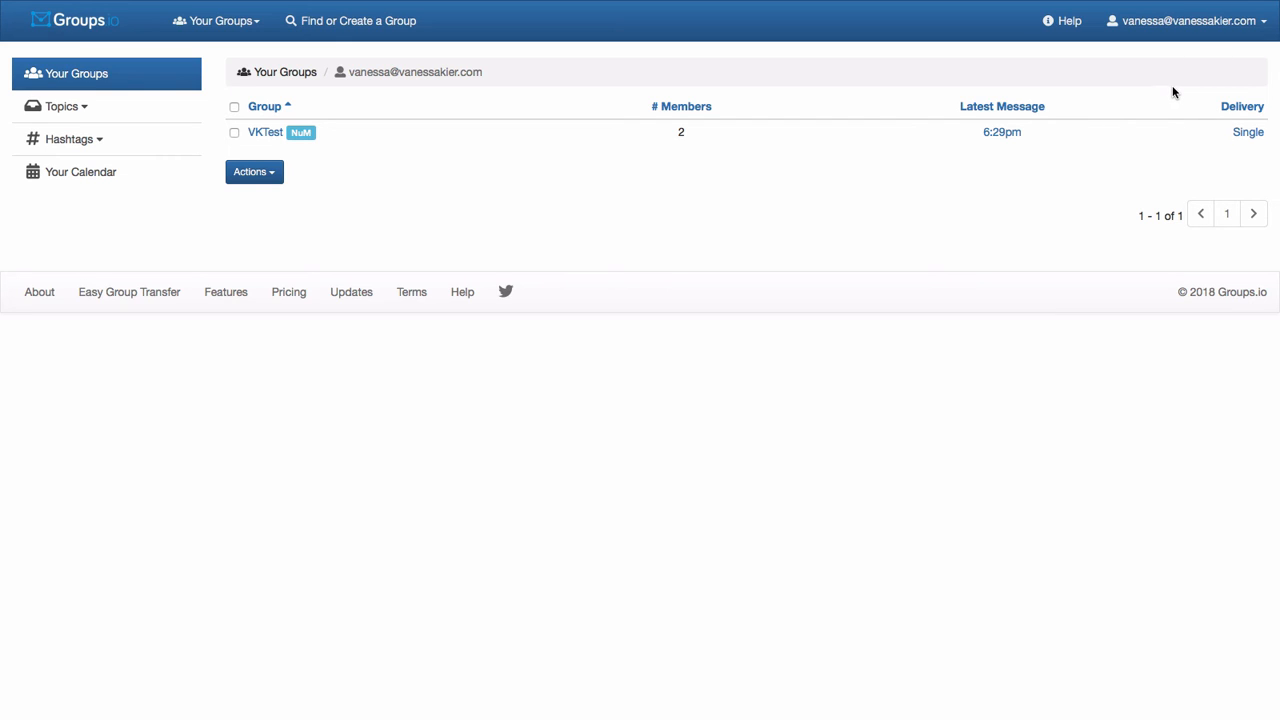
pyautogui.moveTo(1152, 94)
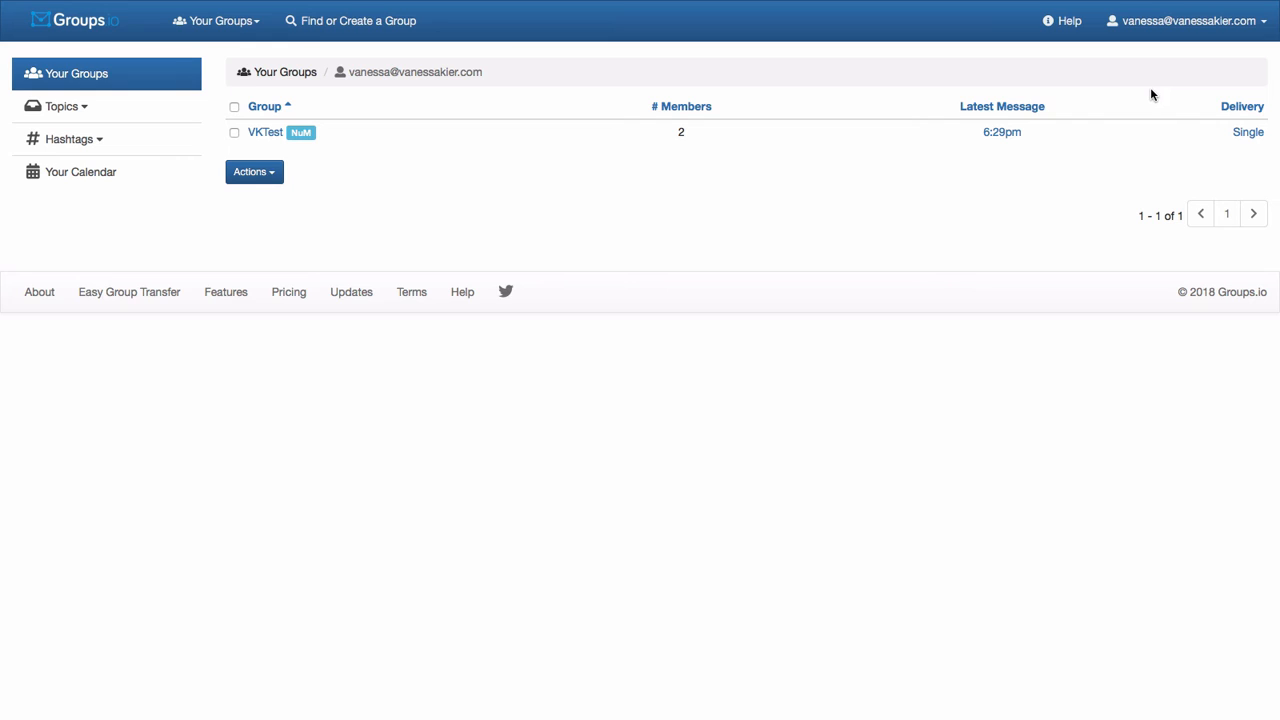
pyautogui.moveTo(1156, 28)
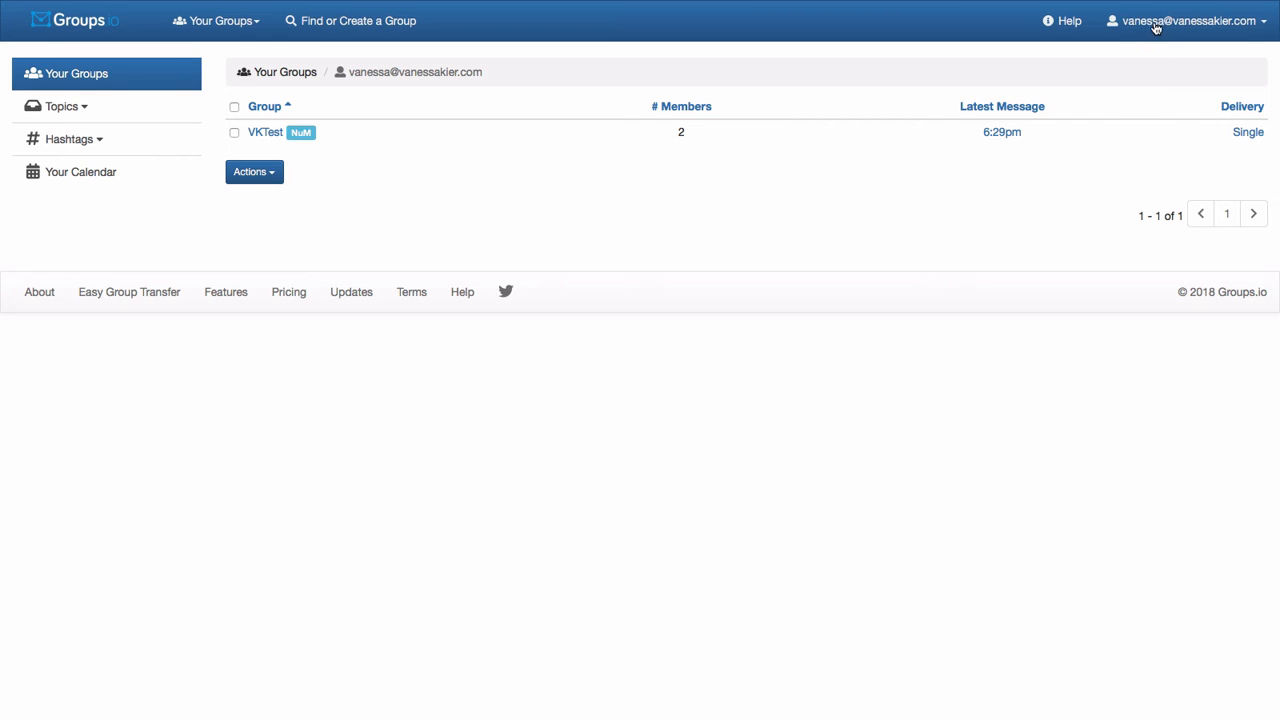
pyautogui.moveTo(1268, 26)
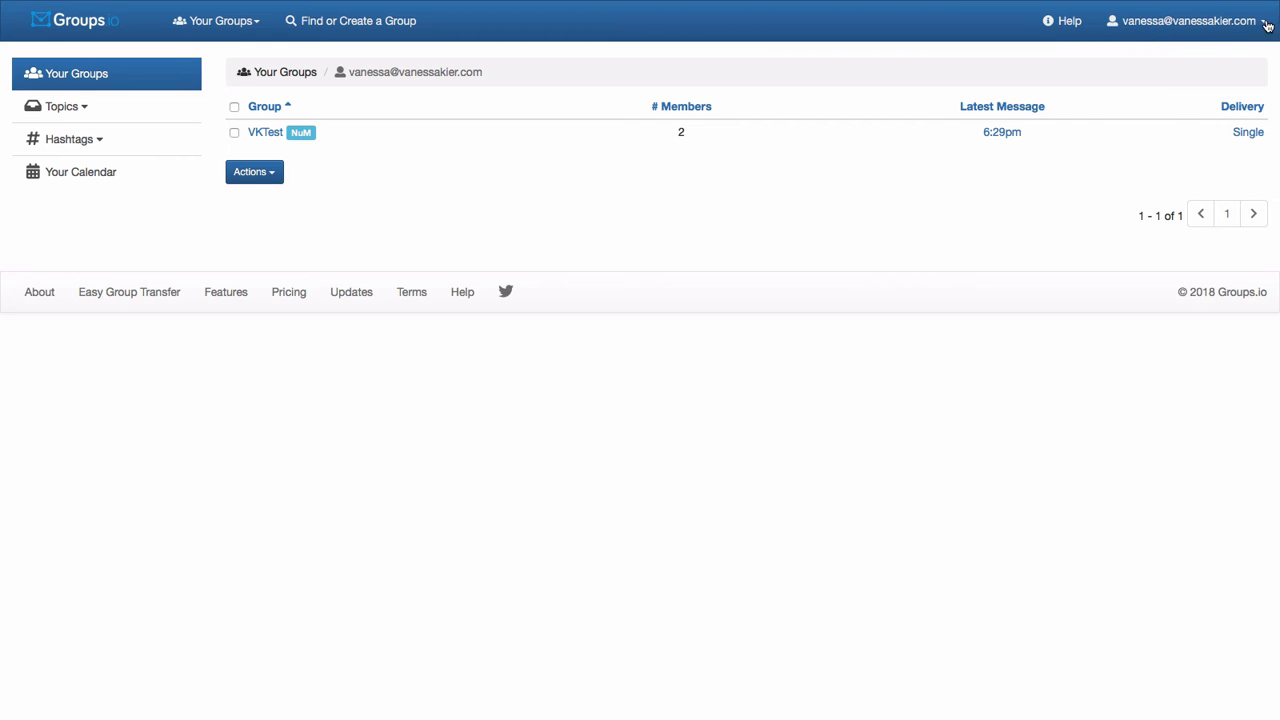
# Step: Go to Account settings Login page and select the current email address
pyautogui.click(1188, 20)
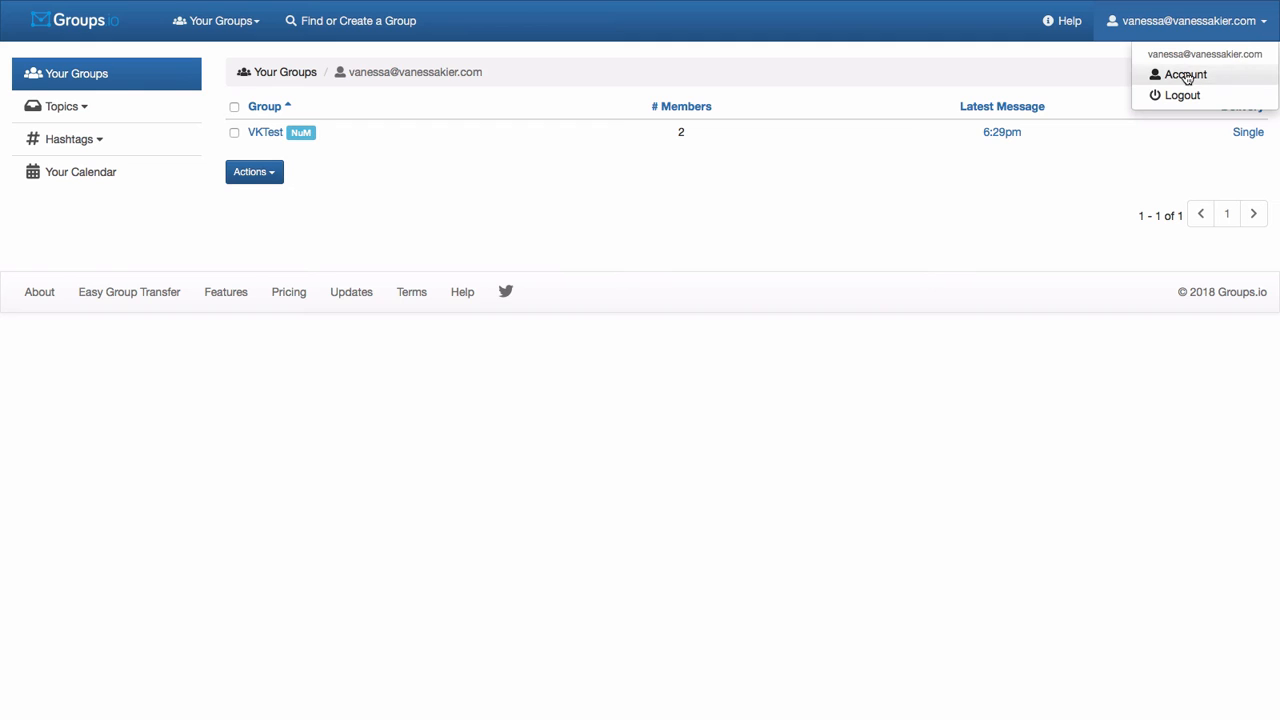
pyautogui.click(1186, 74)
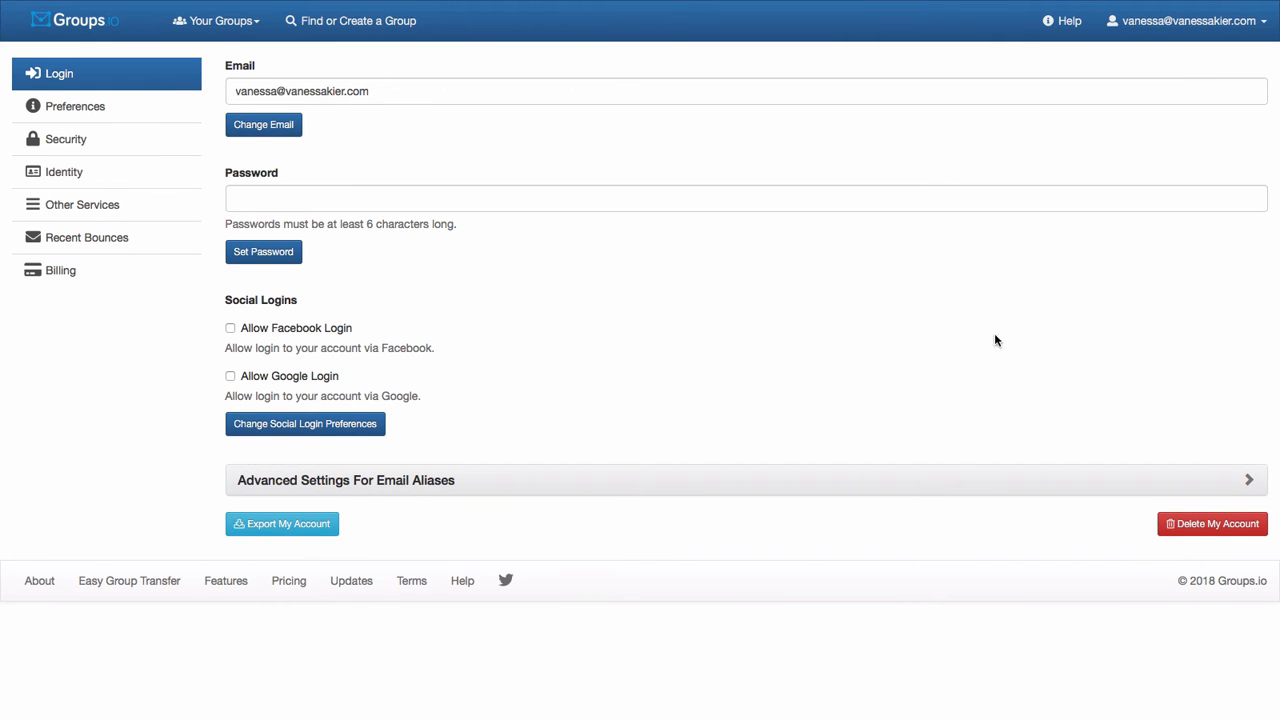
pyautogui.tripleClick(300, 92)
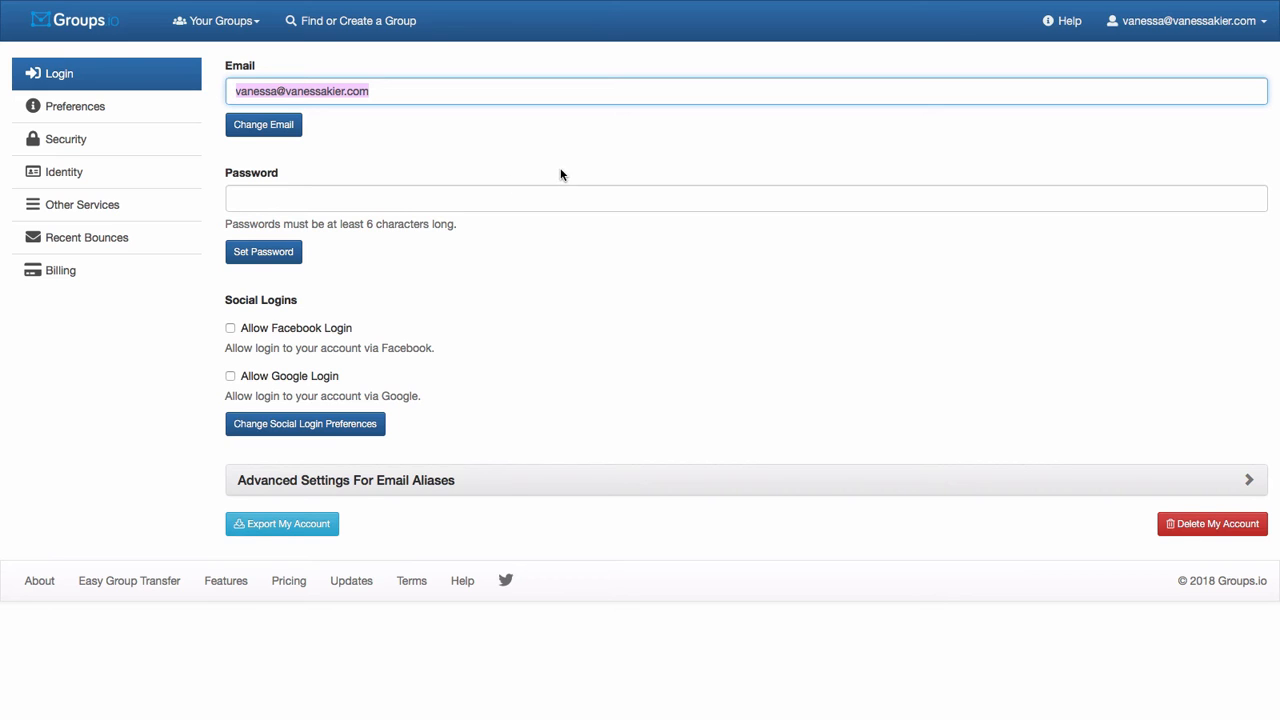
pyautogui.moveTo(576, 176)
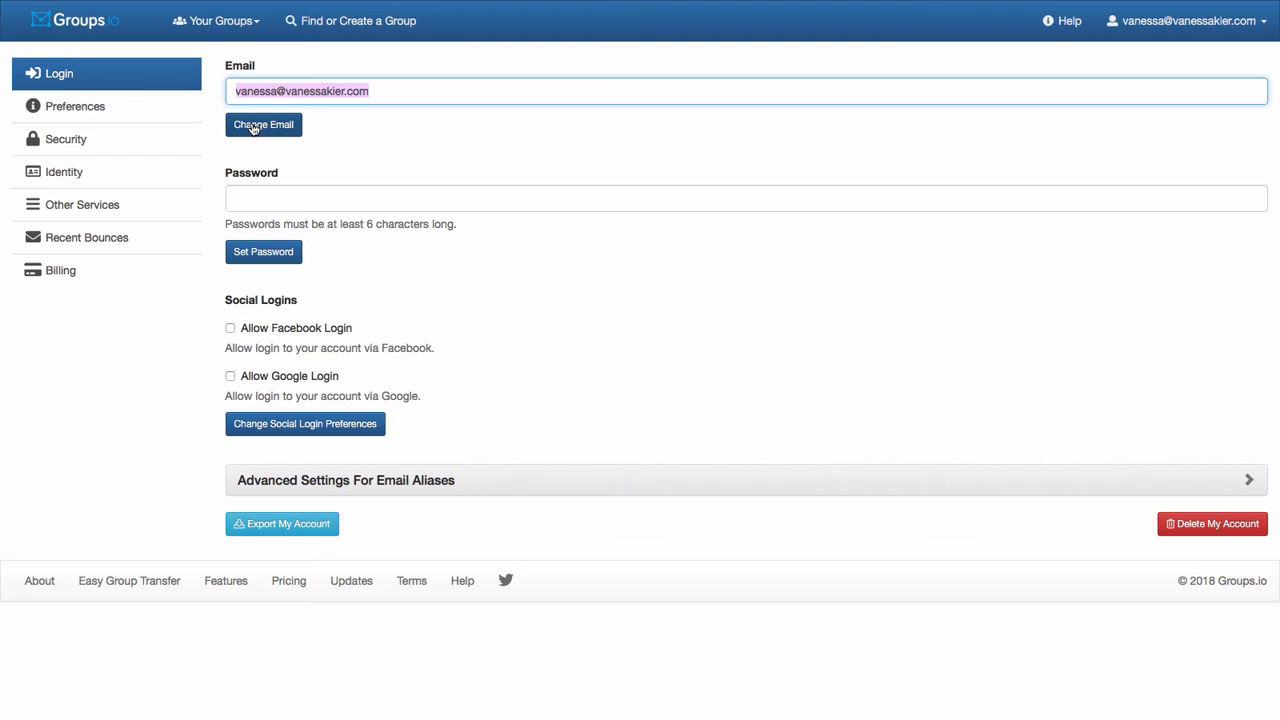
pyautogui.moveTo(364, 144)
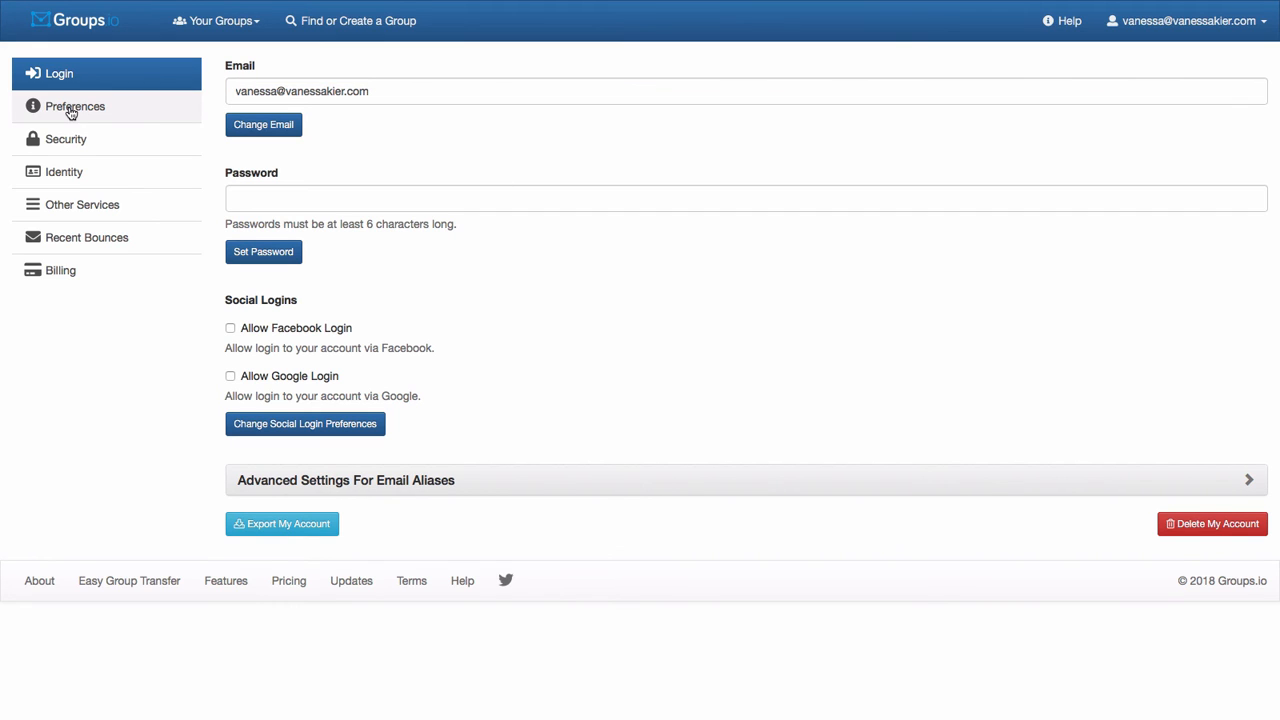
# Step: Review Preferences, Security, Identity and Other Services, ending on Recent Bounces with none listed
pyautogui.click(74, 106)
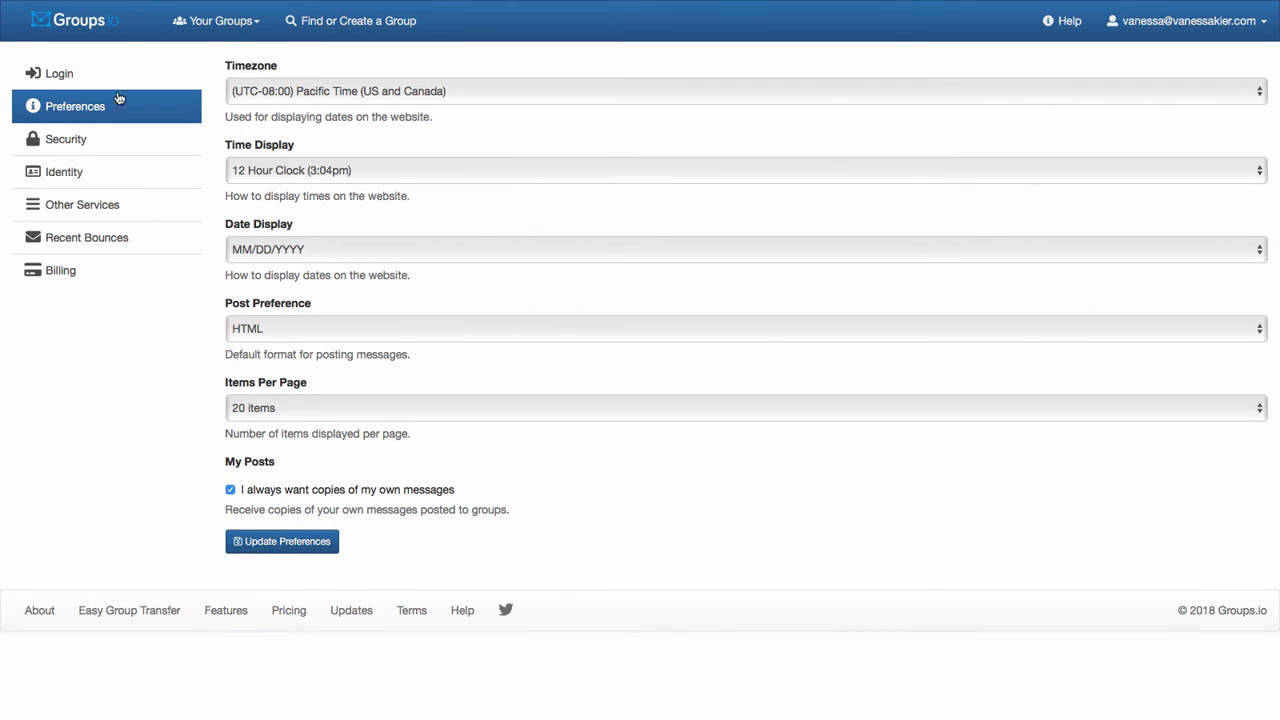
pyautogui.moveTo(220, 468)
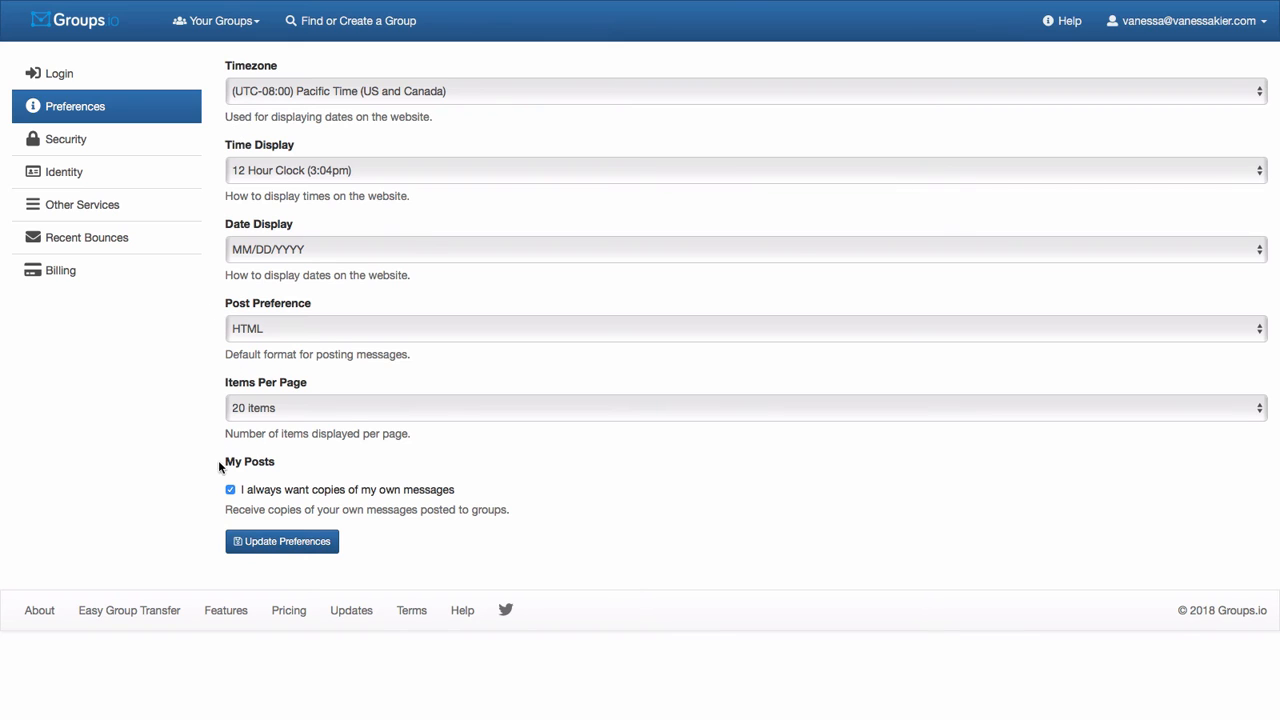
pyautogui.moveTo(158, 480)
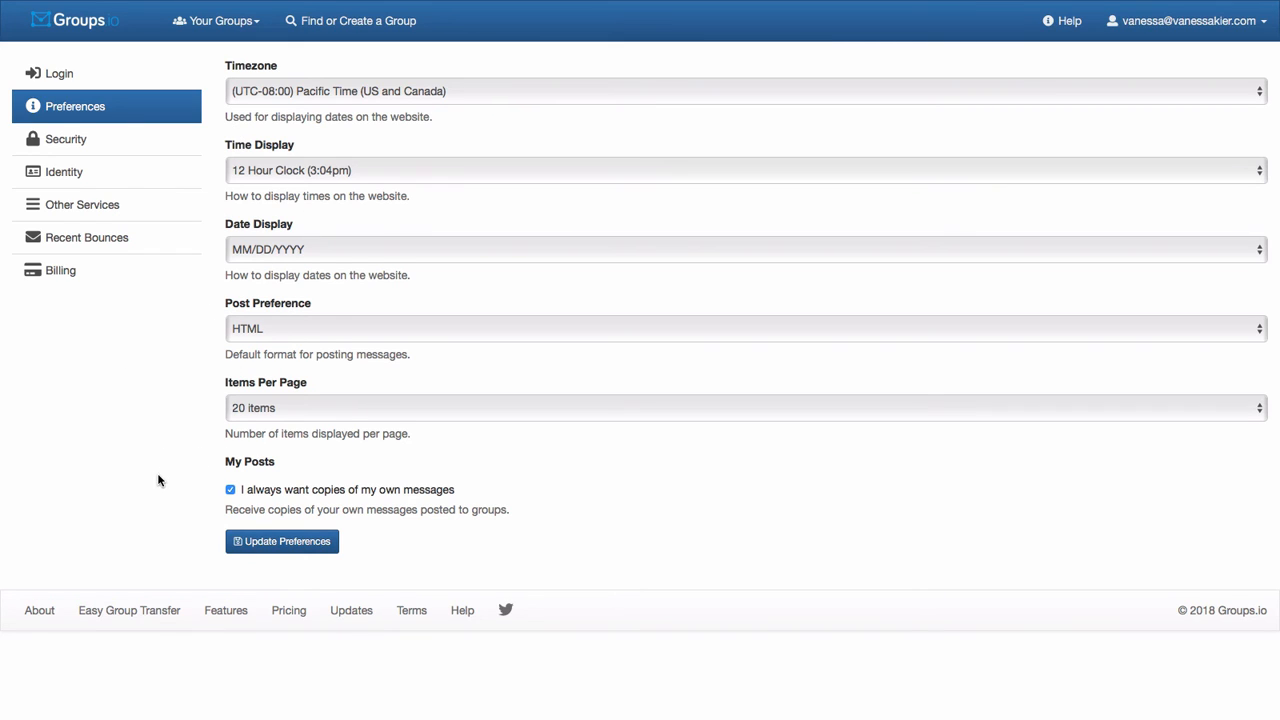
pyautogui.click(66, 140)
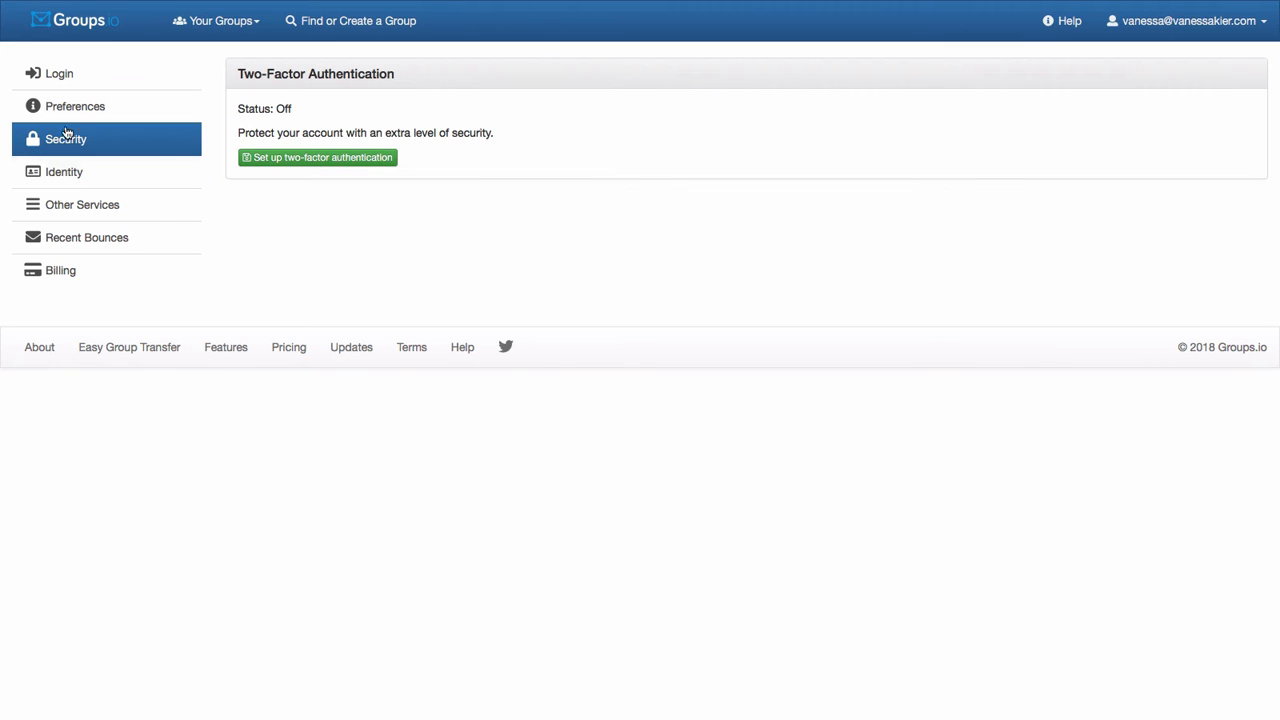
pyautogui.moveTo(48, 184)
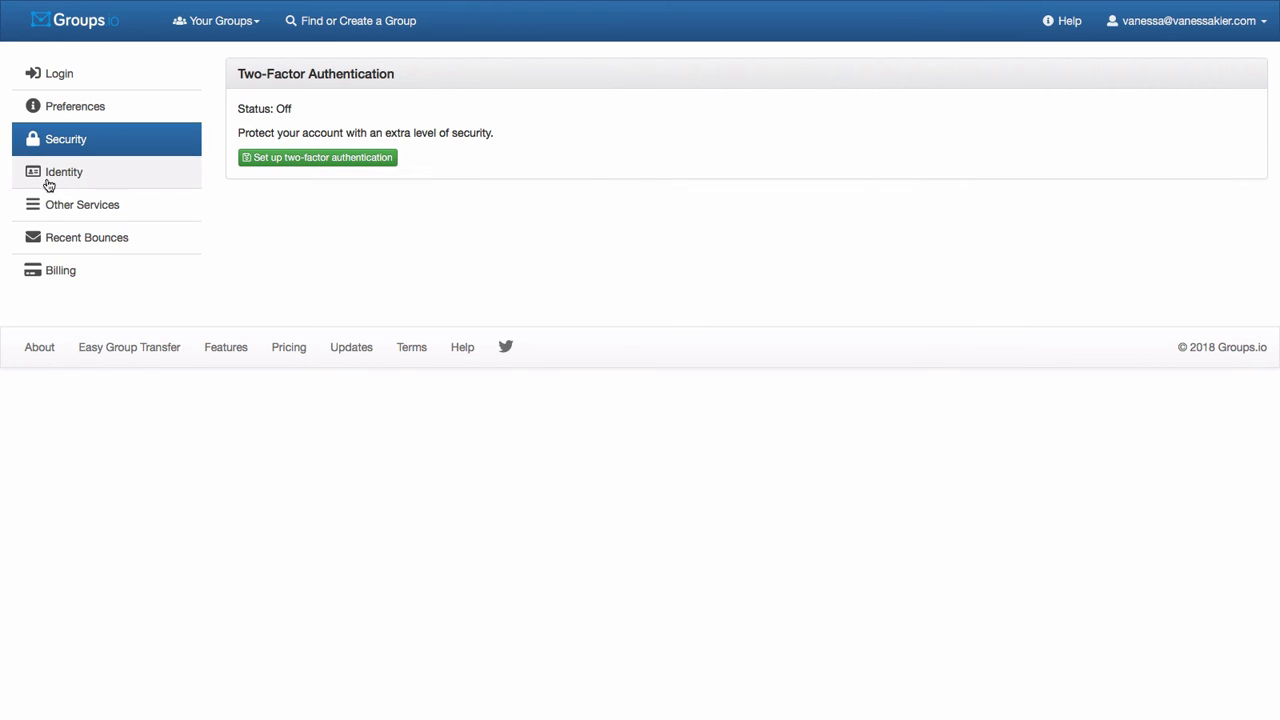
pyautogui.click(64, 172)
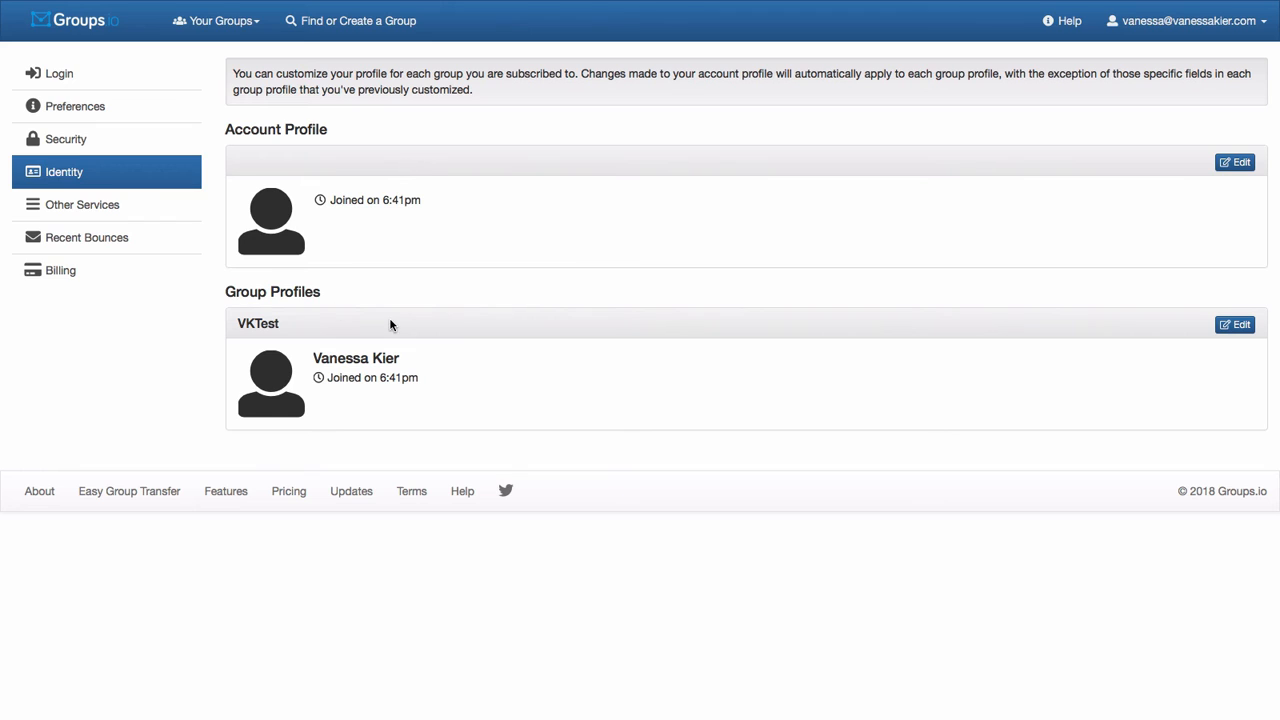
pyautogui.moveTo(592, 370)
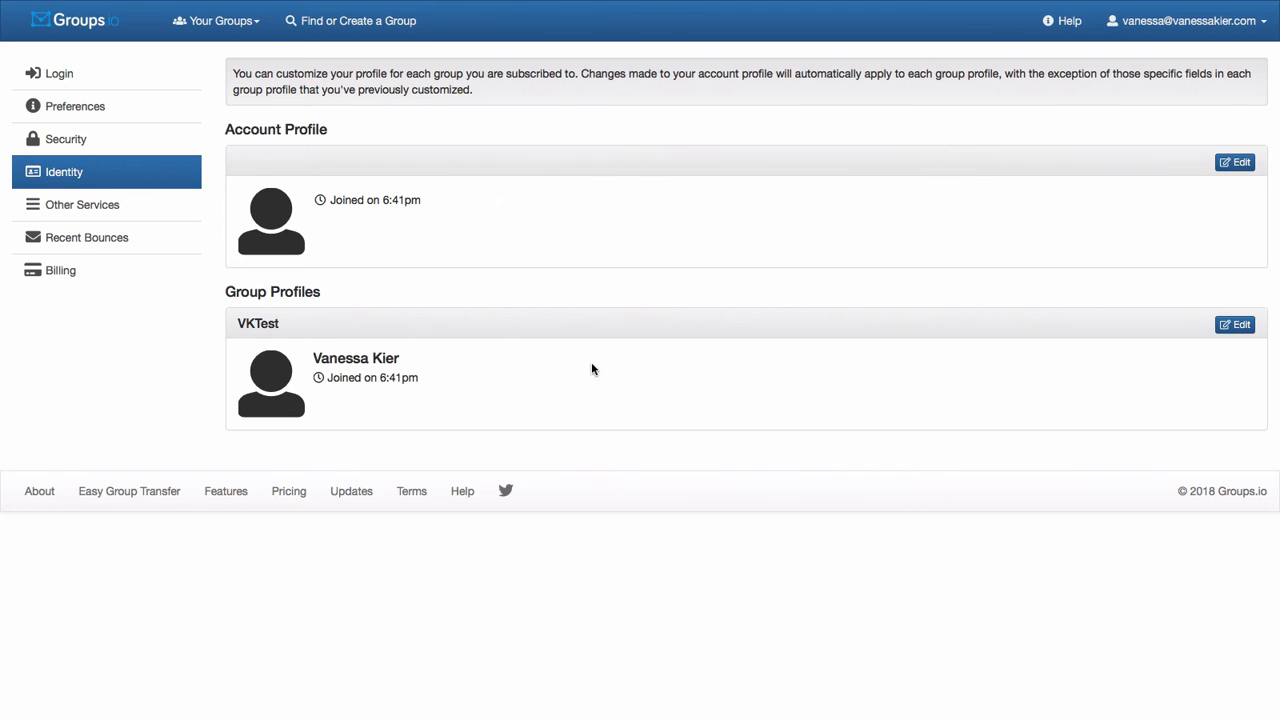
pyautogui.moveTo(296, 212)
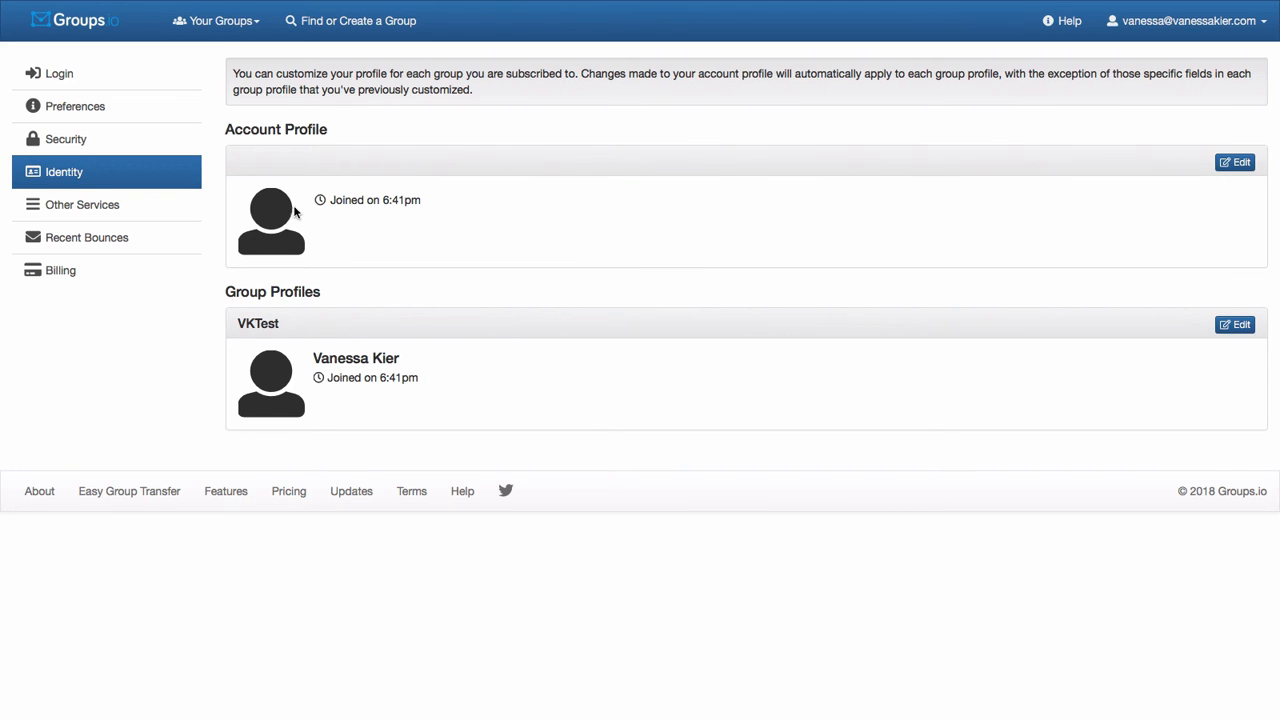
pyautogui.moveTo(60, 208)
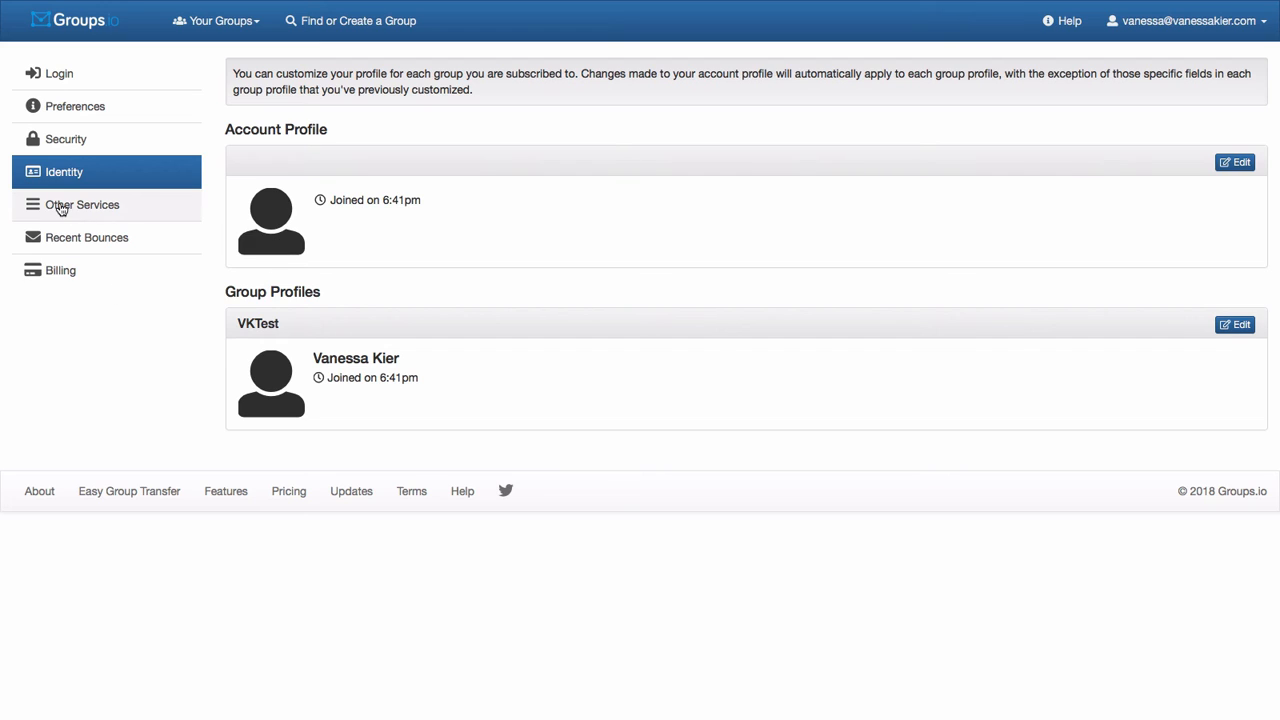
pyautogui.click(82, 204)
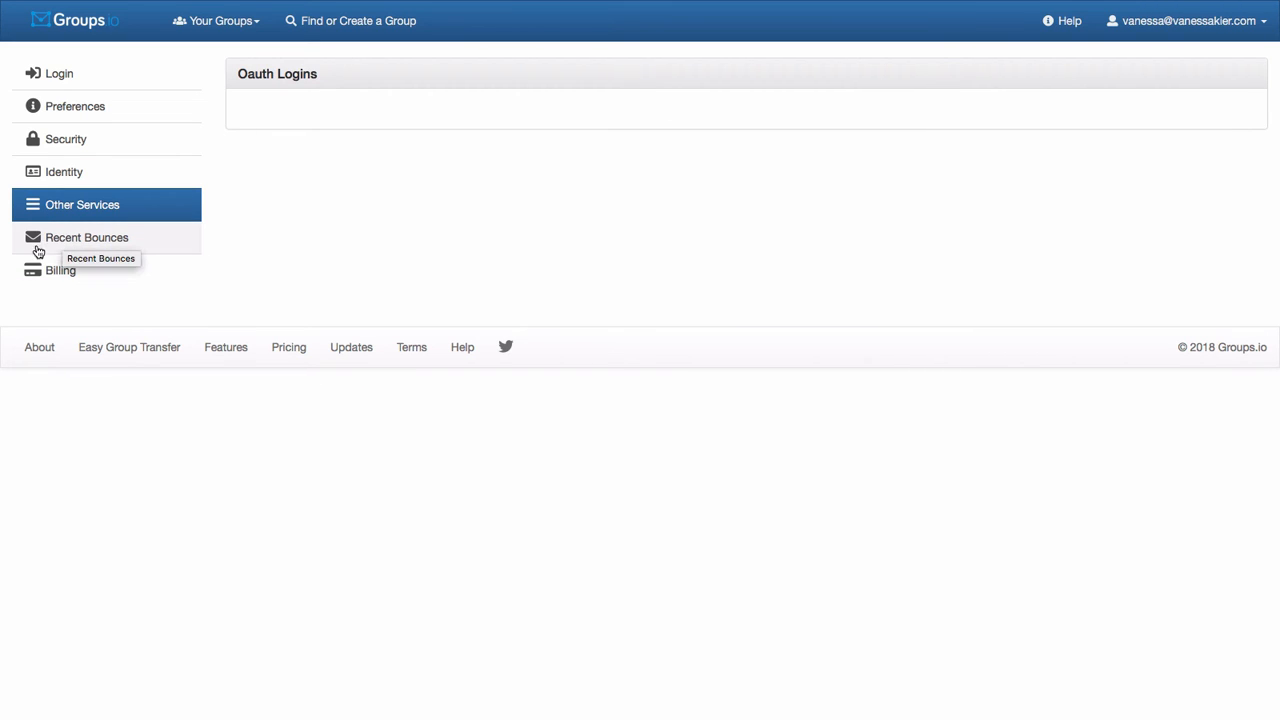
pyautogui.click(88, 236)
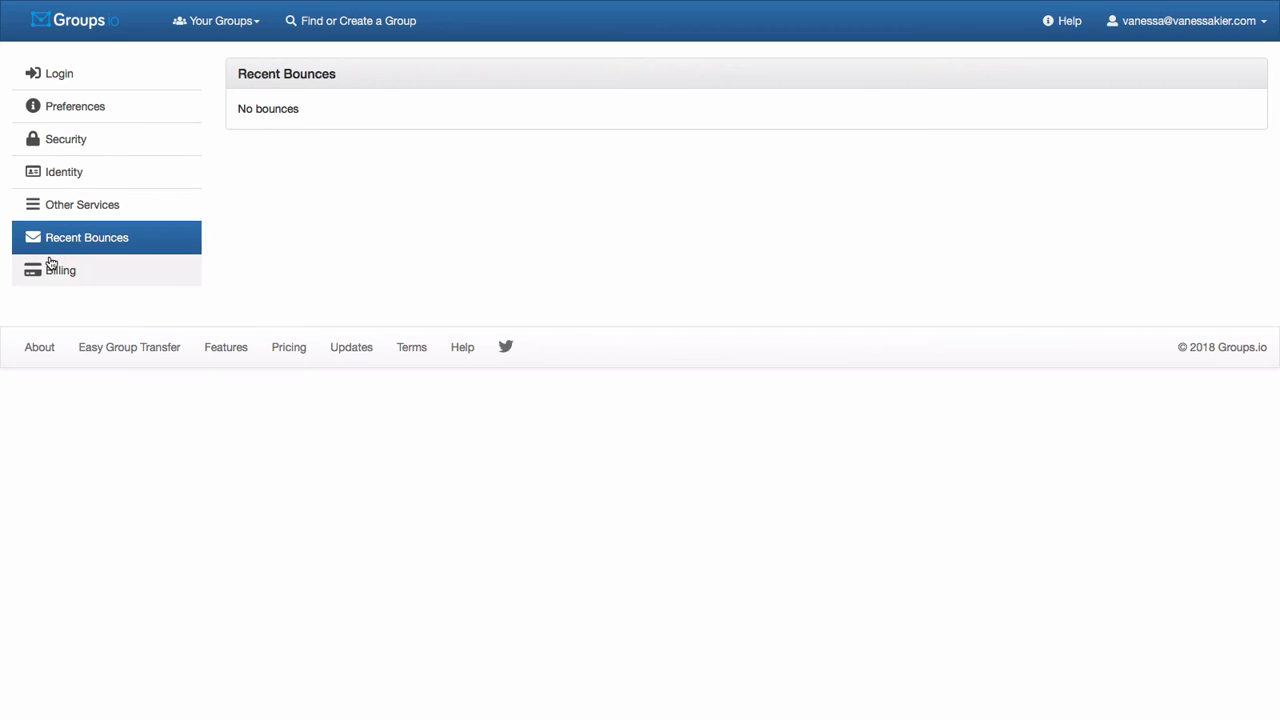
pyautogui.moveTo(60, 72)
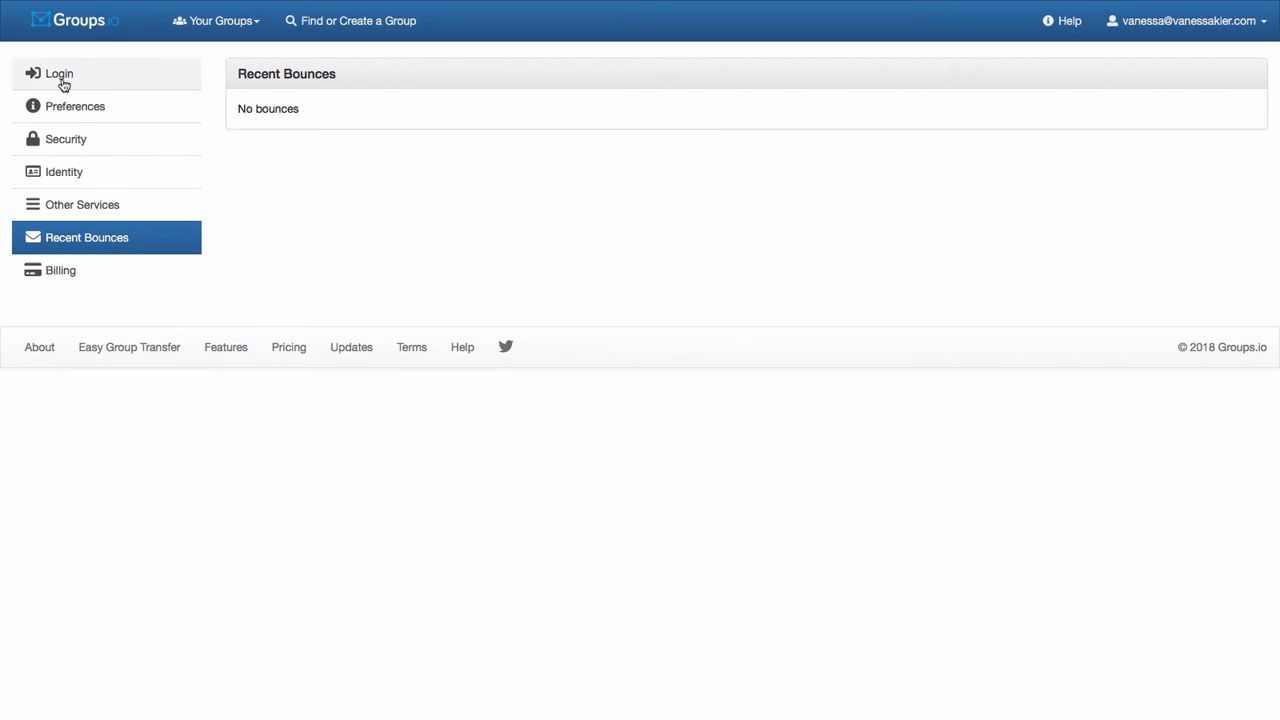
pyautogui.moveTo(68, 20)
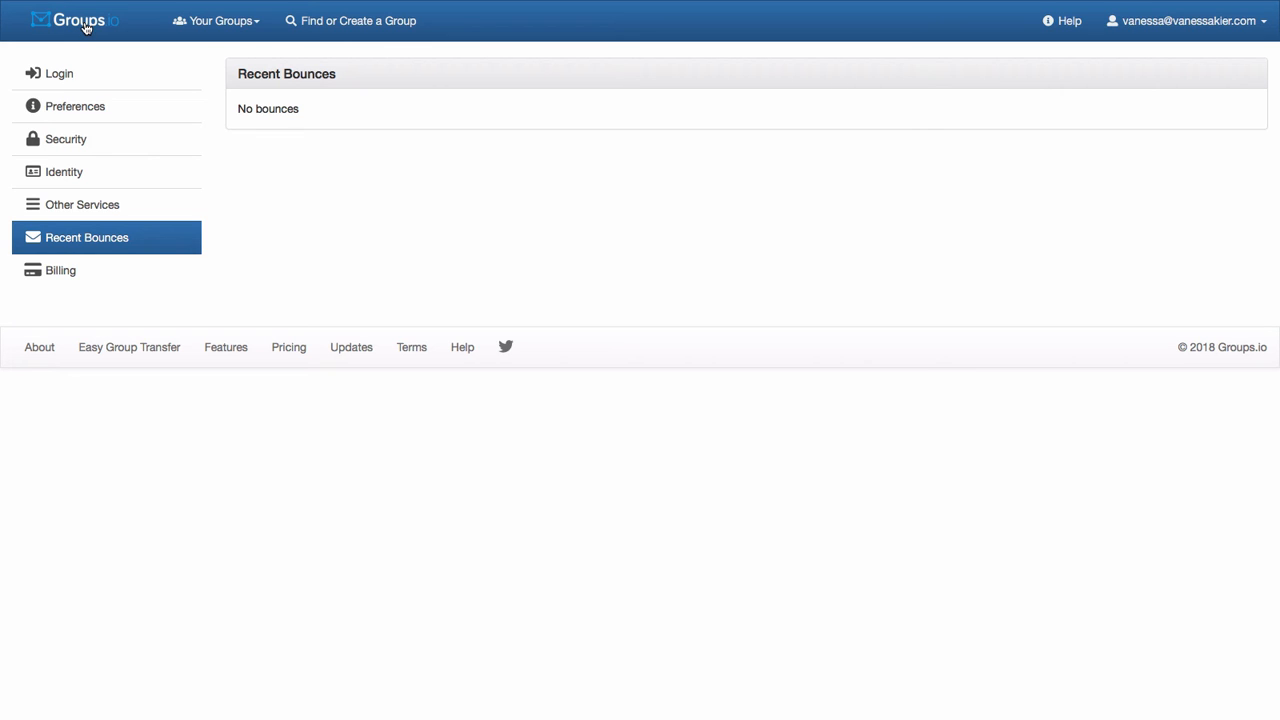
# Step: Return to the Your Groups list showing VKTest with 2 members
pyautogui.click(74, 20)
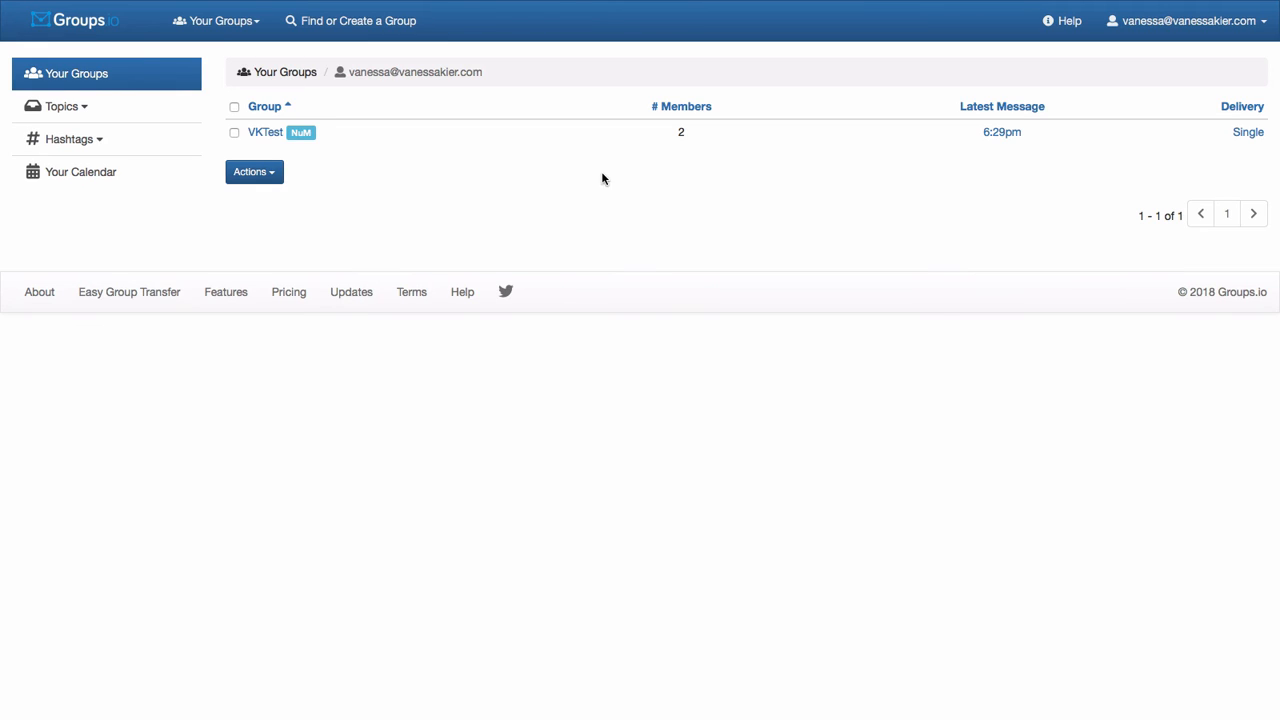
pyautogui.moveTo(640, 176)
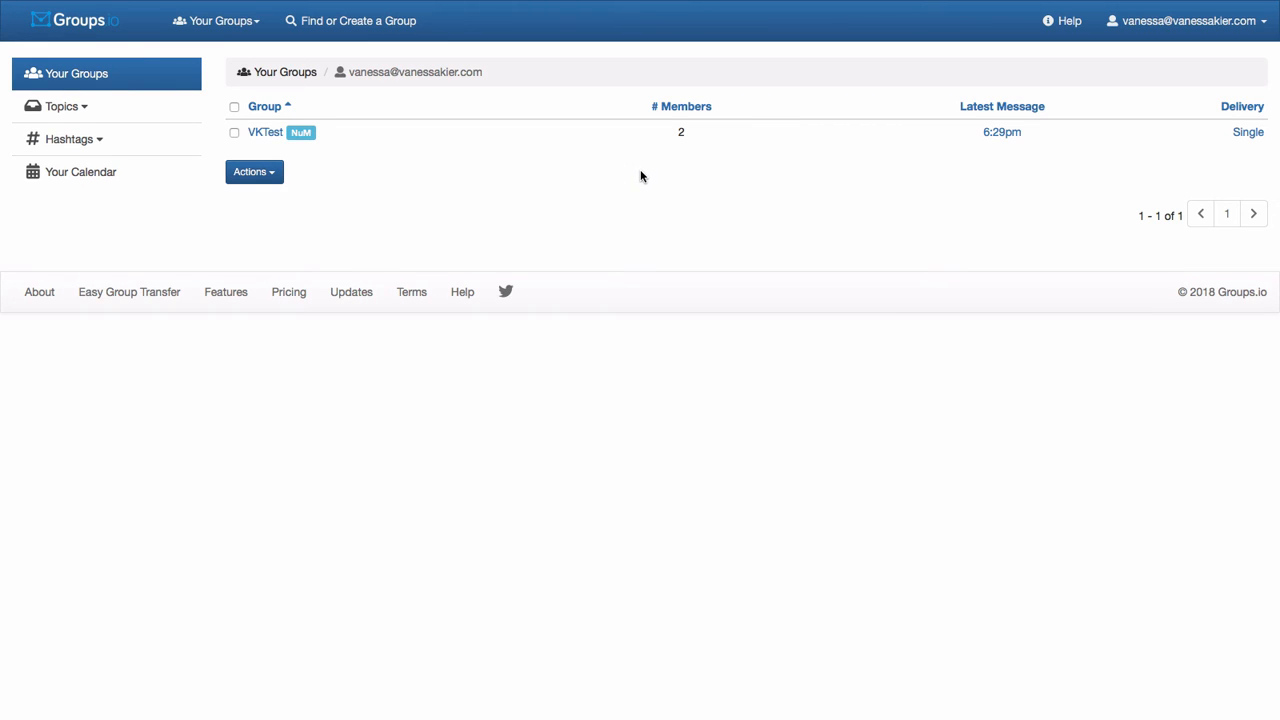
pyautogui.click(1186, 20)
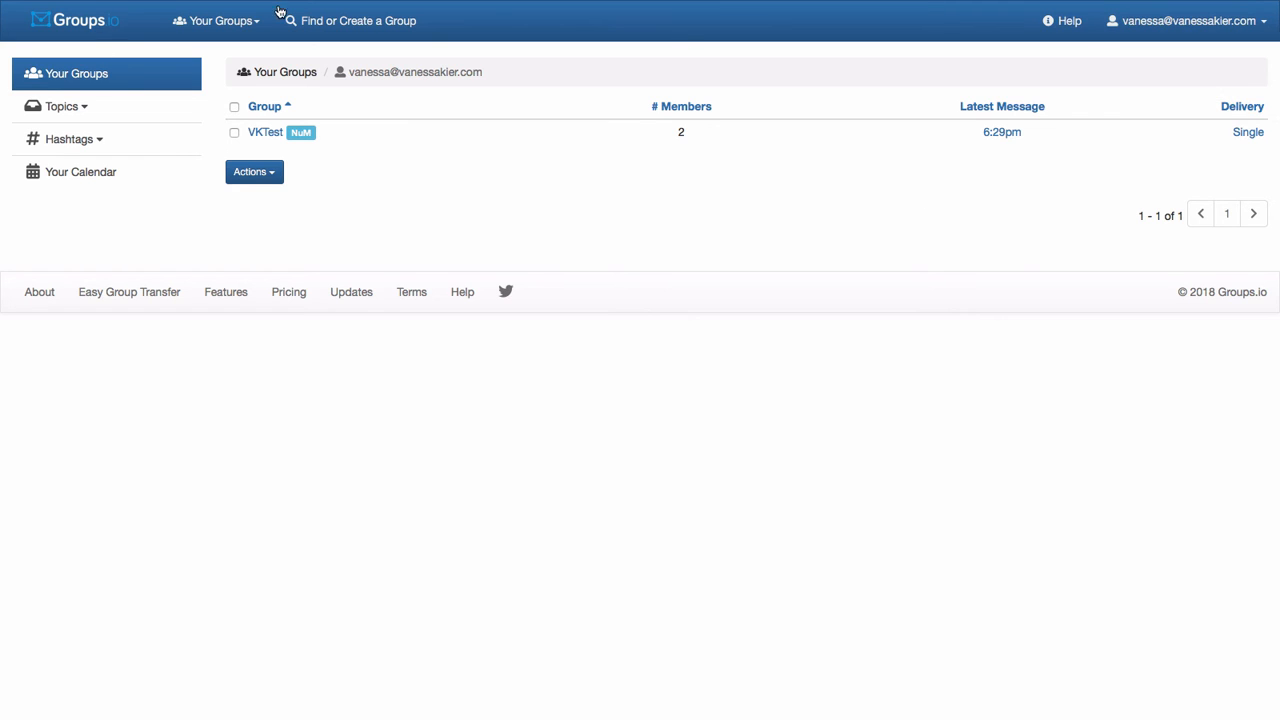
pyautogui.moveTo(876, 124)
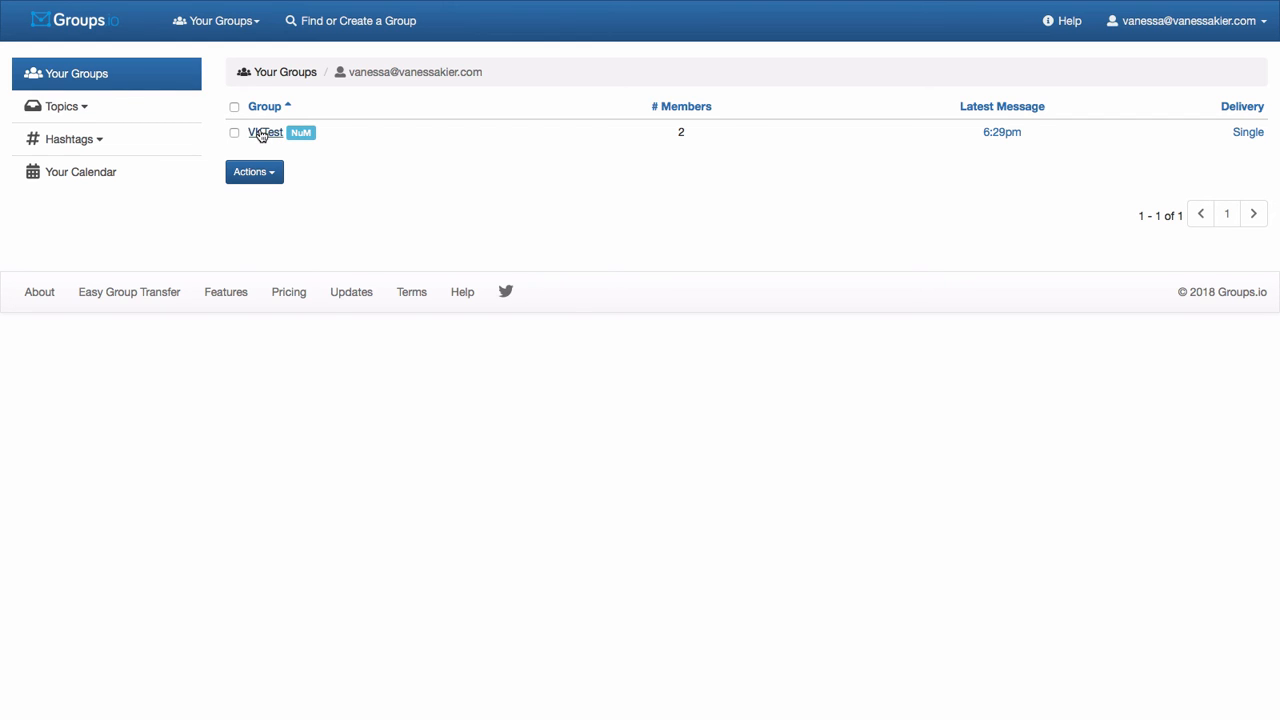
# Step: Open the VKTest group's message topics from the Your Groups list
pyautogui.click(264, 132)
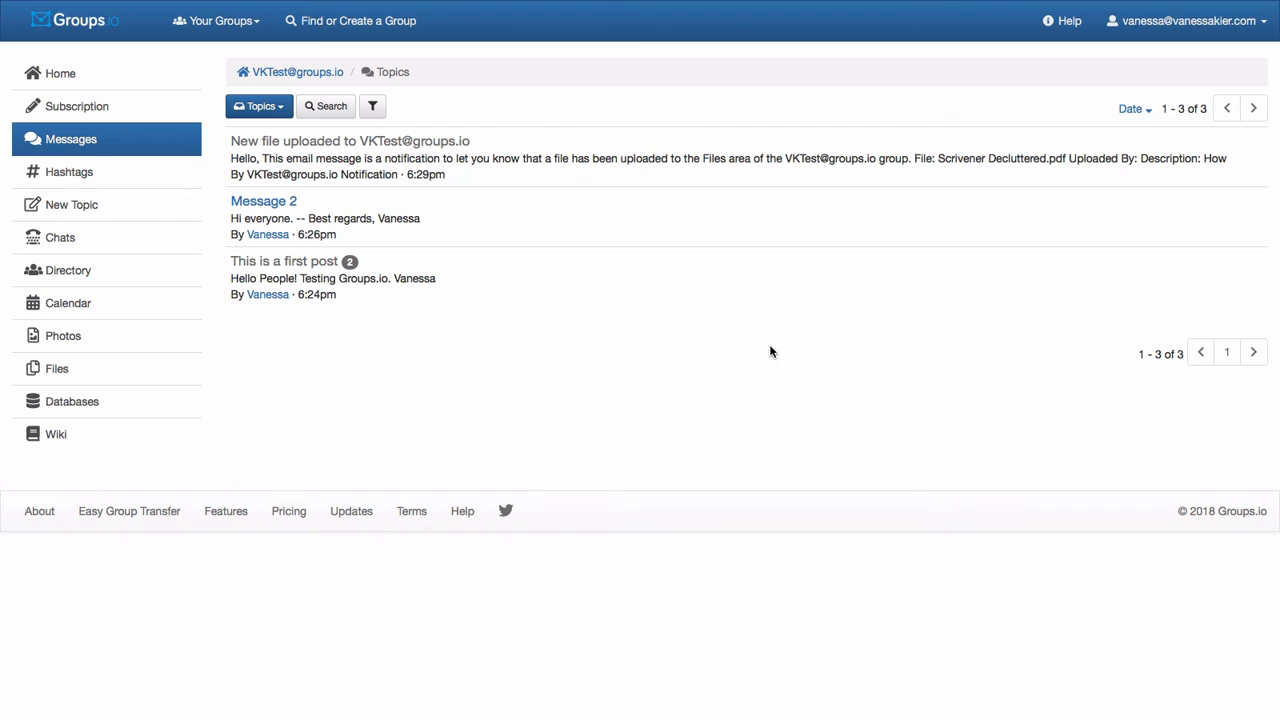
pyautogui.moveTo(640, 106)
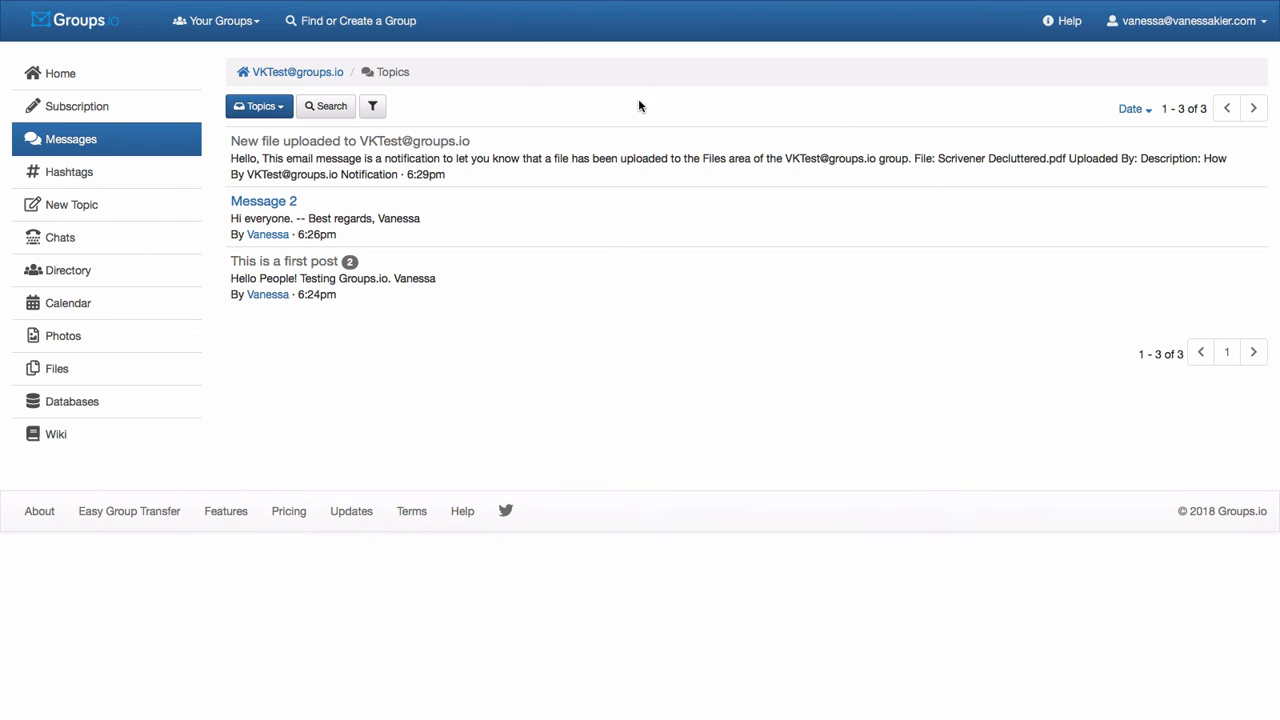
pyautogui.moveTo(818, 344)
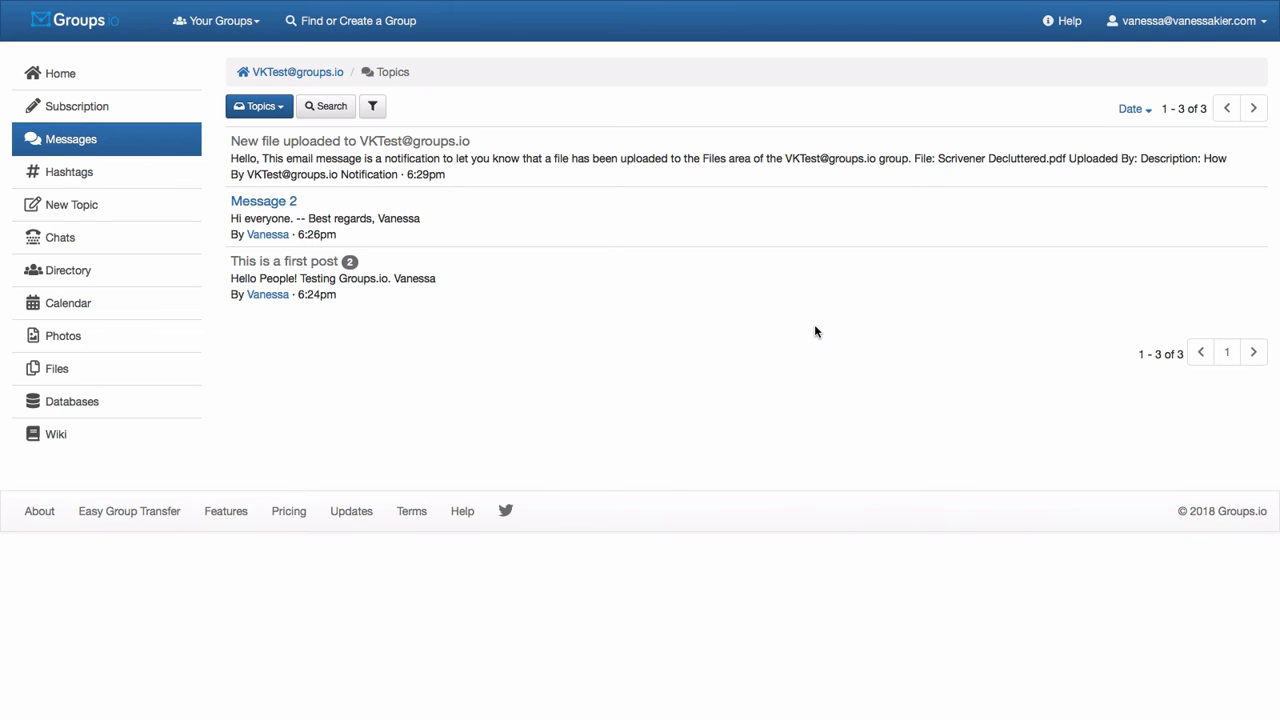
pyautogui.moveTo(888, 190)
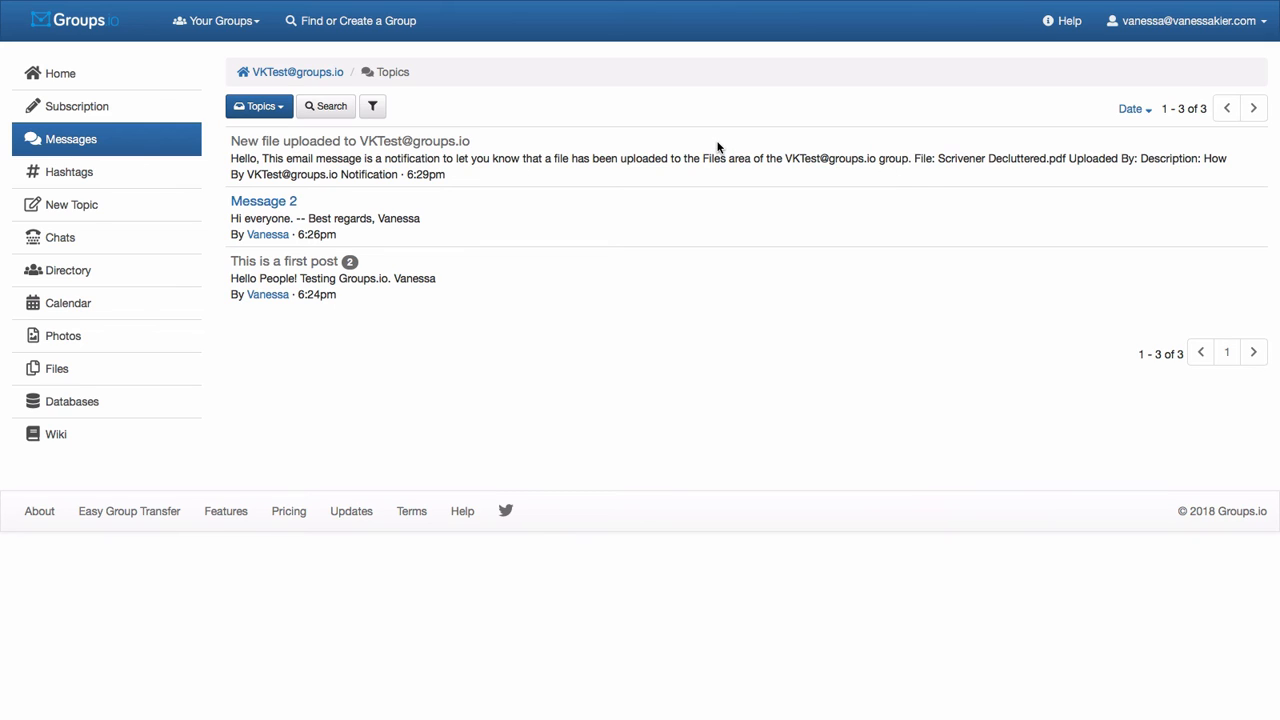
pyautogui.moveTo(262, 198)
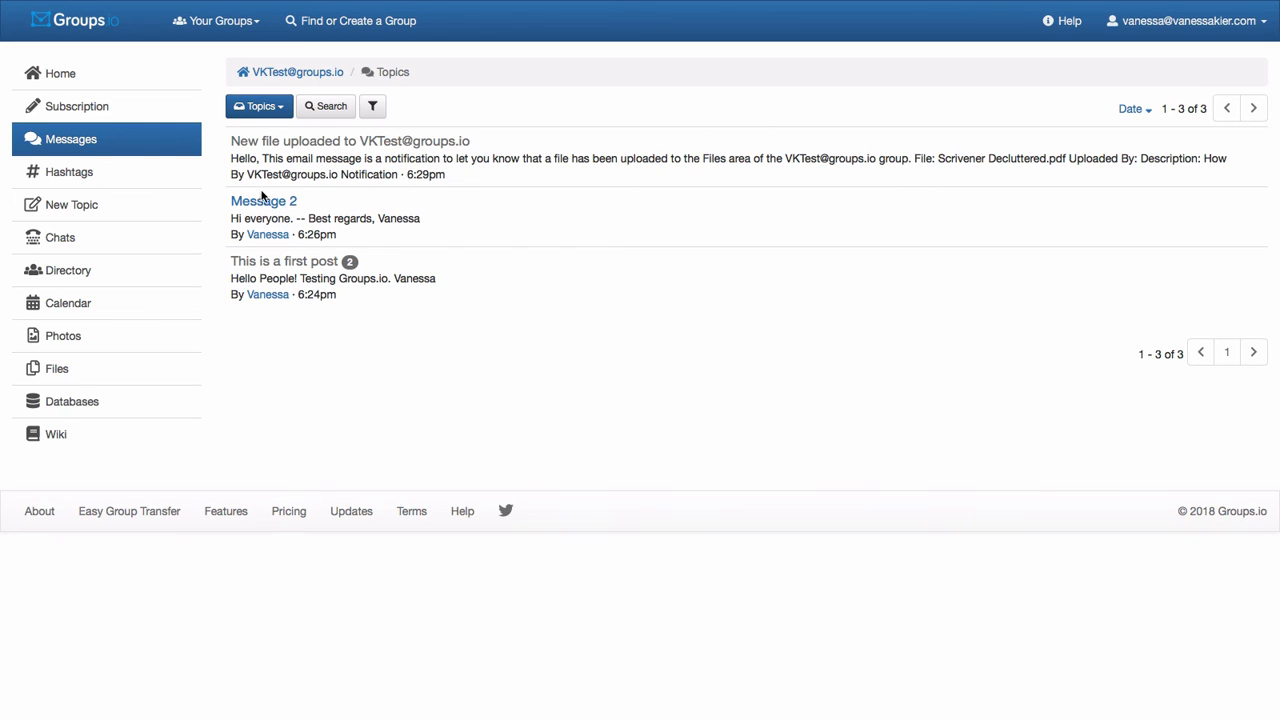
pyautogui.moveTo(264, 200)
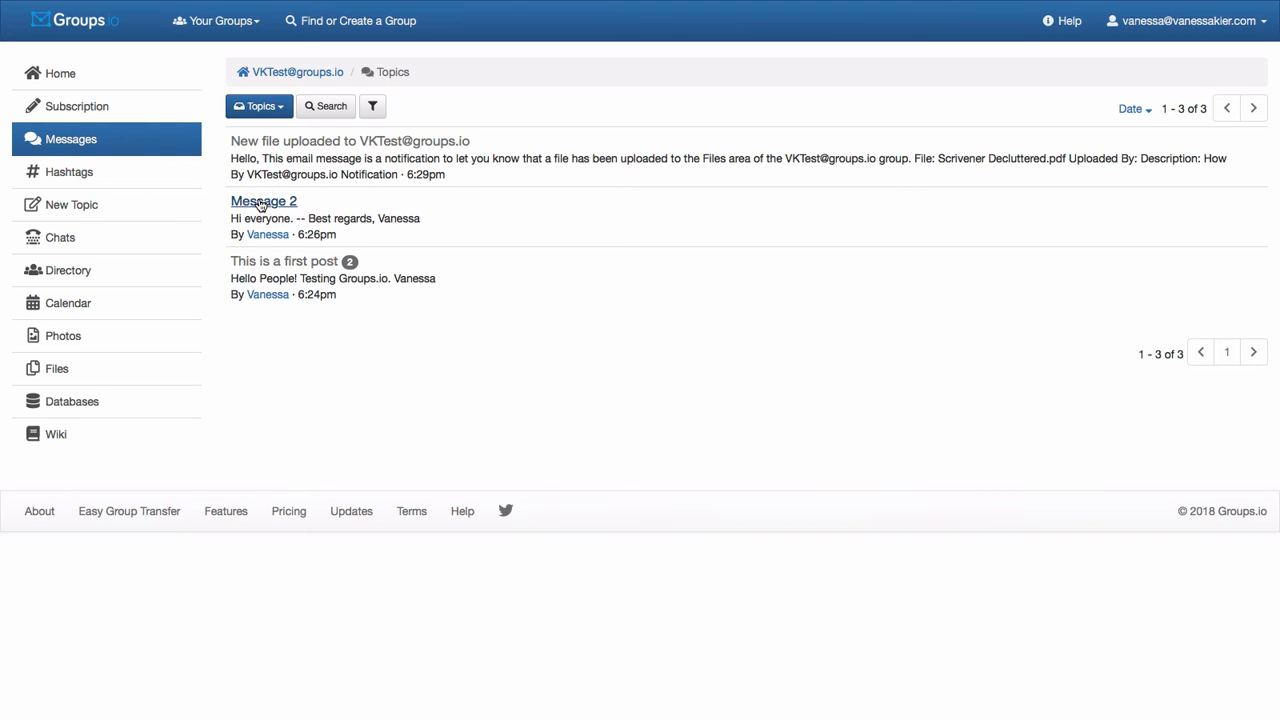
# Step: Read Message 2, step back through the file-upload notice to 'This is a first post' and view its reply's options
pyautogui.click(264, 200)
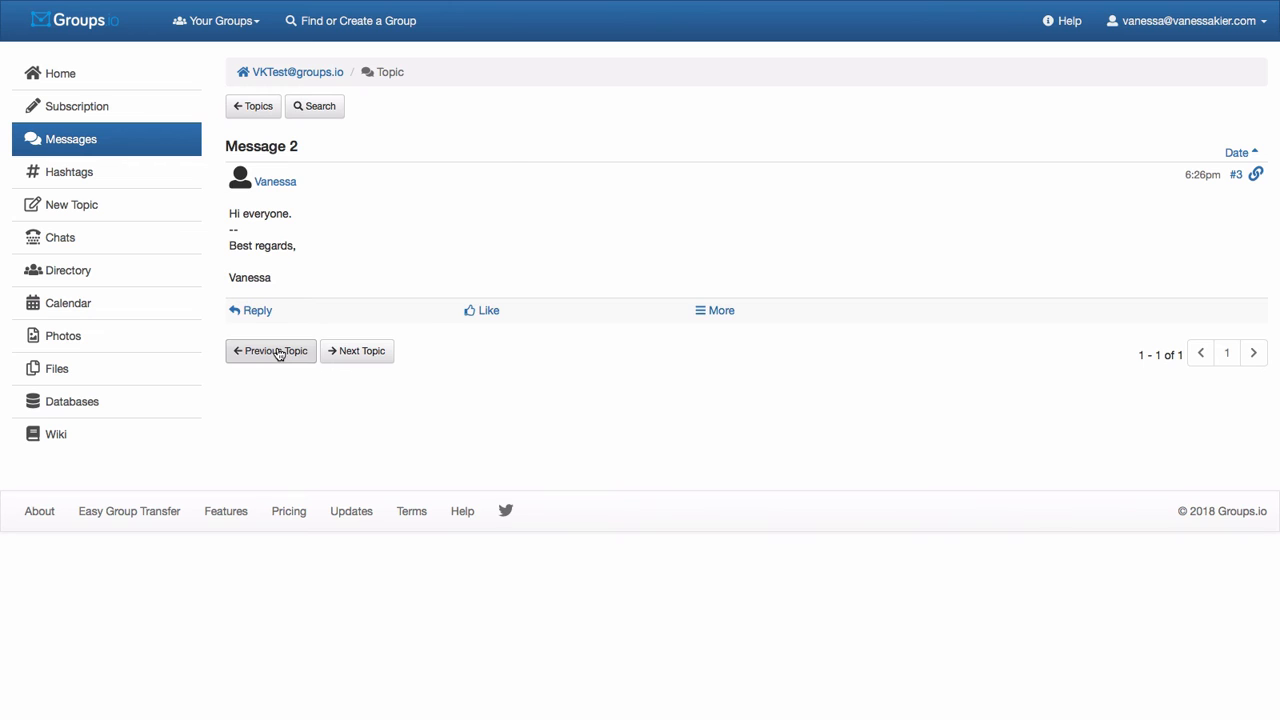
pyautogui.click(356, 350)
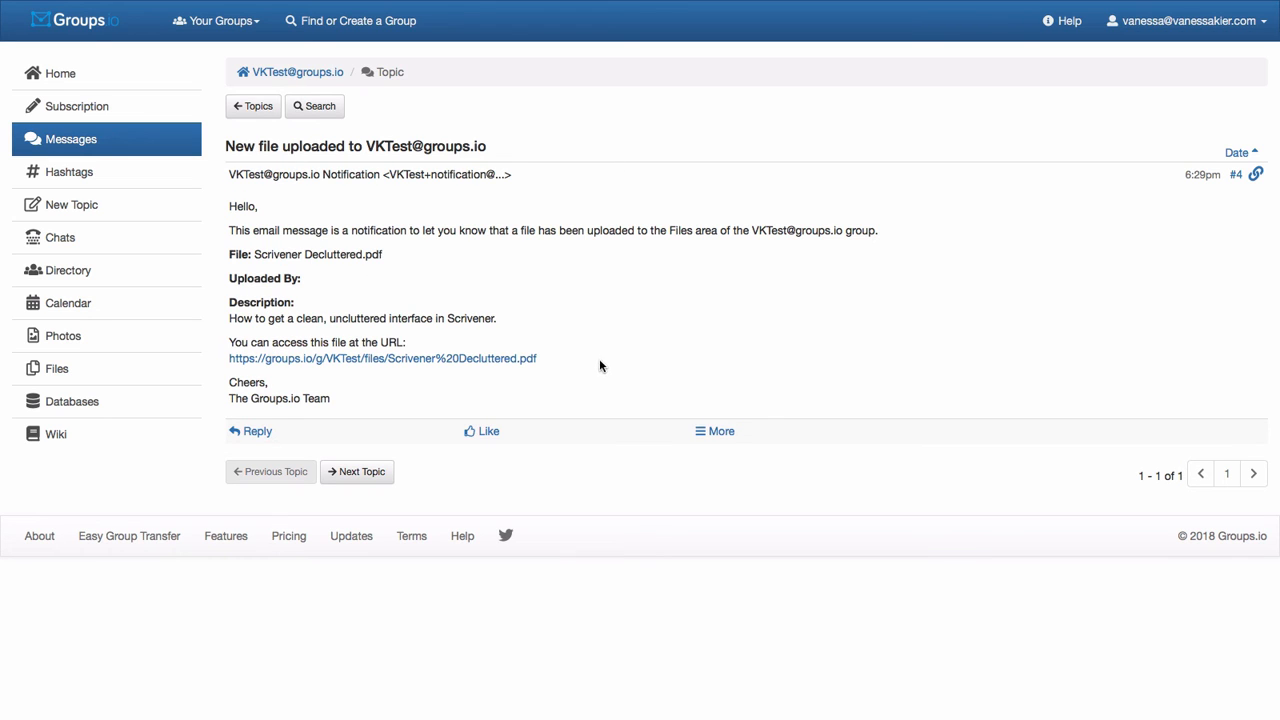
pyautogui.moveTo(660, 276)
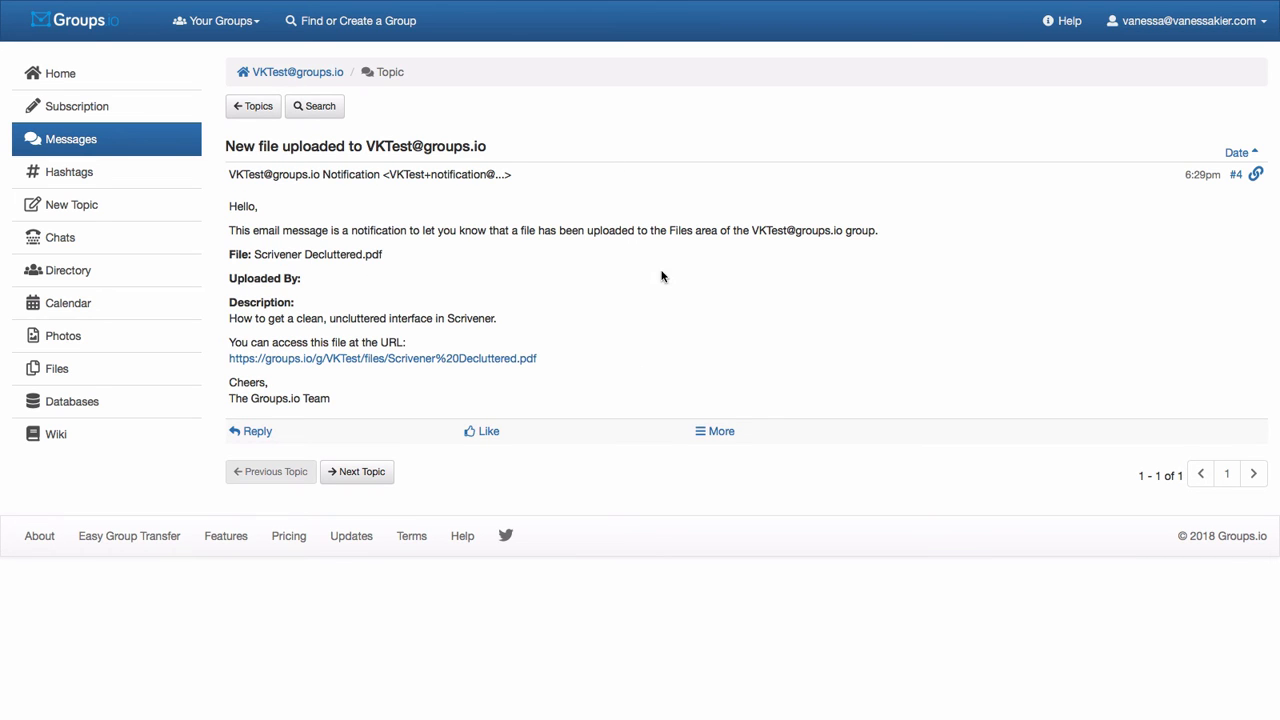
pyautogui.moveTo(662, 420)
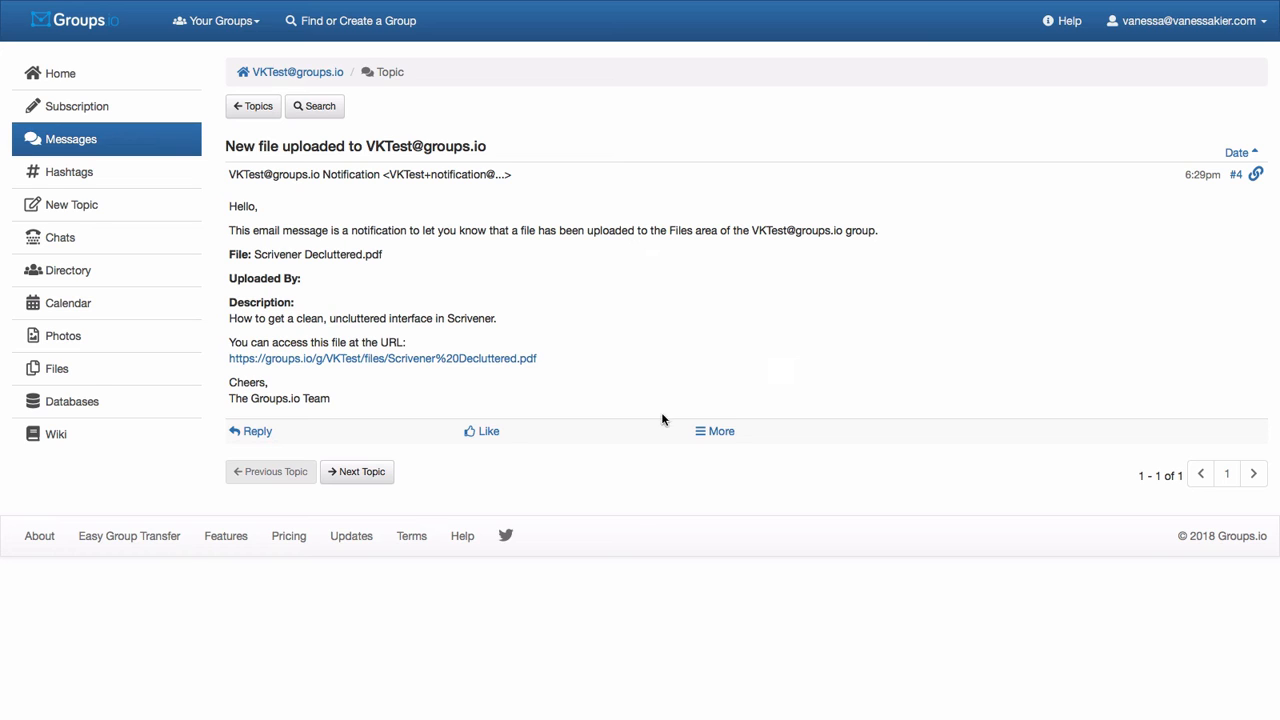
pyautogui.click(270, 472)
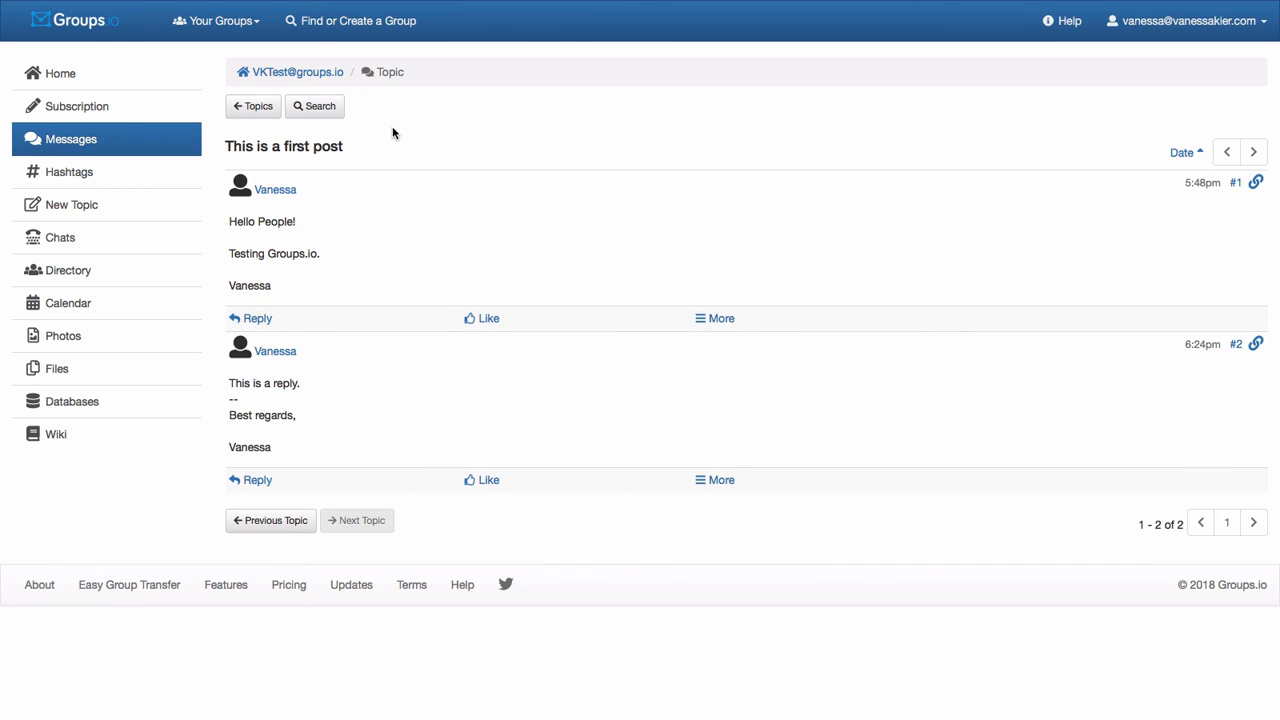
pyautogui.moveTo(532, 548)
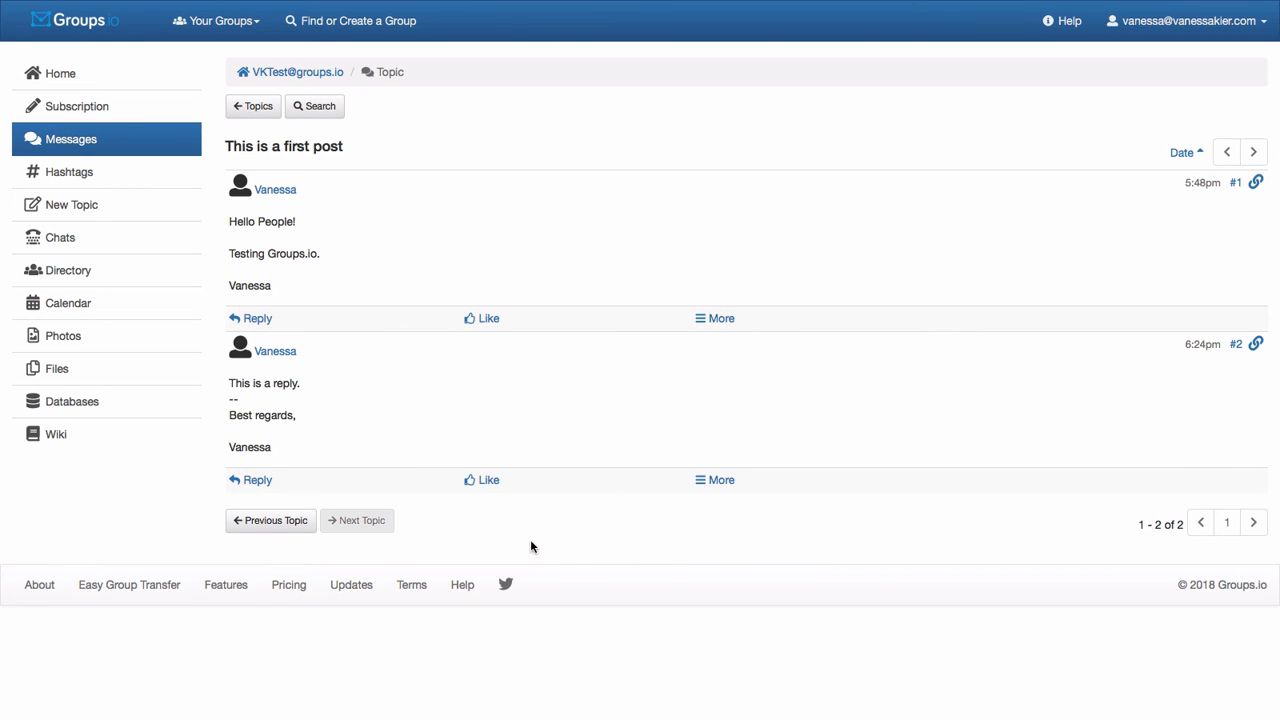
pyautogui.moveTo(360, 414)
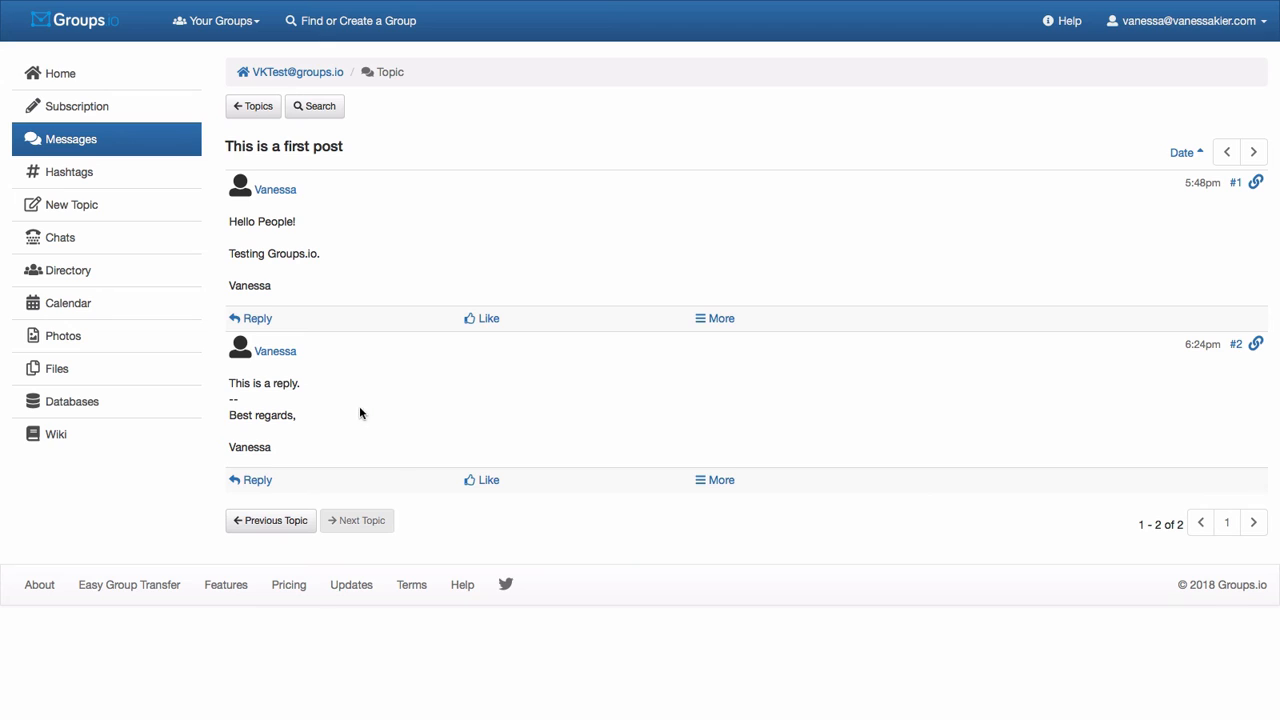
pyautogui.moveTo(314, 336)
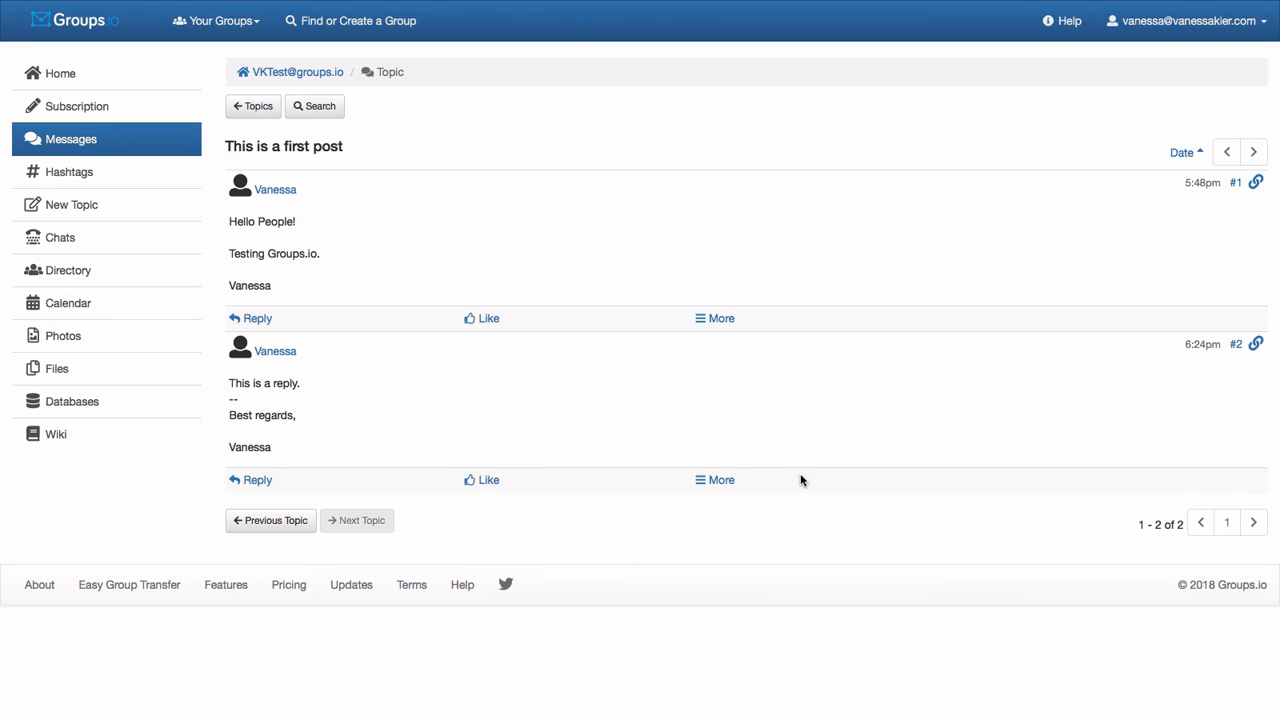
pyautogui.click(716, 480)
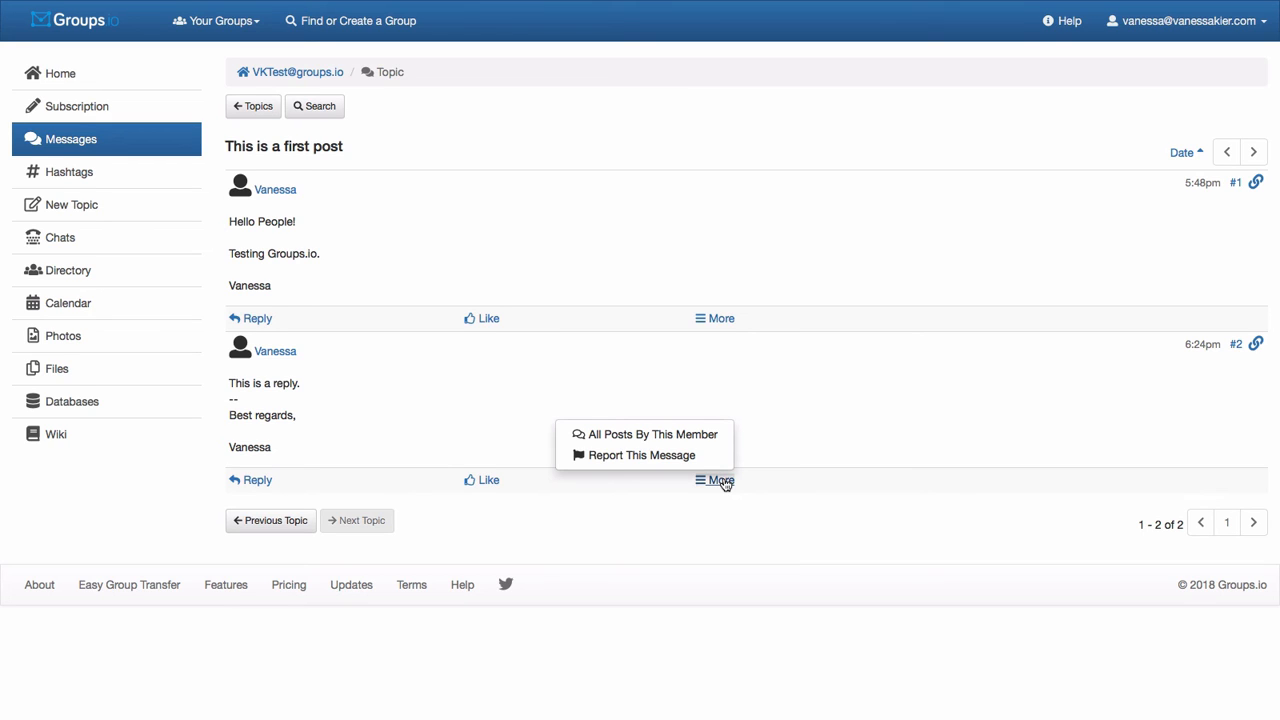
pyautogui.moveTo(724, 444)
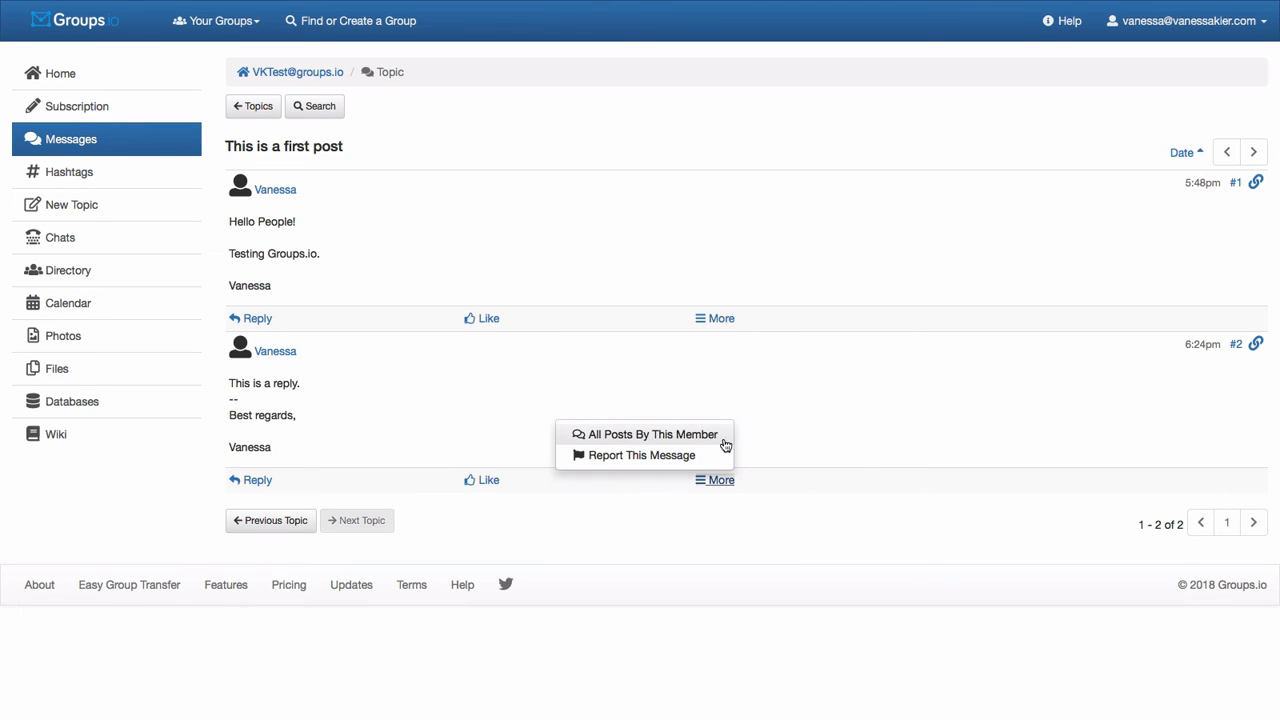
pyautogui.moveTo(890, 506)
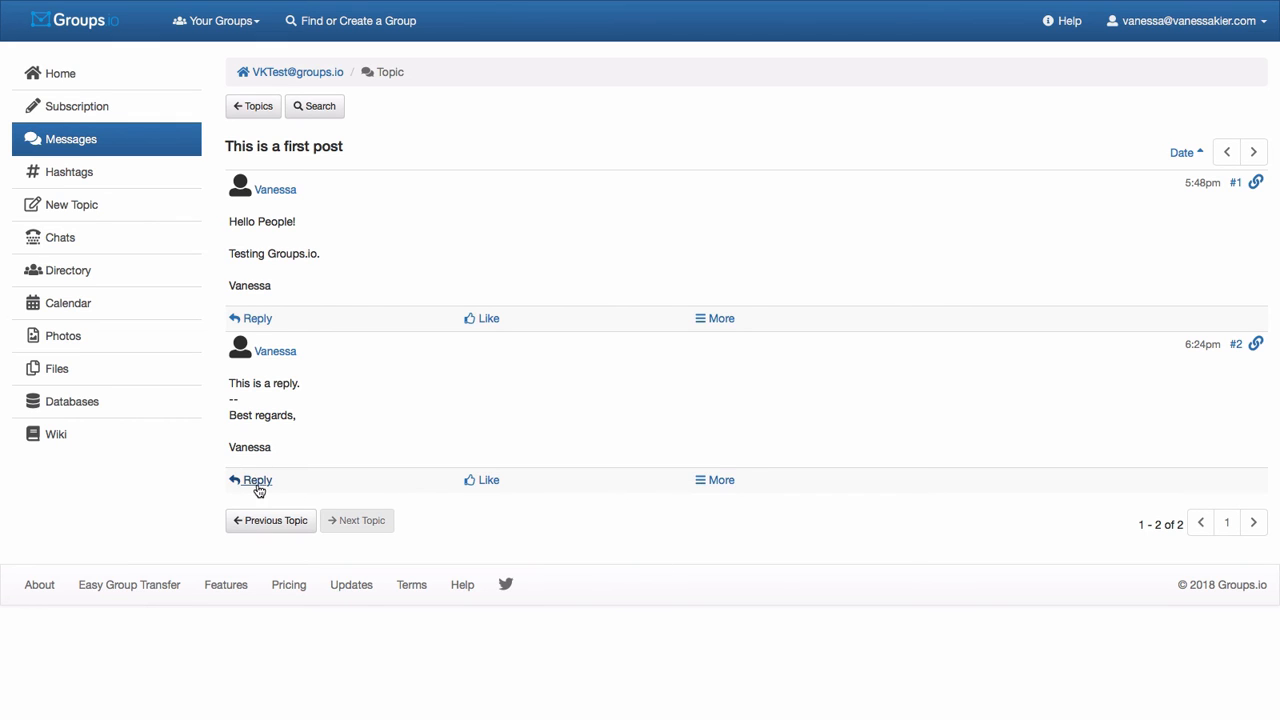
# Step: Start a reply to the first post reading 'Wonderful first post!'
pyautogui.click(256, 480)
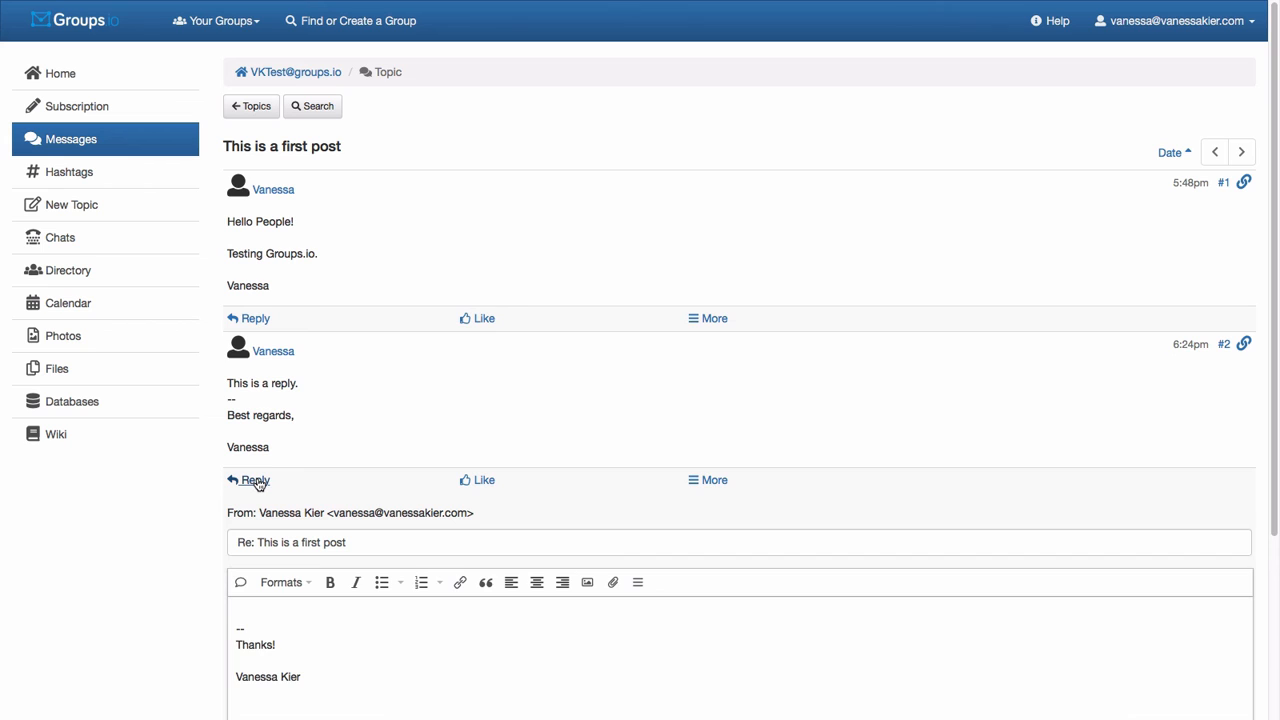
pyautogui.write('Wonderful first post!')
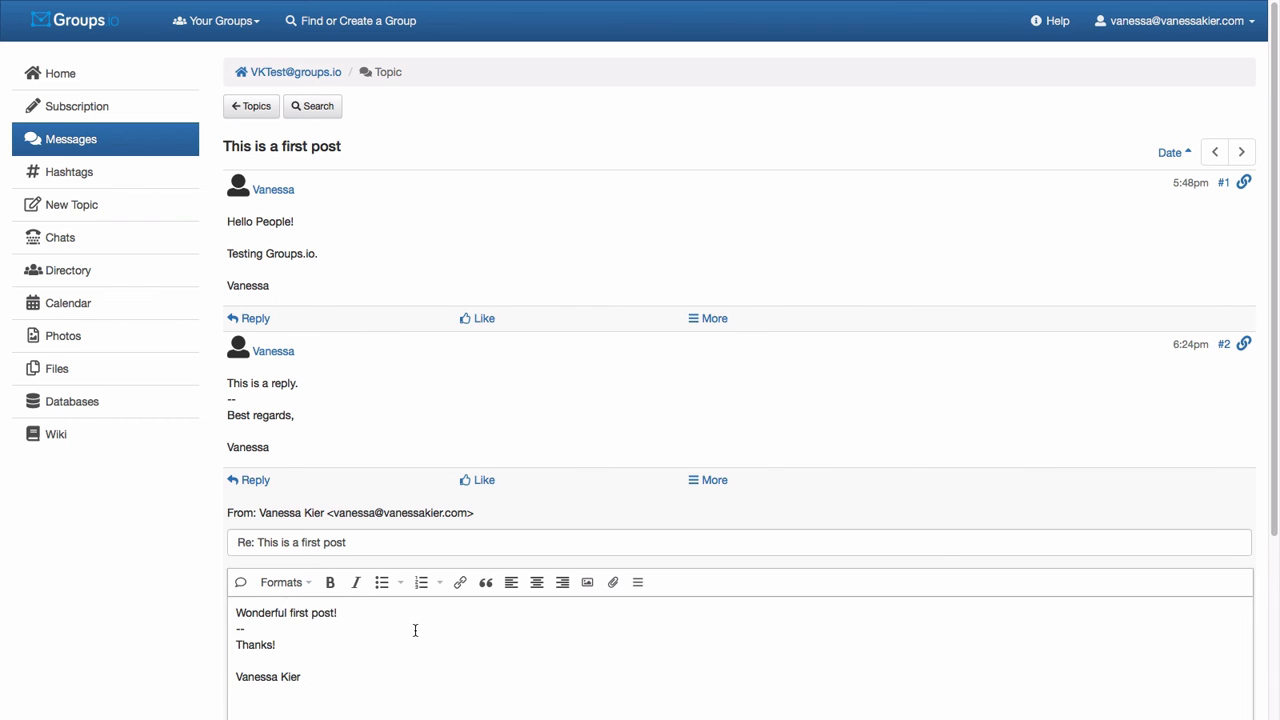
pyautogui.scroll(-3)
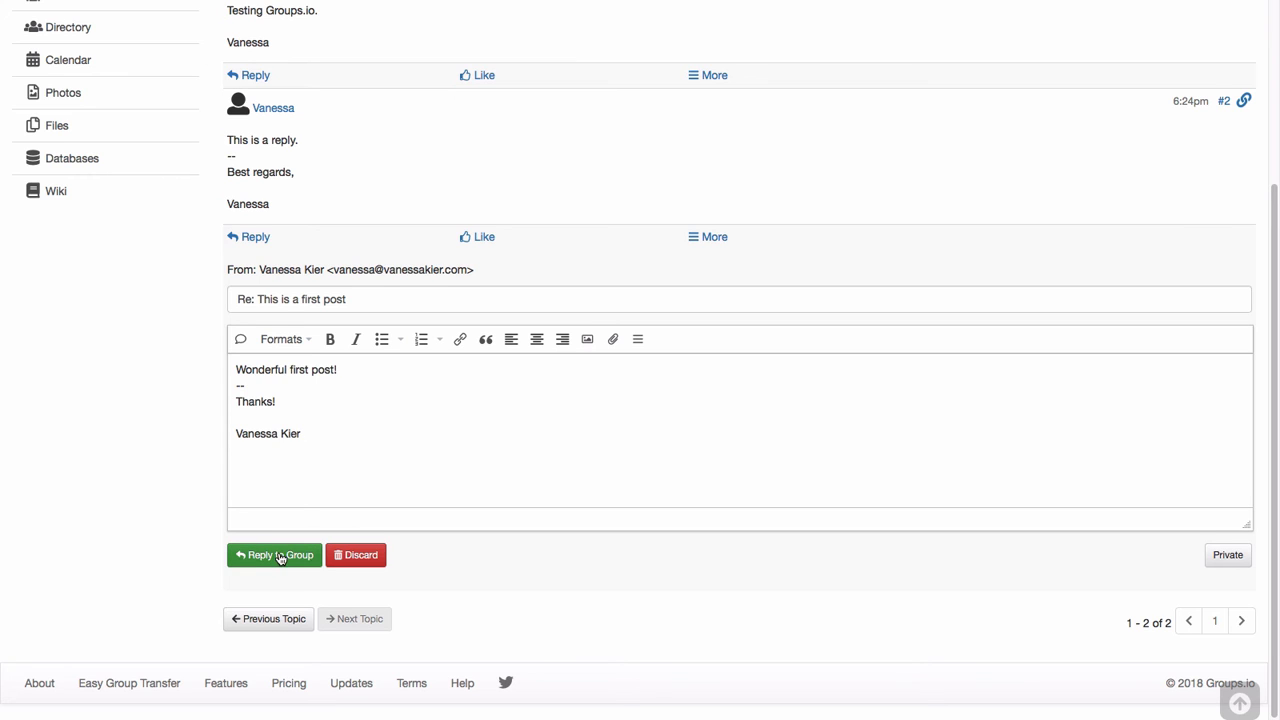
pyautogui.moveTo(428, 540)
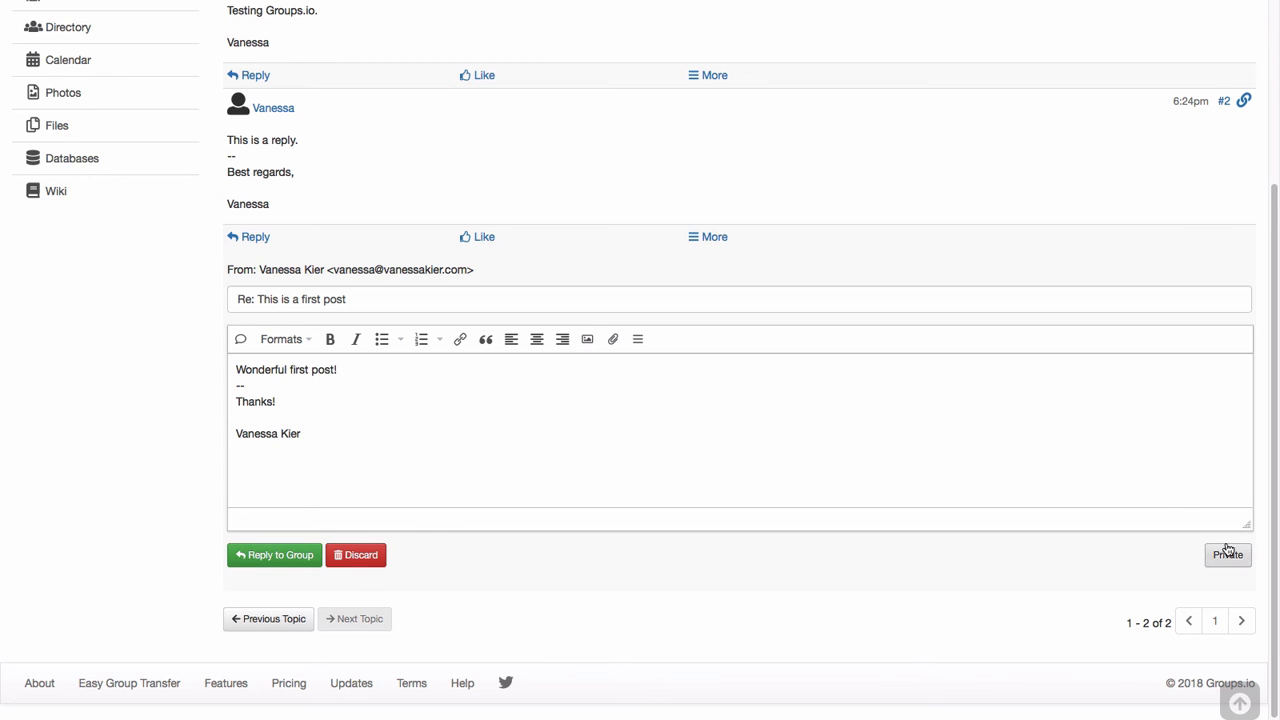
pyautogui.moveTo(276, 580)
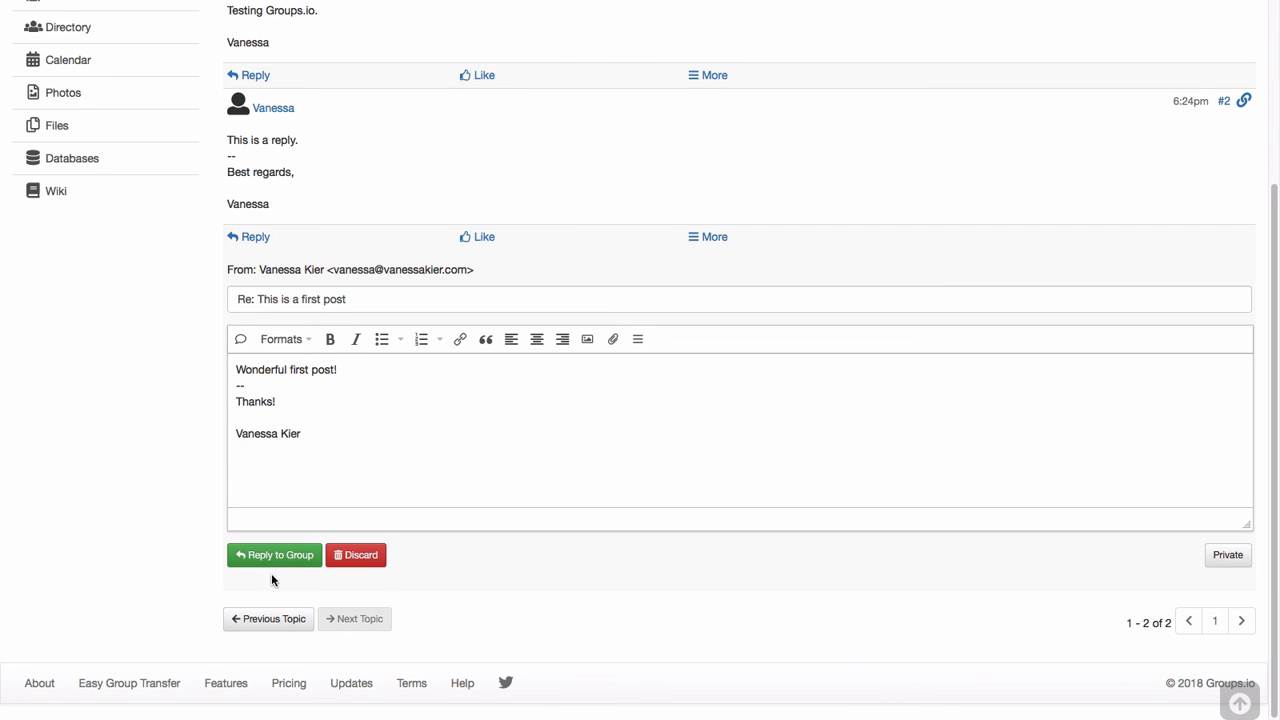
pyautogui.moveTo(274, 556)
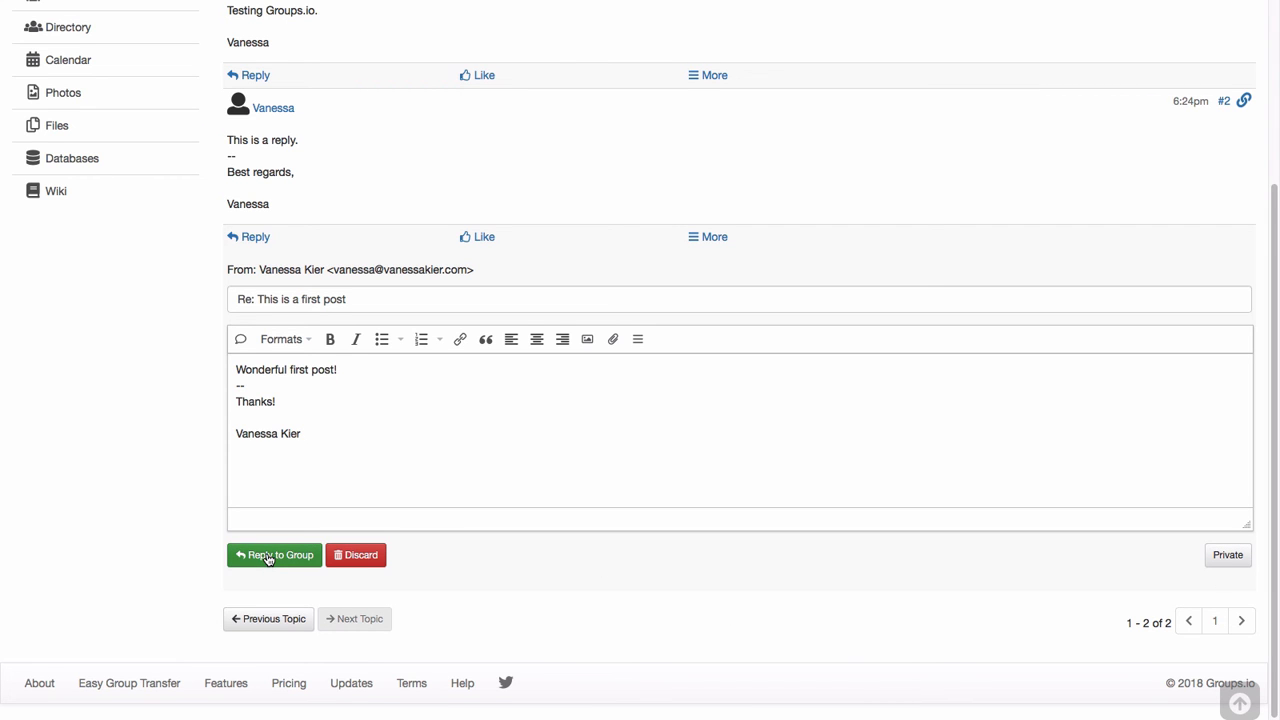
# Step: Send the 'Wonderful first post!' reply to the group, pending moderator approval
pyautogui.click(274, 556)
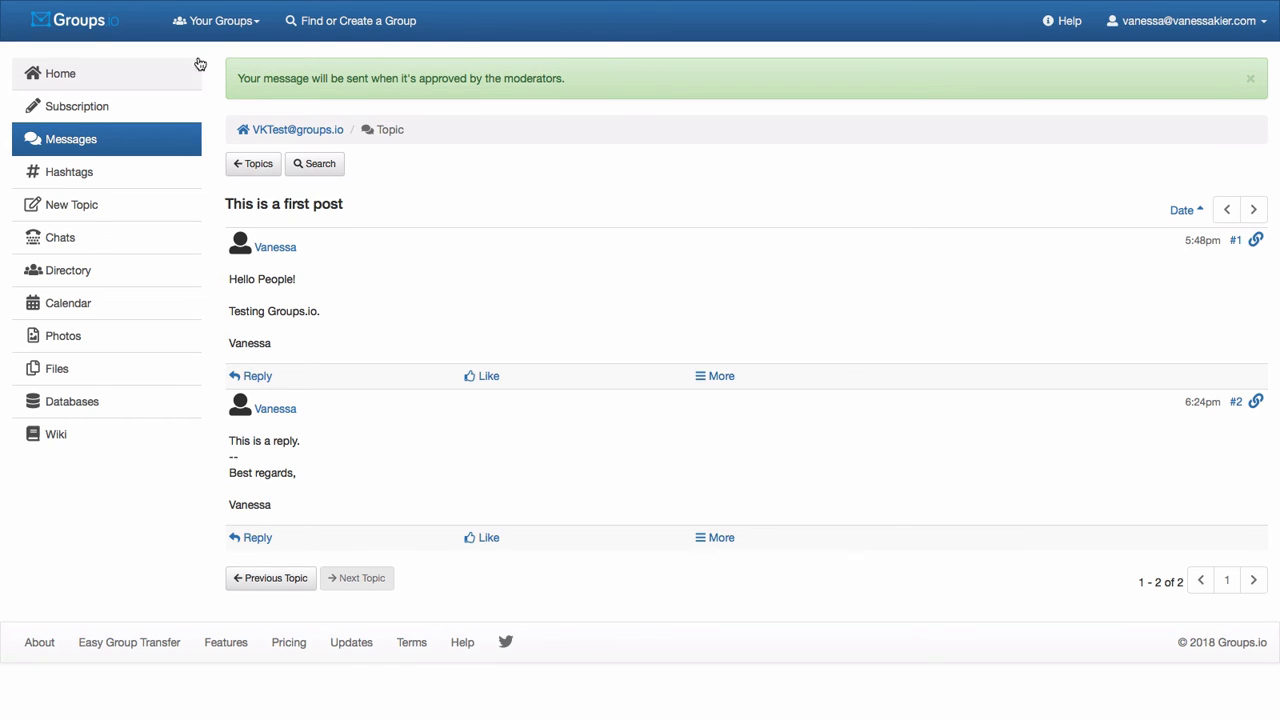
pyautogui.moveTo(572, 96)
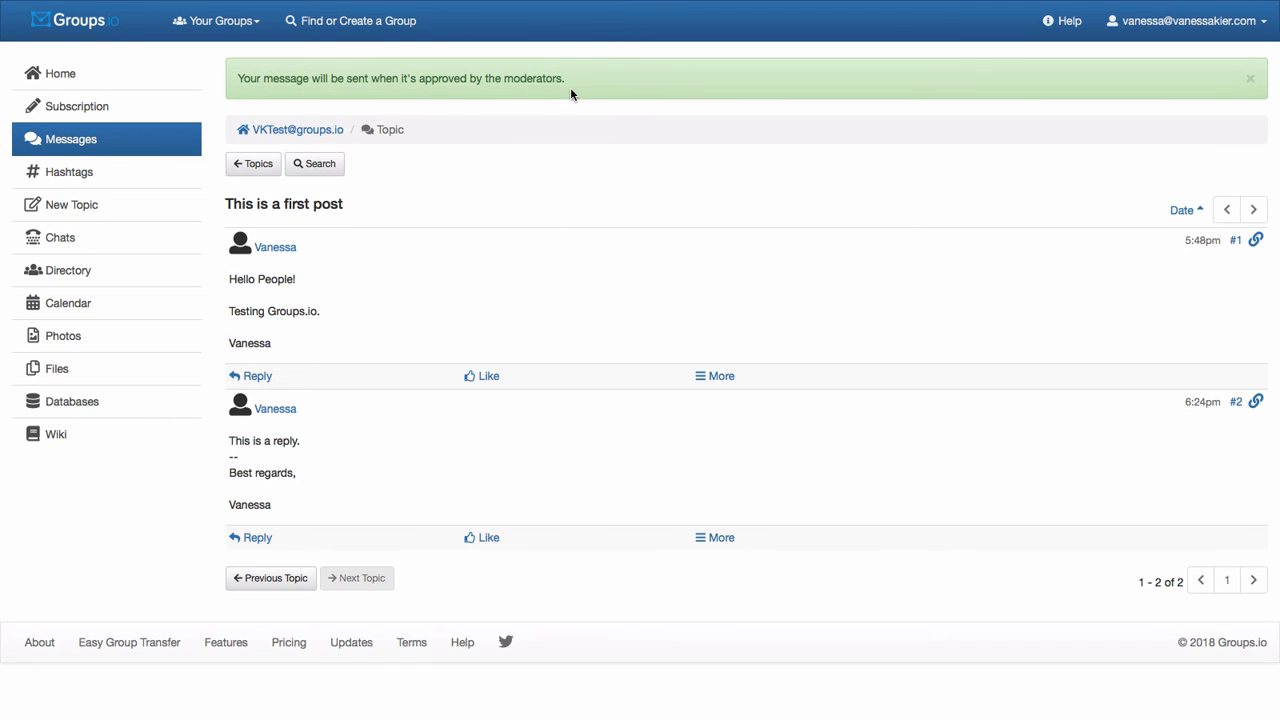
pyautogui.moveTo(556, 92)
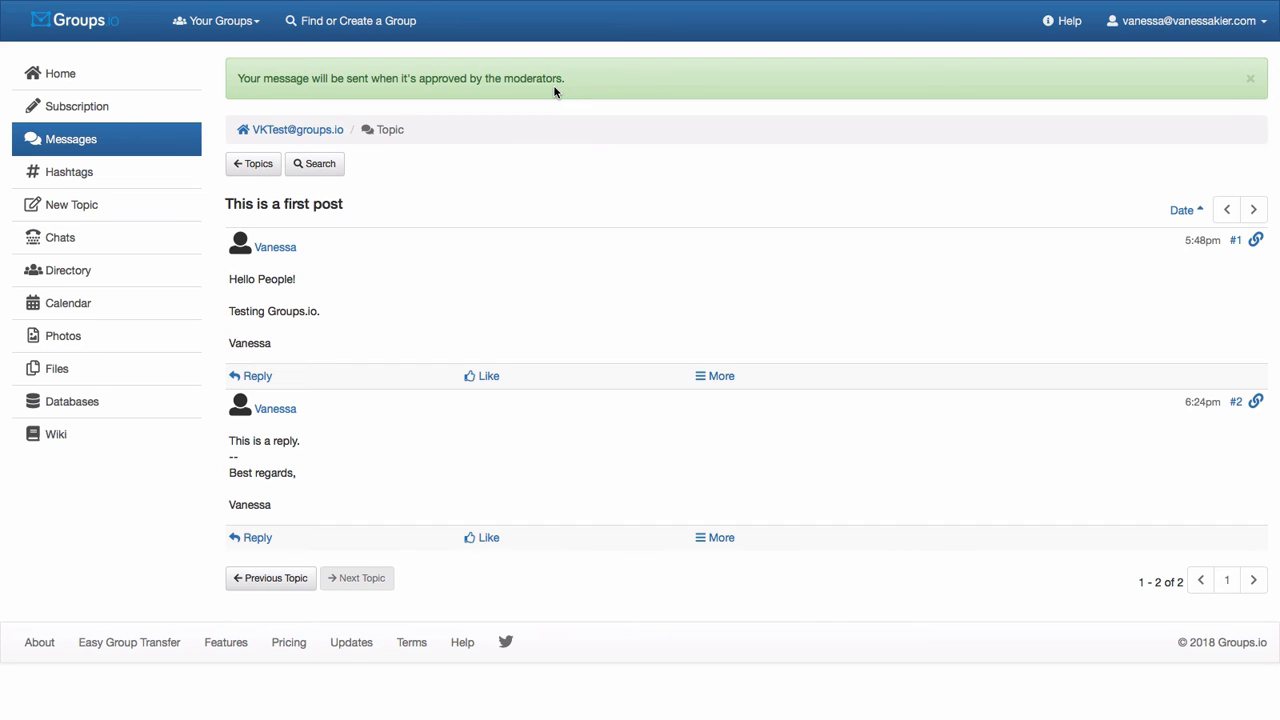
pyautogui.moveTo(700, 188)
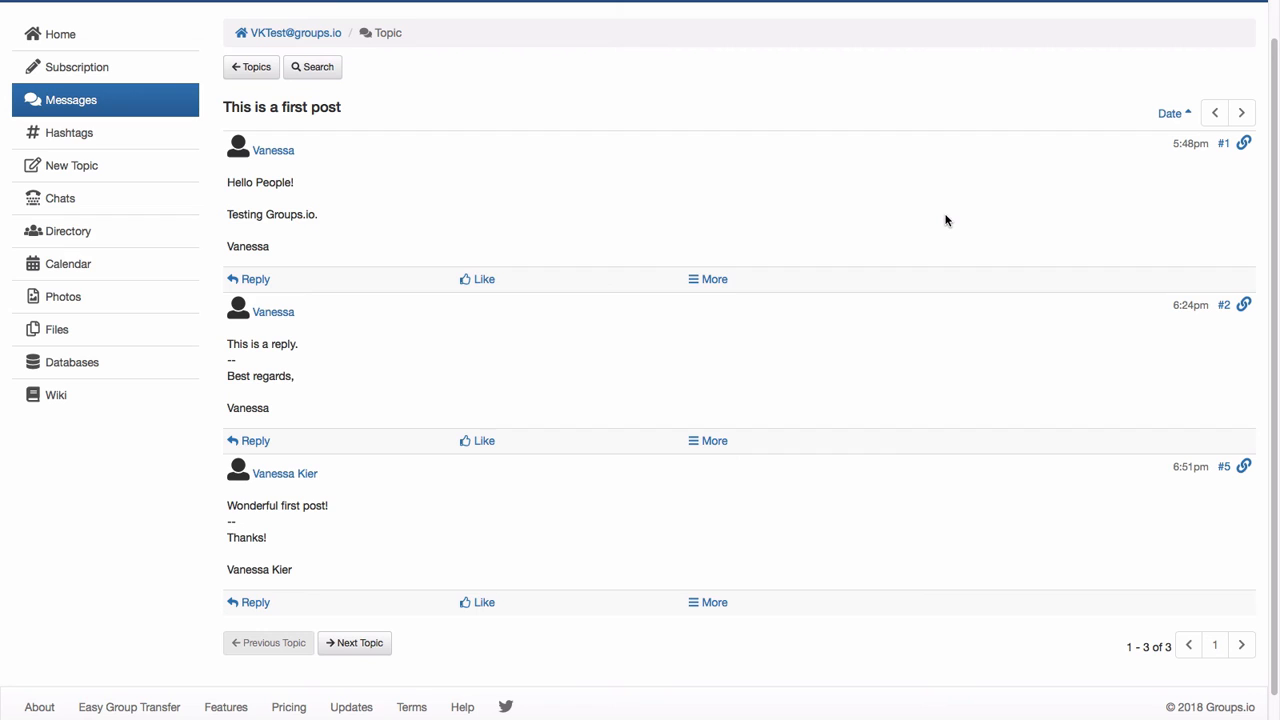
pyautogui.moveTo(952, 256)
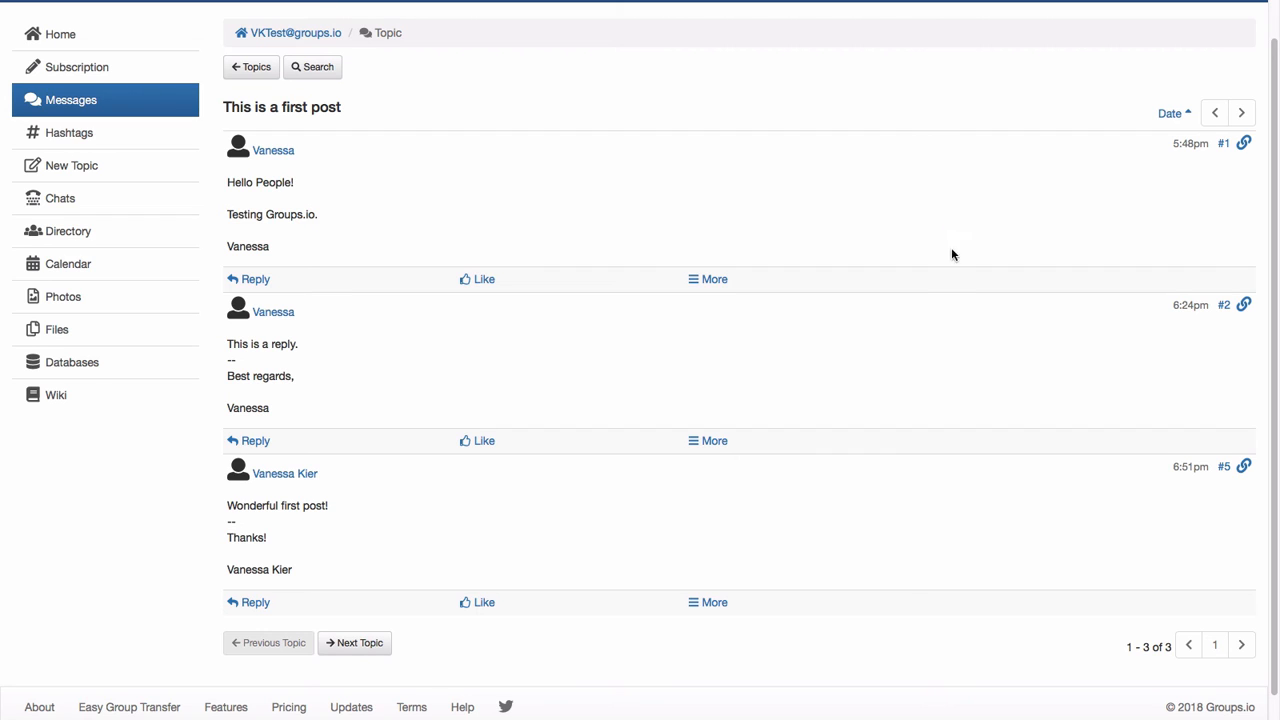
pyautogui.moveTo(268, 592)
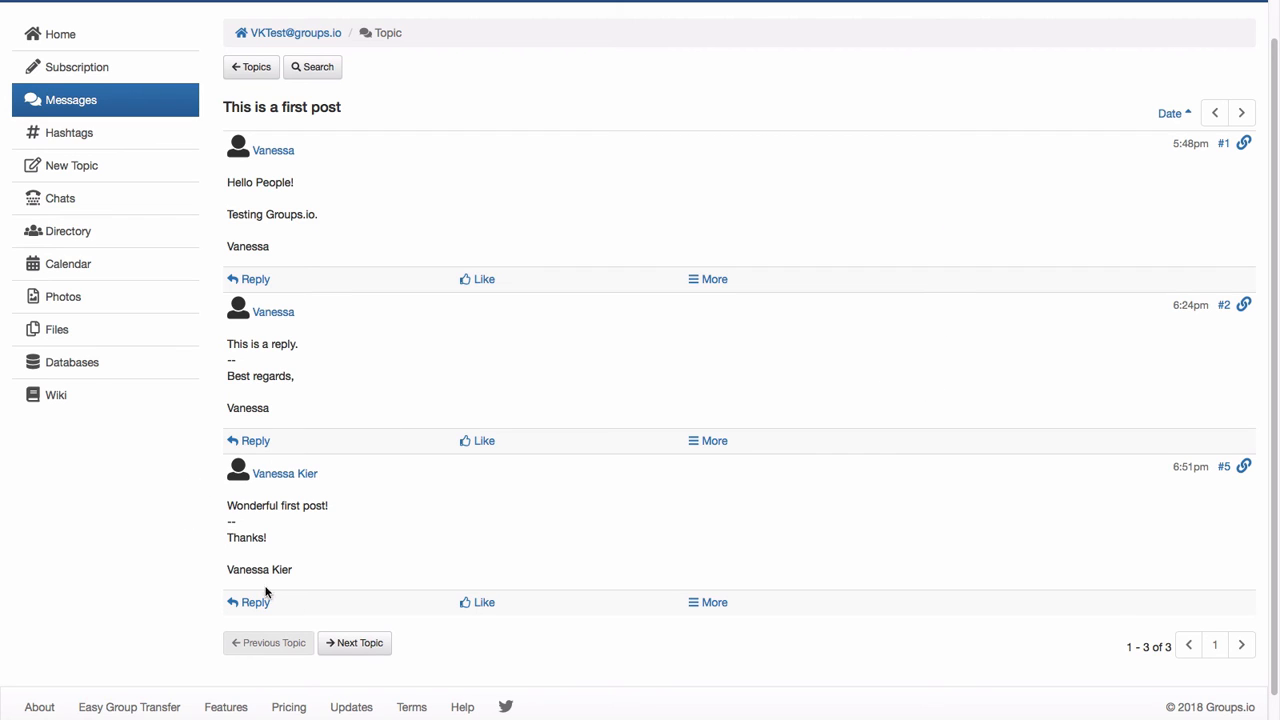
pyautogui.moveTo(366, 484)
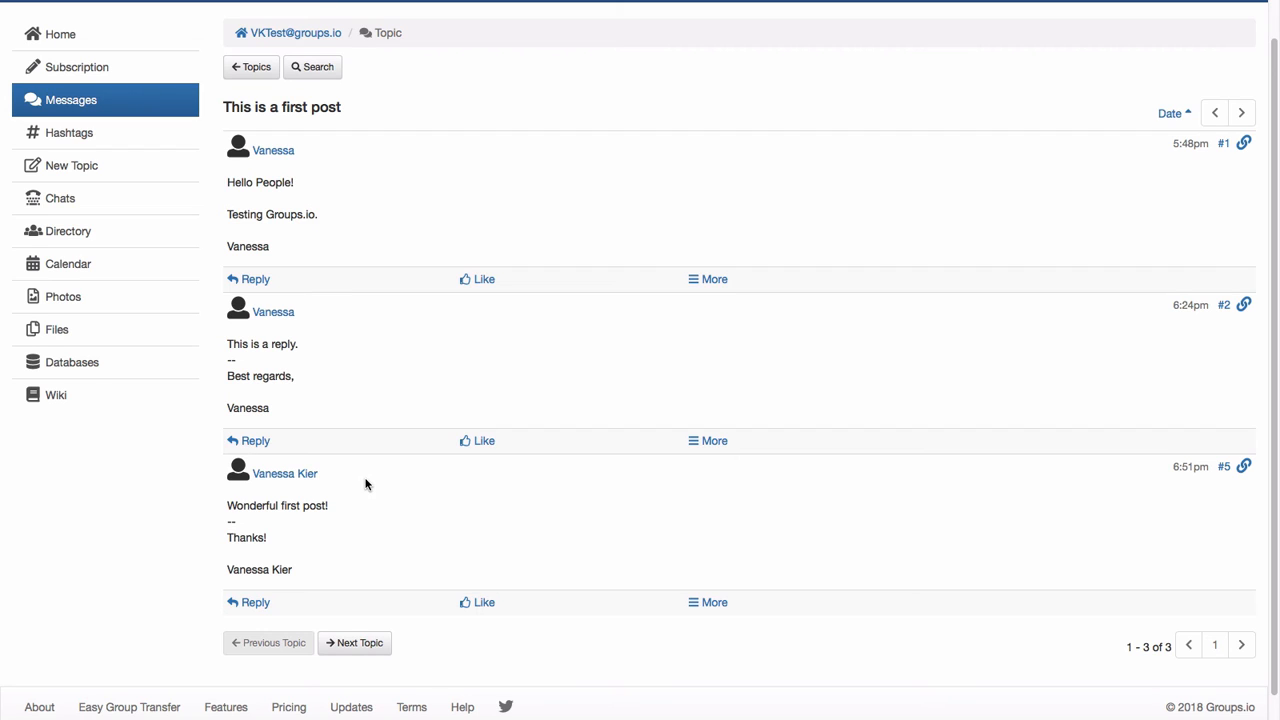
pyautogui.moveTo(270, 176)
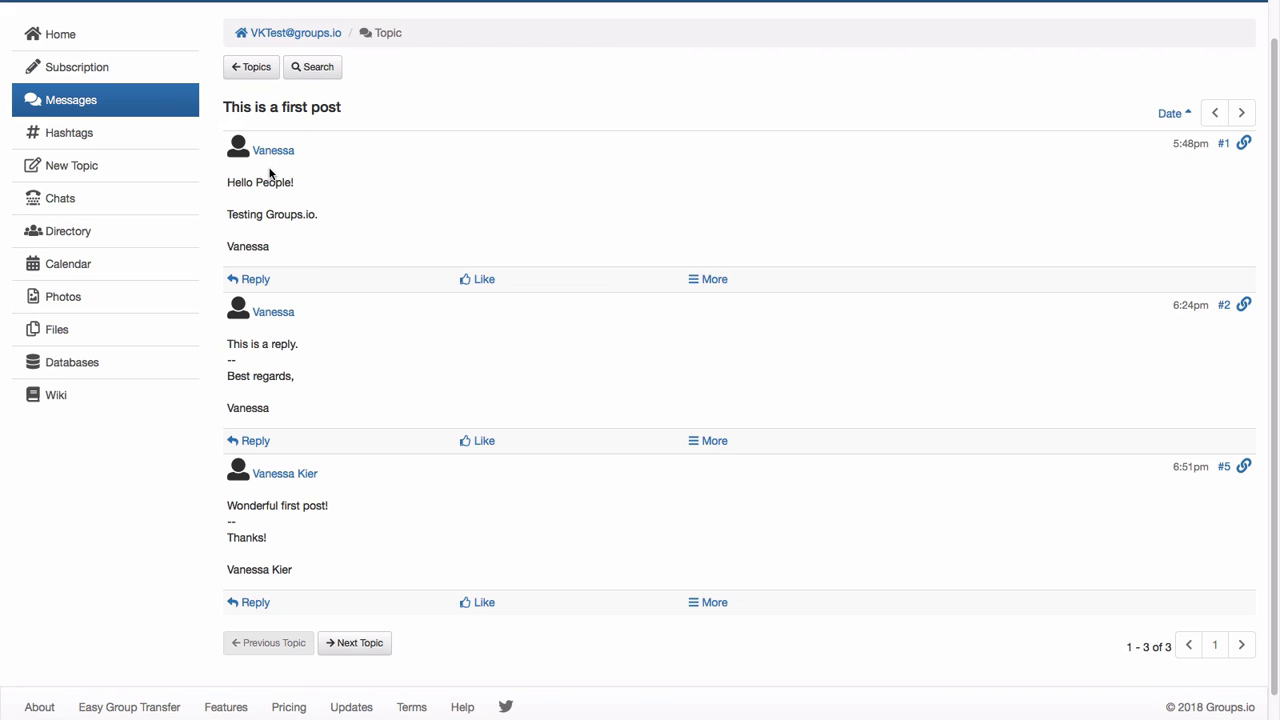
pyautogui.moveTo(564, 556)
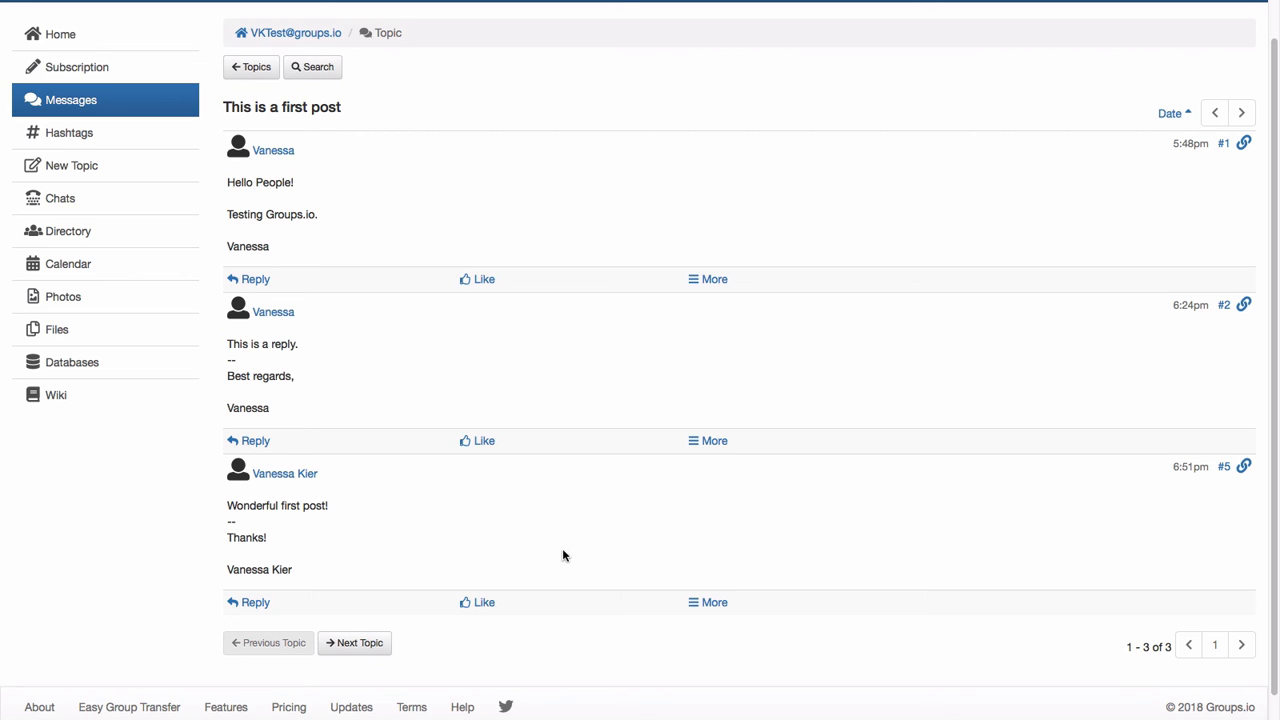
pyautogui.moveTo(720, 562)
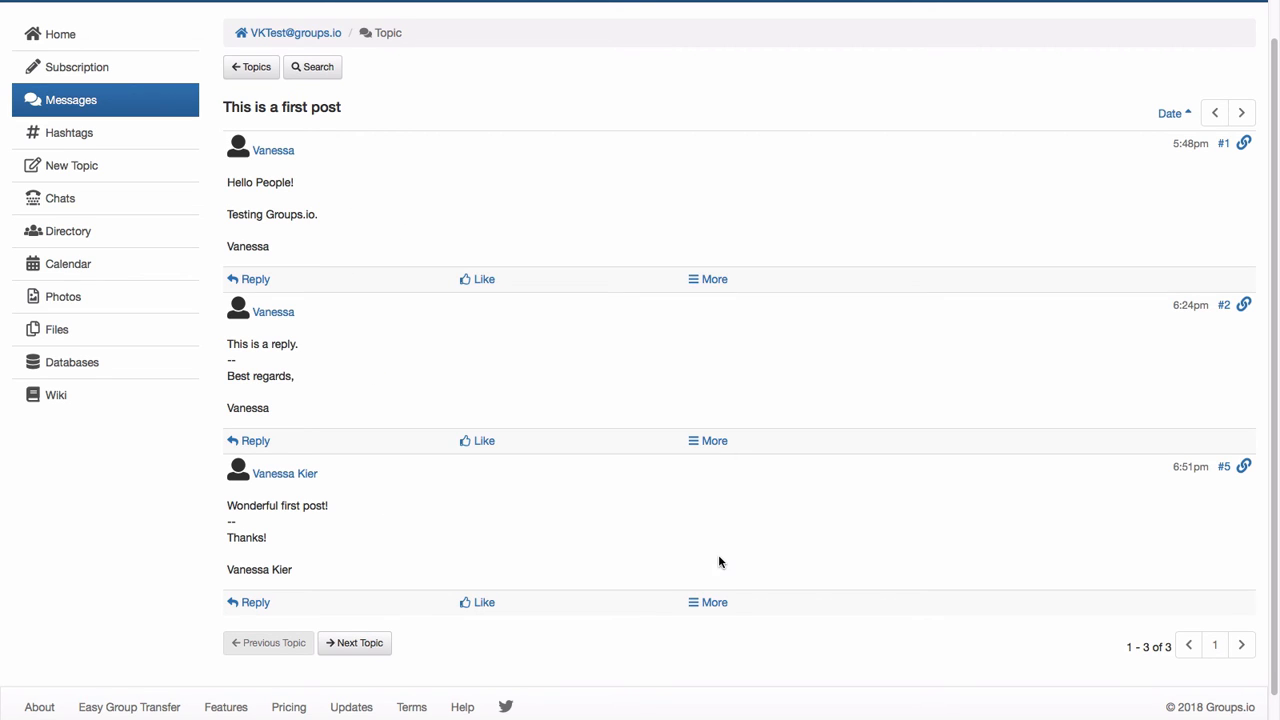
pyautogui.moveTo(716, 556)
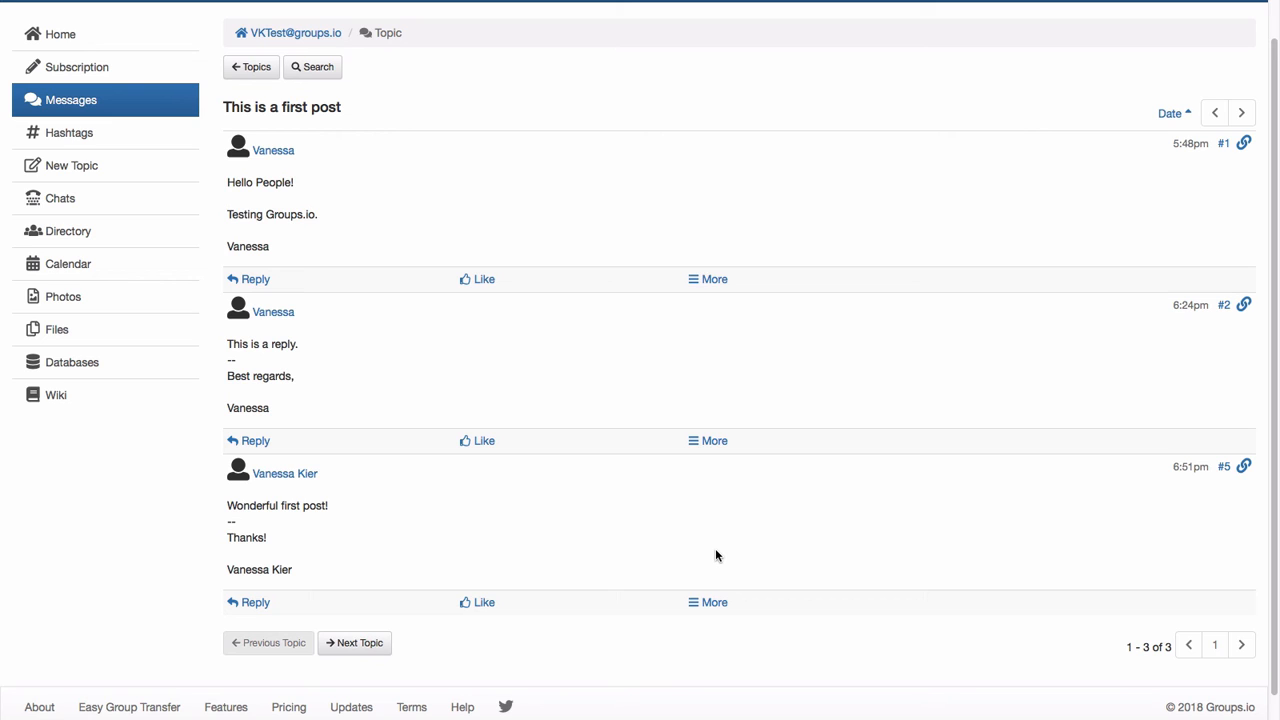
pyautogui.moveTo(712, 562)
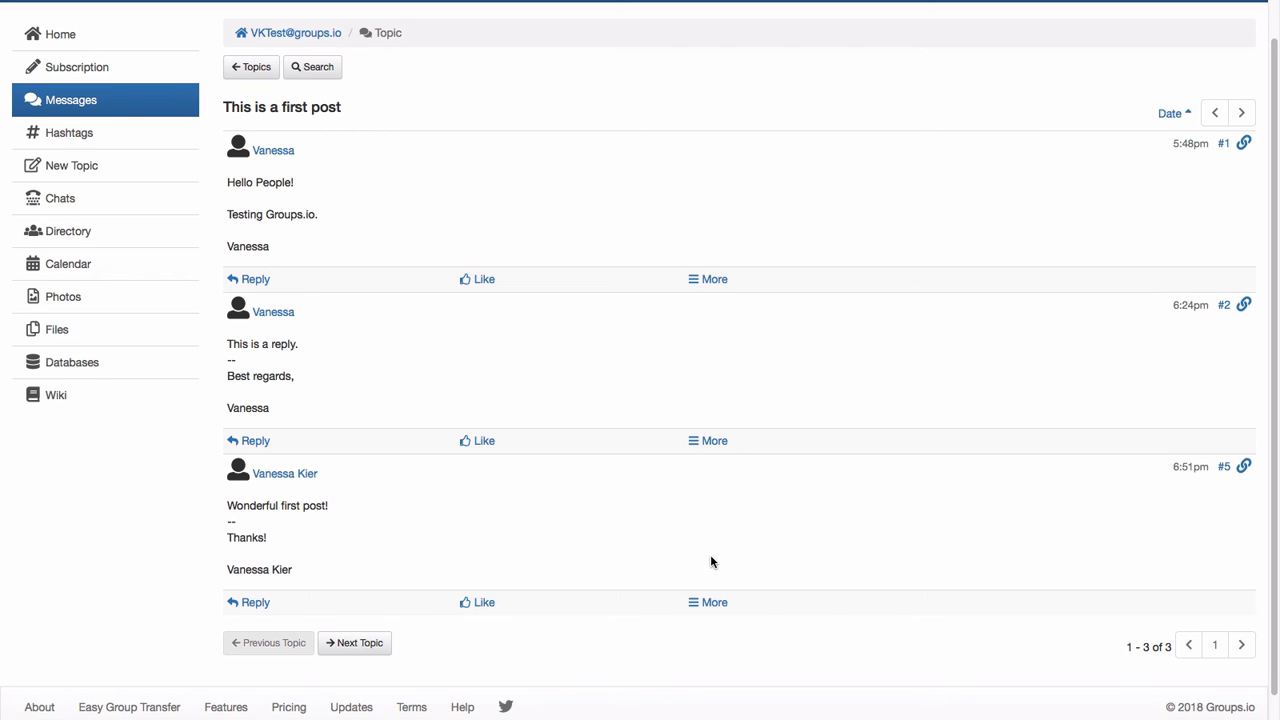
pyautogui.moveTo(116, 138)
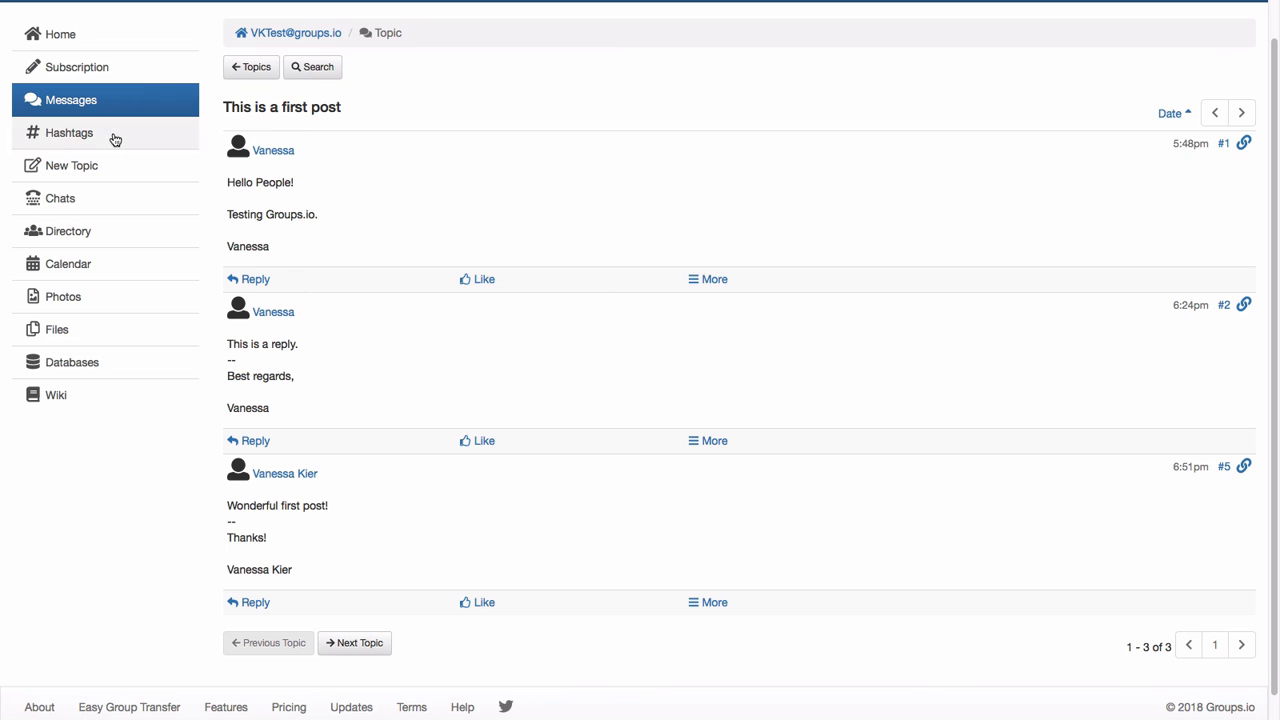
pyautogui.moveTo(116, 132)
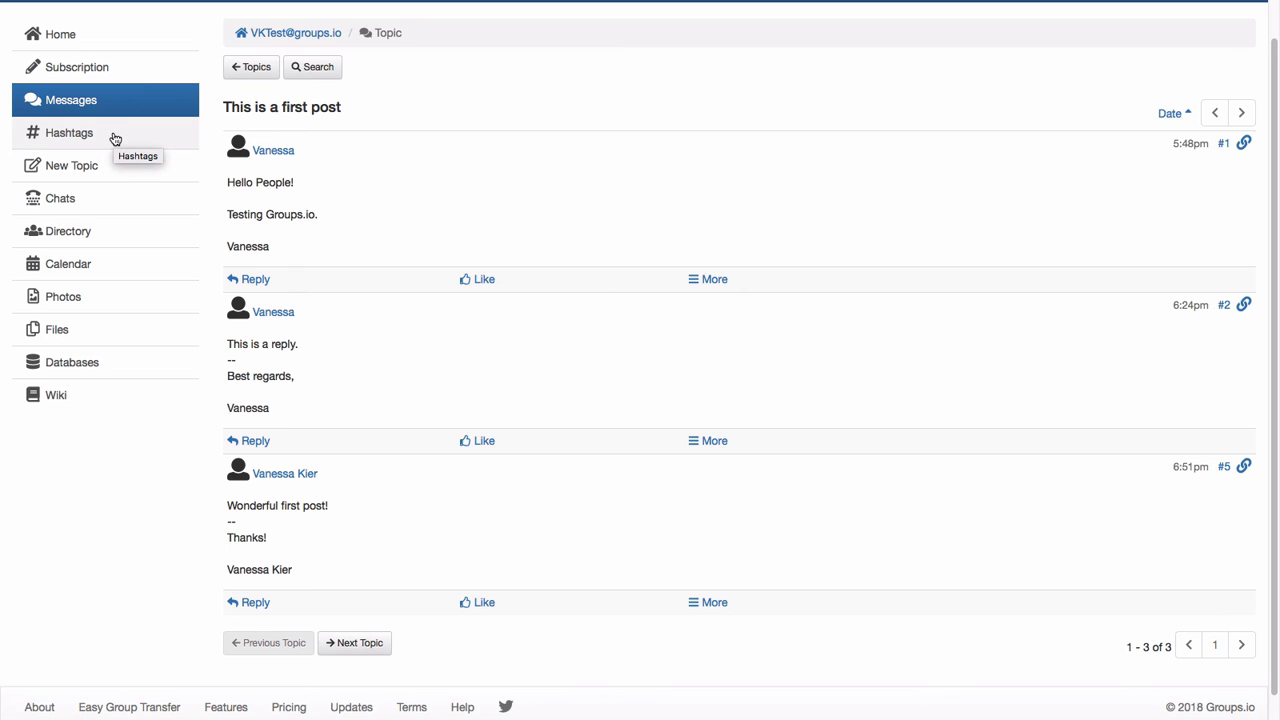
pyautogui.moveTo(60, 136)
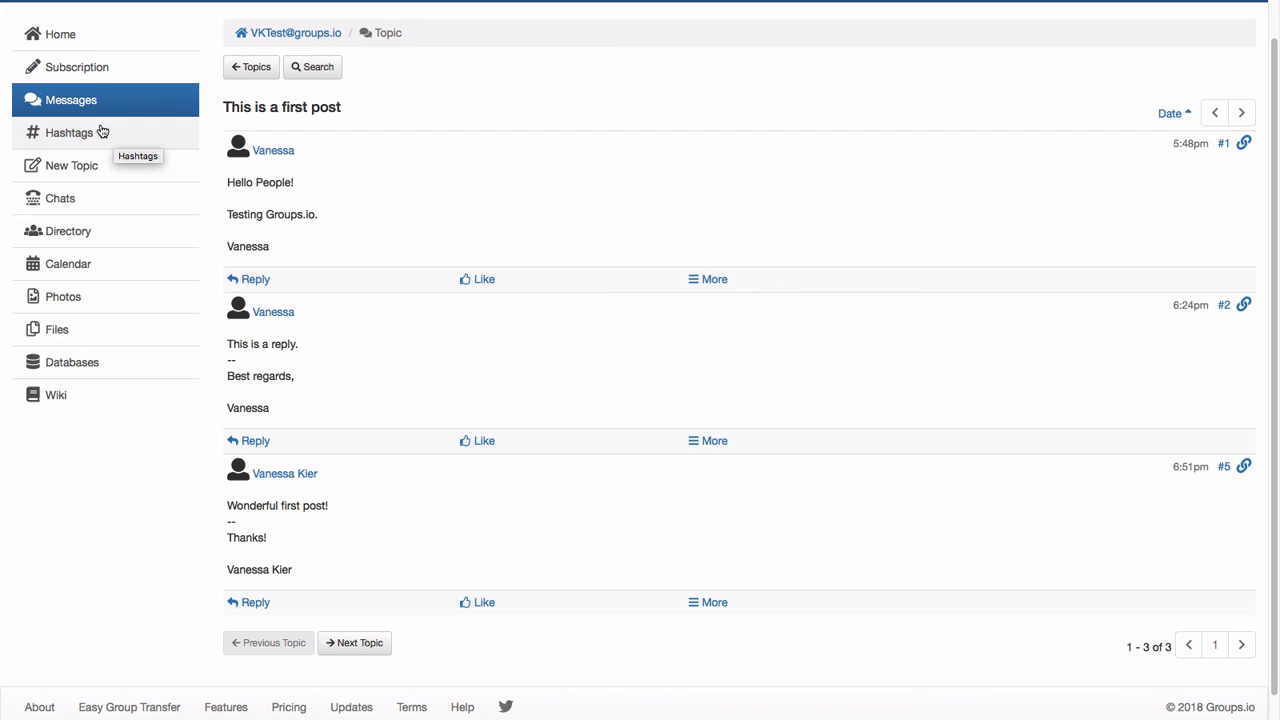
pyautogui.moveTo(72, 164)
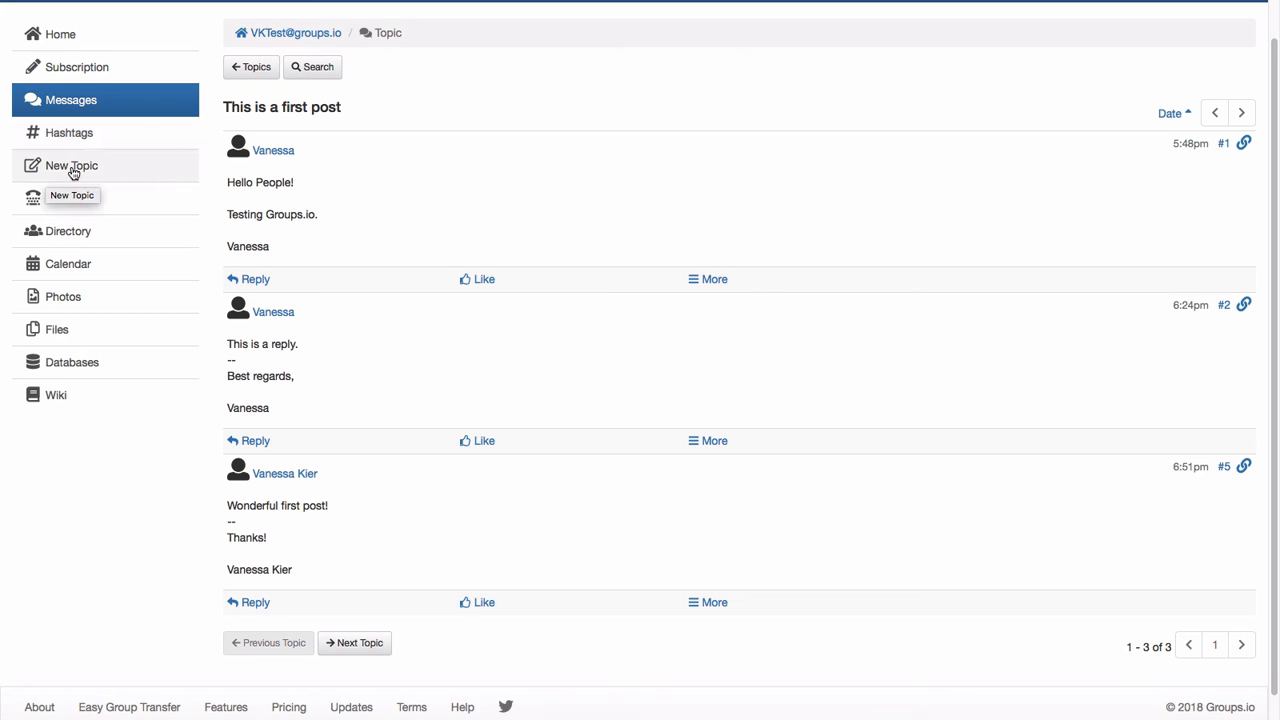
# Step: Post a new topic 'New post' with the body 'Howdy' to the group
pyautogui.click(72, 164)
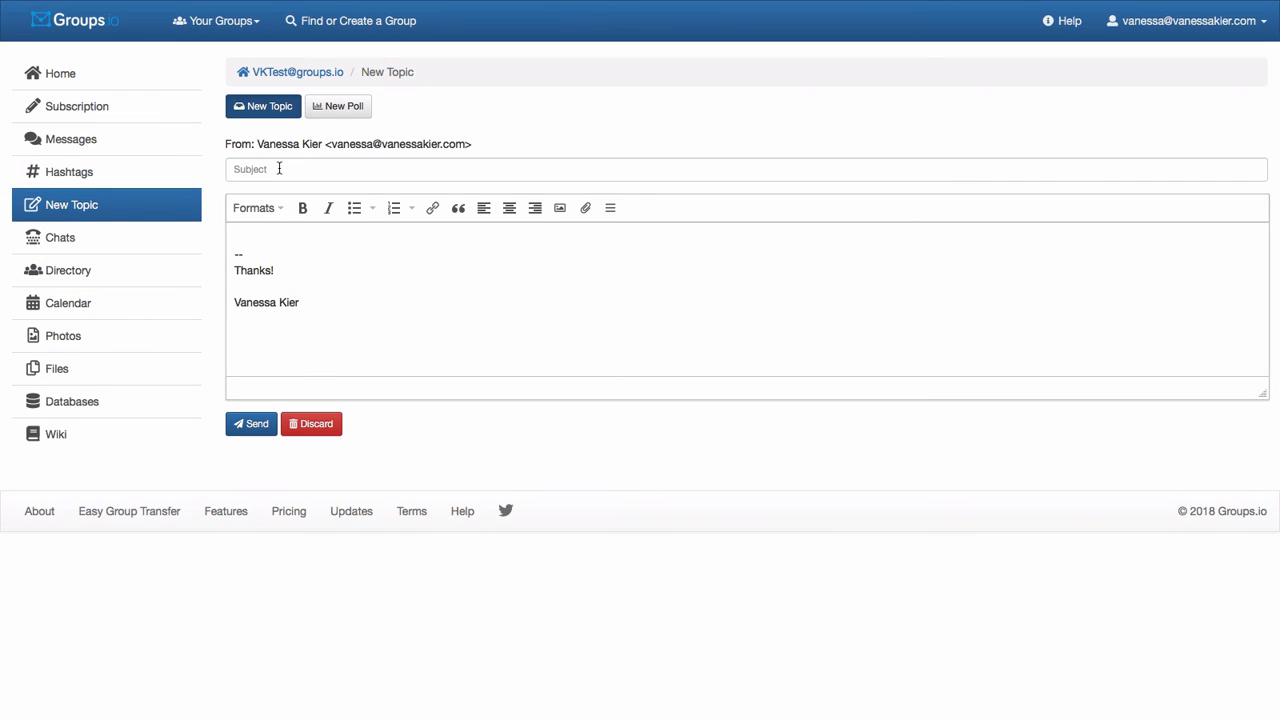
pyautogui.write('Howdy')
pyautogui.write('New post')
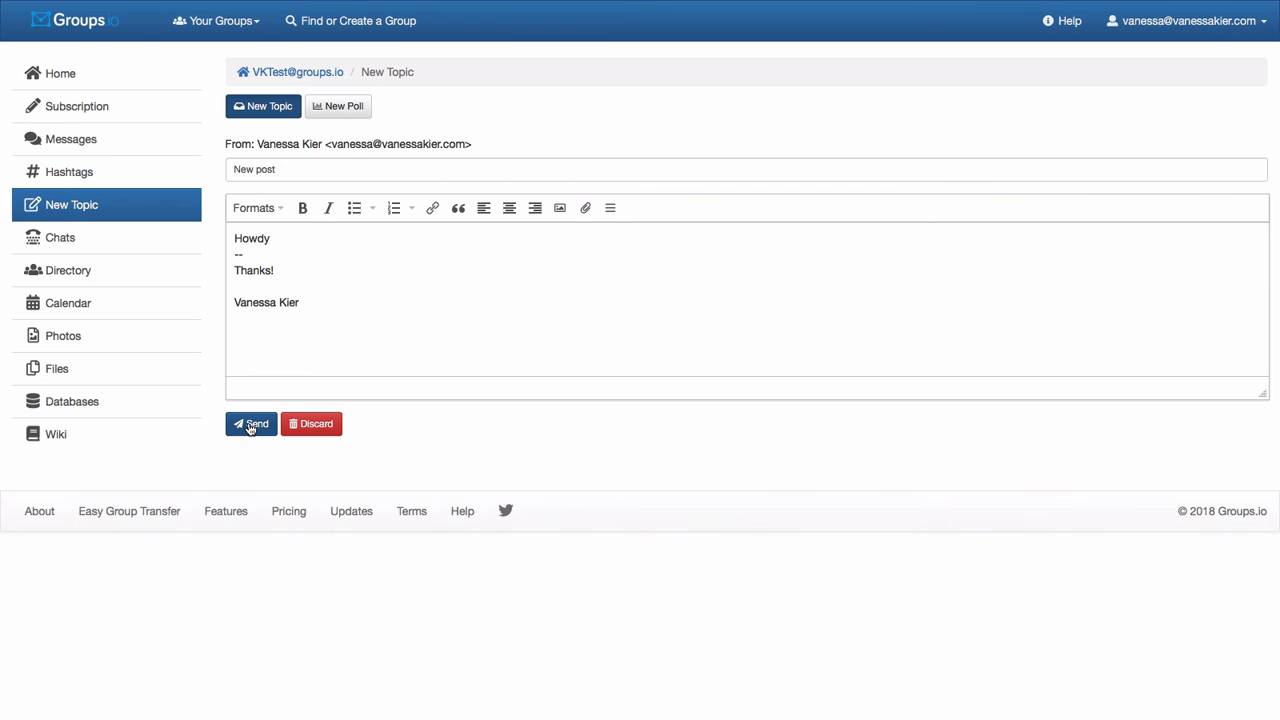
pyautogui.click(252, 424)
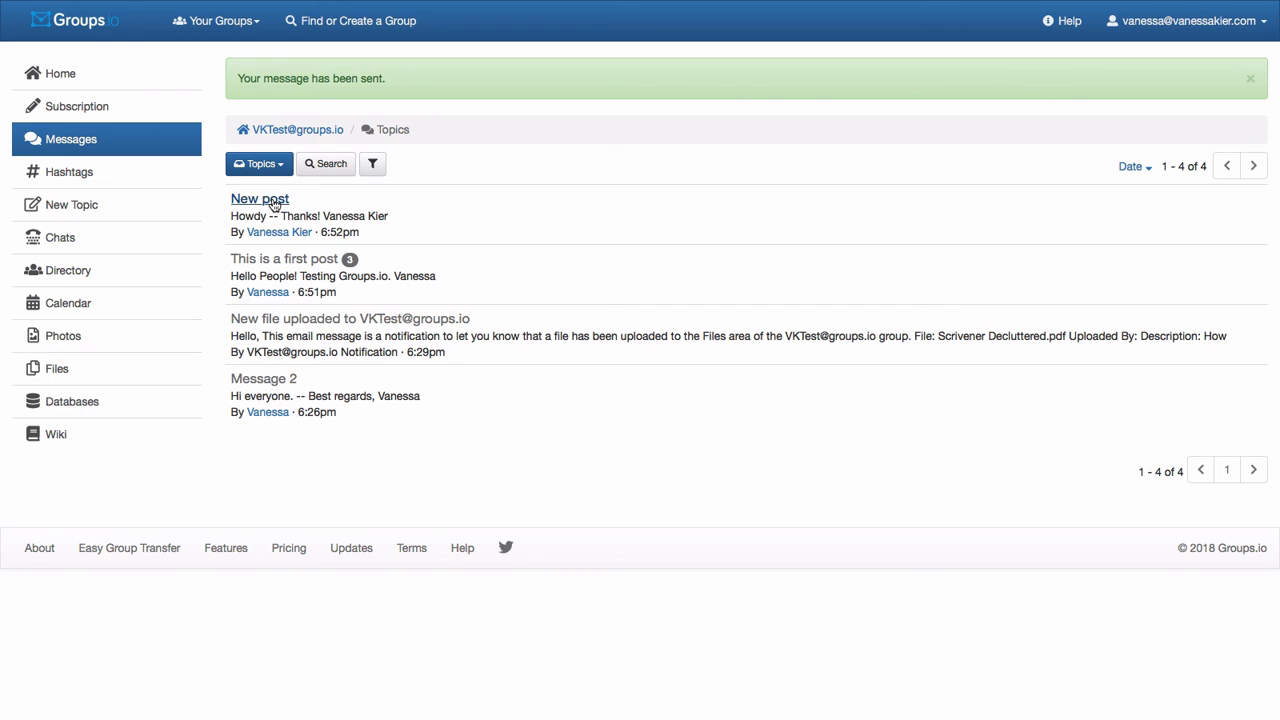
# Step: View the sent 'New post' topic, then bring up the group's Chats page
pyautogui.click(260, 198)
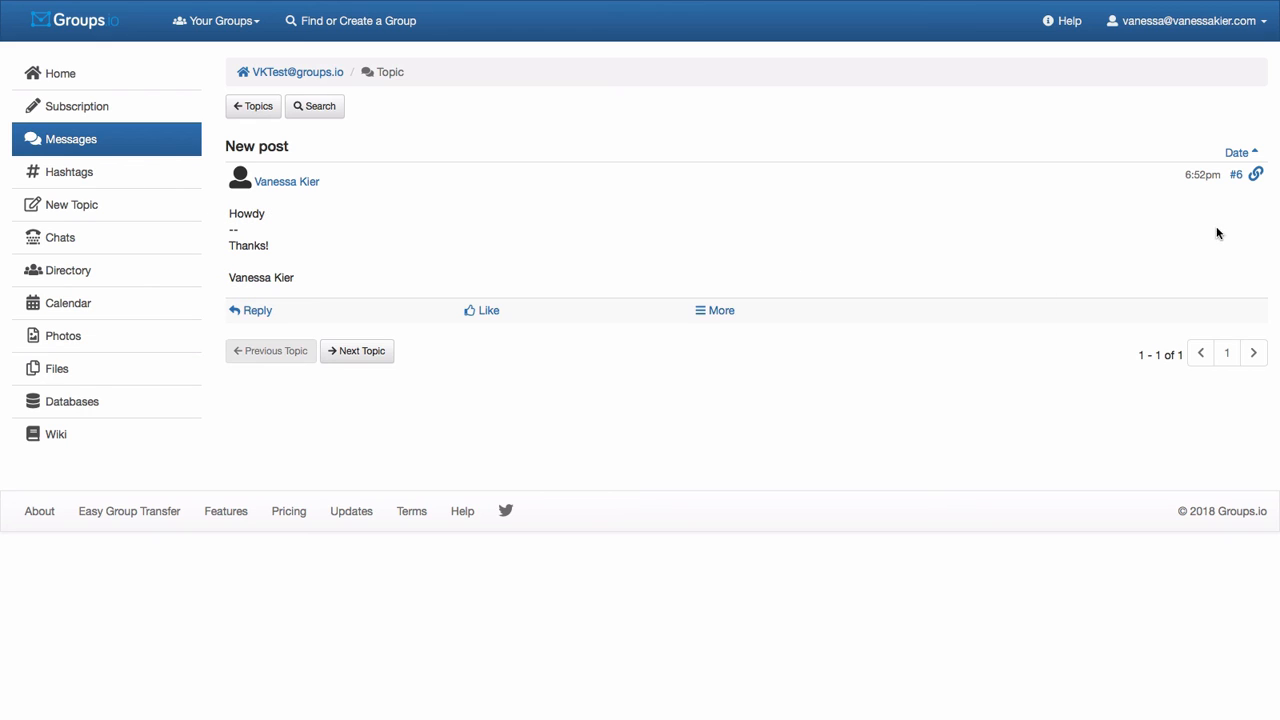
pyautogui.moveTo(958, 170)
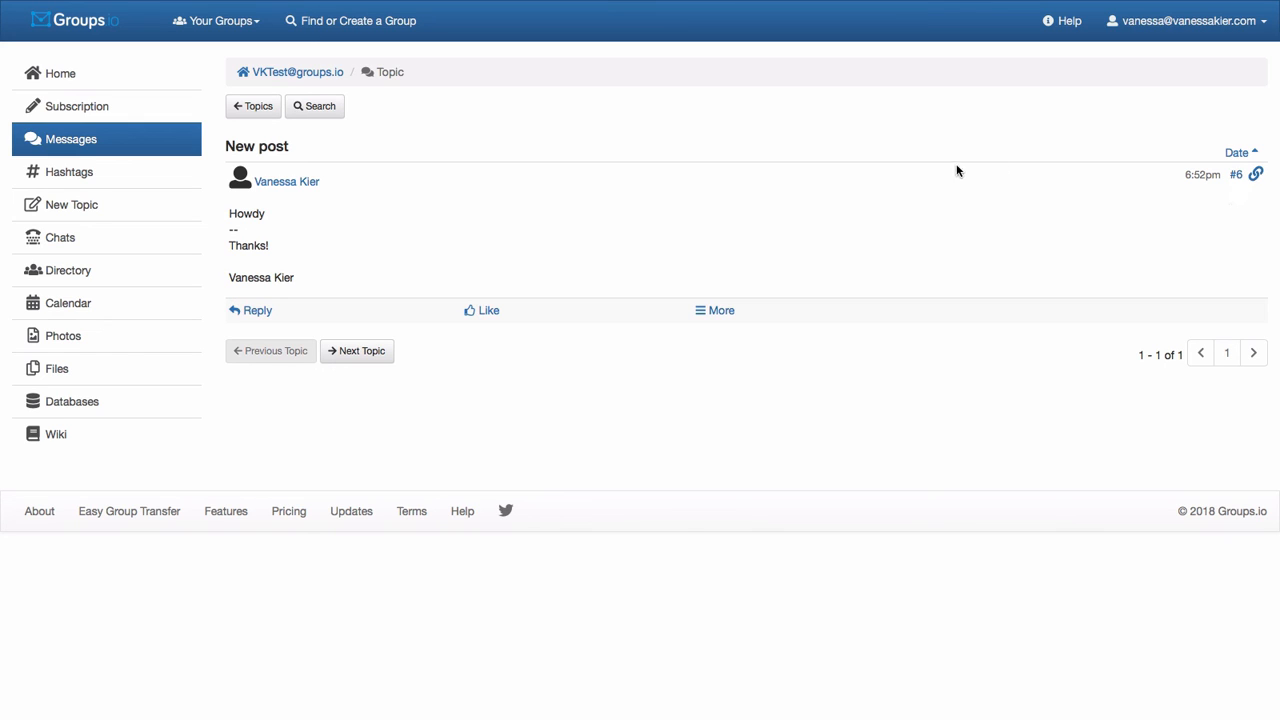
pyautogui.moveTo(546, 220)
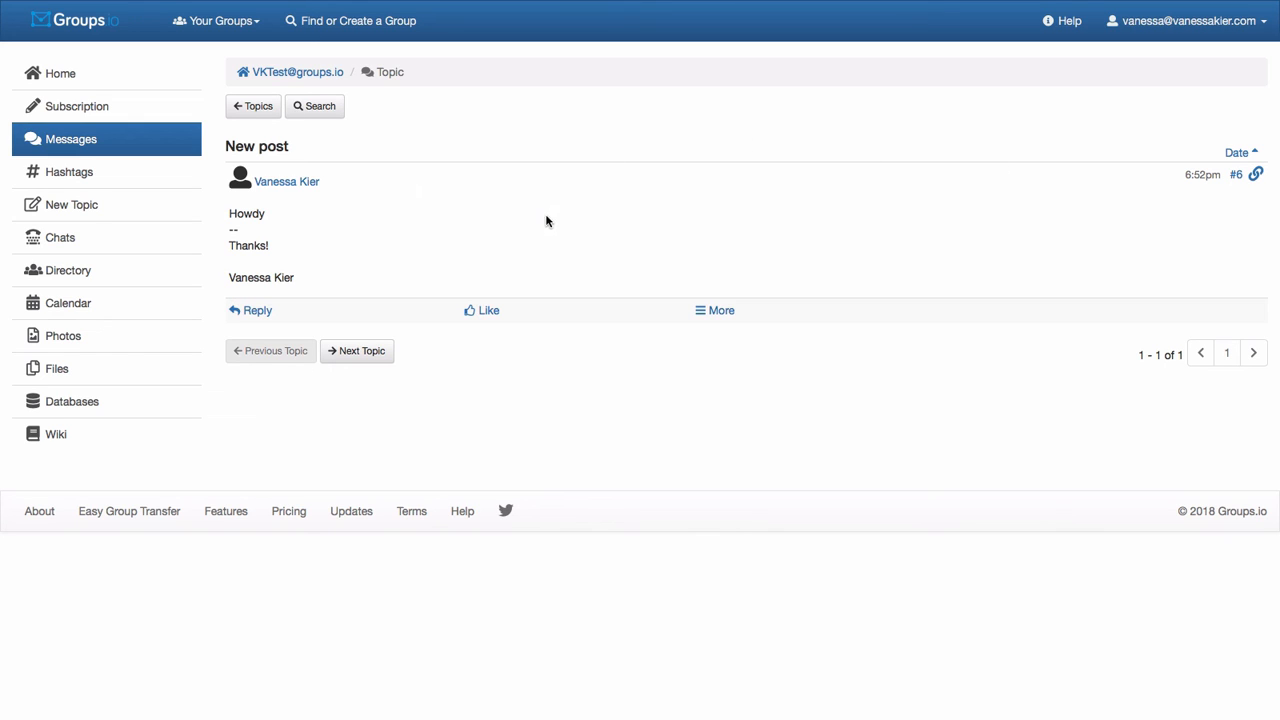
pyautogui.moveTo(84, 236)
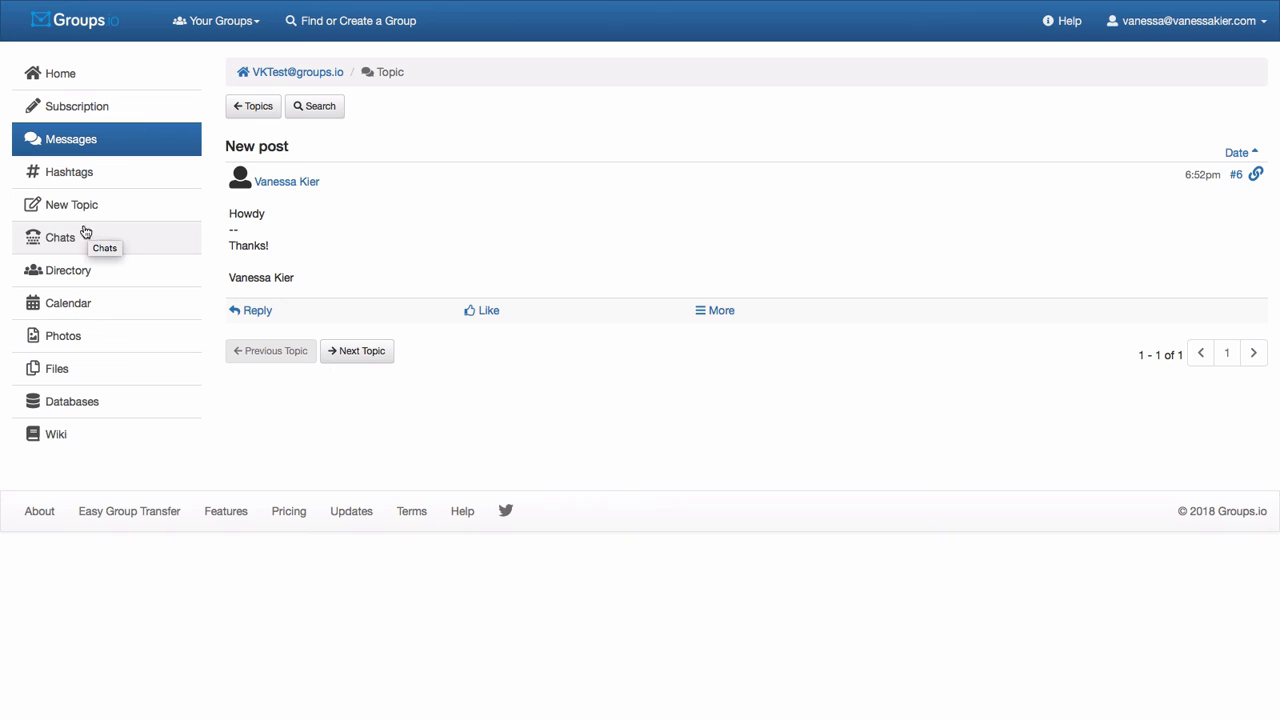
pyautogui.click(60, 236)
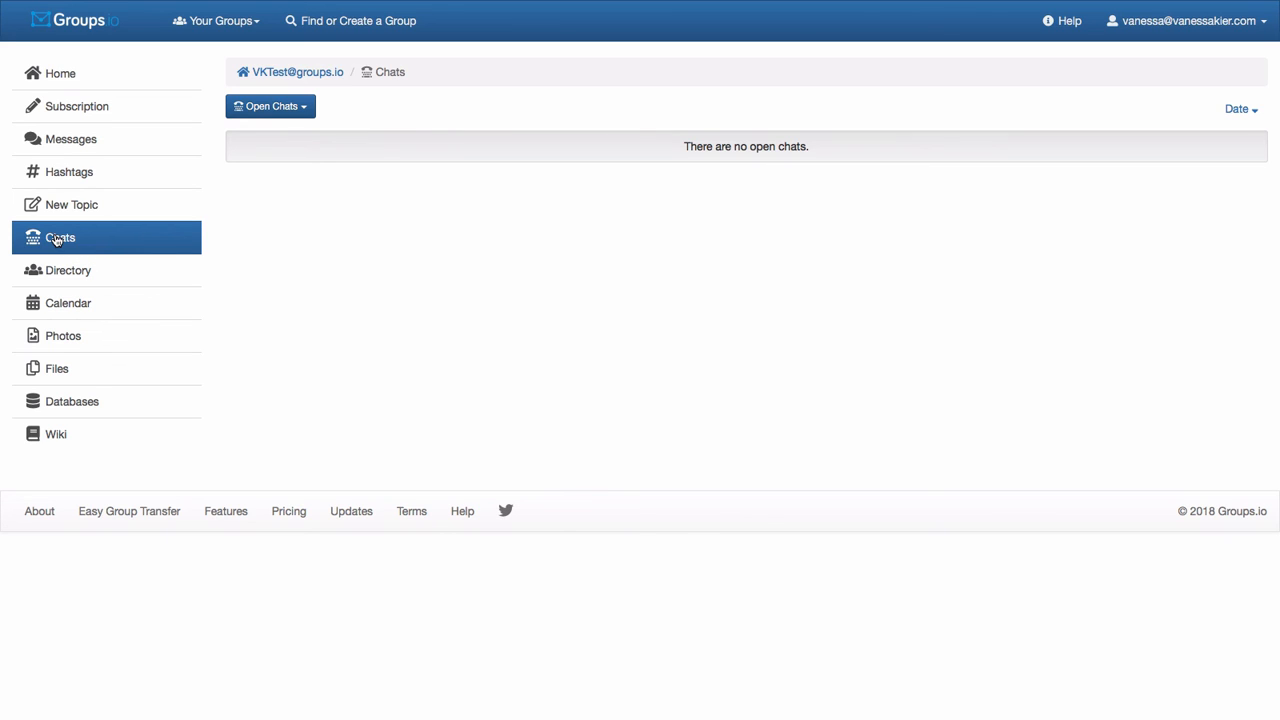
pyautogui.moveTo(68, 270)
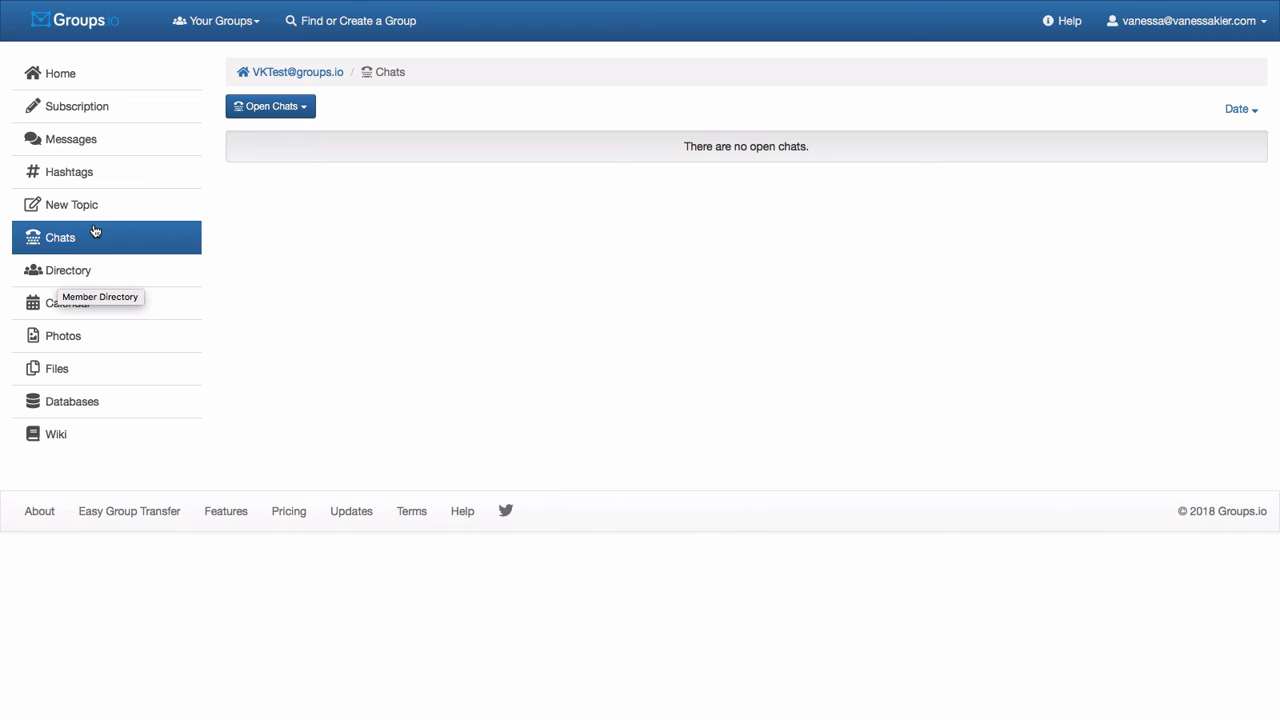
pyautogui.moveTo(68, 270)
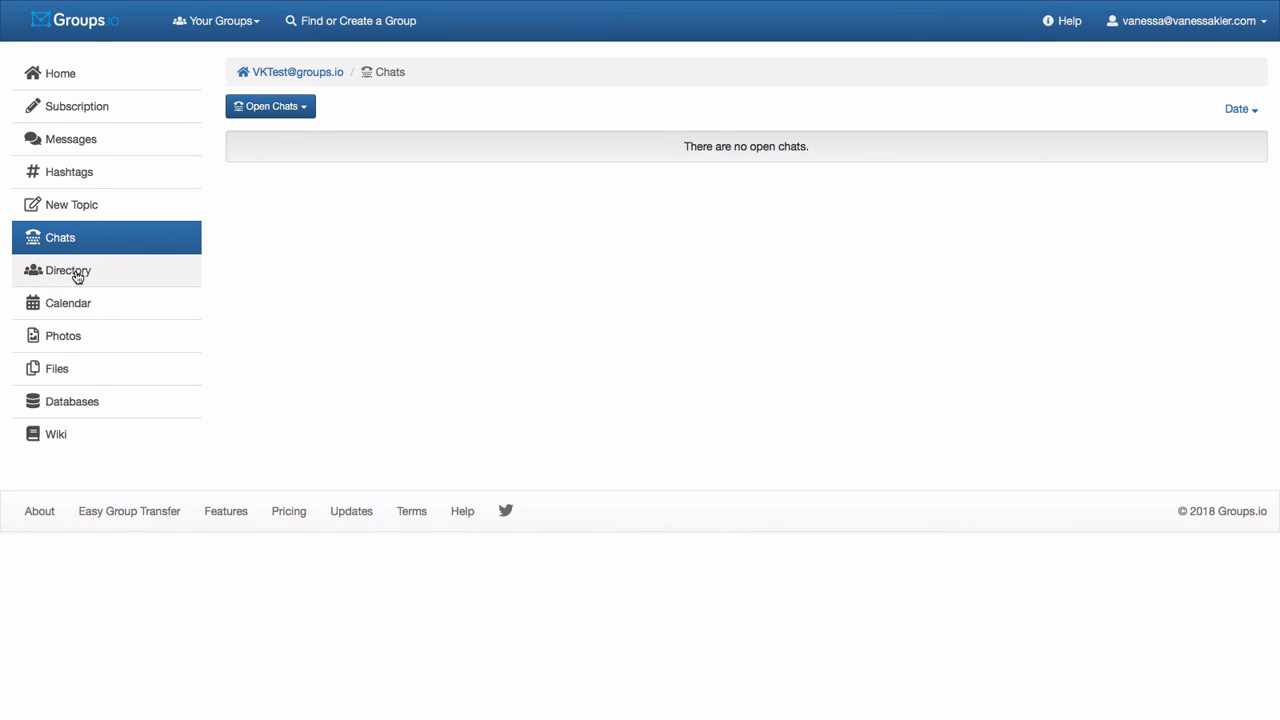
# Step: View the member directory and June 2018 calendar, then the group's photo albums
pyautogui.click(68, 270)
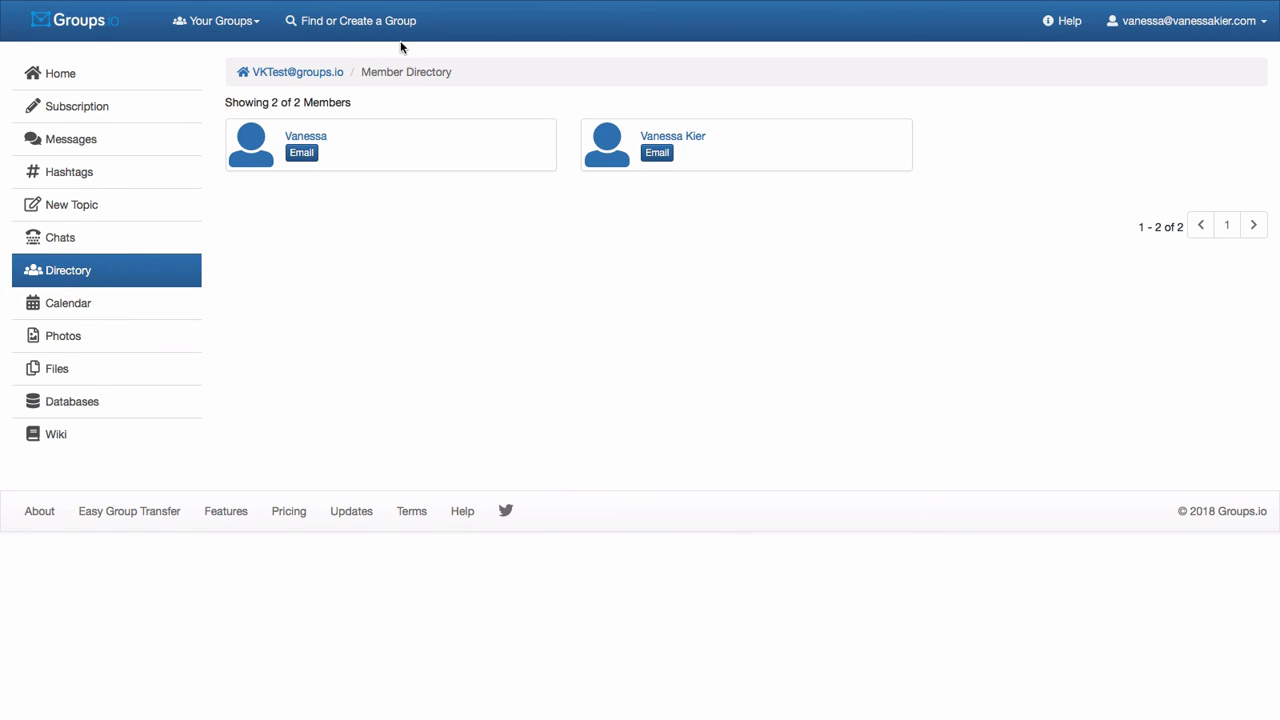
pyautogui.moveTo(548, 232)
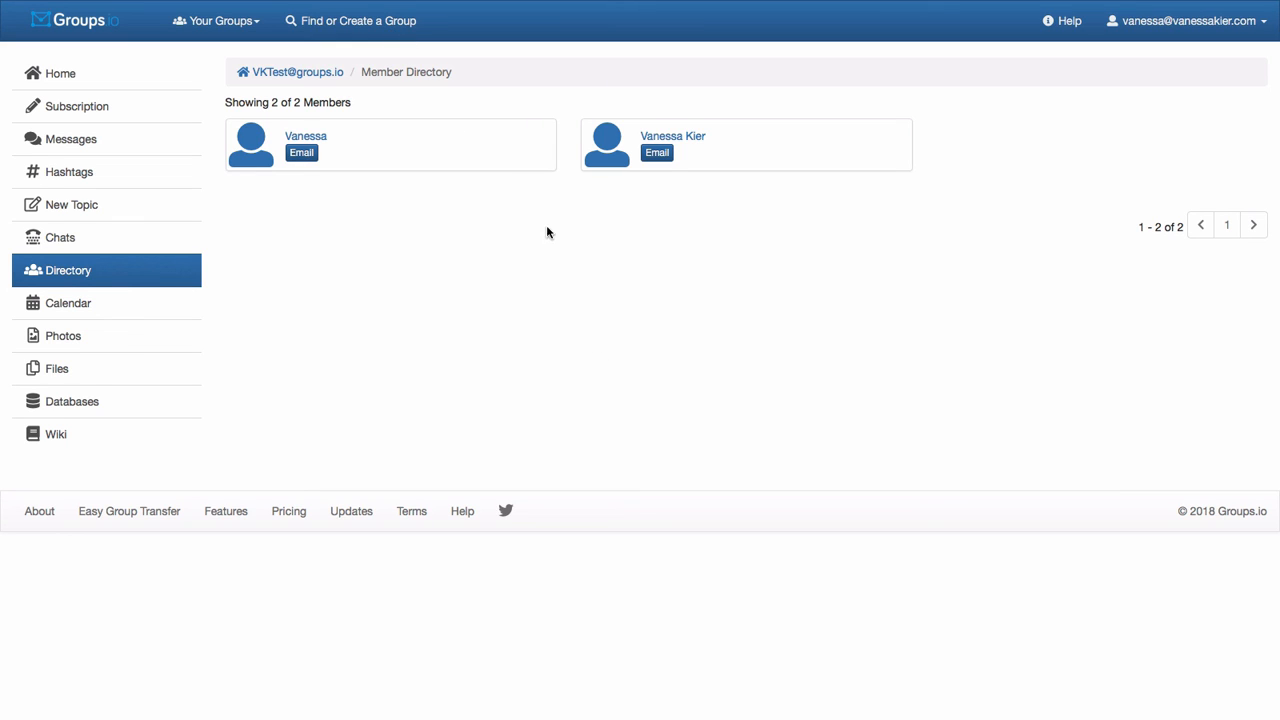
pyautogui.moveTo(438, 216)
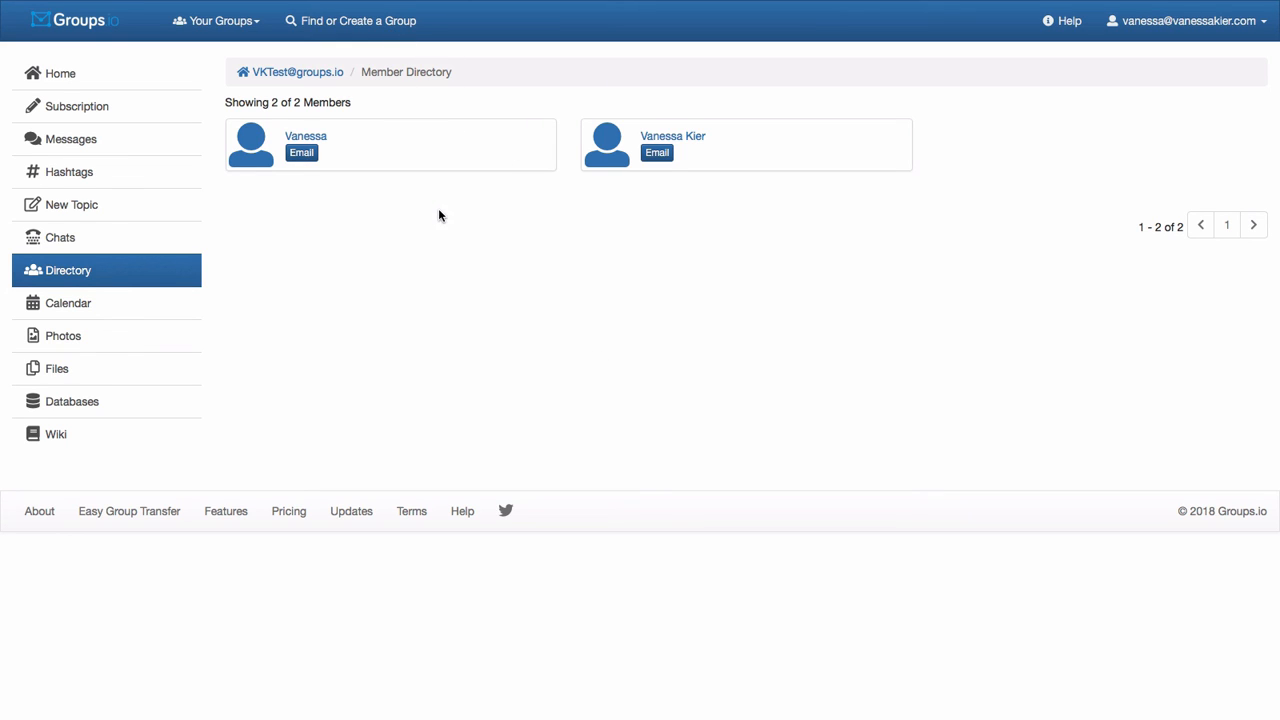
pyautogui.moveTo(340, 268)
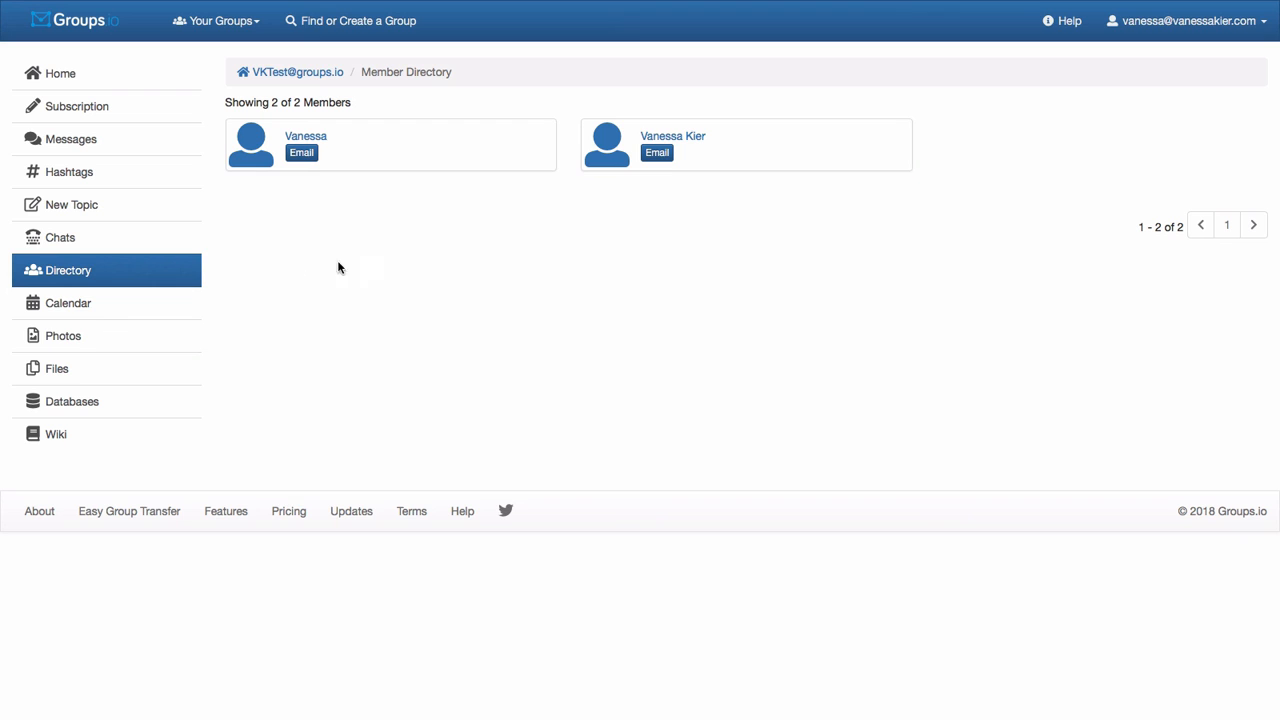
pyautogui.click(68, 304)
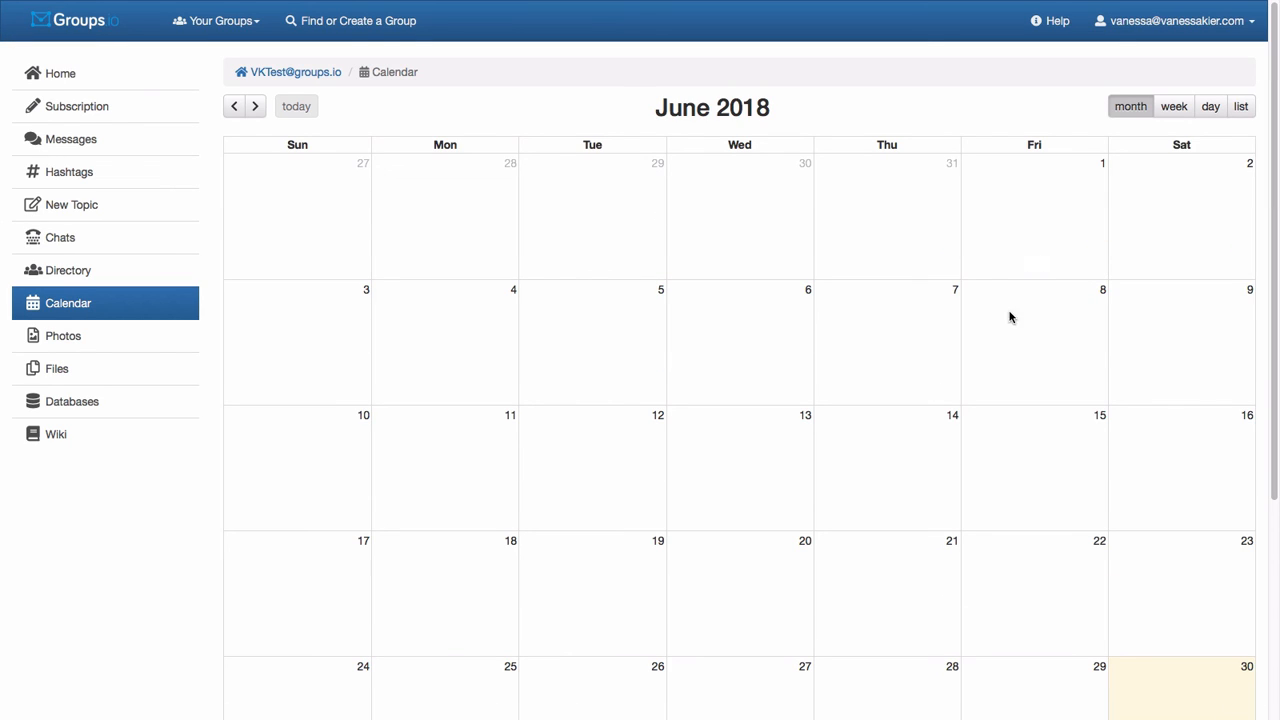
pyautogui.click(64, 336)
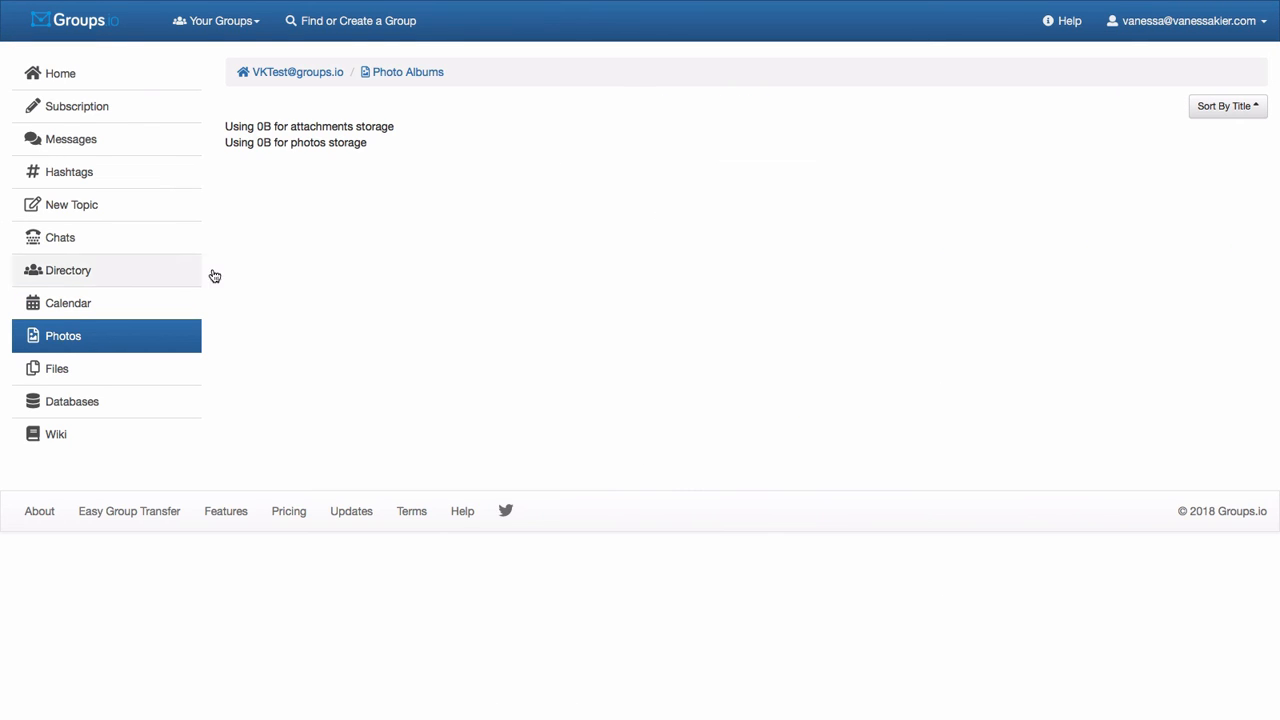
pyautogui.moveTo(56, 368)
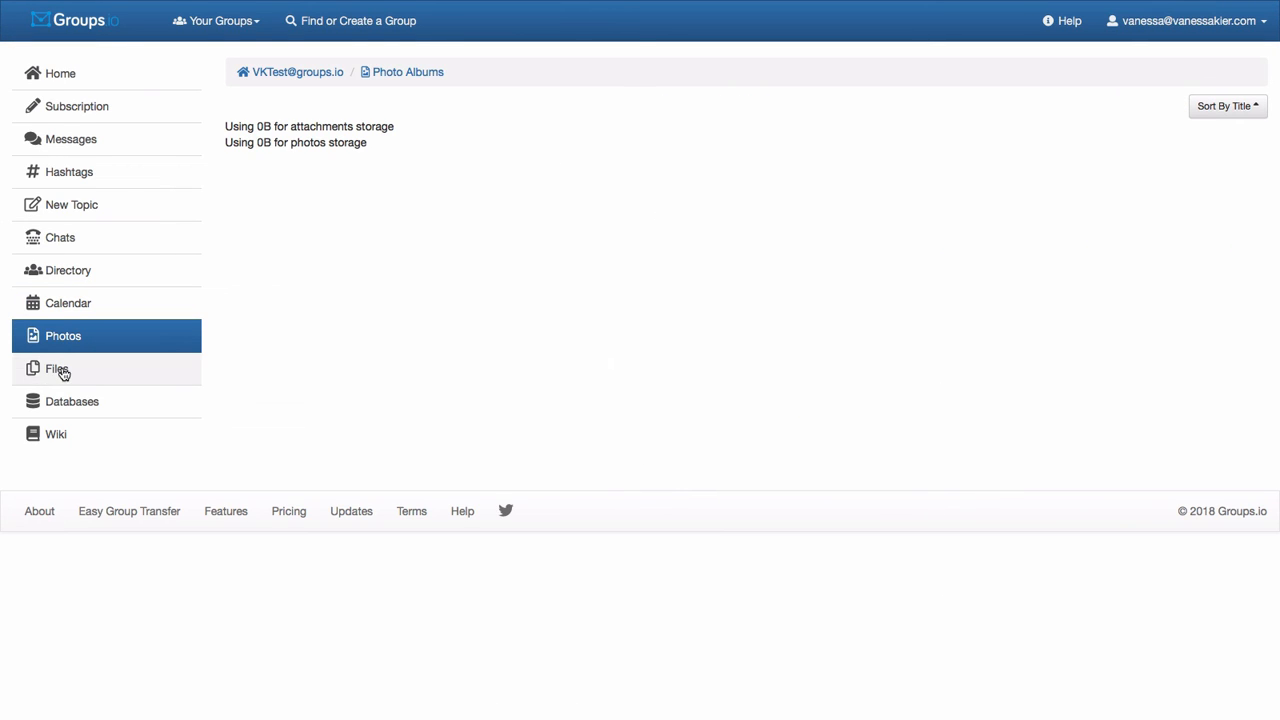
# Step: Open the group's Files page listing Scrivener Decluttered.pdf and select that file
pyautogui.click(56, 368)
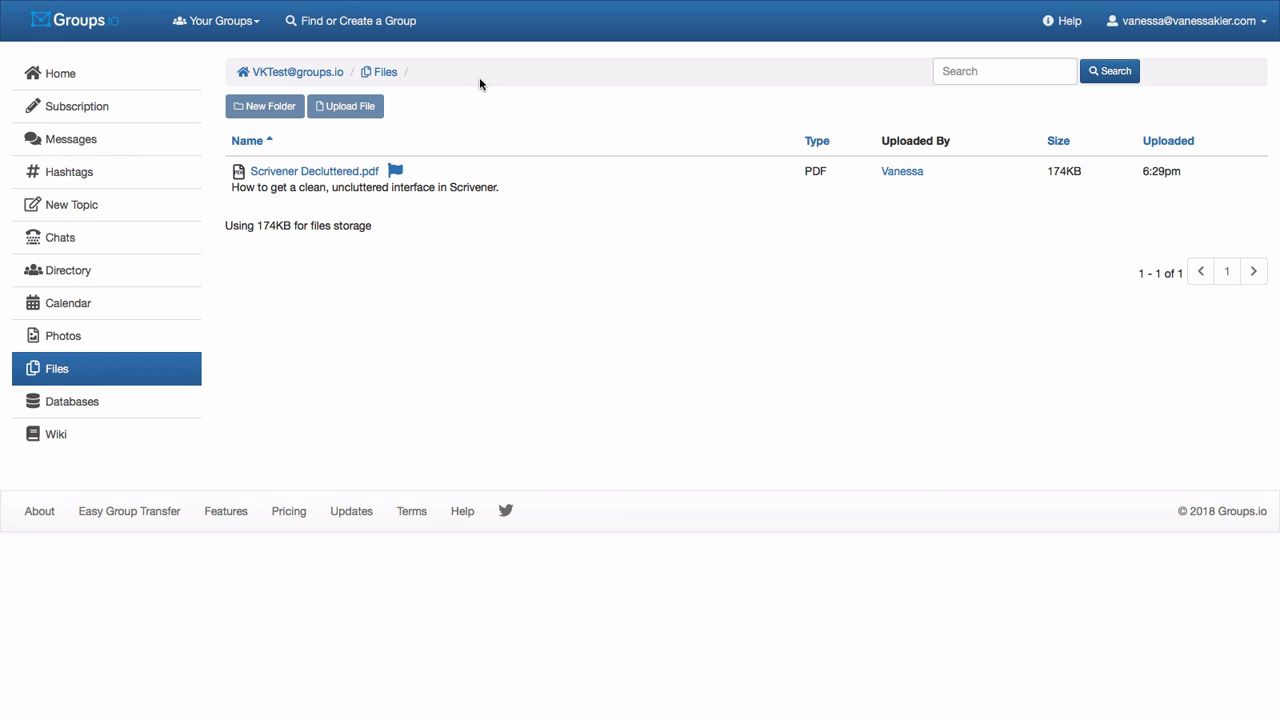
pyautogui.moveTo(316, 172)
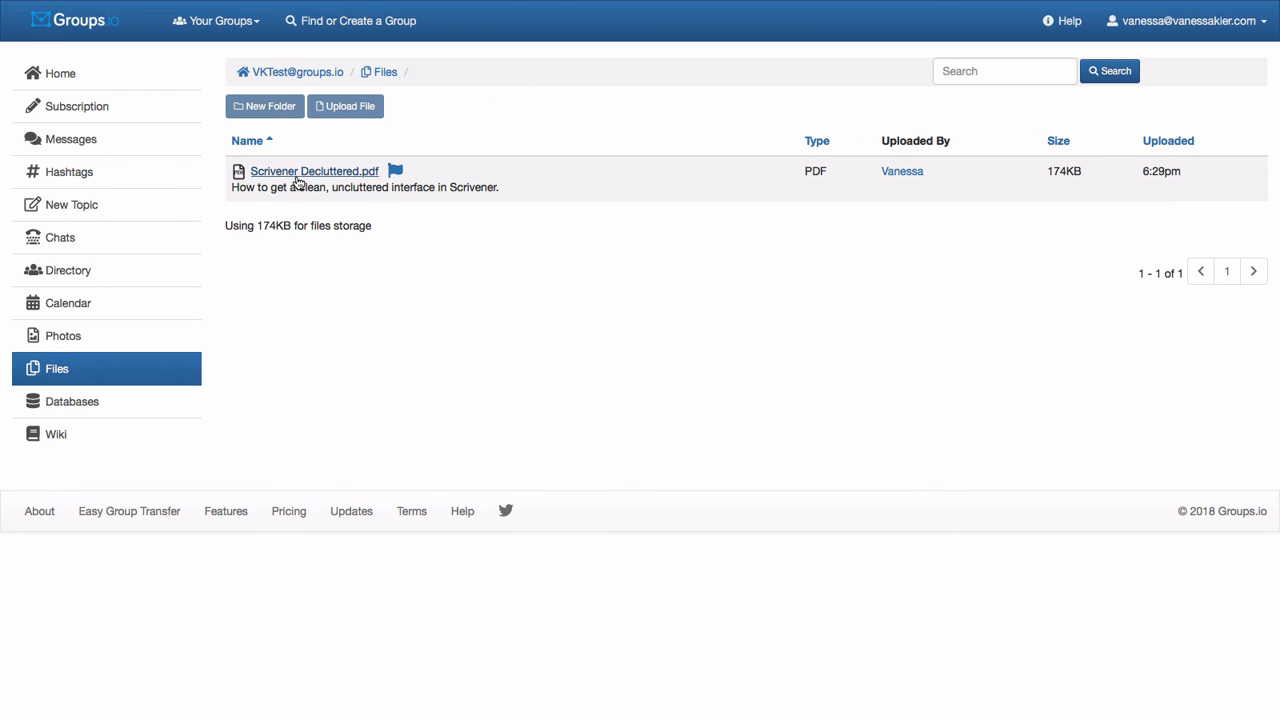
pyautogui.moveTo(396, 172)
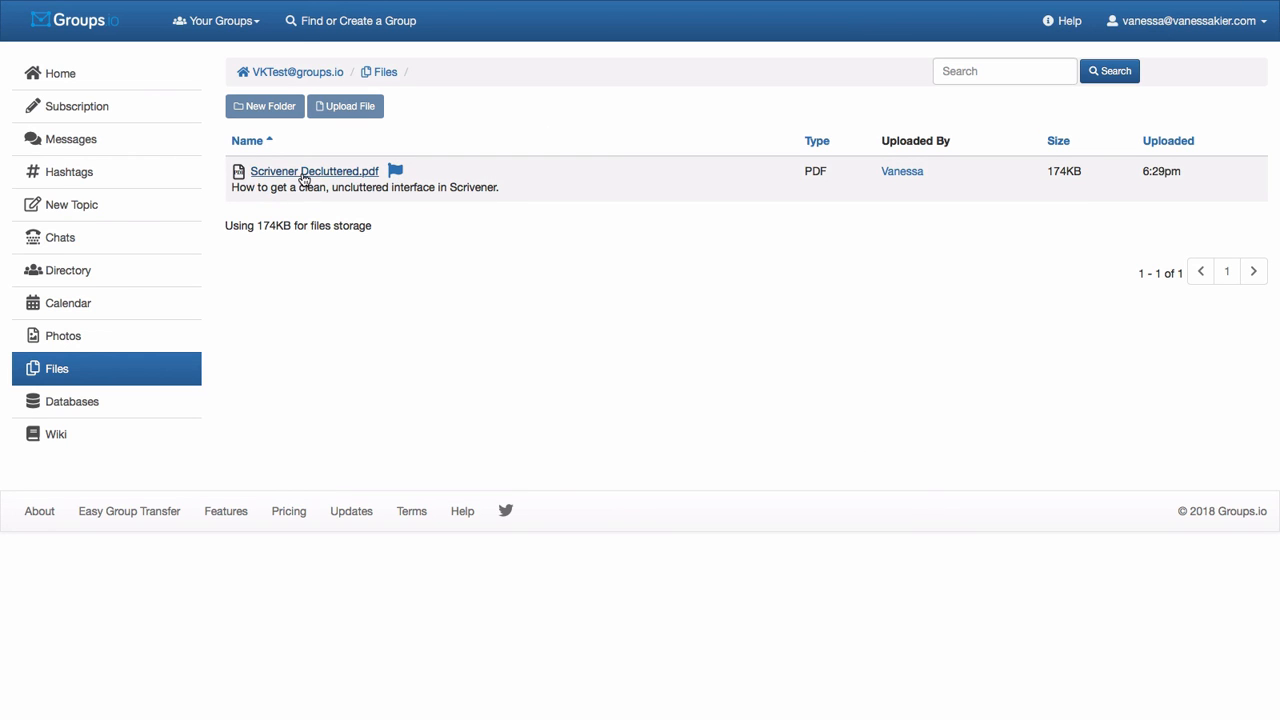
pyautogui.click(314, 172)
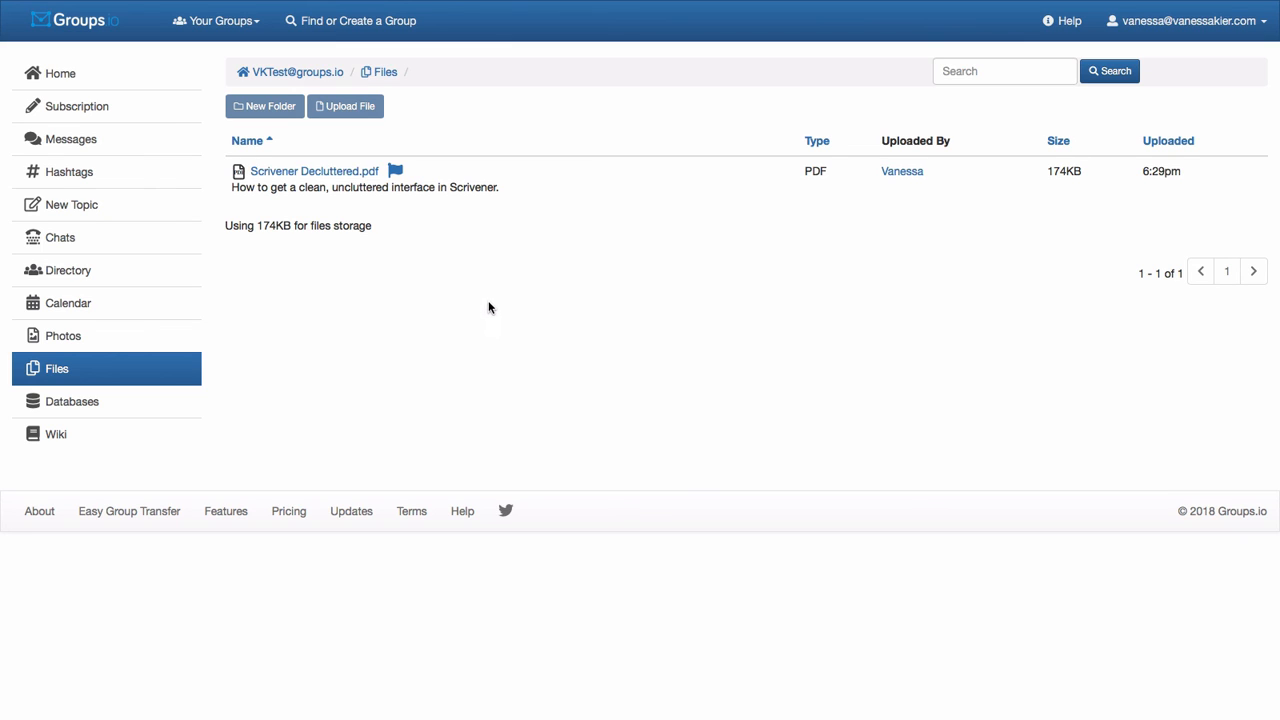
pyautogui.moveTo(488, 172)
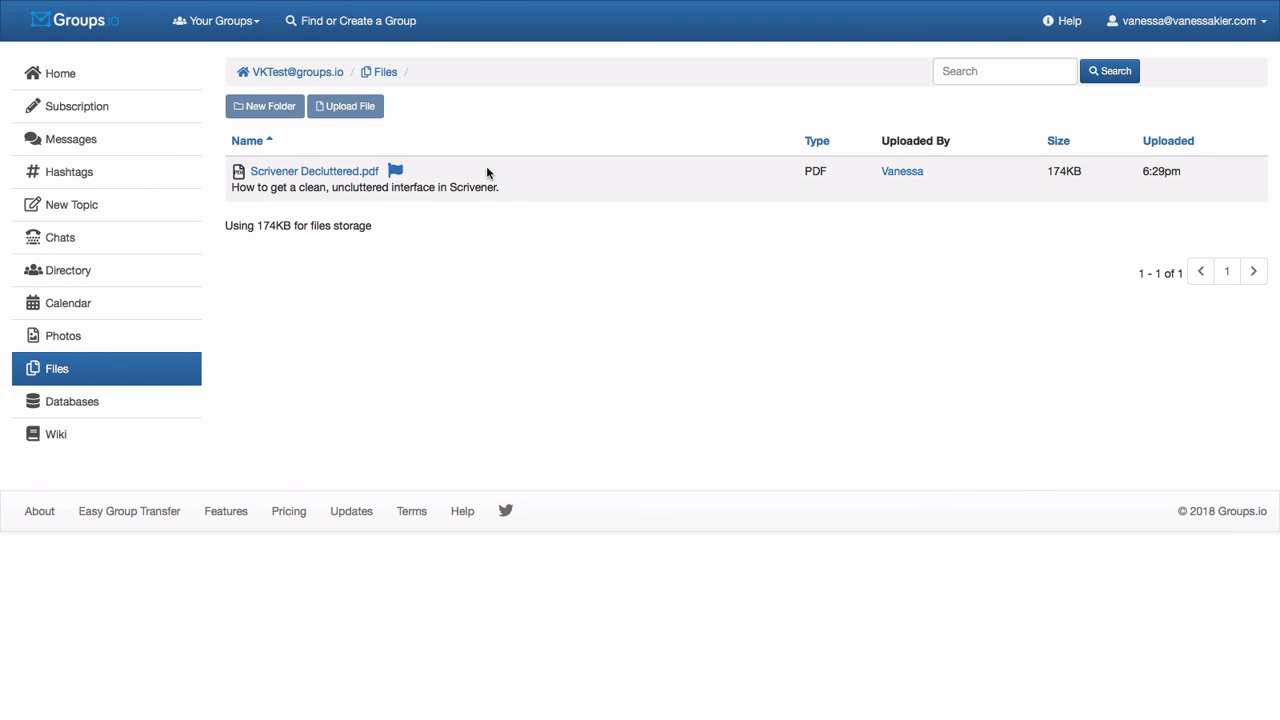
pyautogui.moveTo(314, 172)
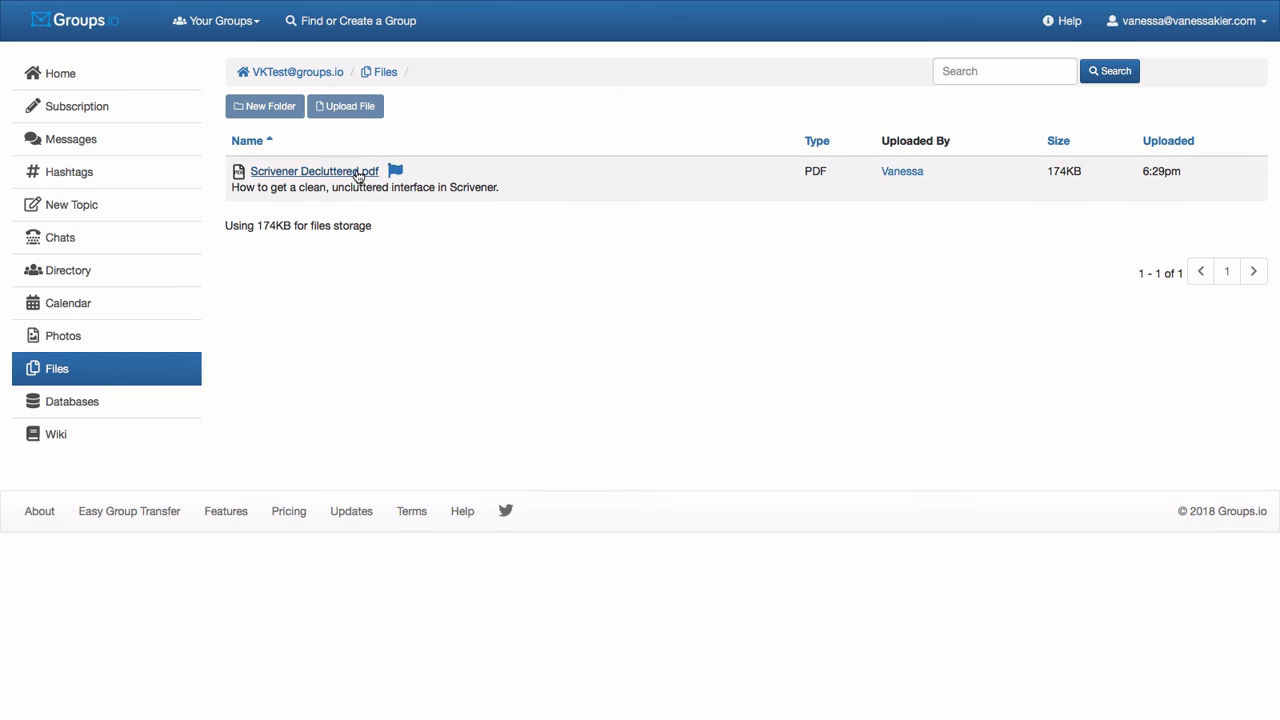
# Step: Download Scrivener Decluttered.pdf via the link's Download Linked File option
pyautogui.rightClick(314, 172)
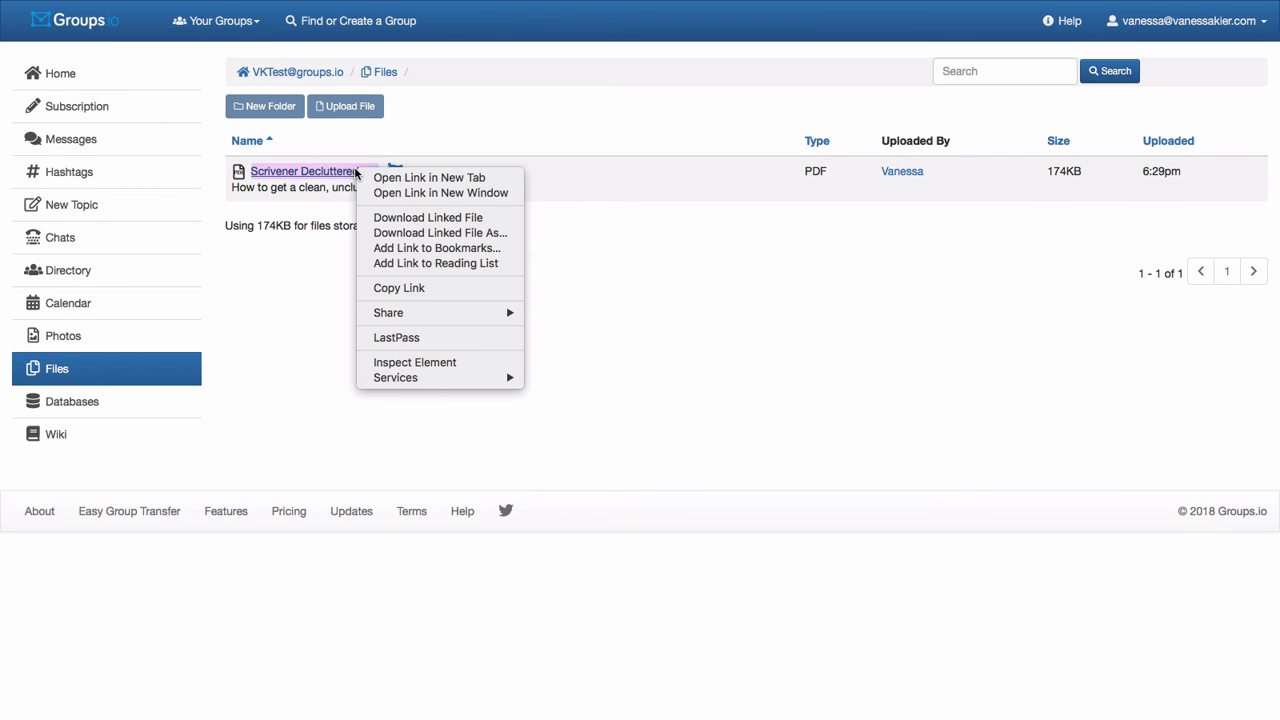
pyautogui.moveTo(428, 216)
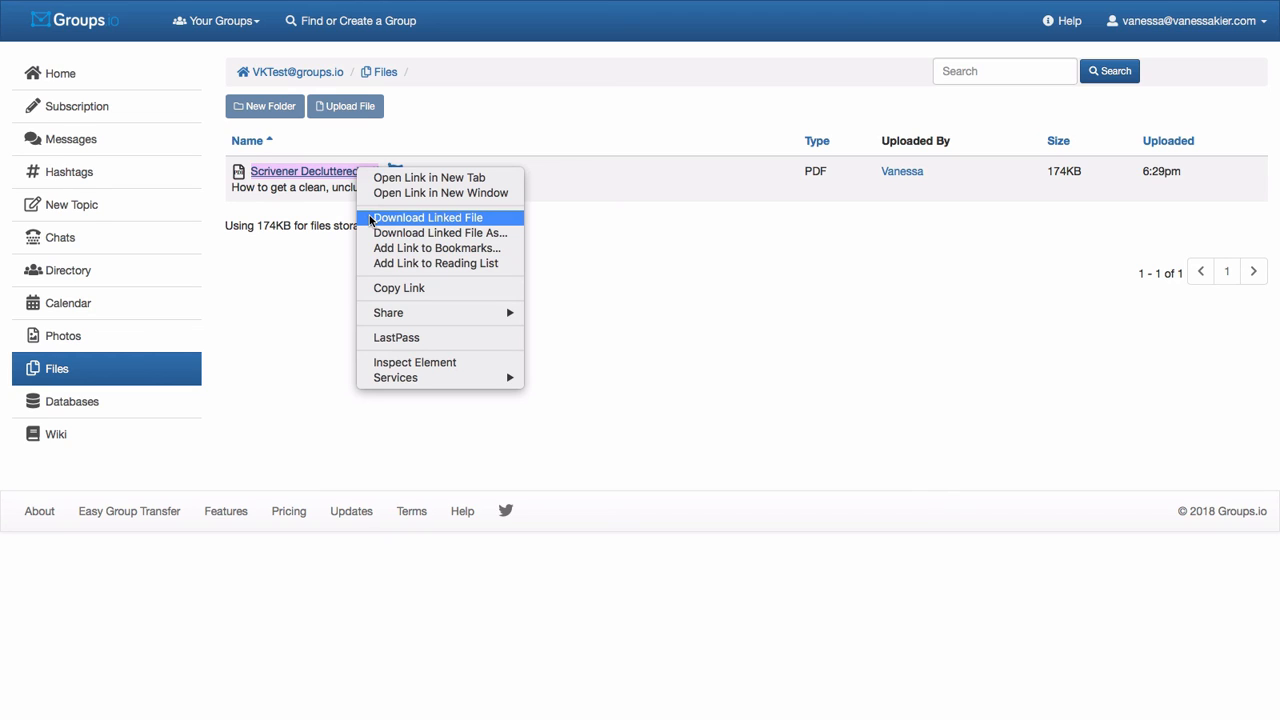
pyautogui.click(536, 344)
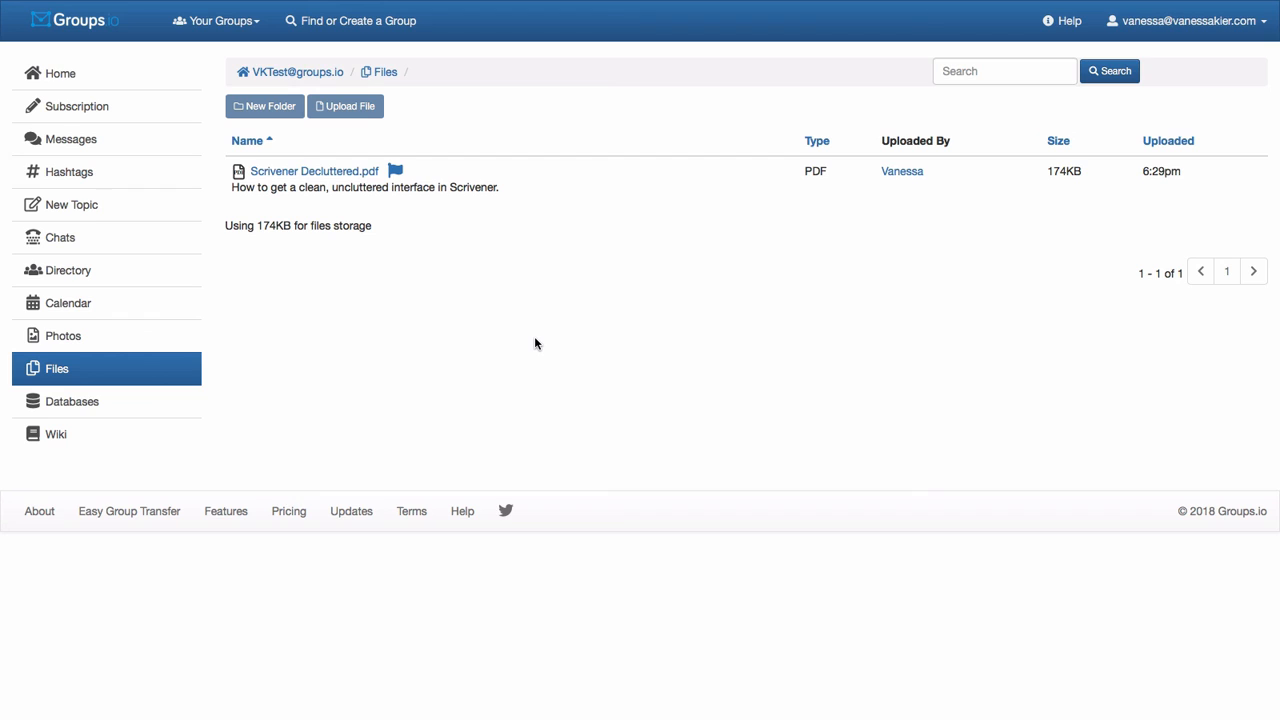
pyautogui.moveTo(644, 240)
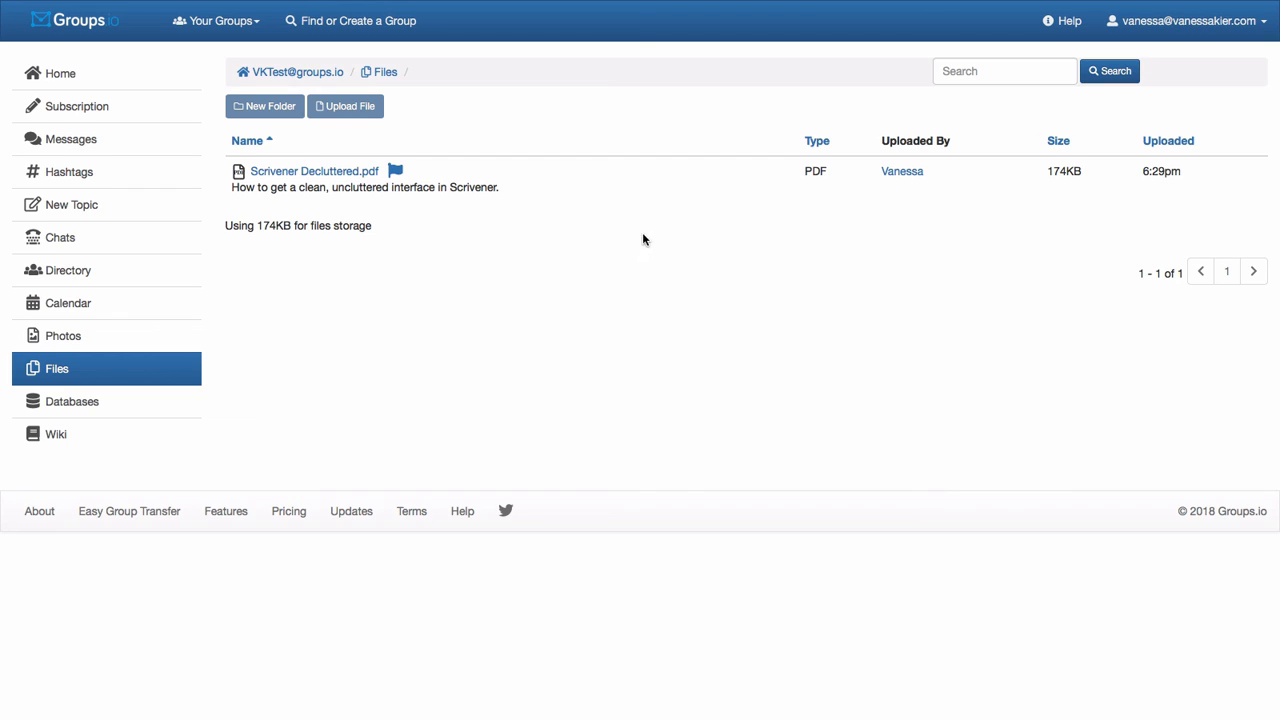
pyautogui.moveTo(344, 106)
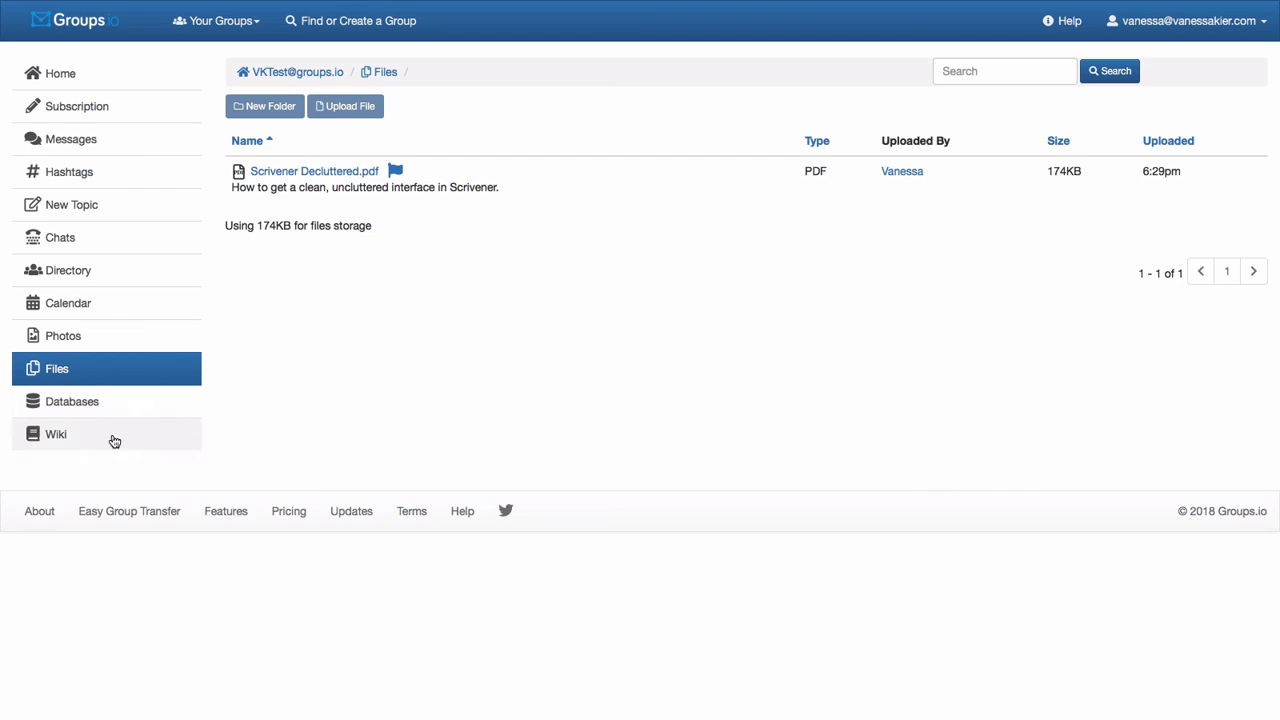
pyautogui.moveTo(84, 420)
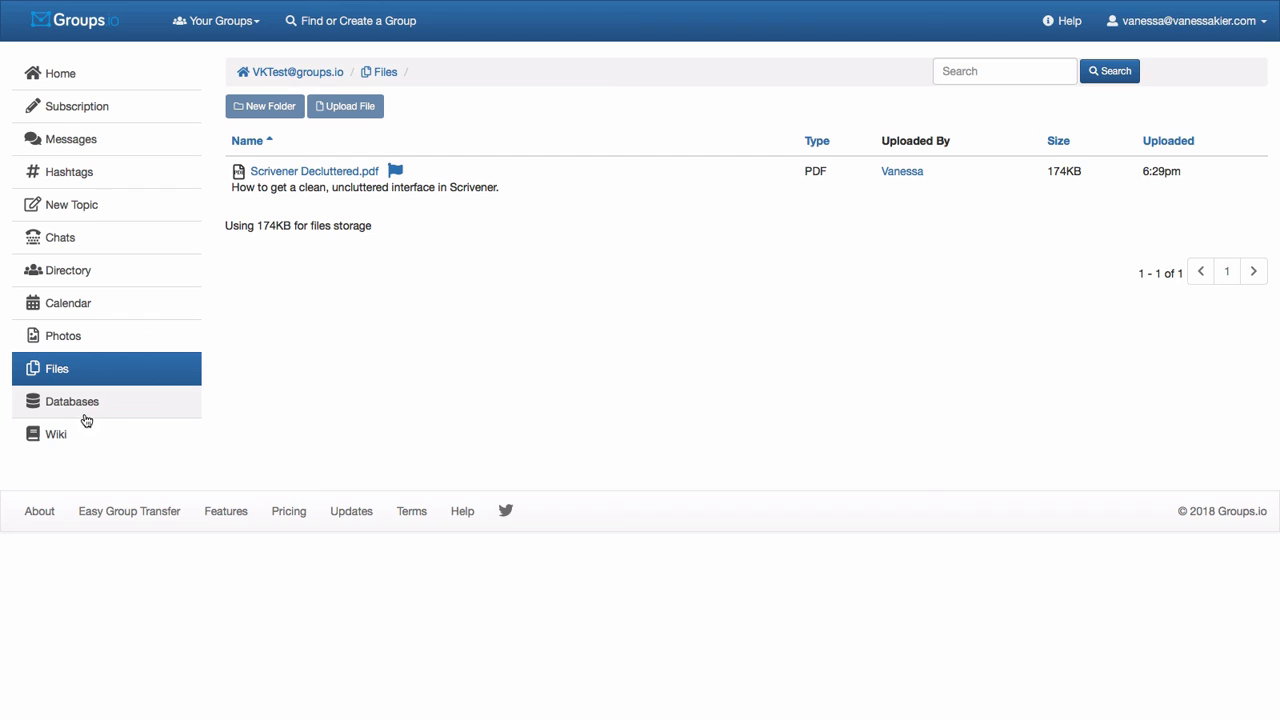
pyautogui.moveTo(72, 400)
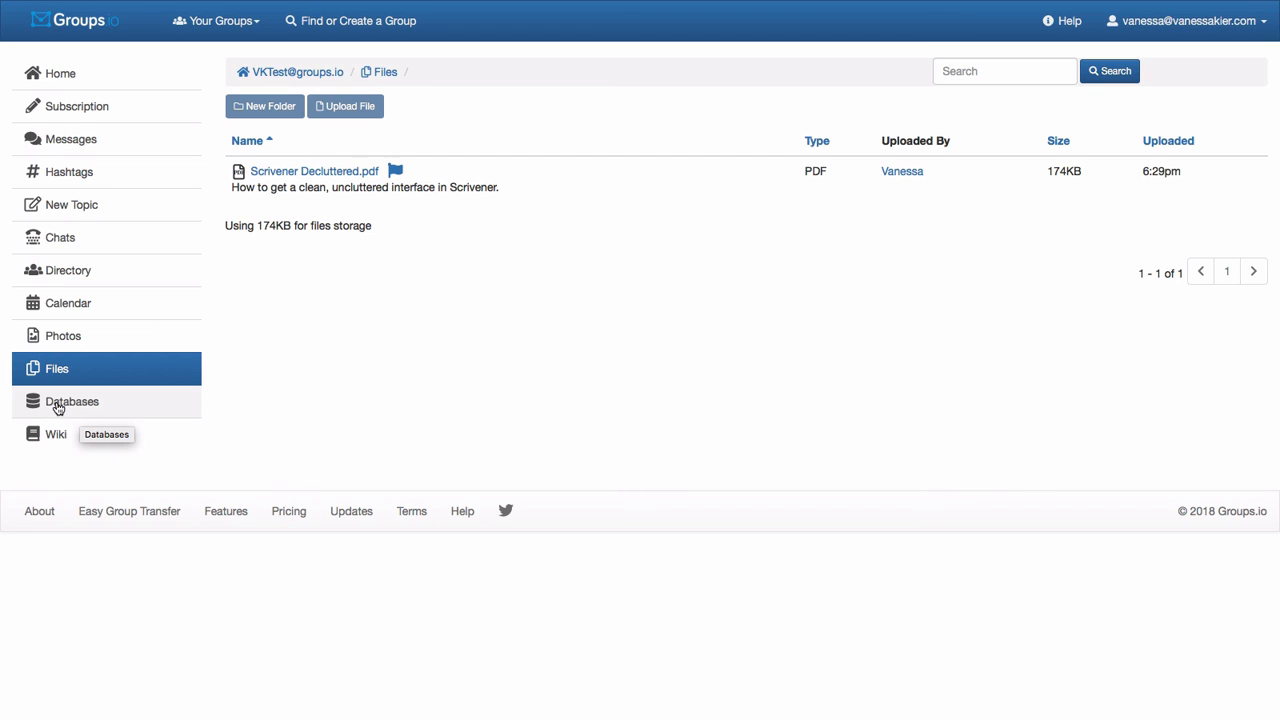
# Step: View the empty Databases page, check the wiki has no pages, and return to Databases
pyautogui.click(72, 400)
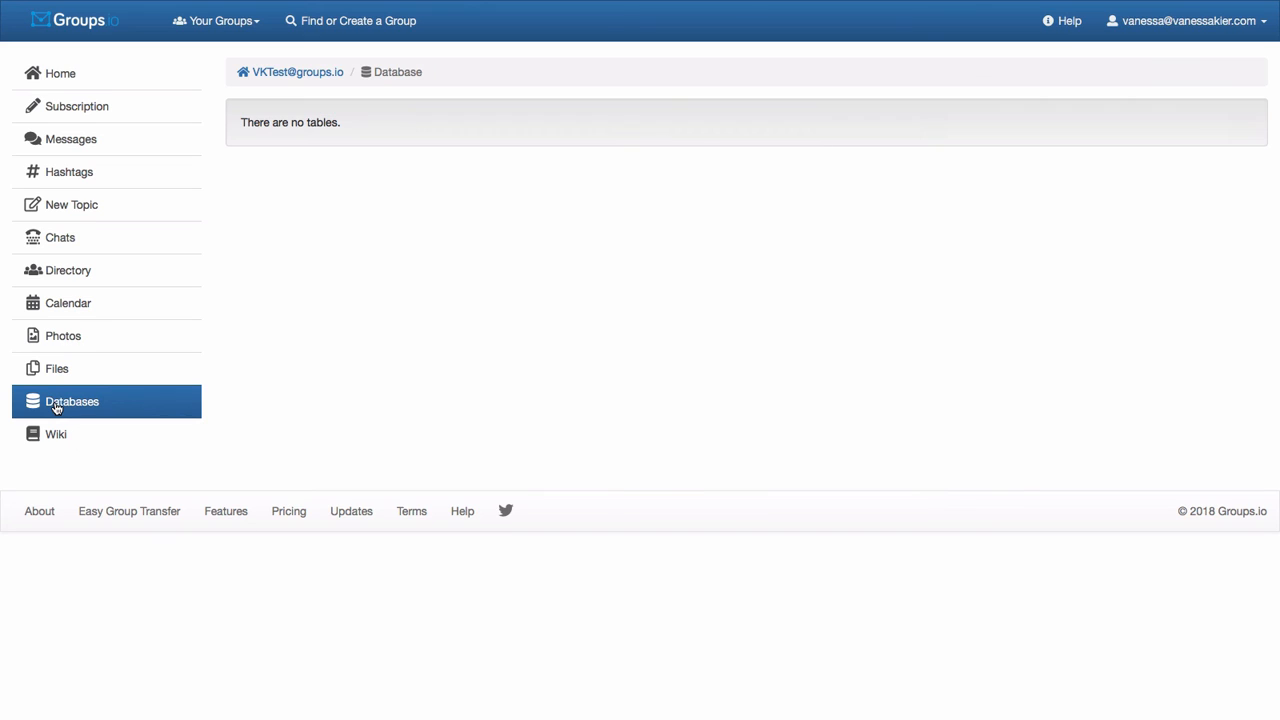
pyautogui.moveTo(312, 206)
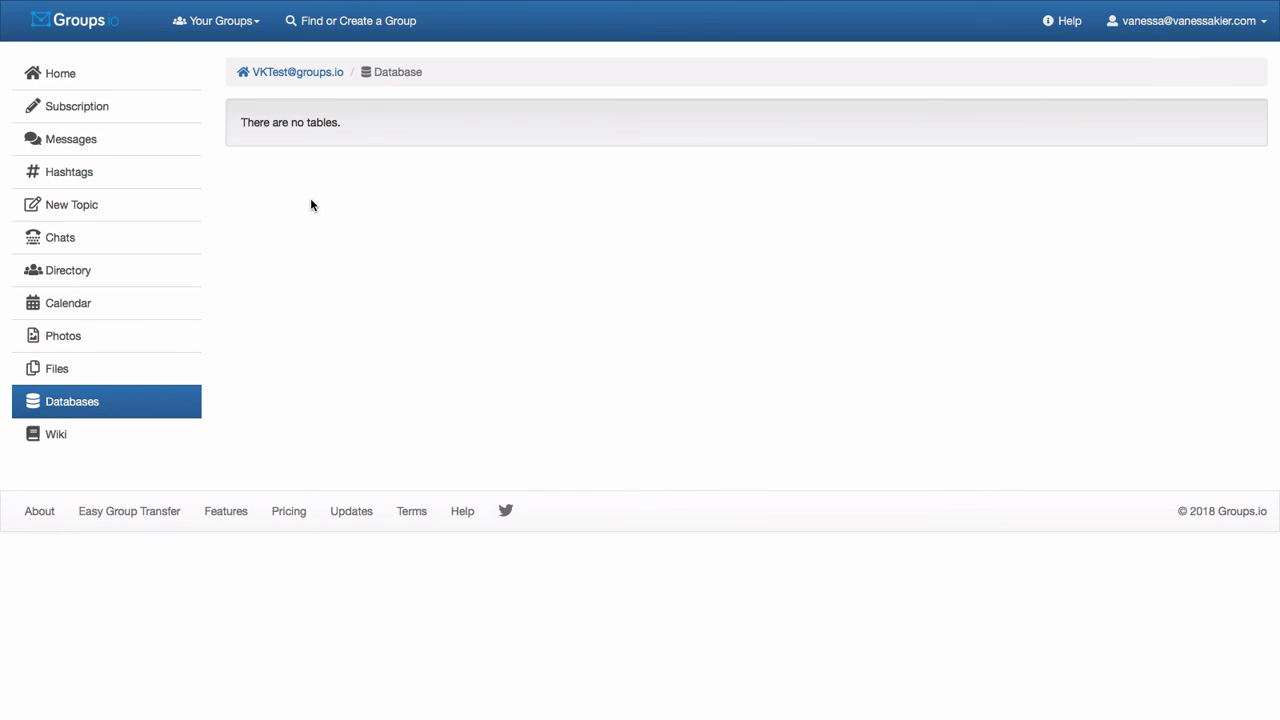
pyautogui.moveTo(56, 434)
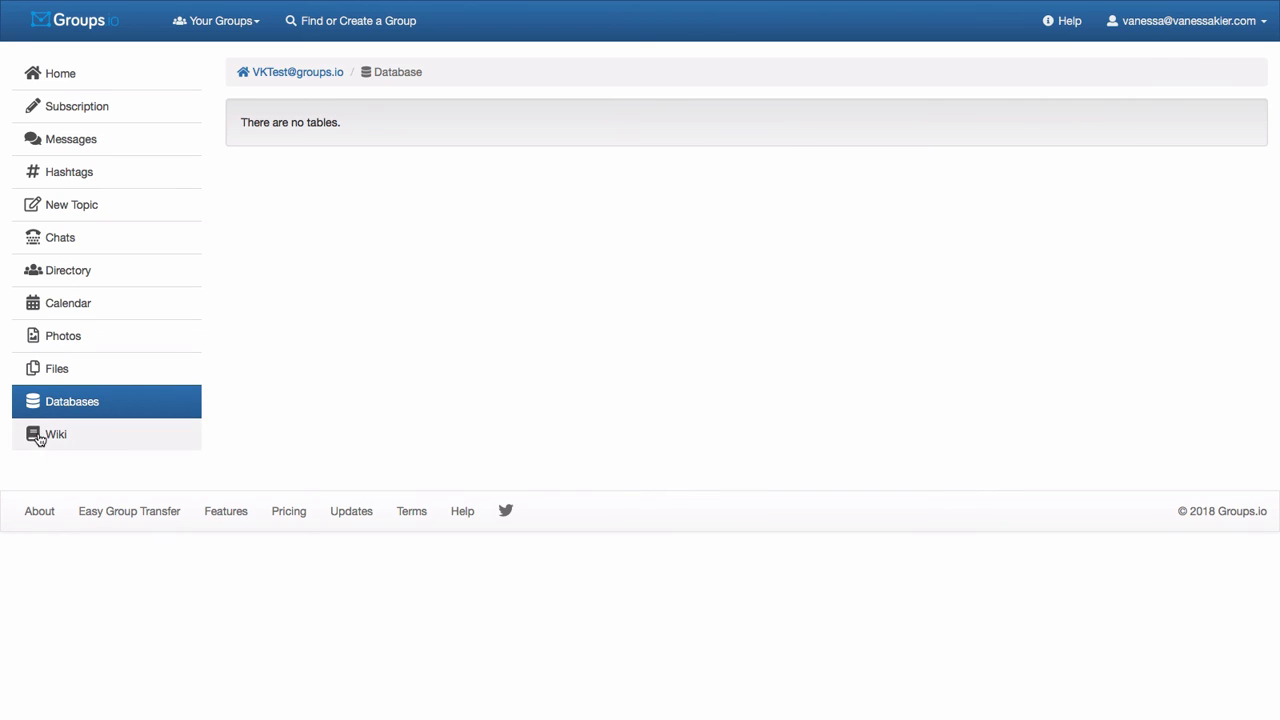
pyautogui.click(56, 434)
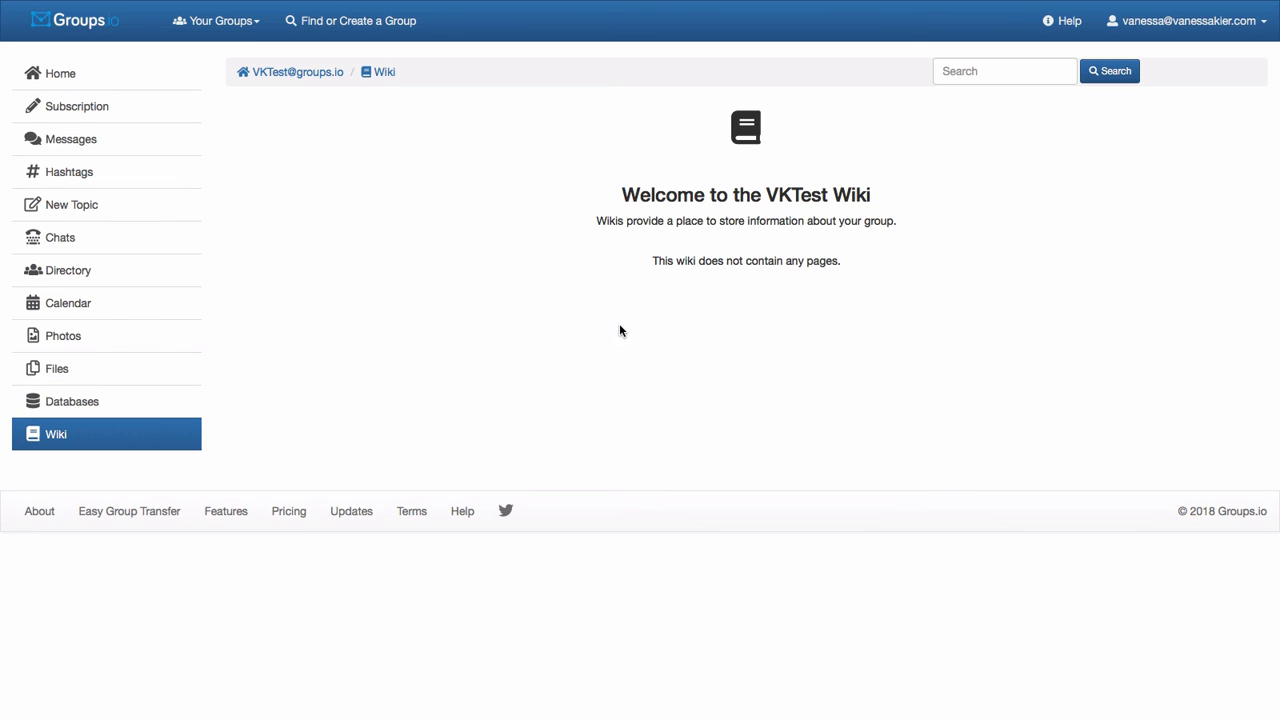
pyautogui.moveTo(388, 84)
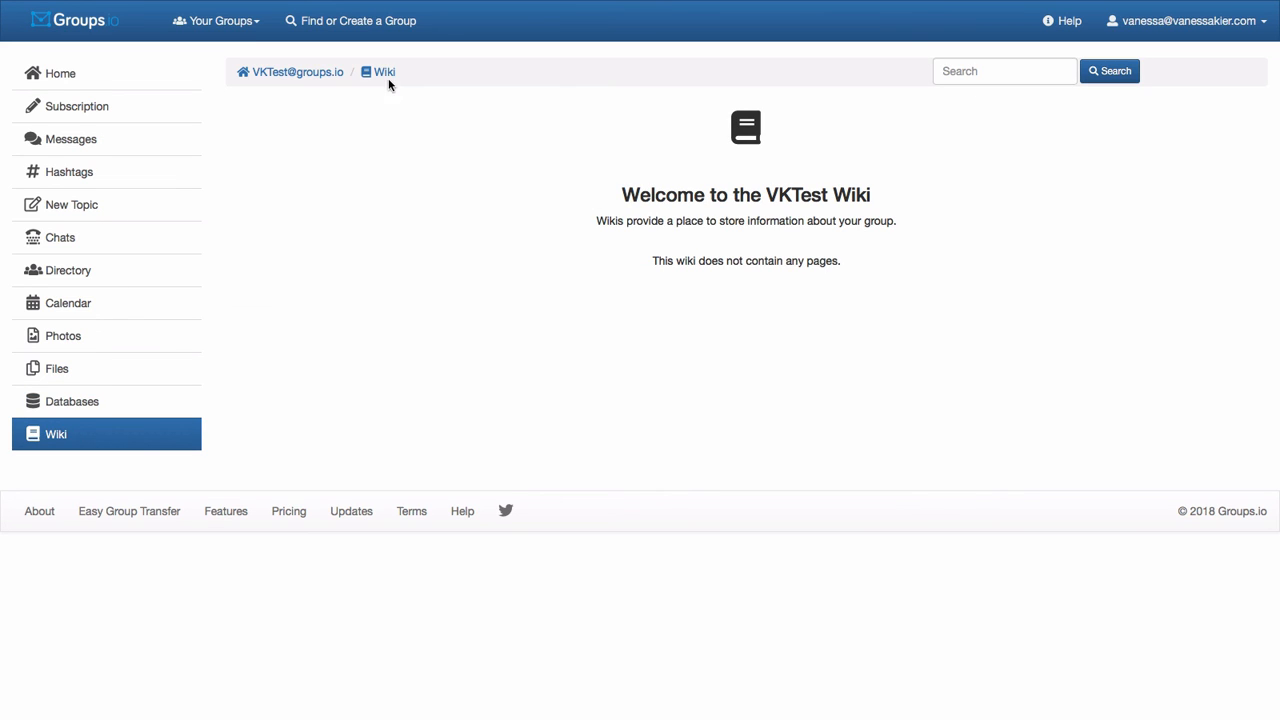
pyautogui.click(72, 400)
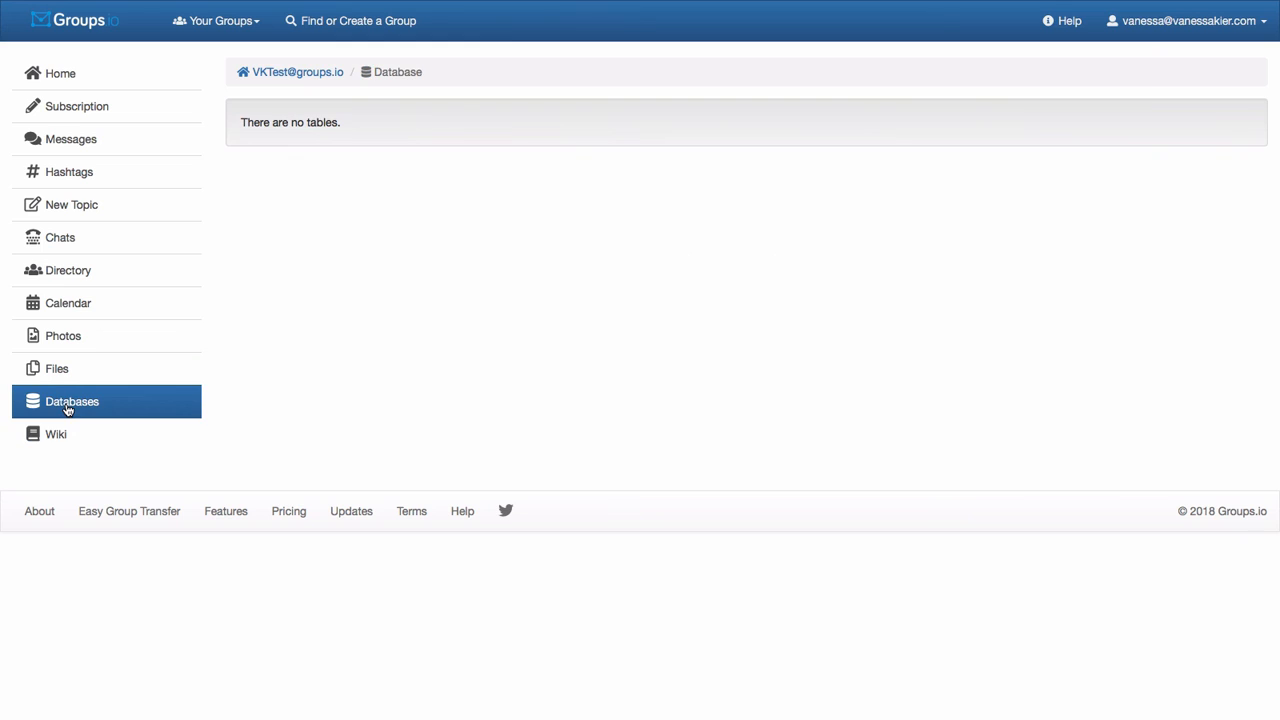
pyautogui.moveTo(484, 368)
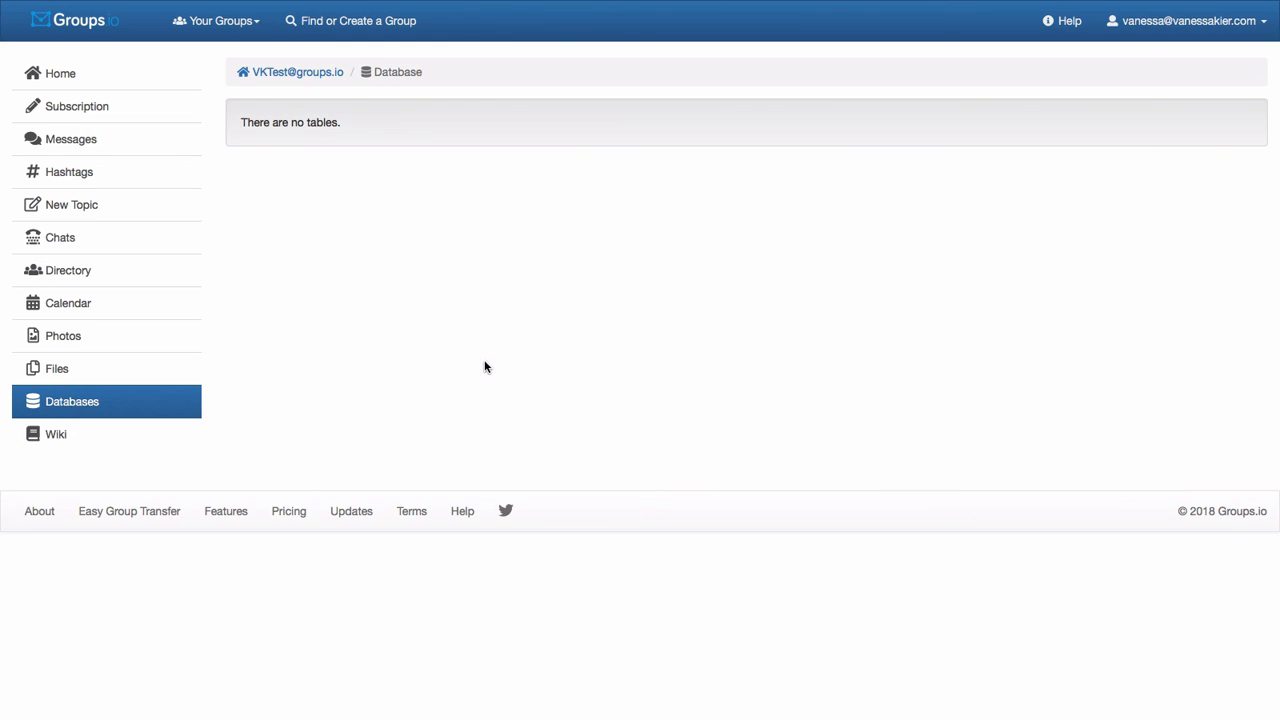
pyautogui.moveTo(406, 352)
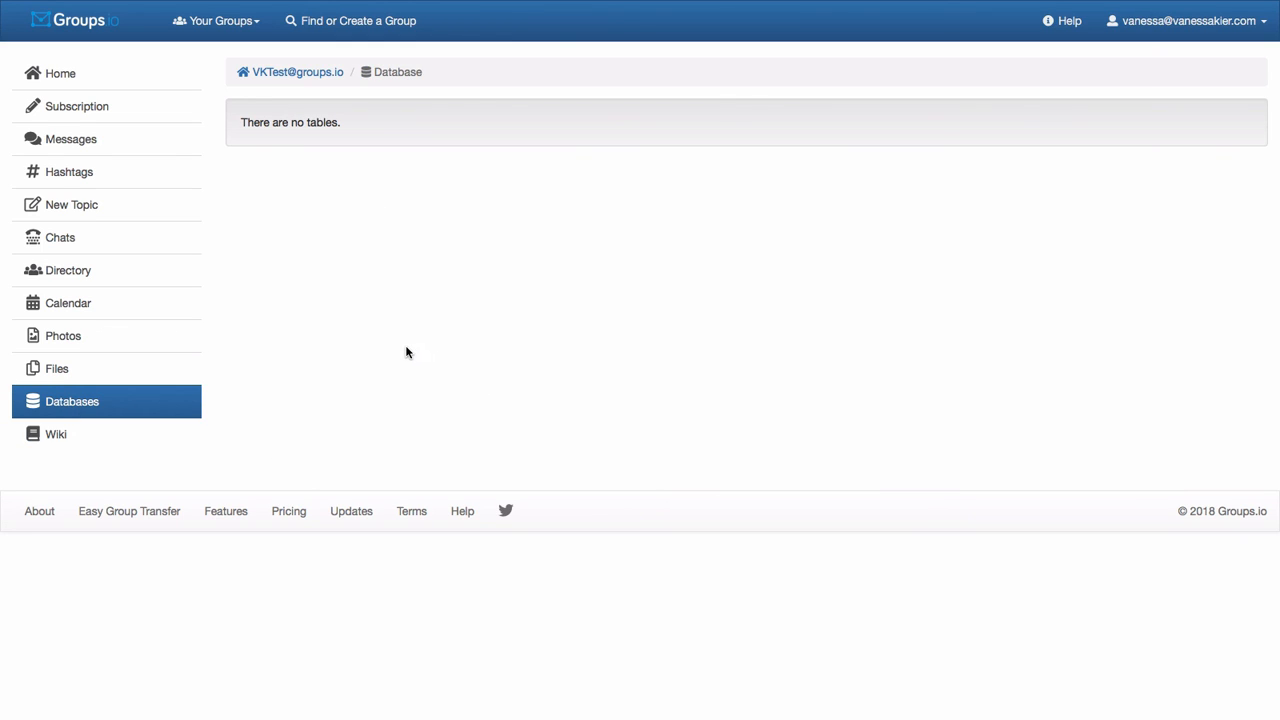
pyautogui.moveTo(412, 352)
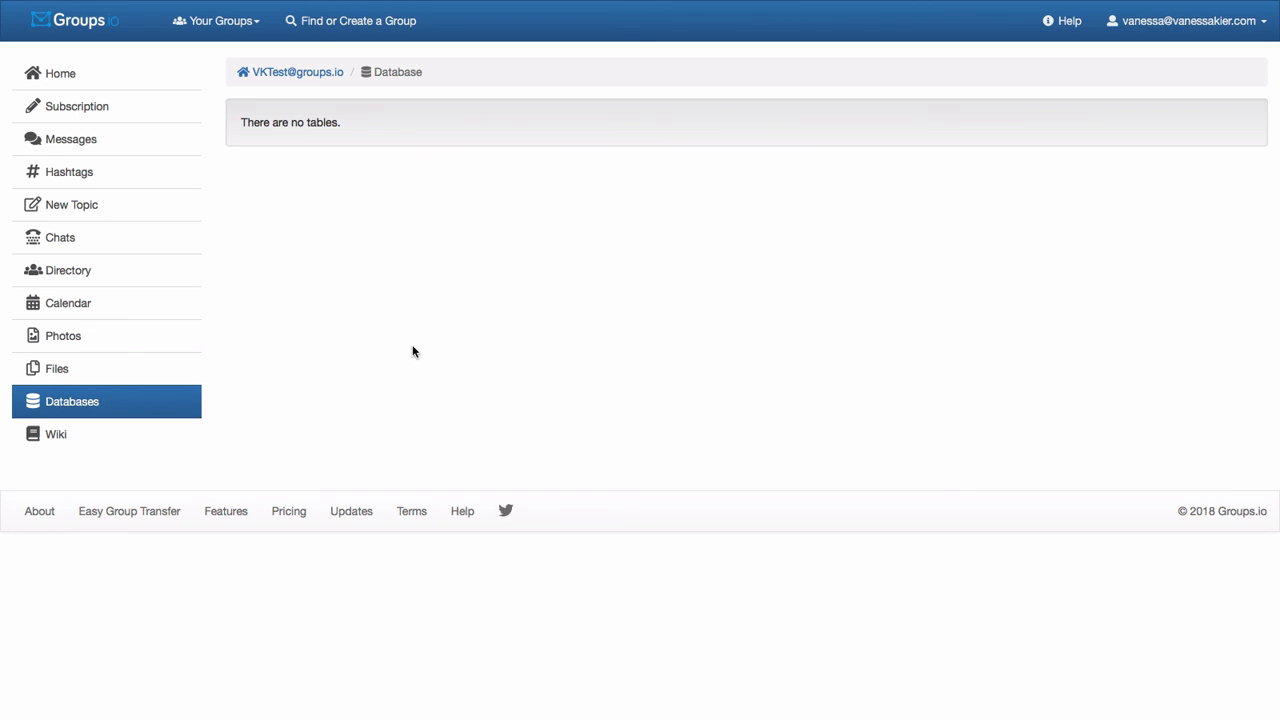